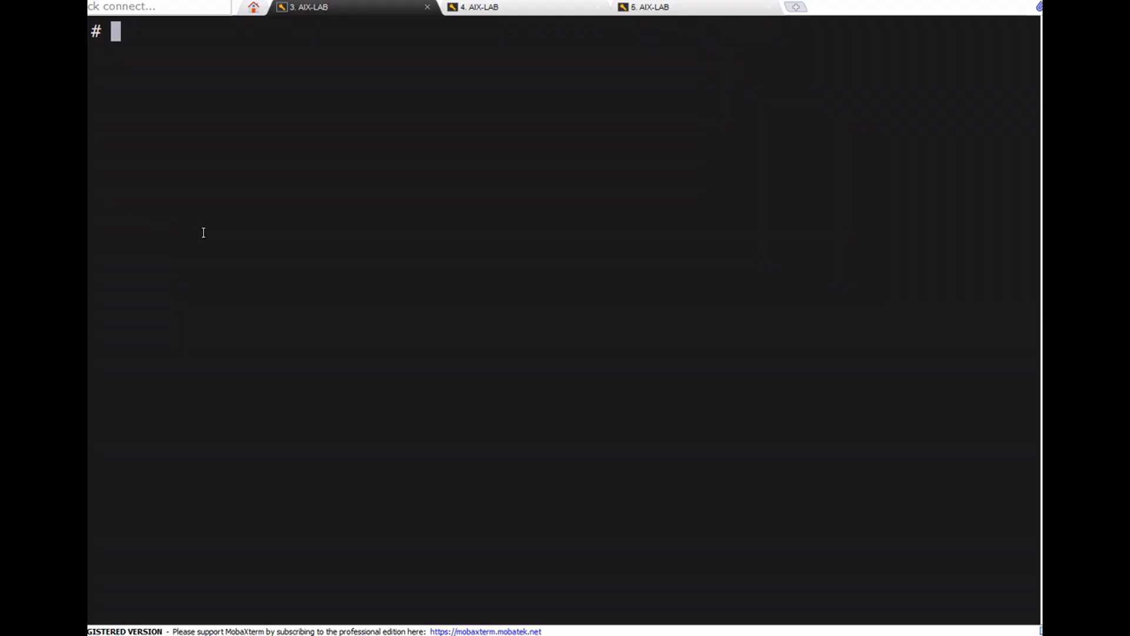
mouse_move(177, 232)
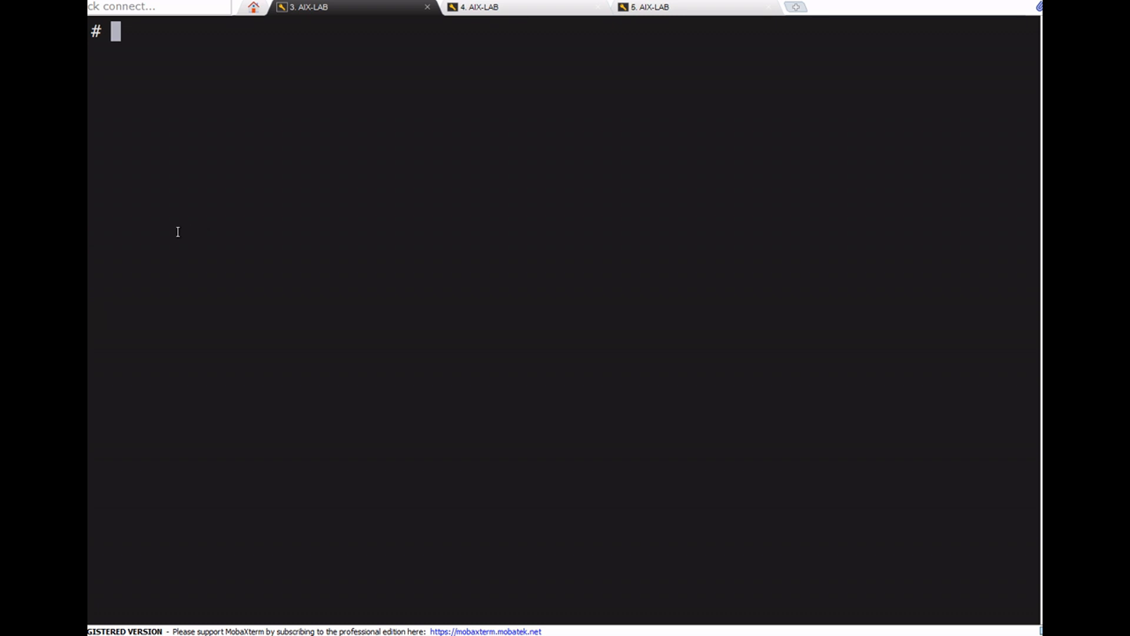
Run ifconfig -a in session 3 and highlight host address 192.168.29.192
type("ifconfig -a")
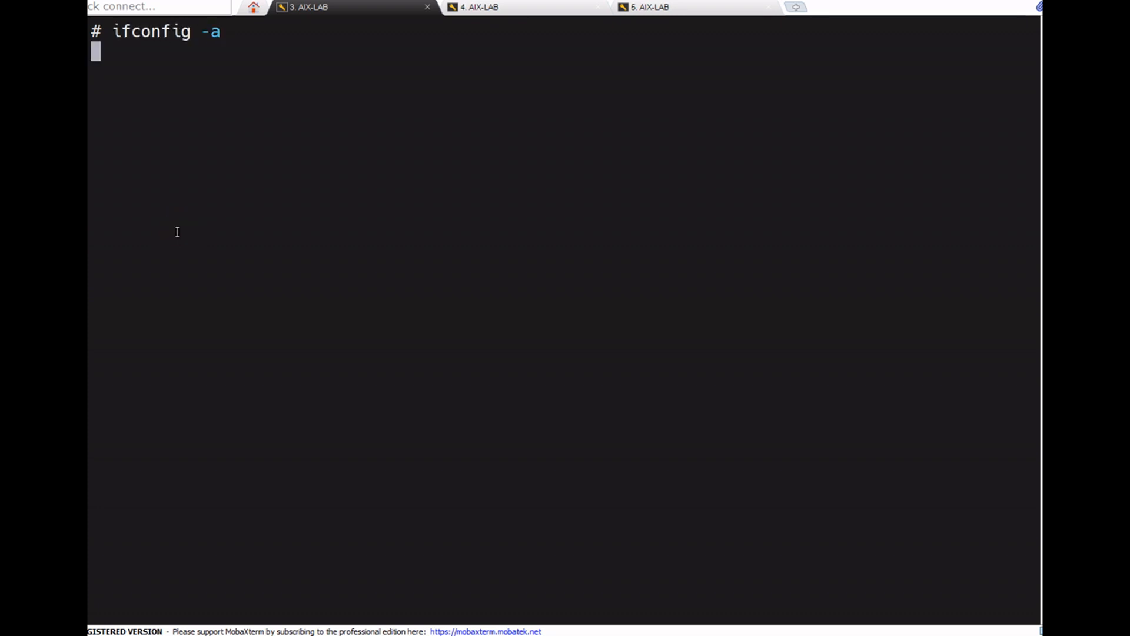
key("Return")
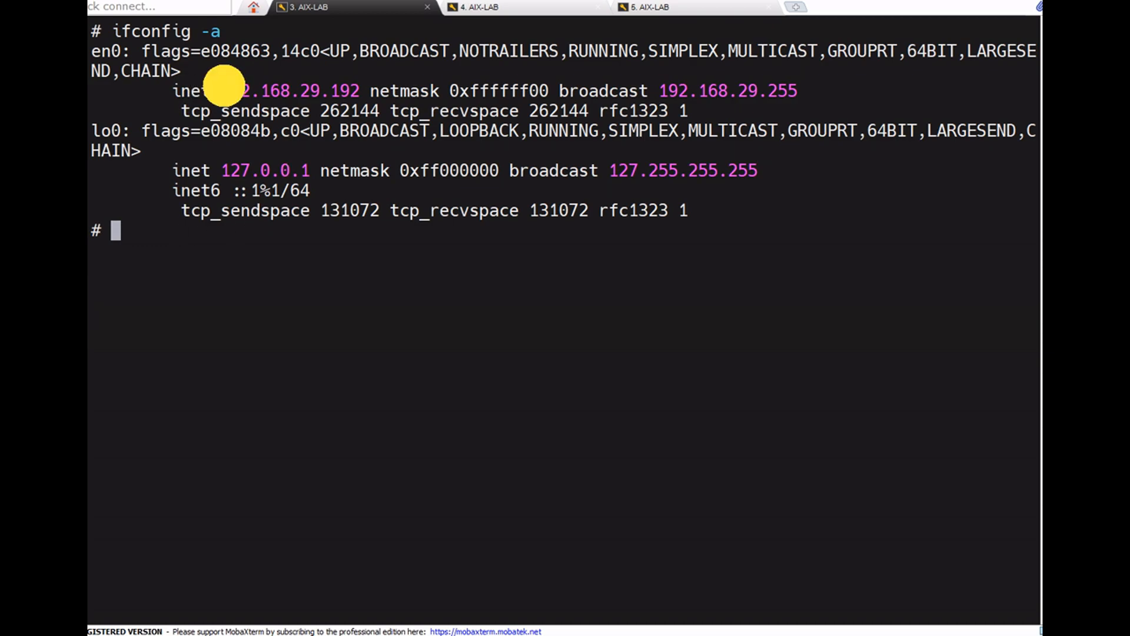
double_click(288, 90)
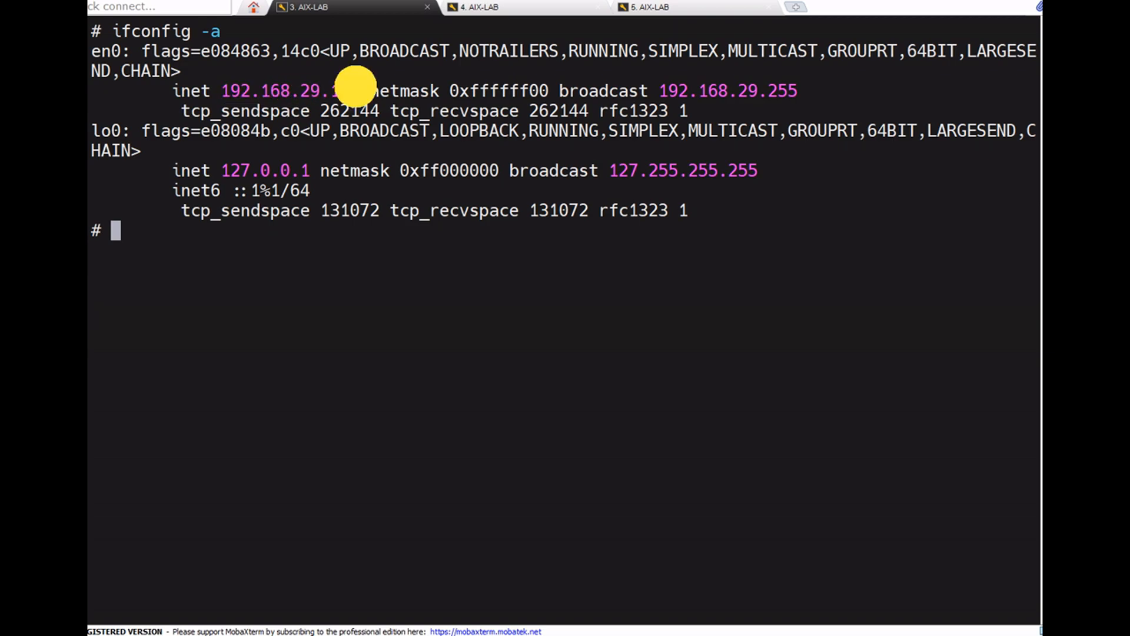
double_click(343, 90)
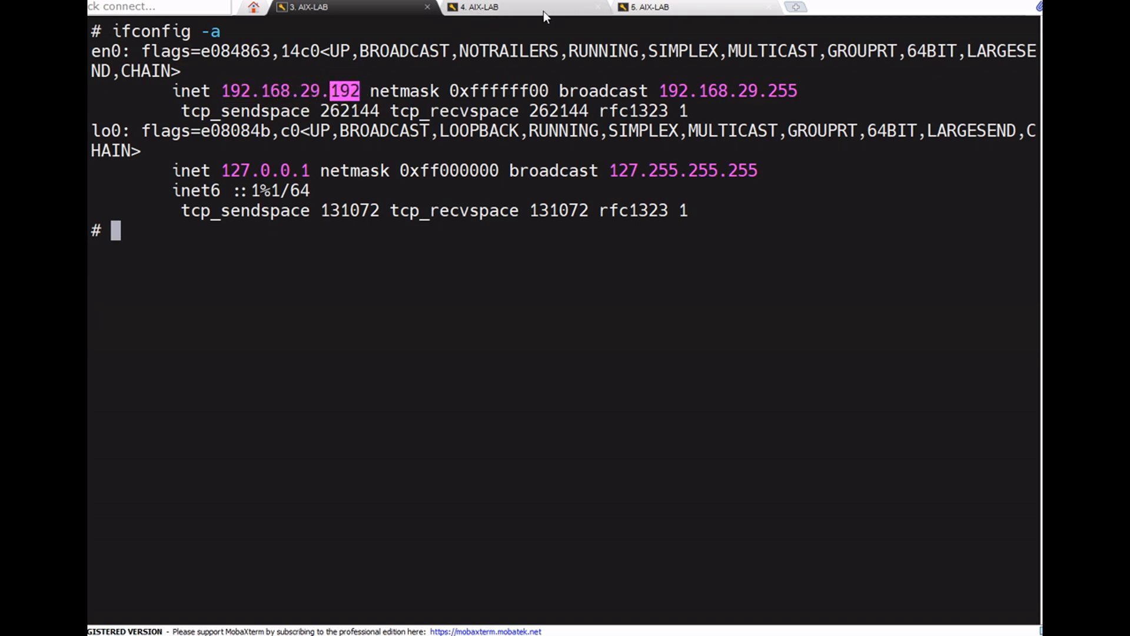
Run ifconfig in session 4, highlight address 192.168.29.193, then return to session 3
left_click(478, 6)
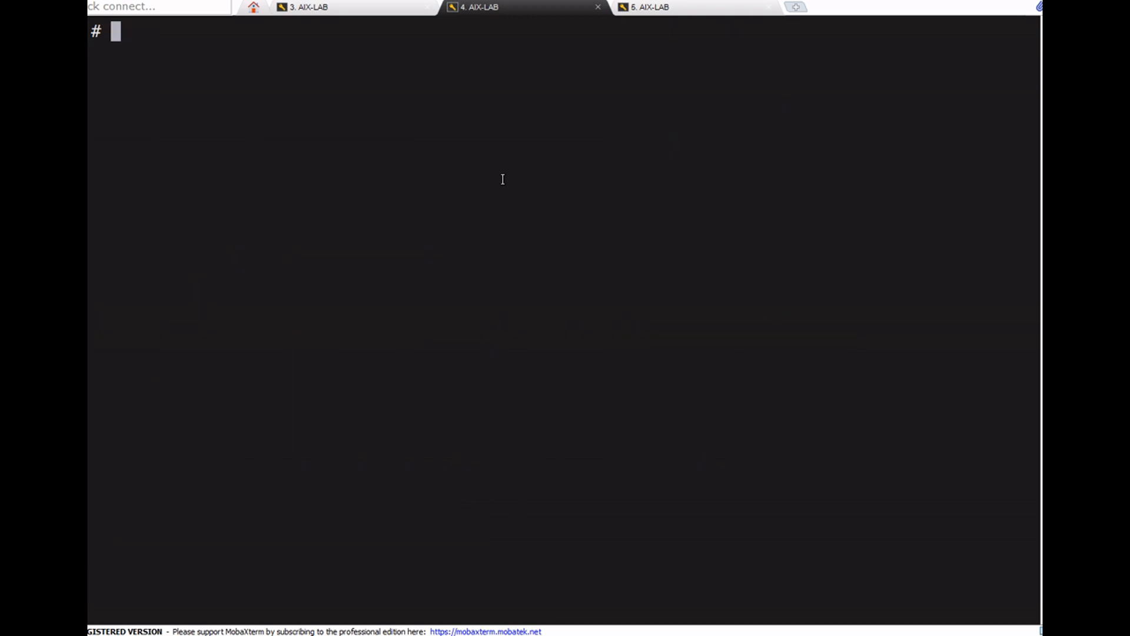
type("ifconfig -a")
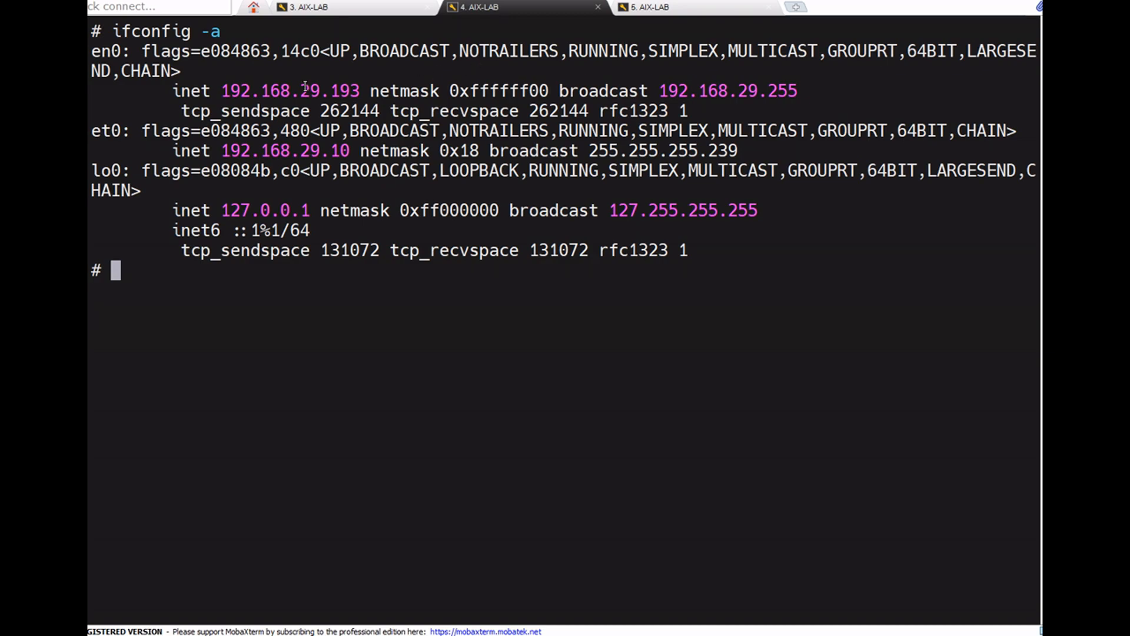
double_click(326, 90)
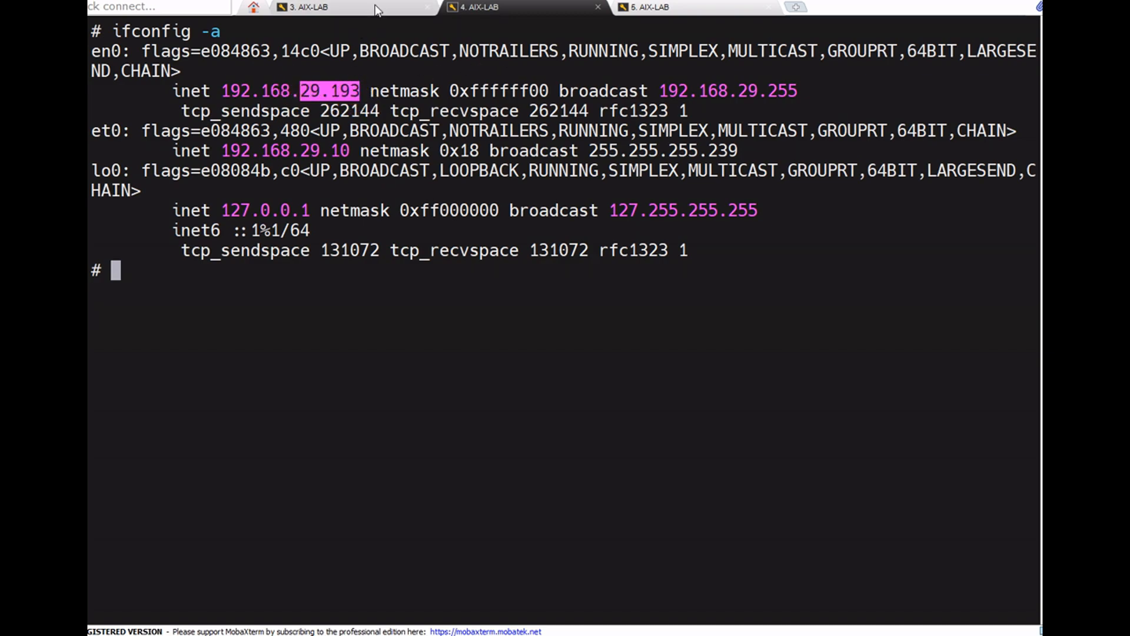
left_click(303, 7)
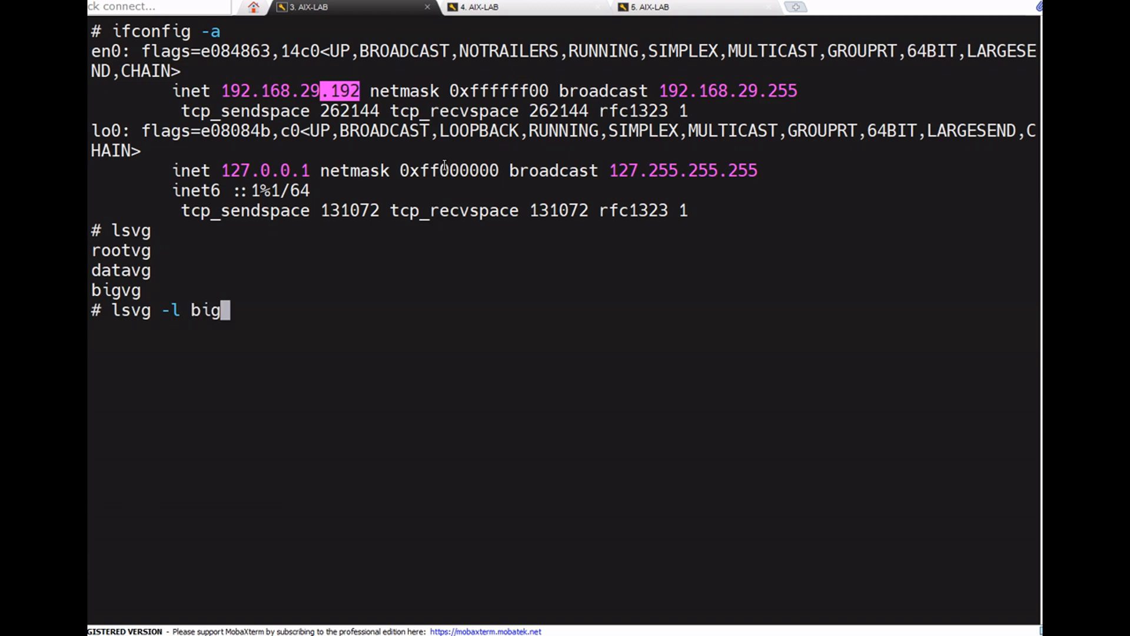
Run lsvg -l bigvg and lspv, showing empty bigvg on hdisk2, and briefly check session 4
key("Return")
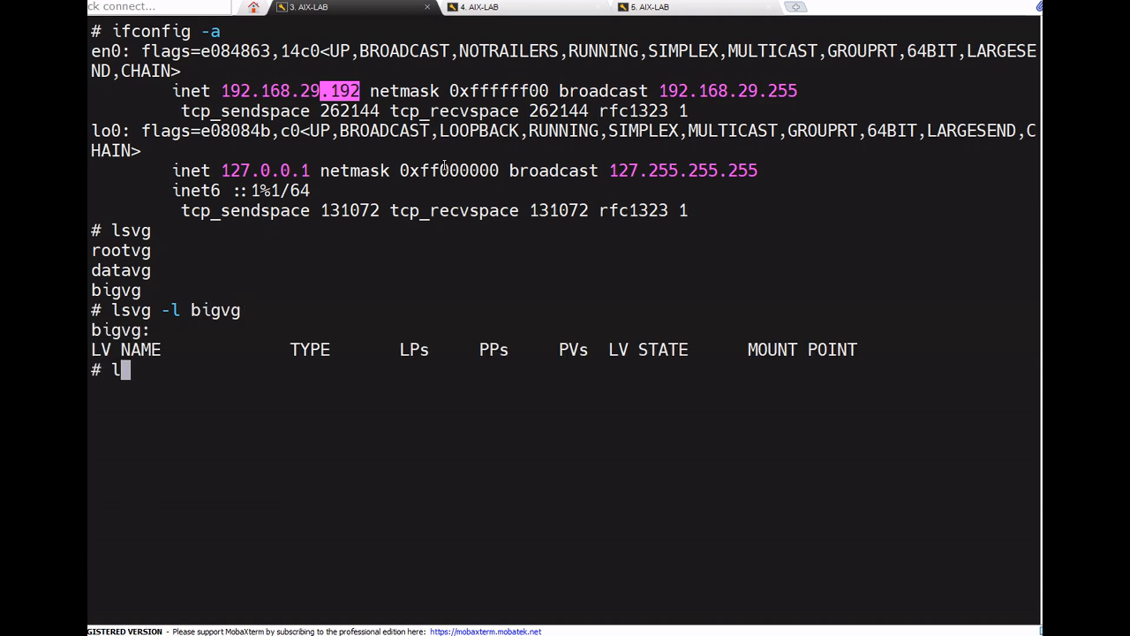
type("spv")
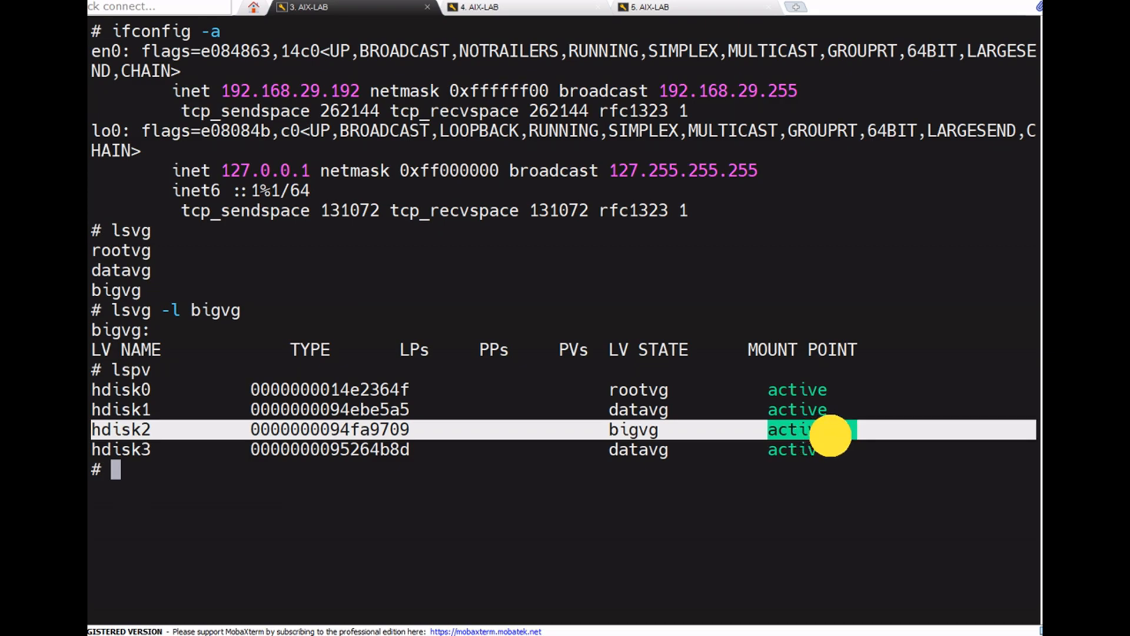
mouse_move(635, 430)
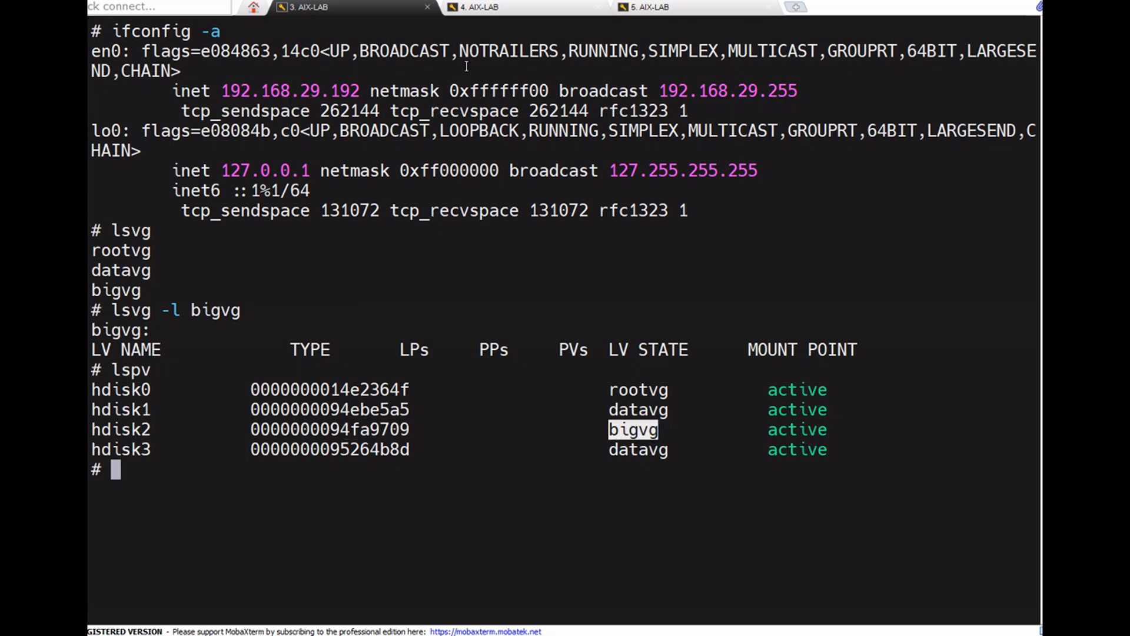
mouse_move(343, 414)
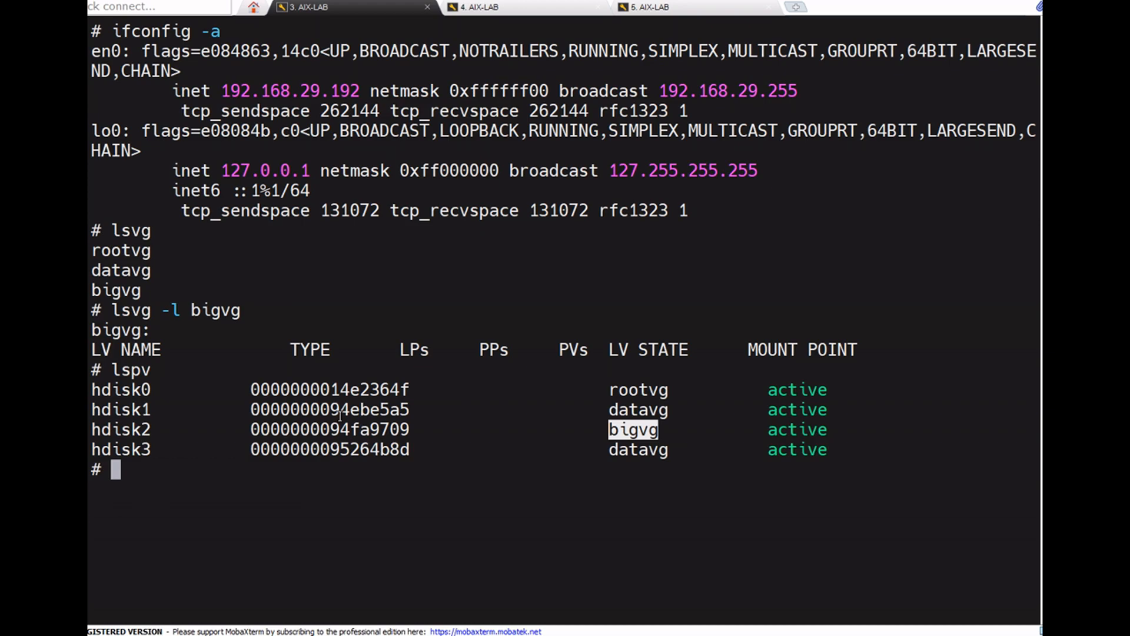
mouse_move(523, 36)
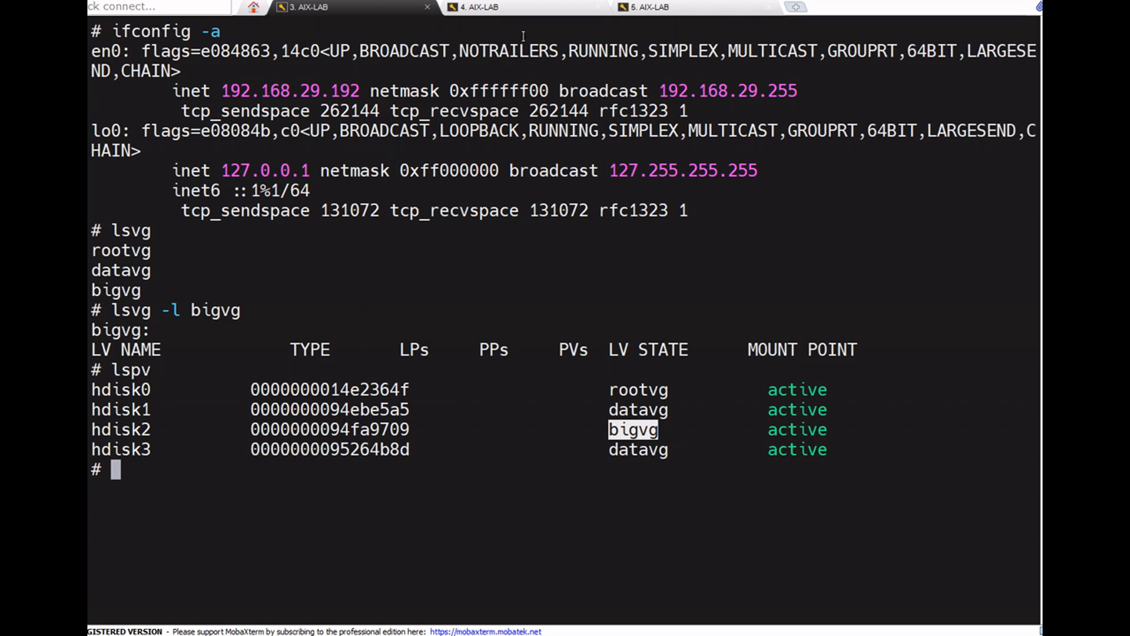
left_click(475, 6)
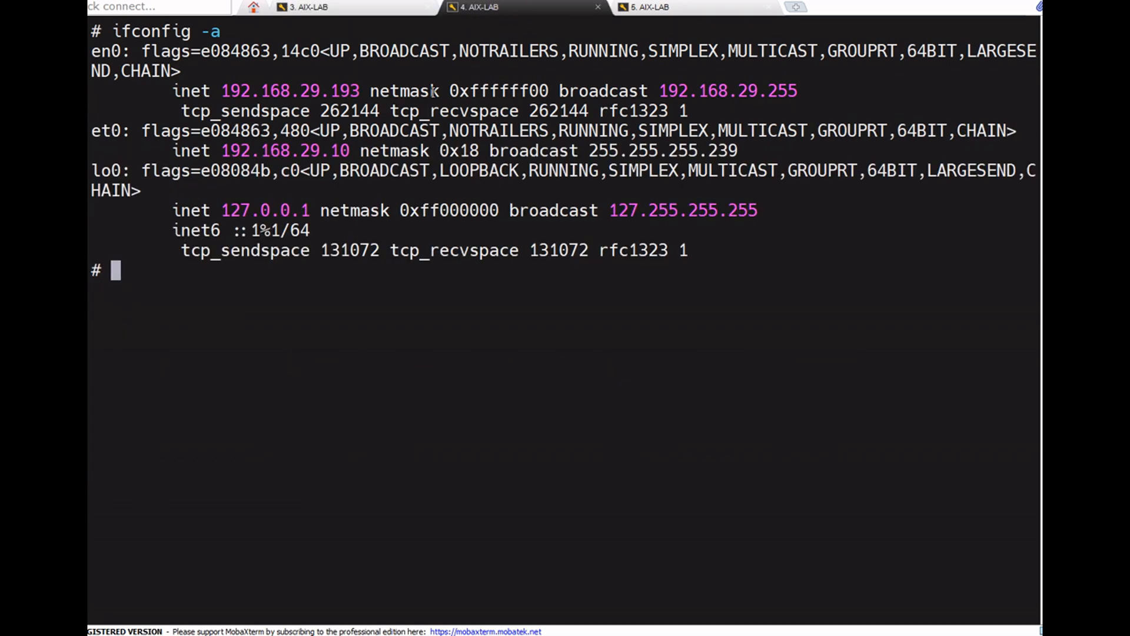
double_click(310, 90)
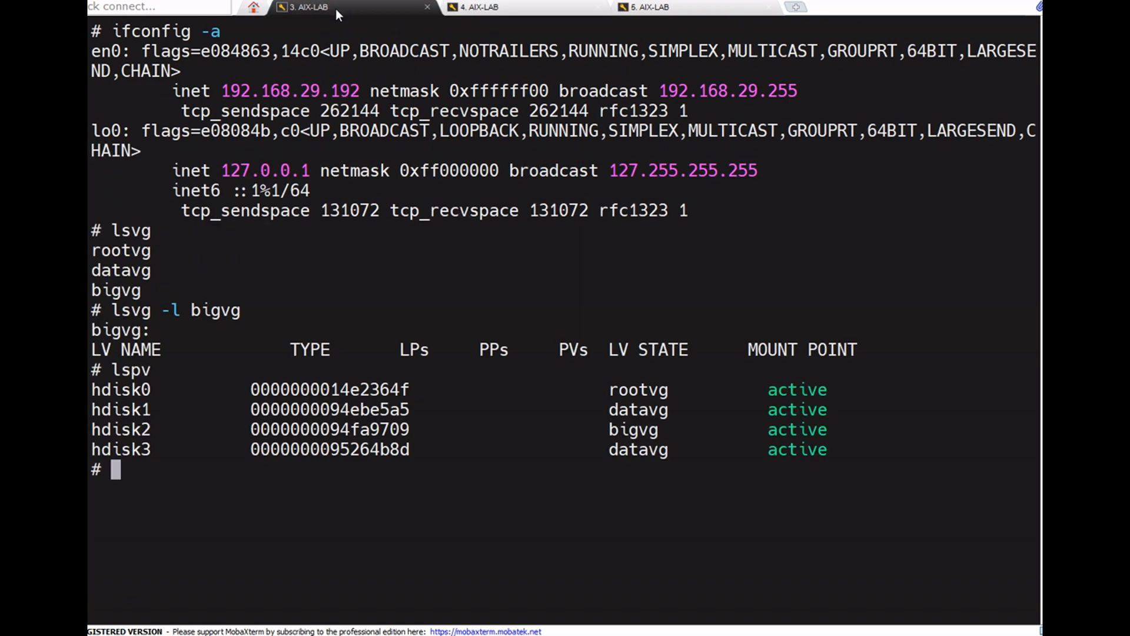
Create jfs2 logical volume aixlv with 5 LPs in bigvg, then verify with lsvg -l bigvg
type("mk")
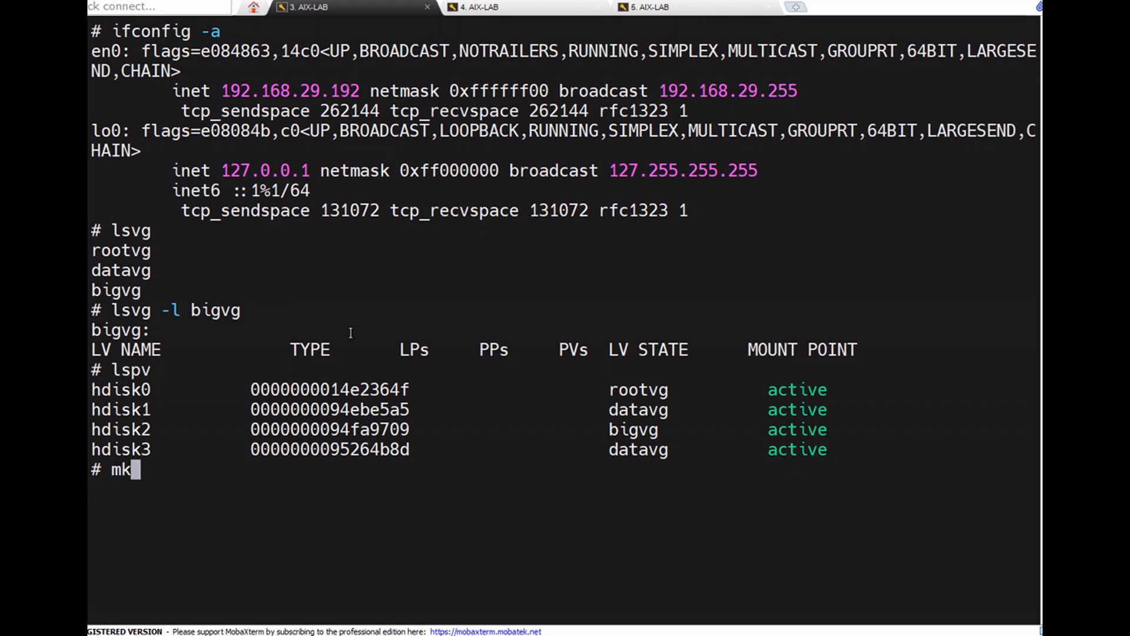
type("lv -")
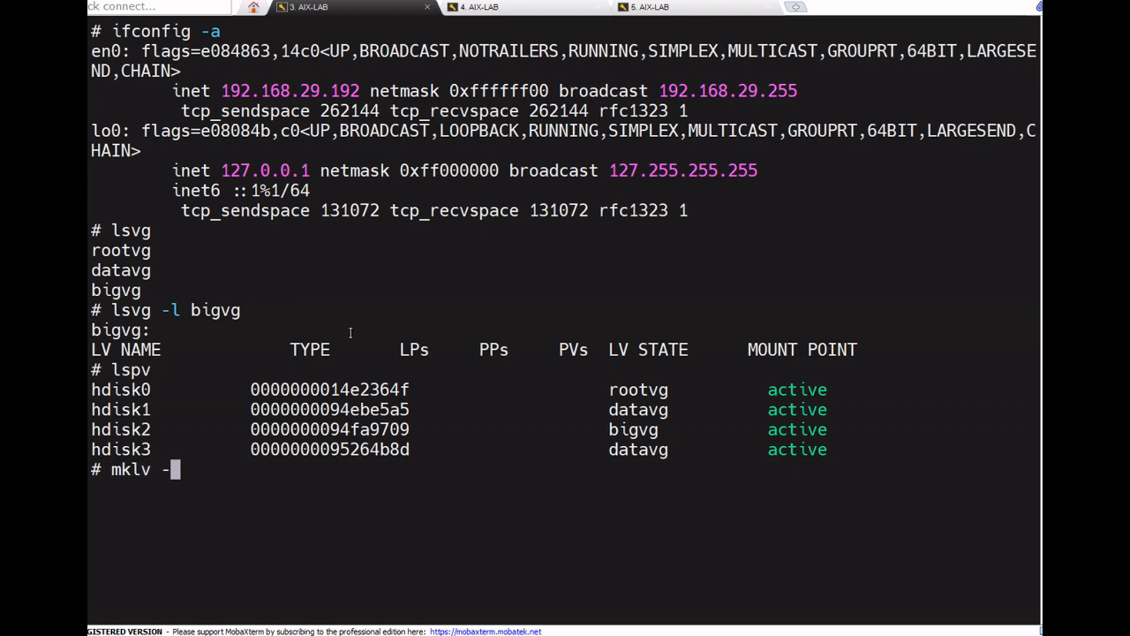
type("y aixl")
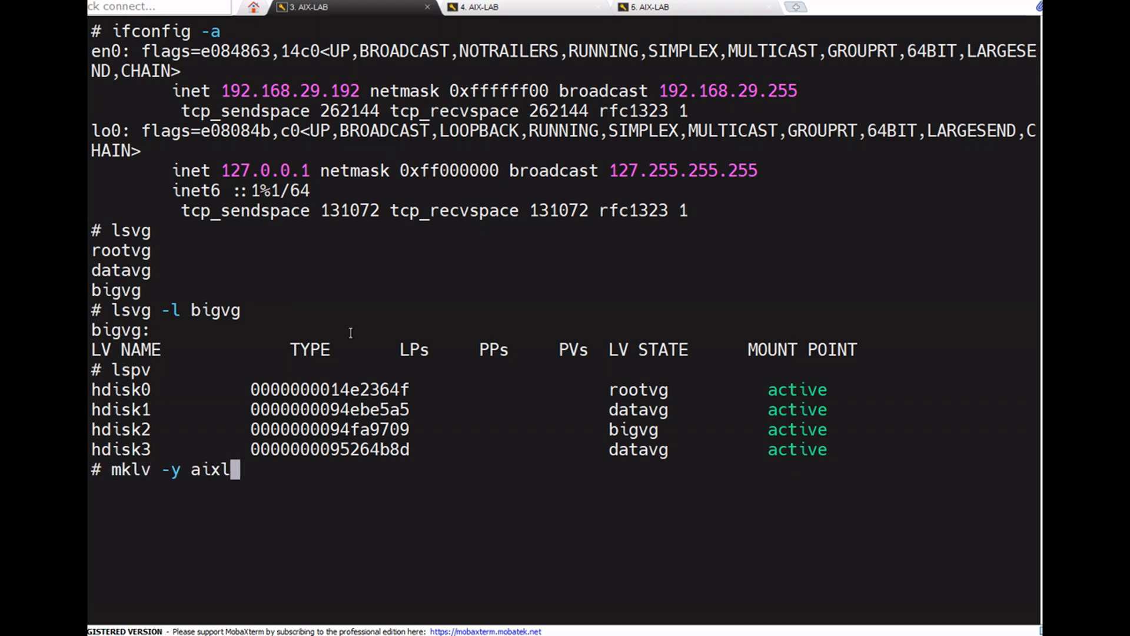
type("-t jfs")
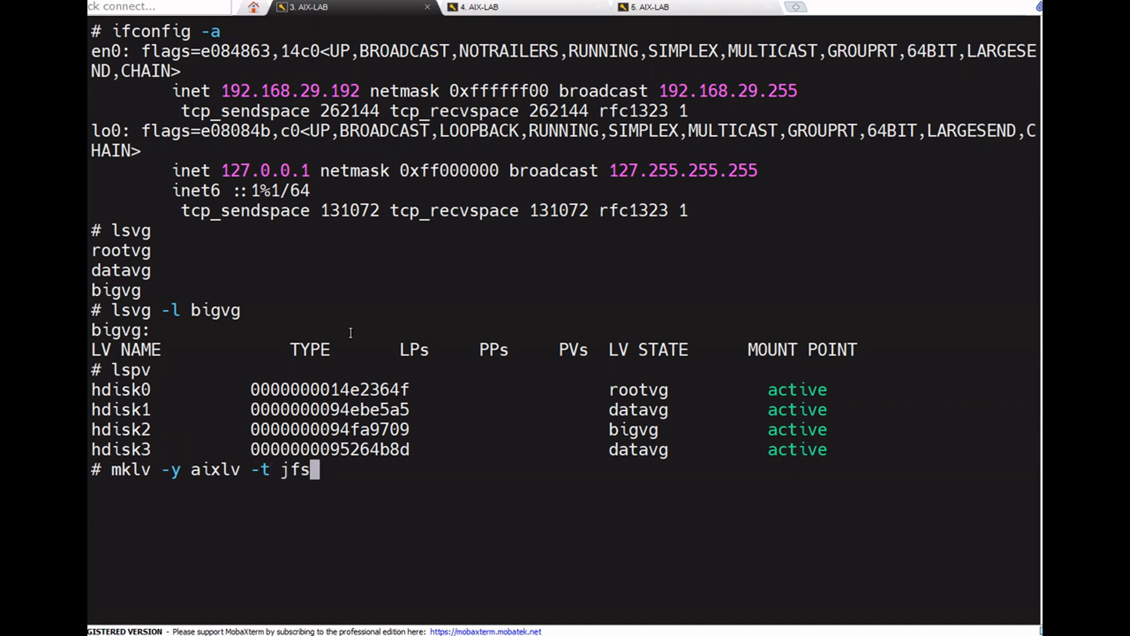
type("2")
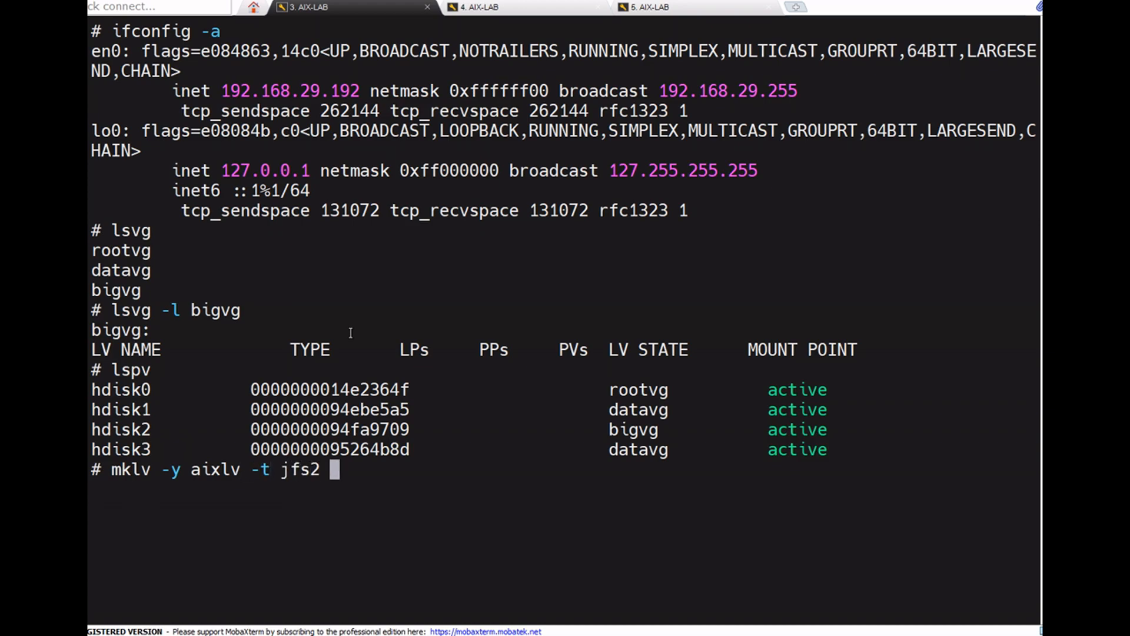
type("data")
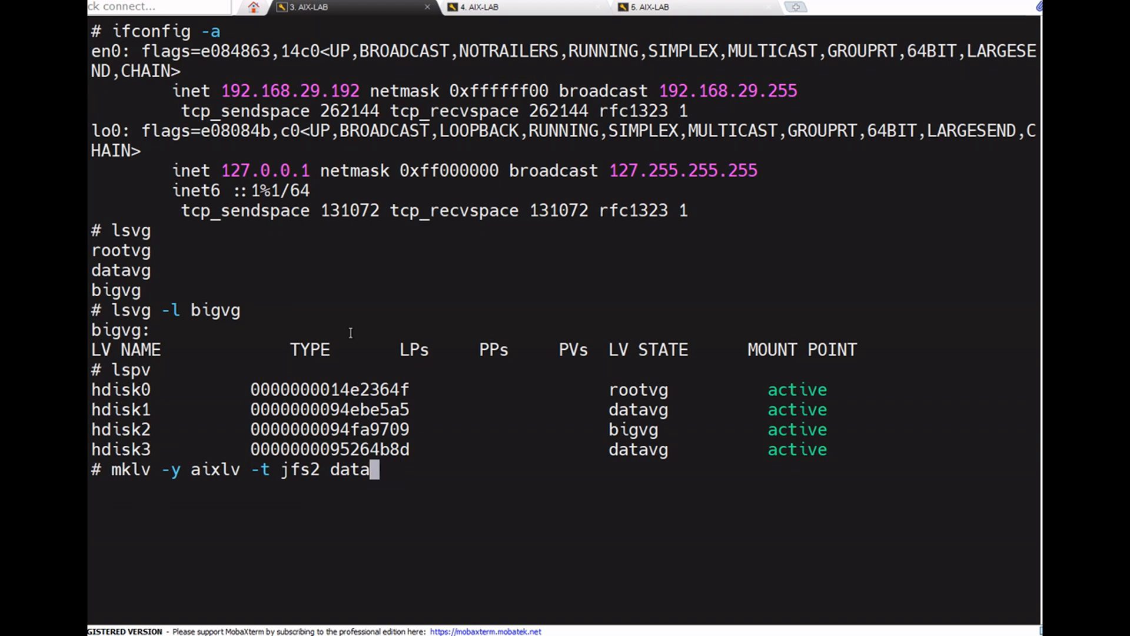
type("bigvg")
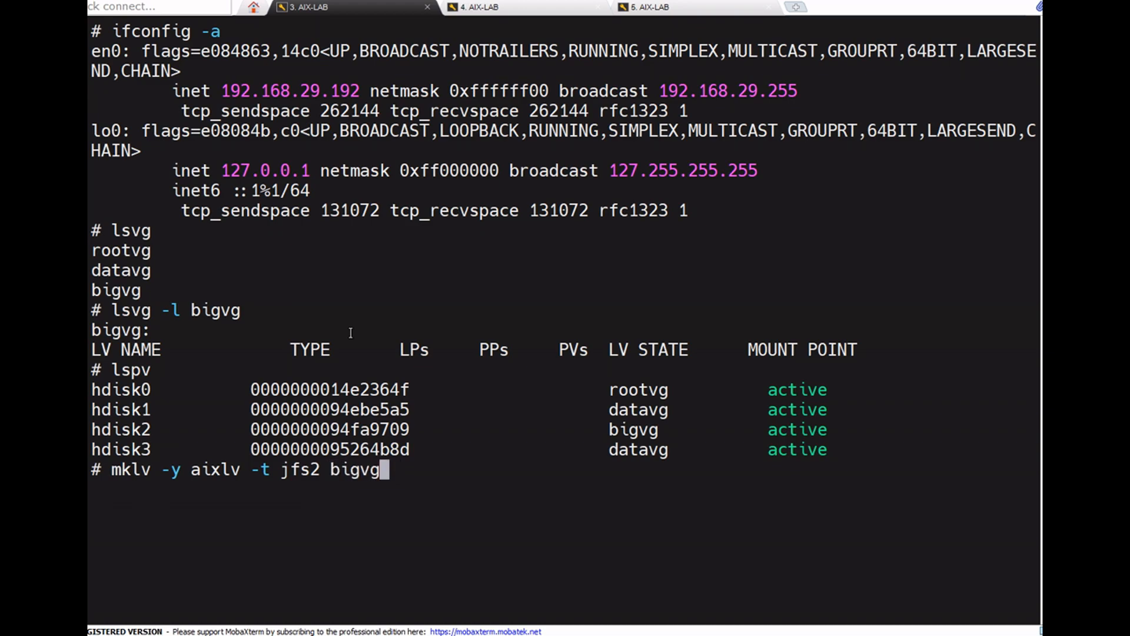
type("5")
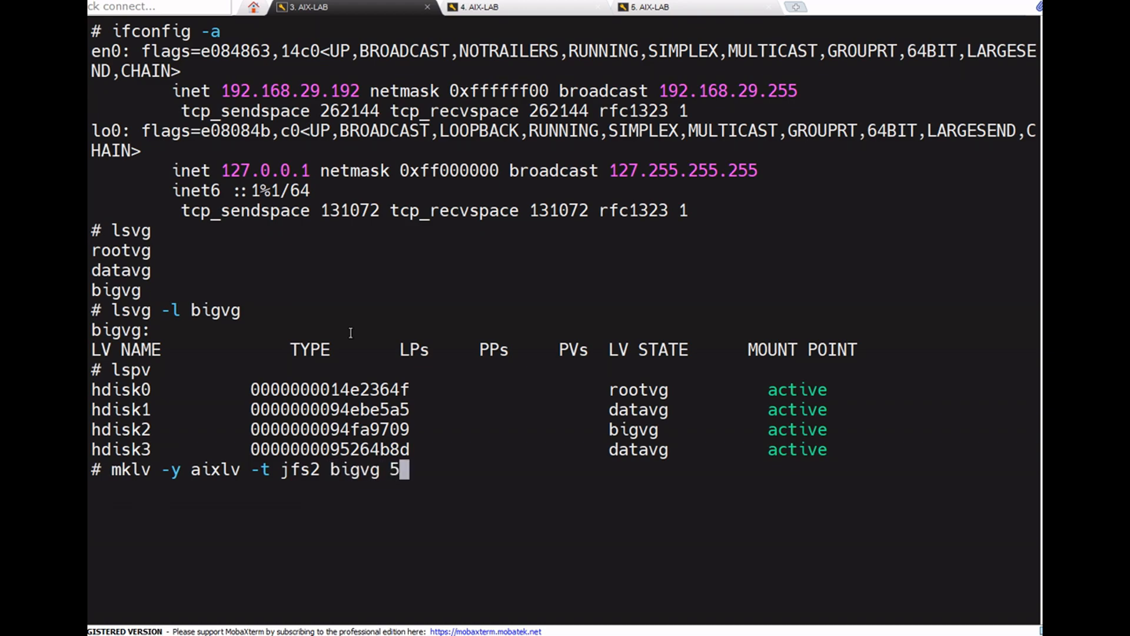
key("Return")
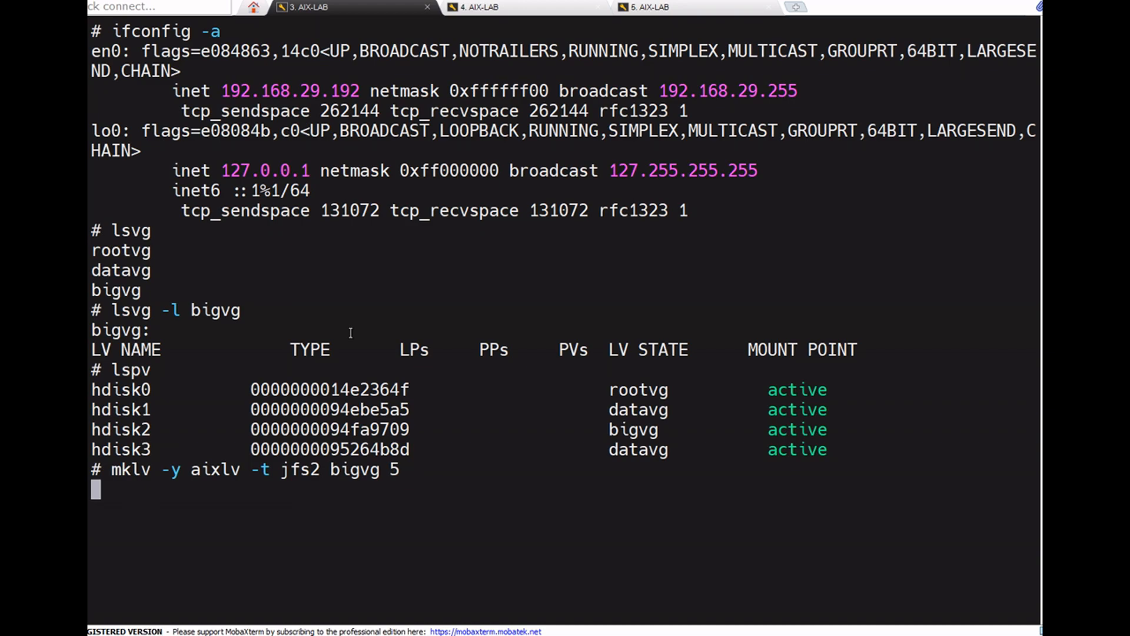
key("Return")
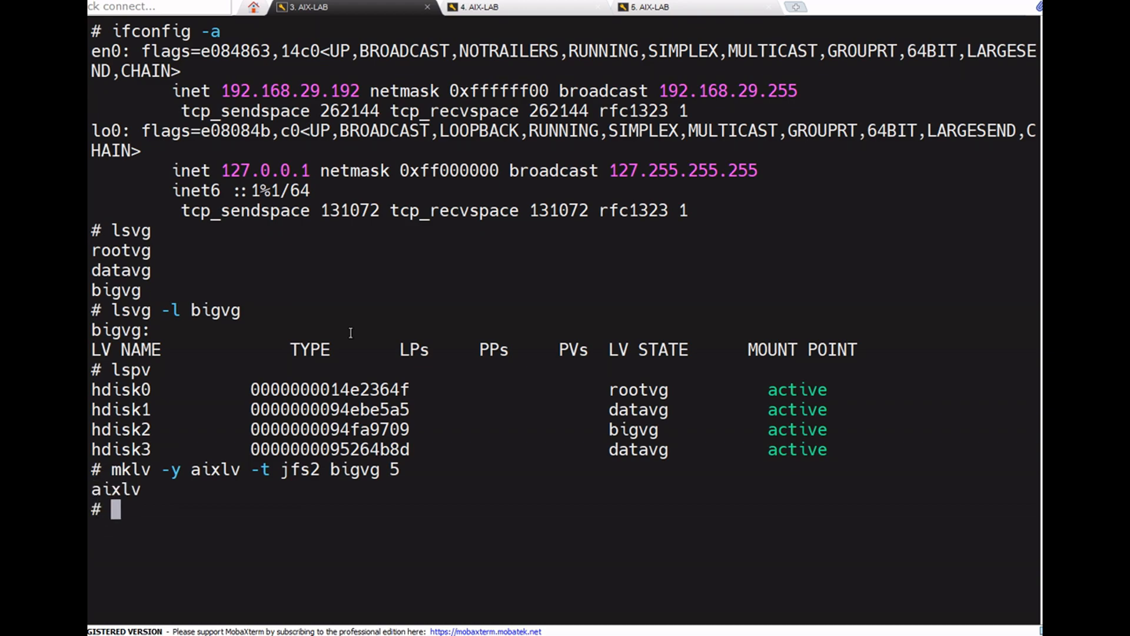
type("lsvg -l bigvg")
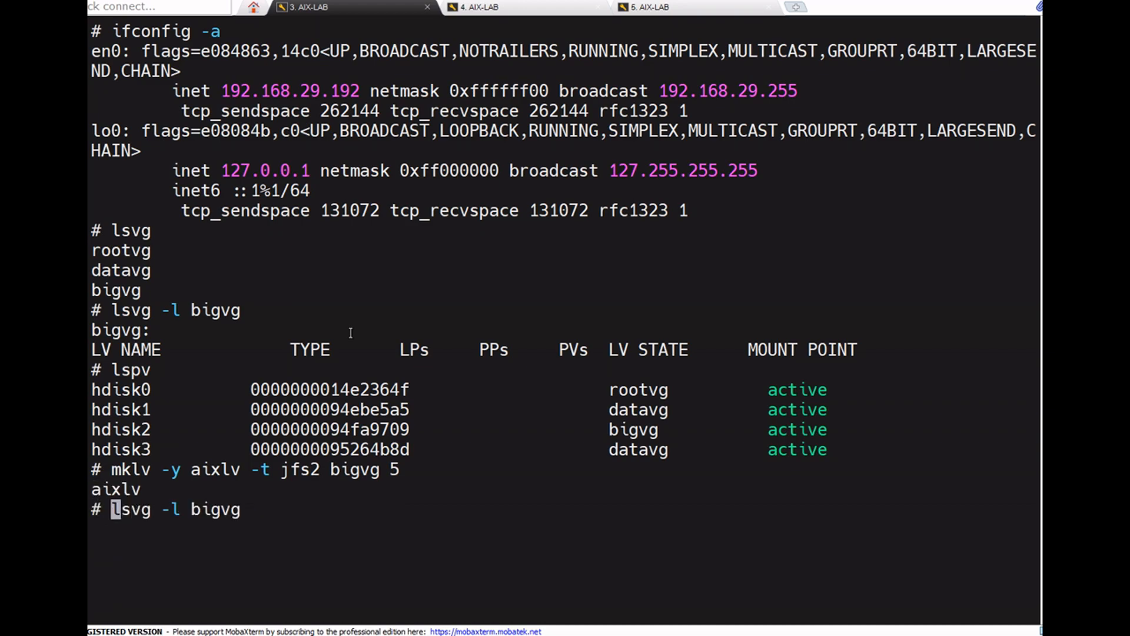
key("Return")
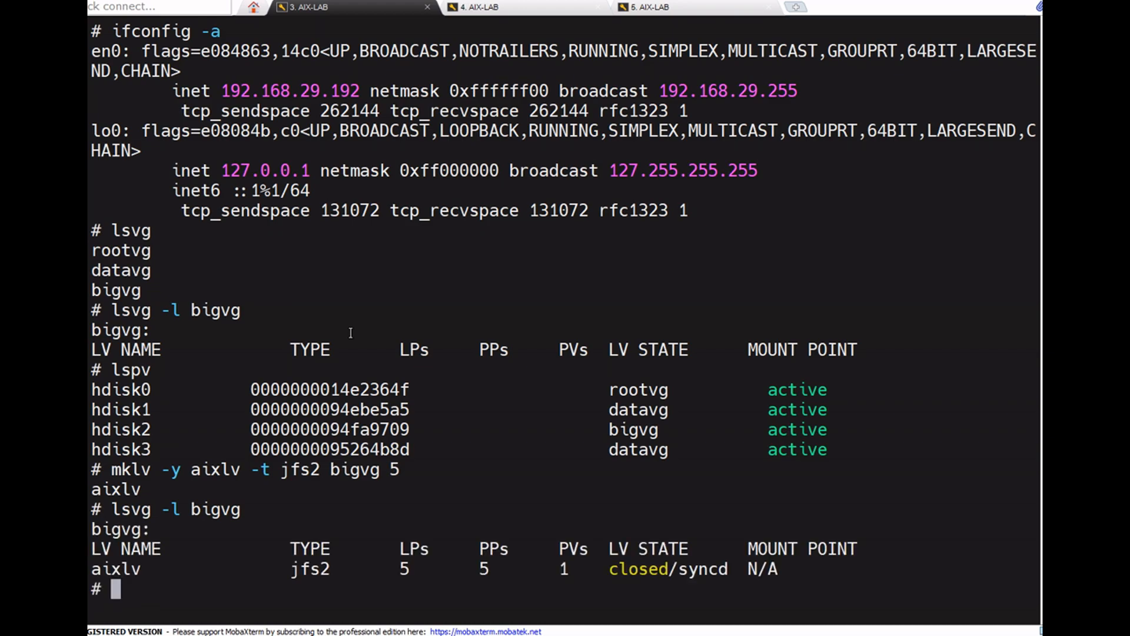
Run crfs -v jfs2 -d /dev/aixlv -m /aix and create the mount-point directory
type("crfs -")
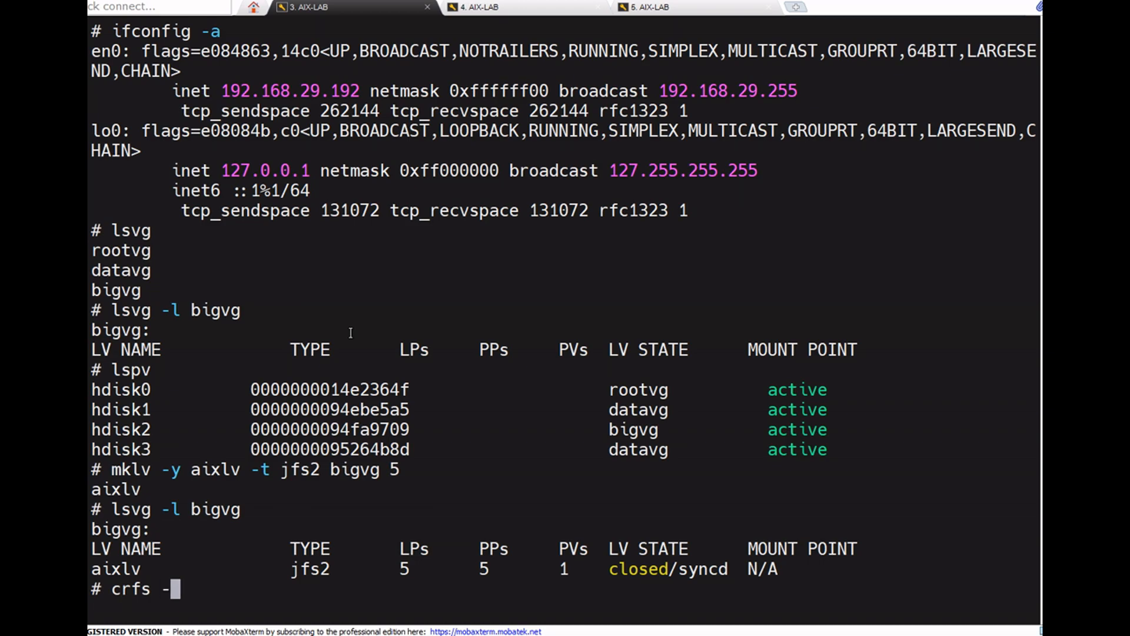
type("v j")
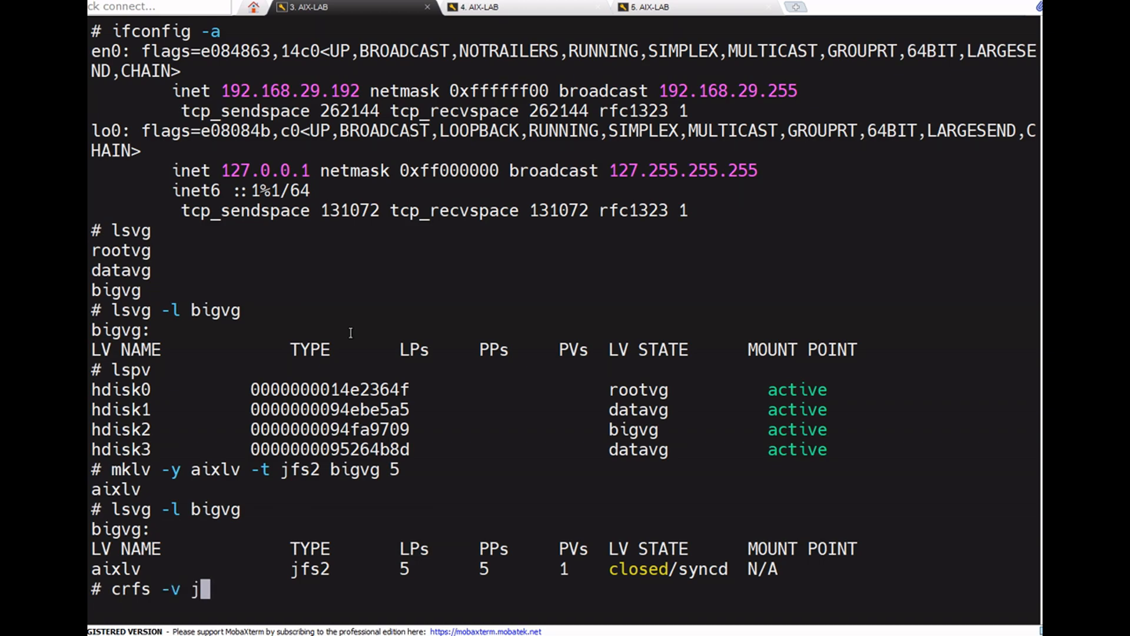
type("fs2 -d")
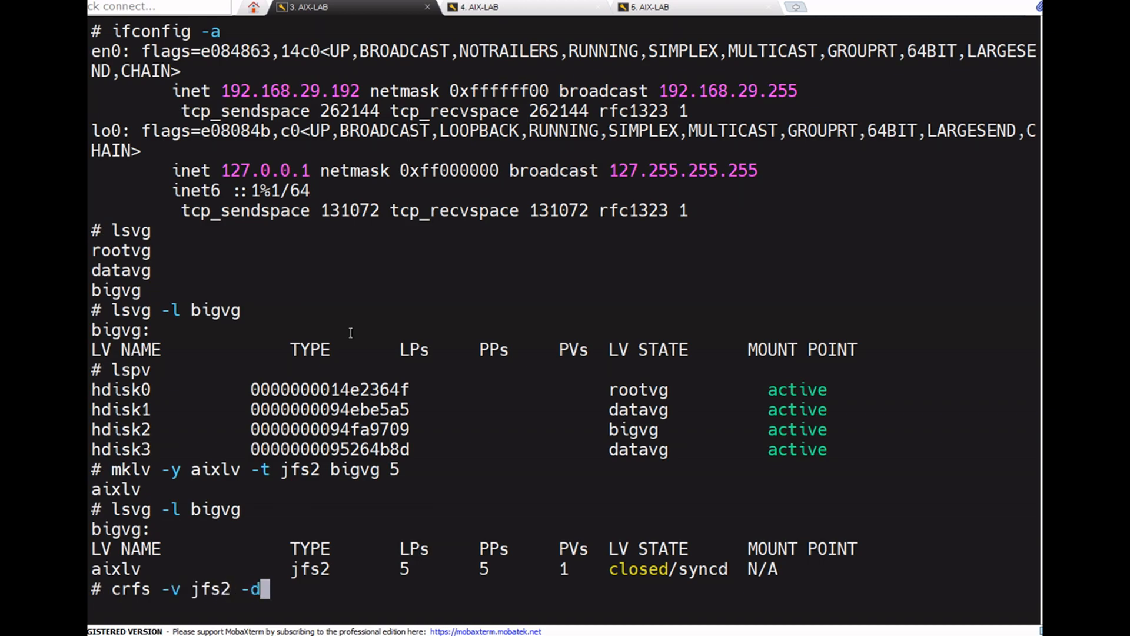
type("/dev/ai")
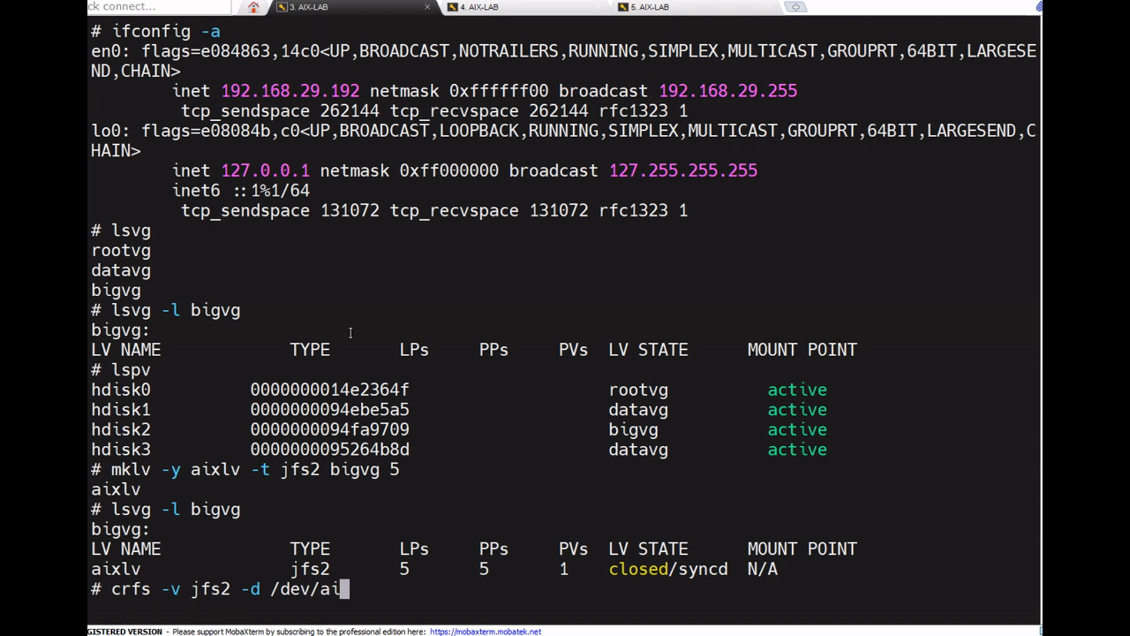
type("xlv")
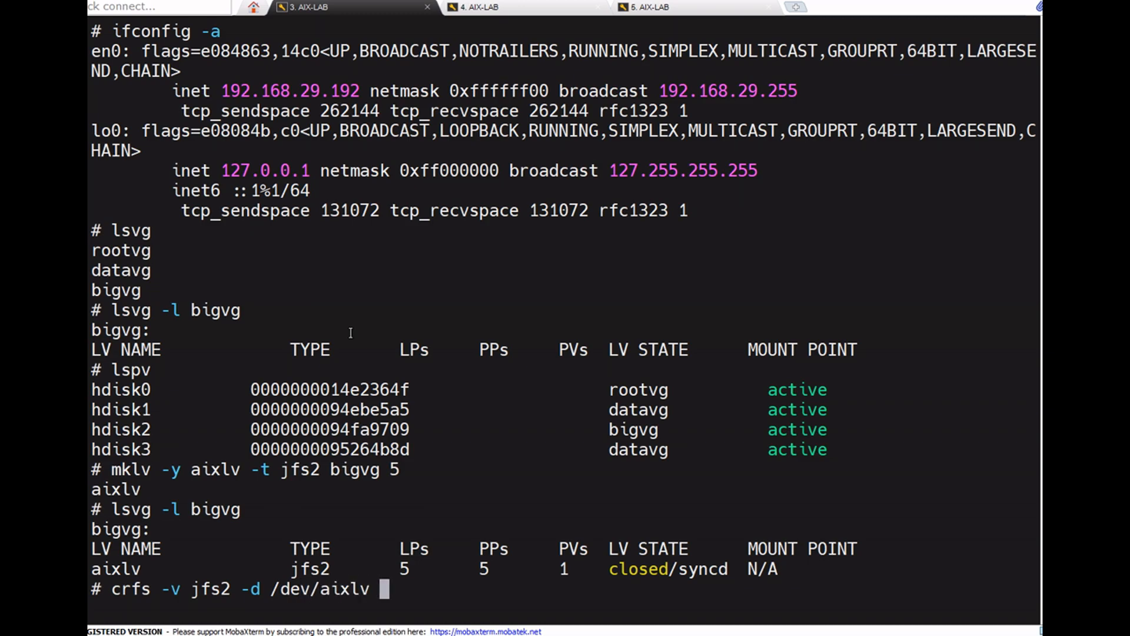
type("-m /")
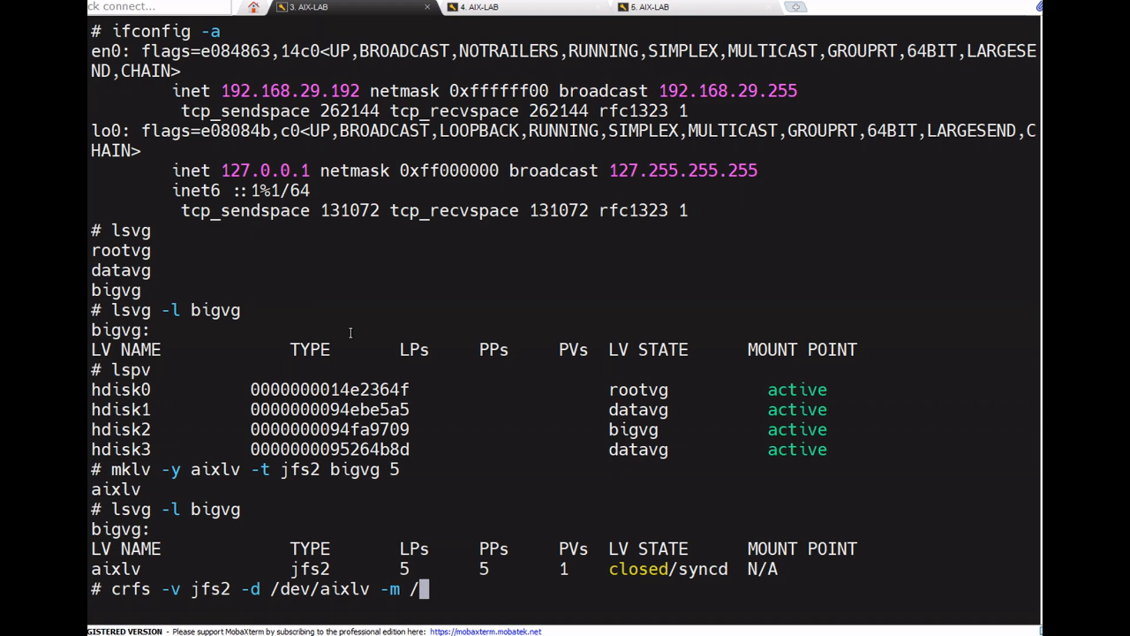
type("ai")
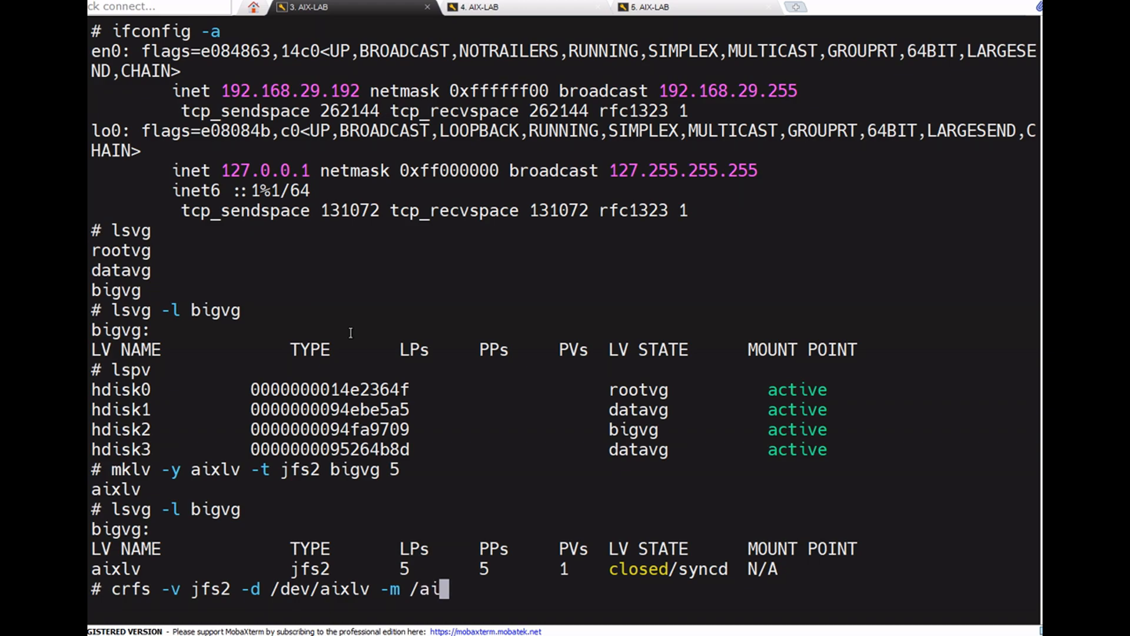
type("x")
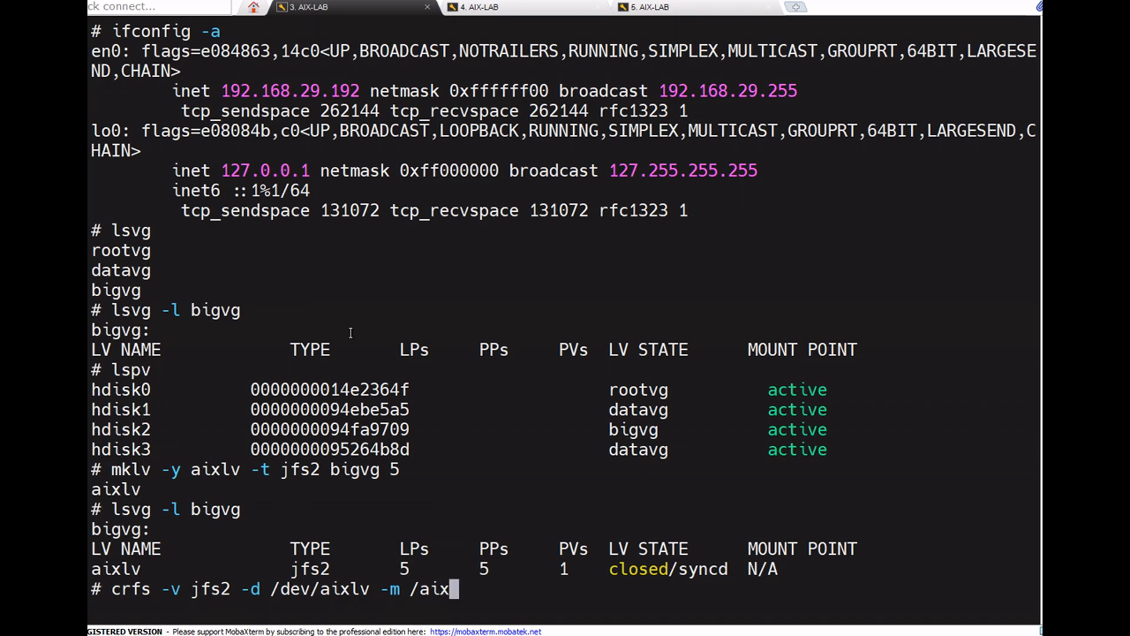
key("Return")
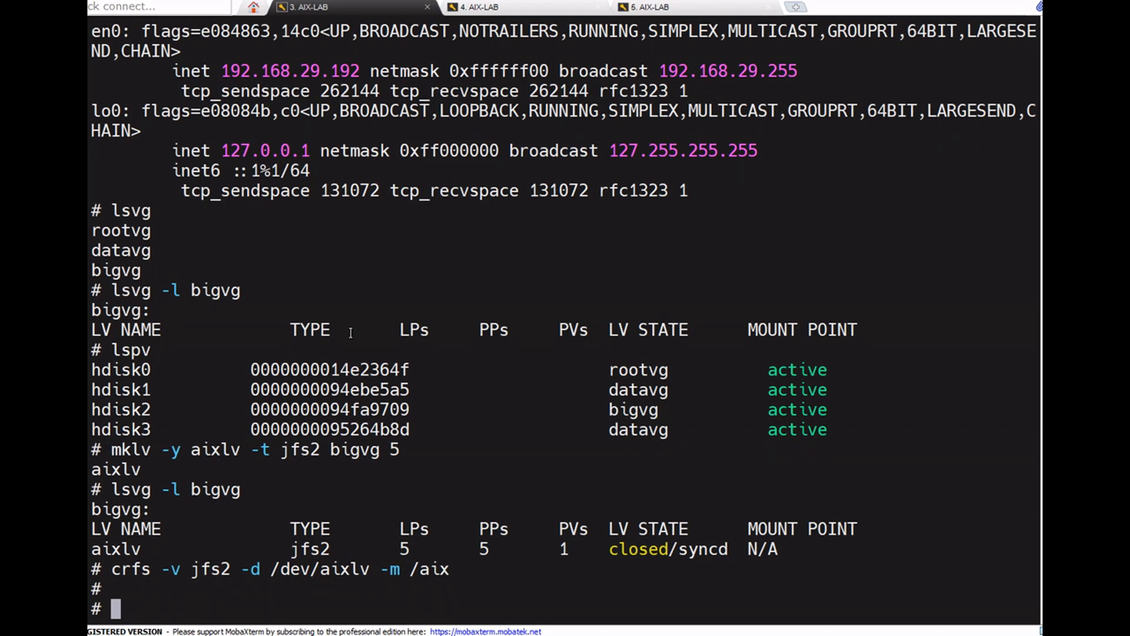
type("mkdir /aox")
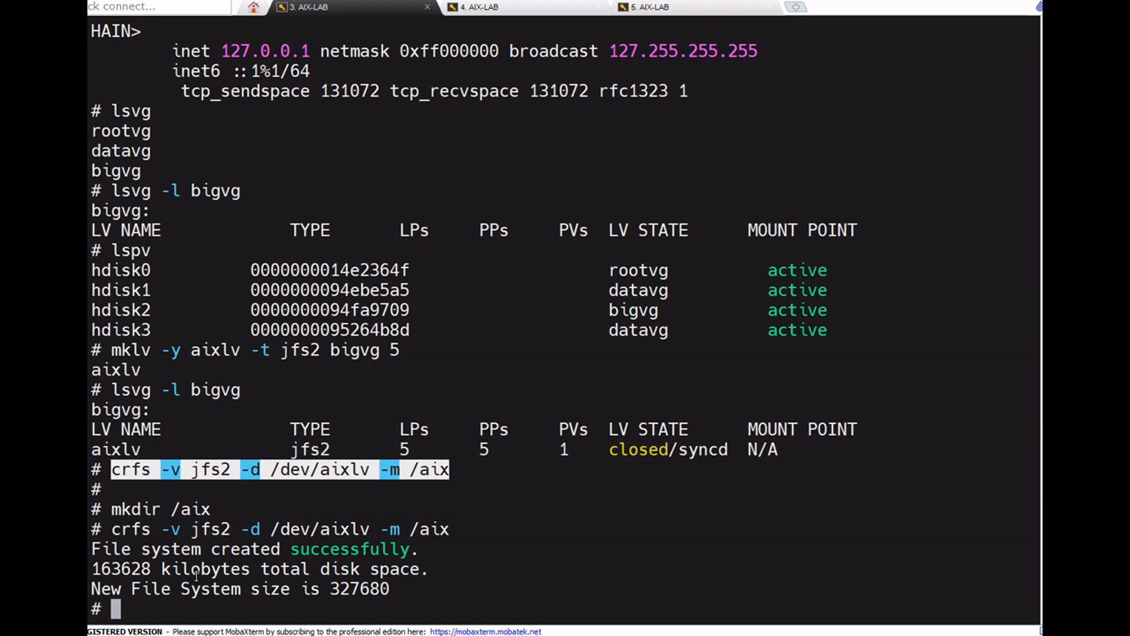
Mount /aix, check its 0.16 GB size with df -g, and list its contents
type("lsvg -l bigvg")
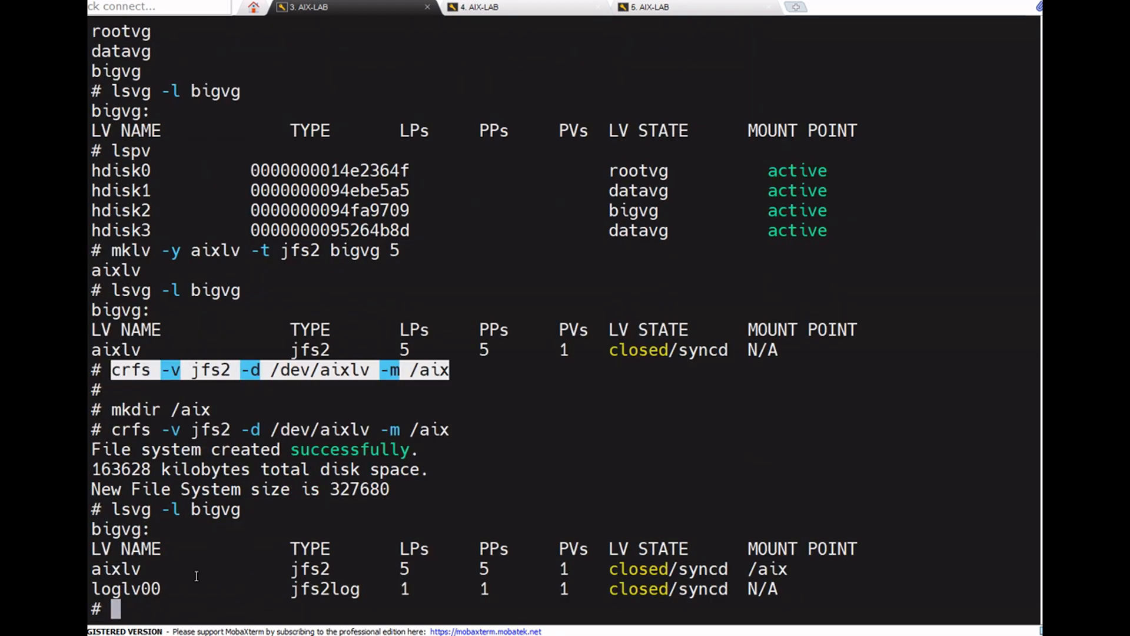
type("mount /aix")
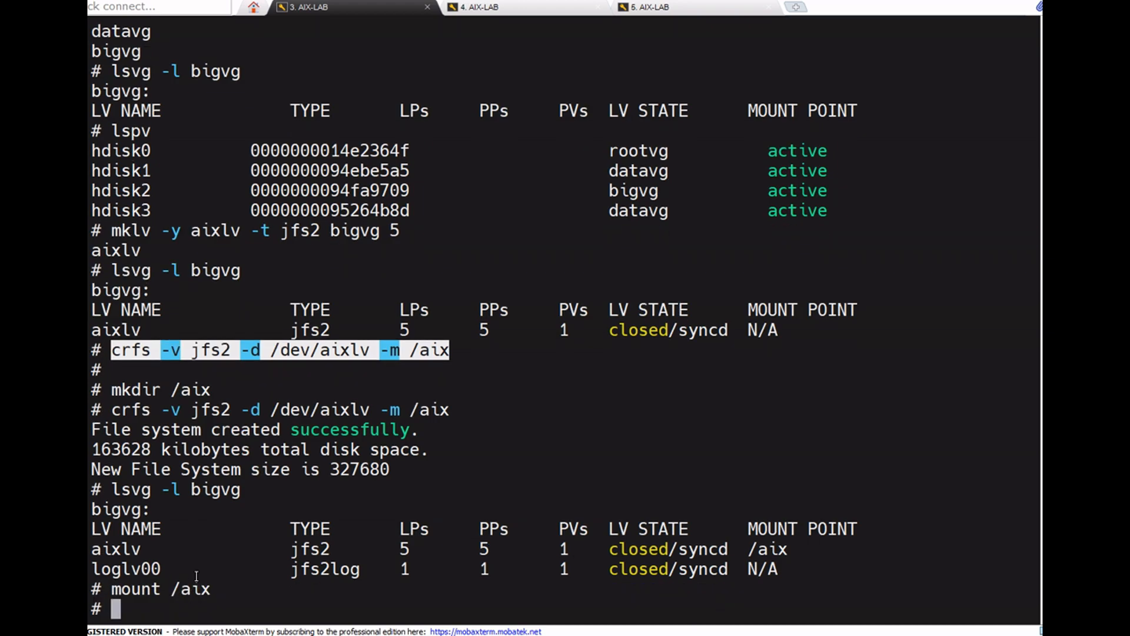
type("d")
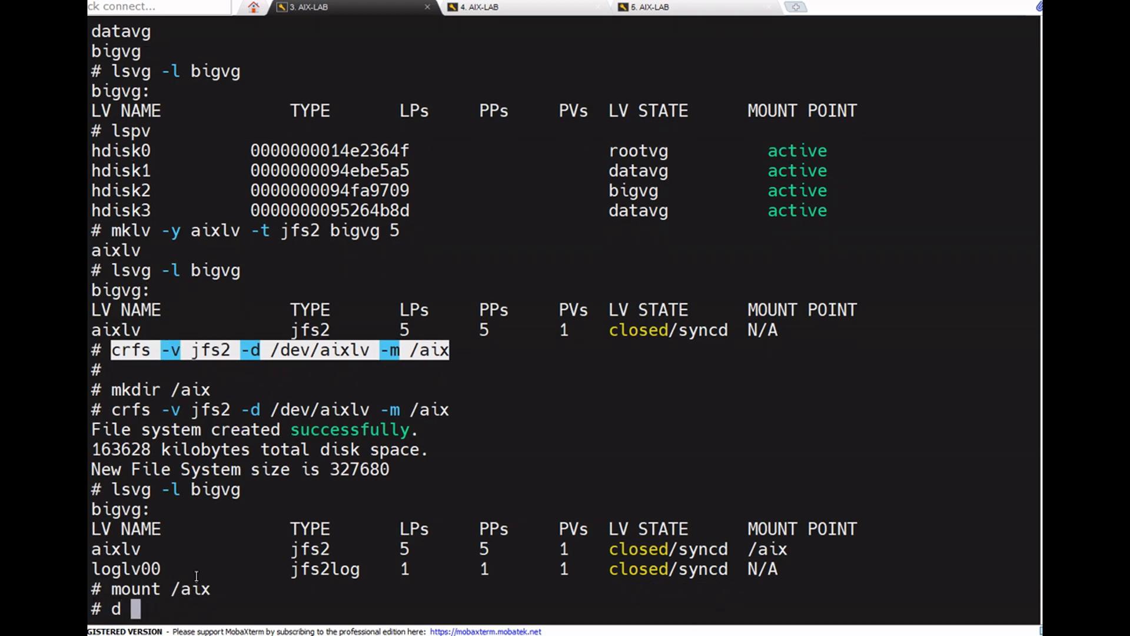
type("f -g /ao")
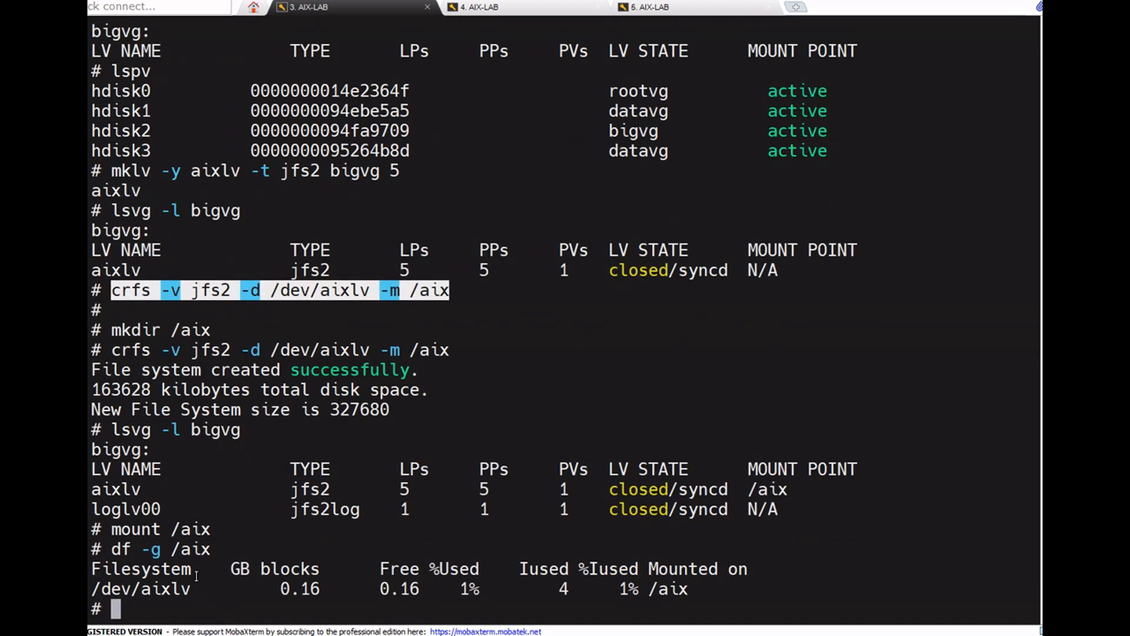
type("cd /ao")
type("ls")
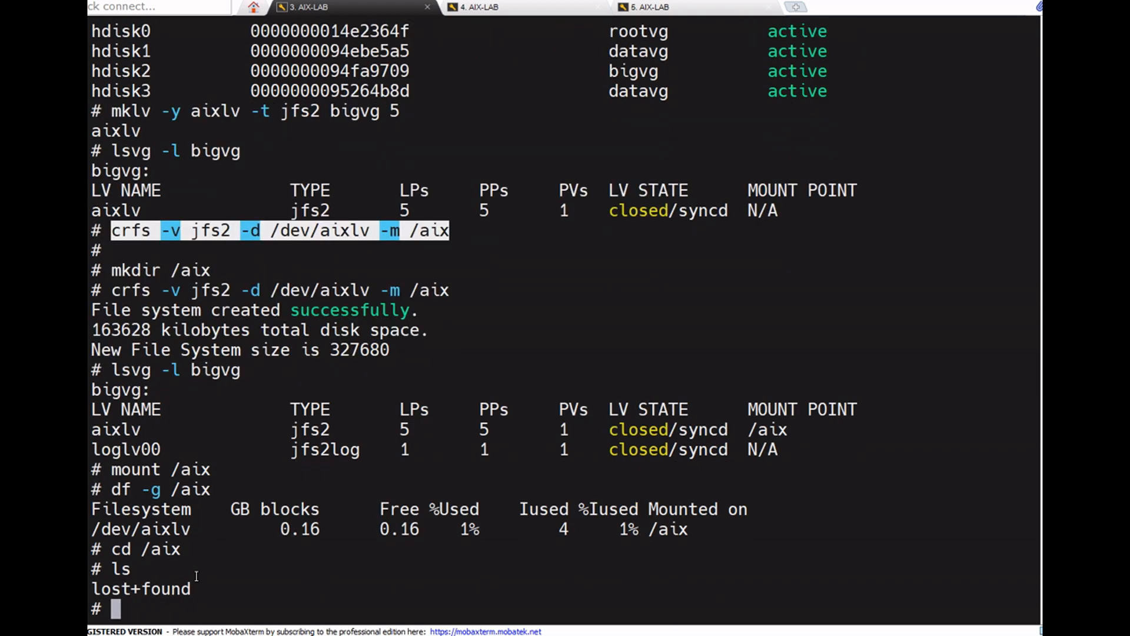
type("vi te")
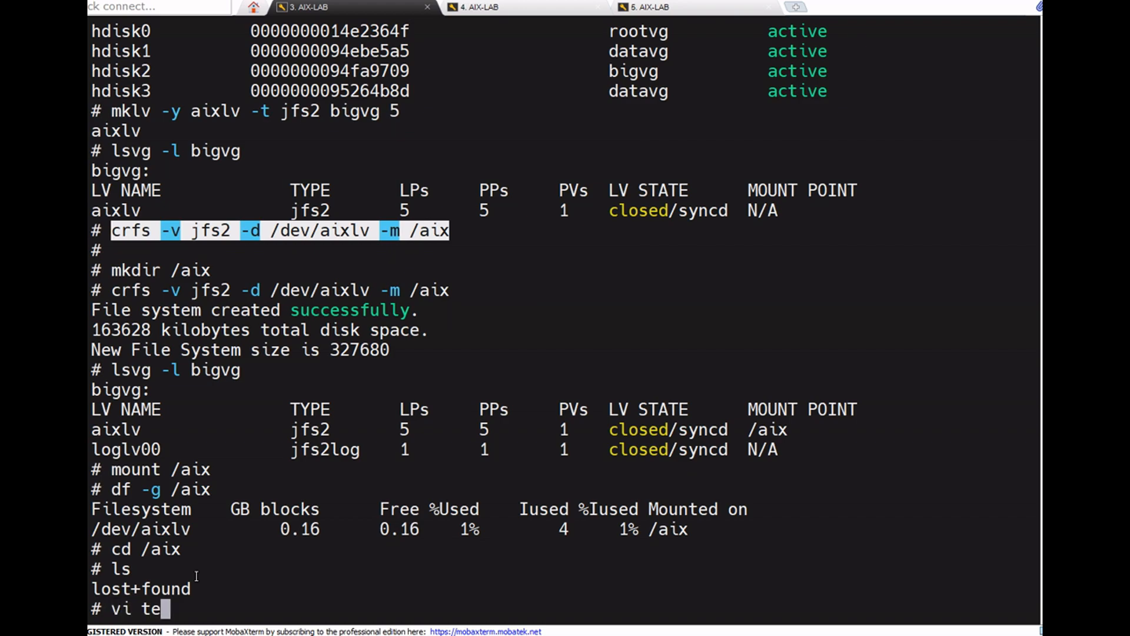
Open testfile in vi and type 'this text file we are going to export filesystem'
key("Return")
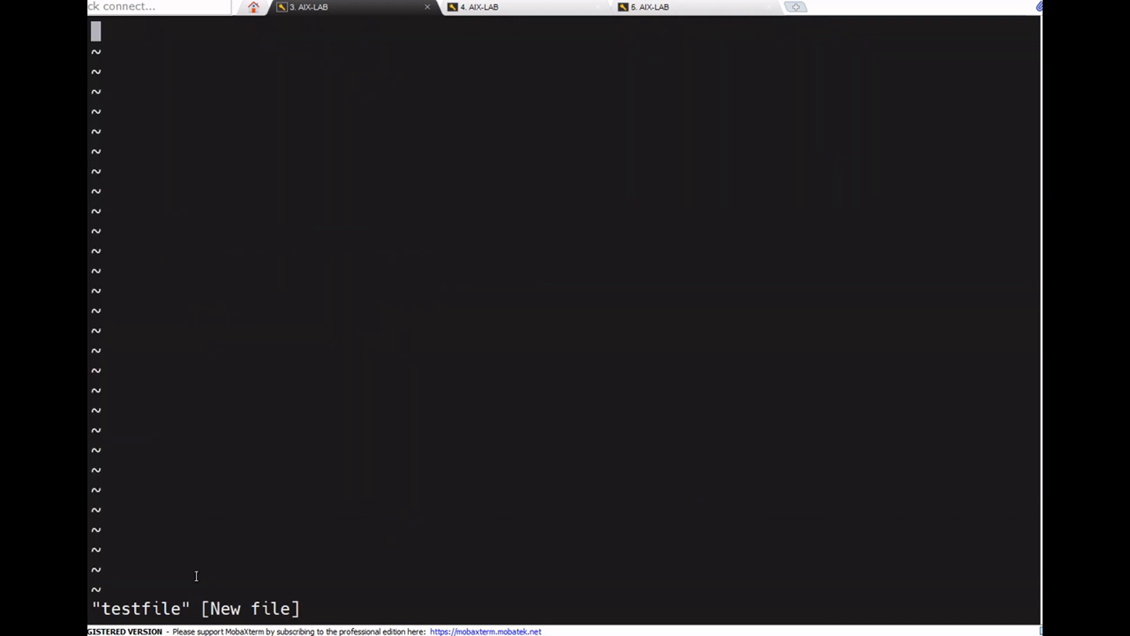
type("ithis")
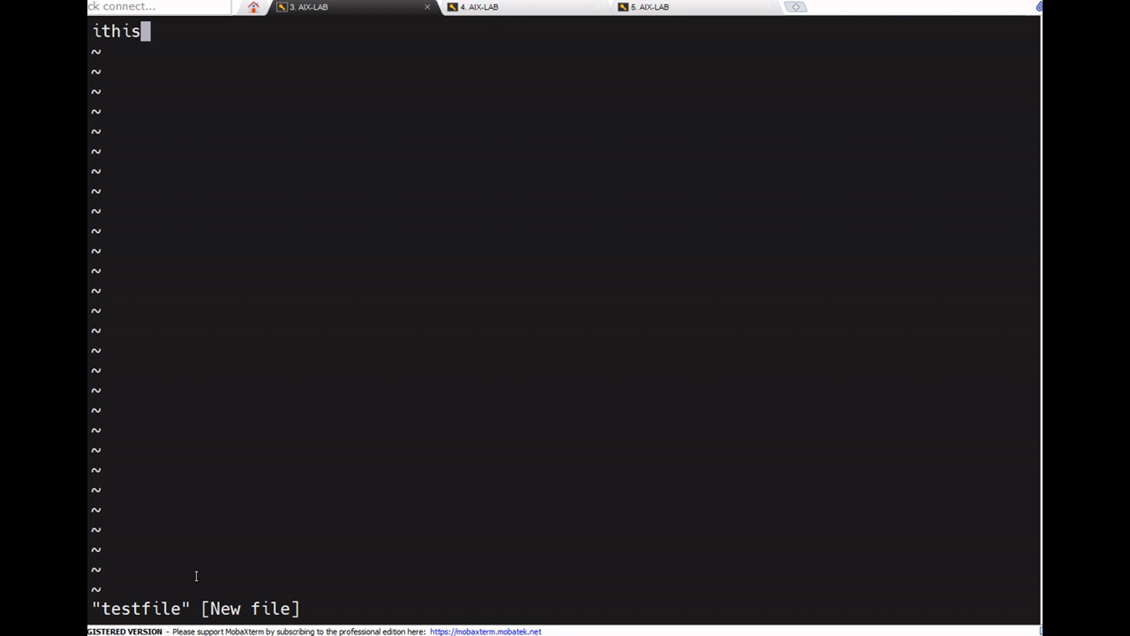
key("Home")
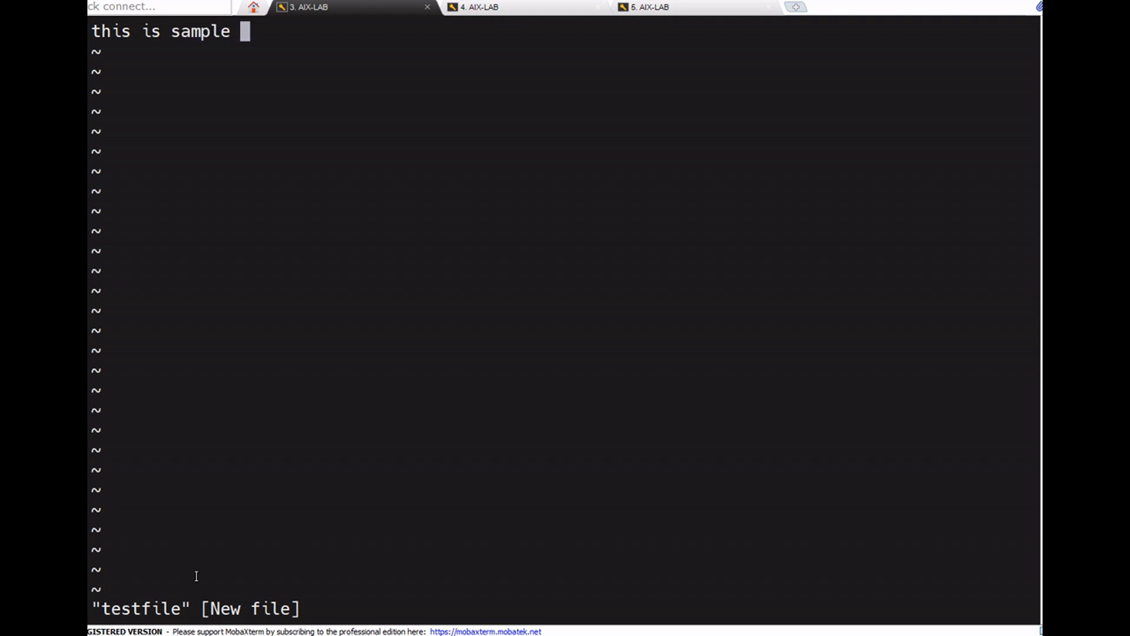
type("text fi")
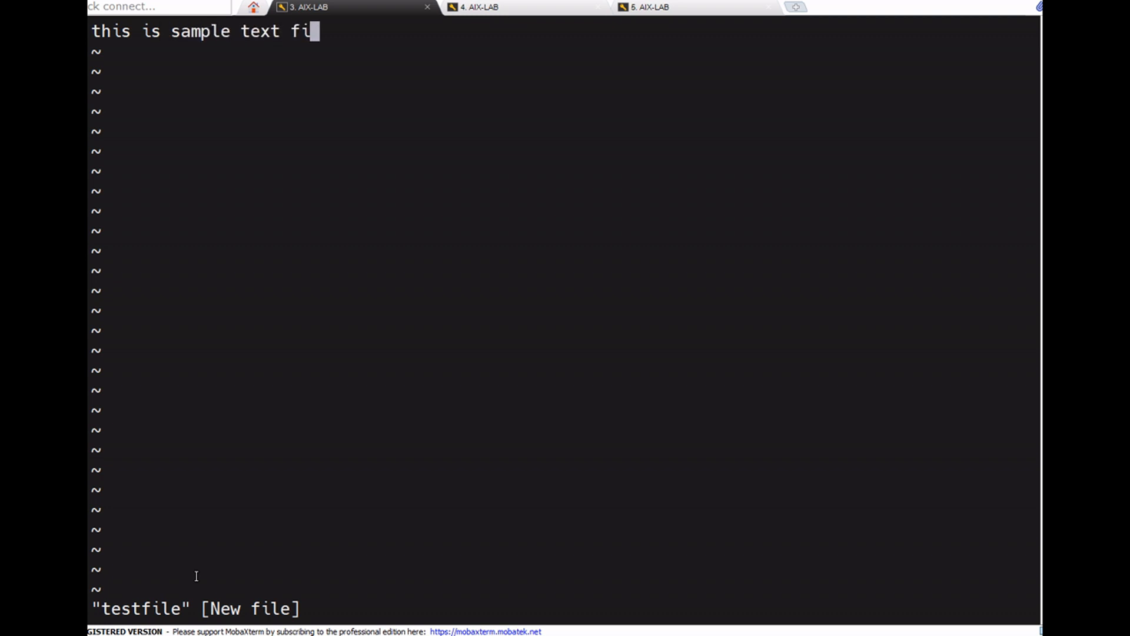
type("le we")
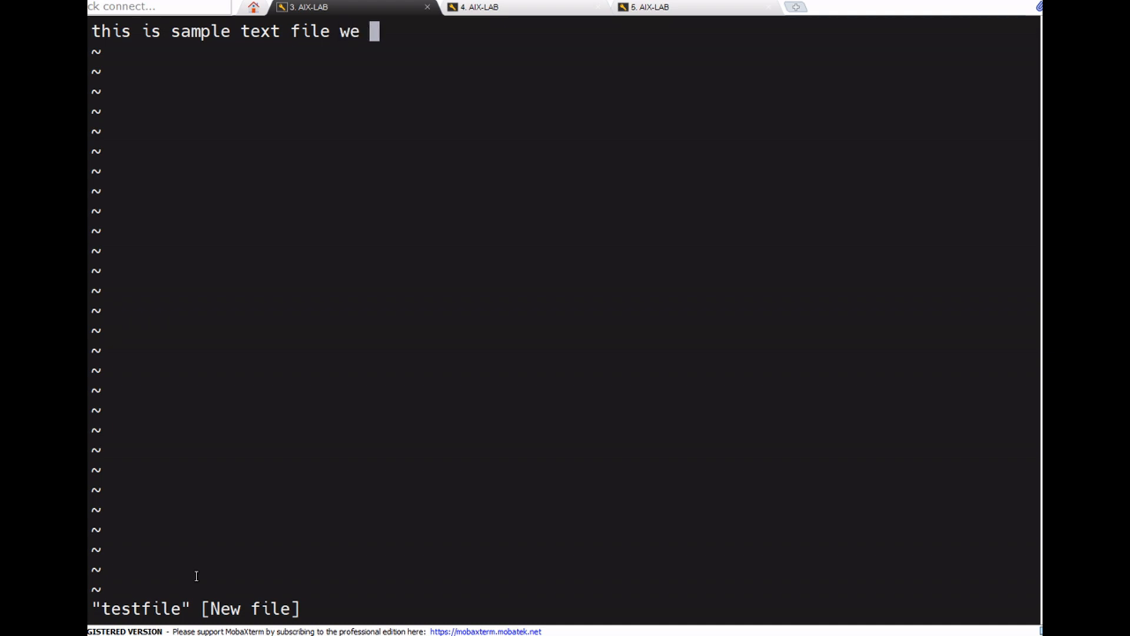
type("are")
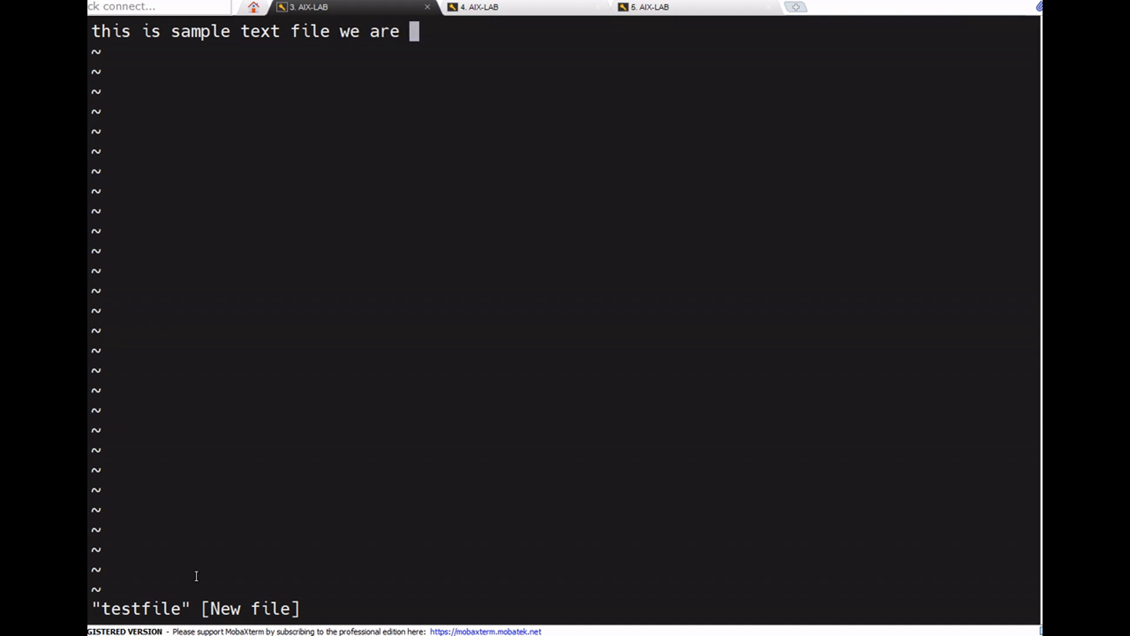
type("going ty")
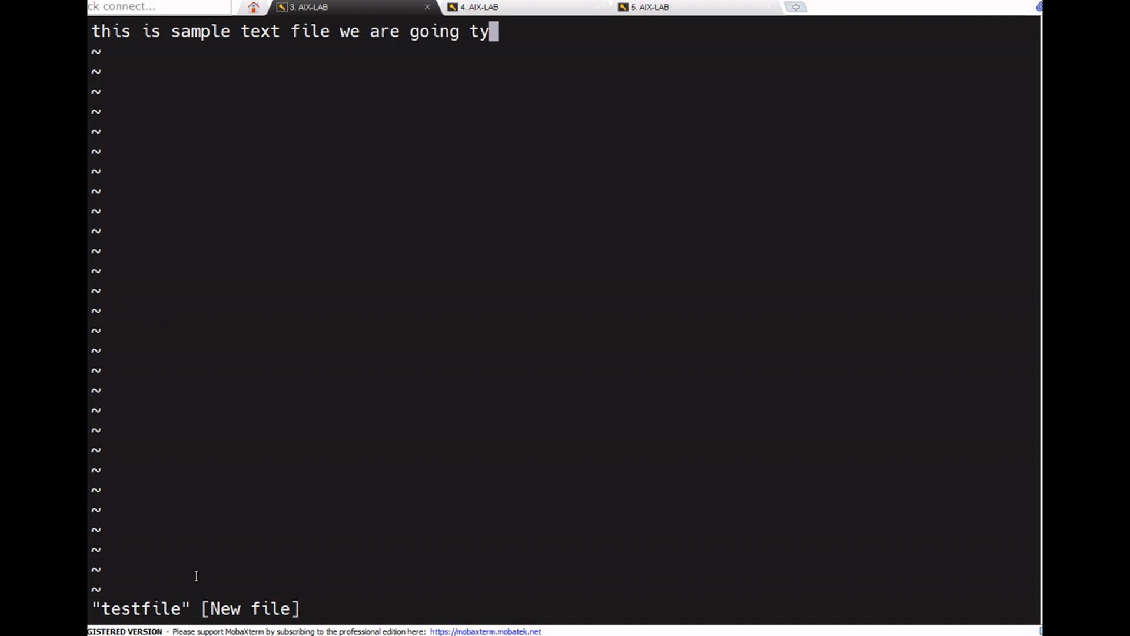
type("o r")
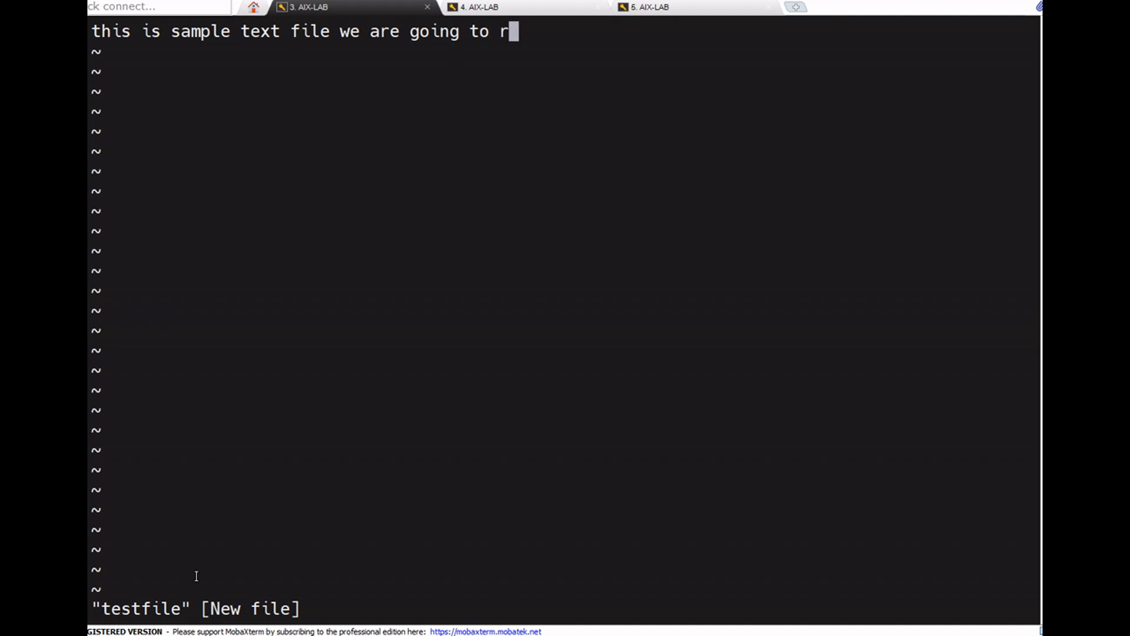
type("export")
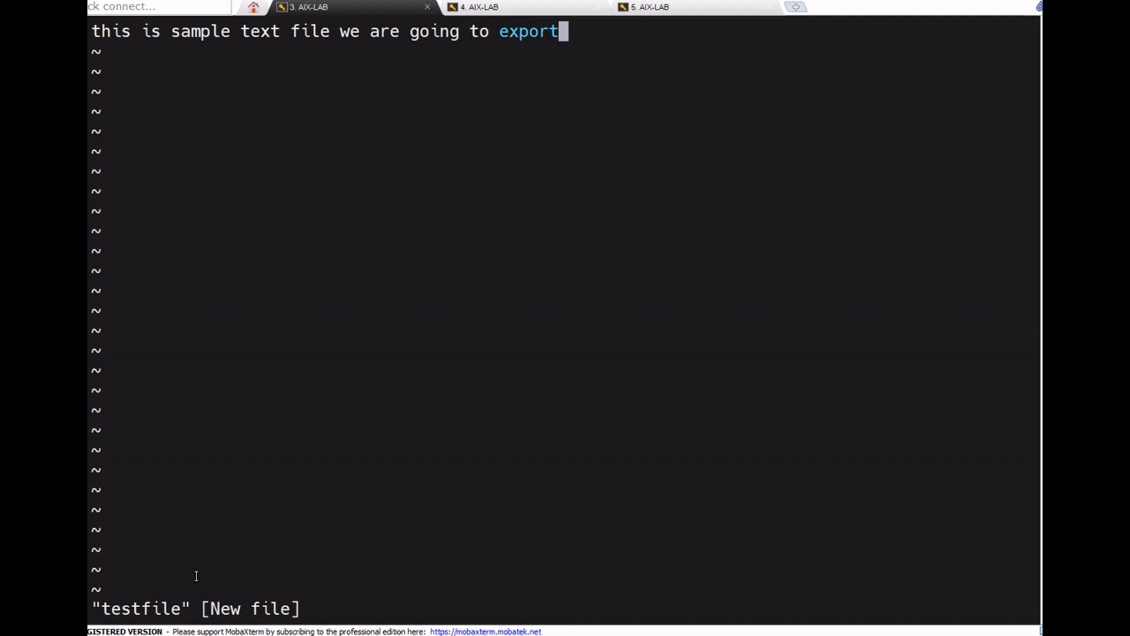
type("filesyste")
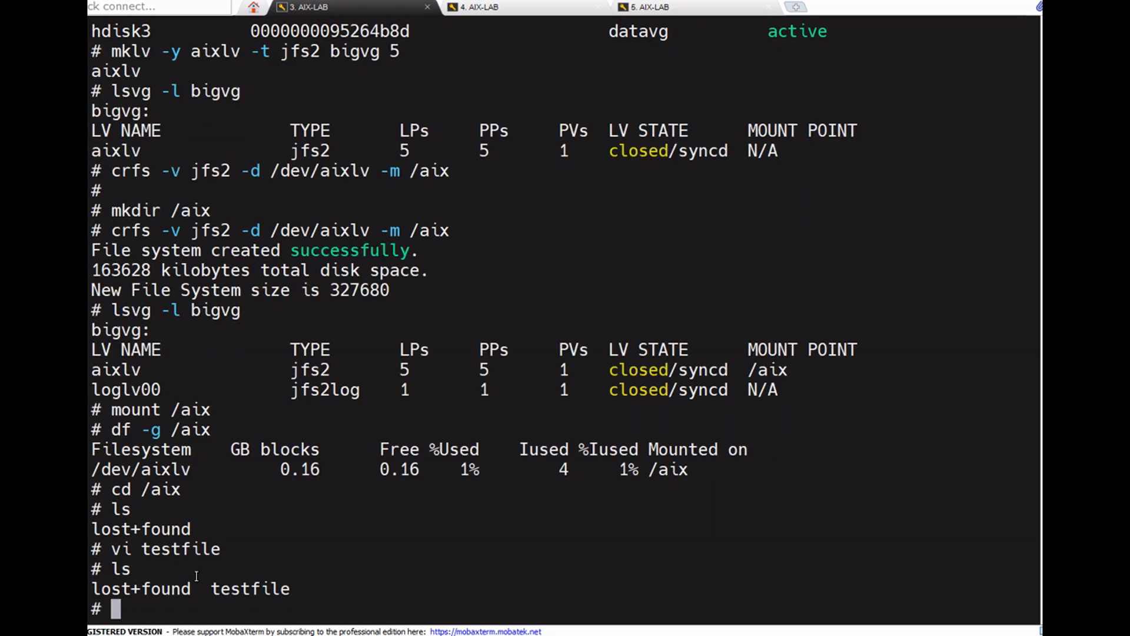
type("touch")
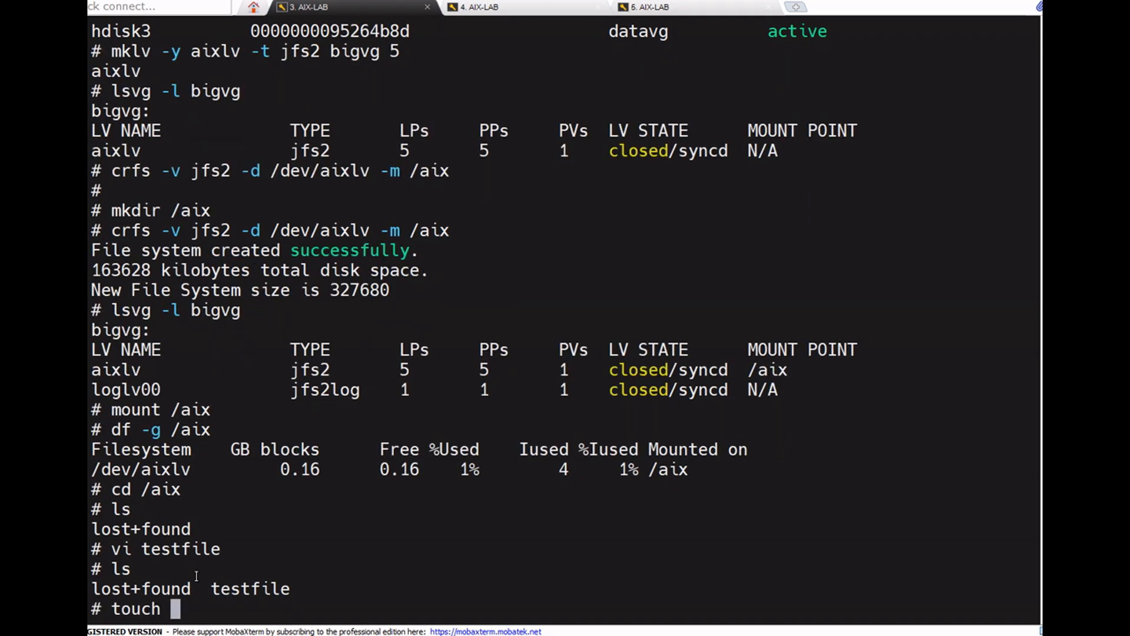
type("file")
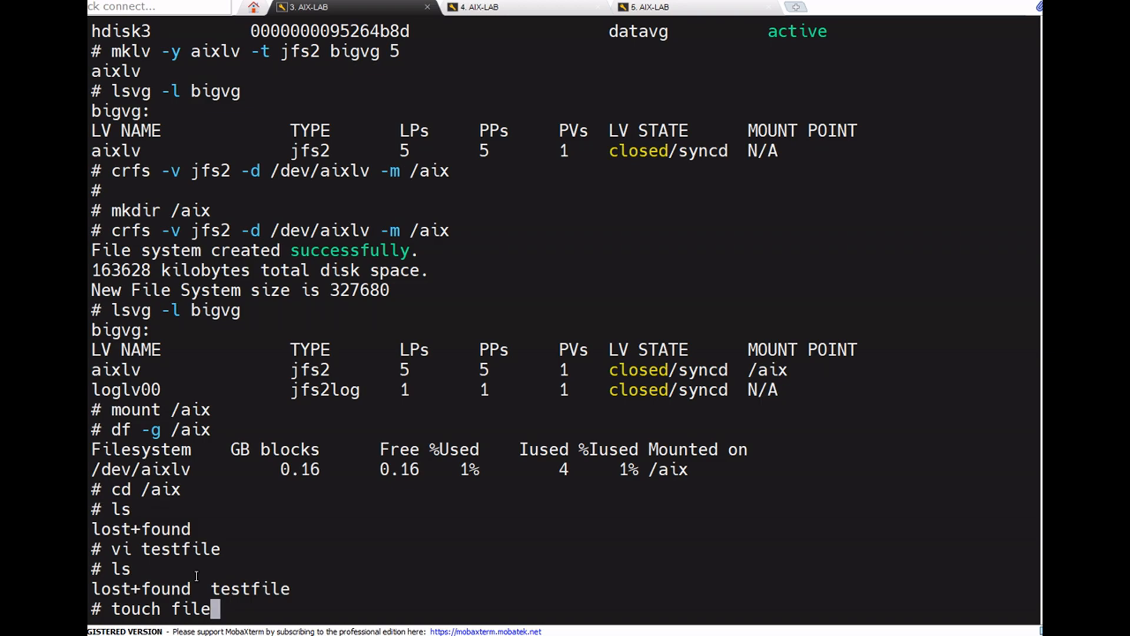
type("1 file")
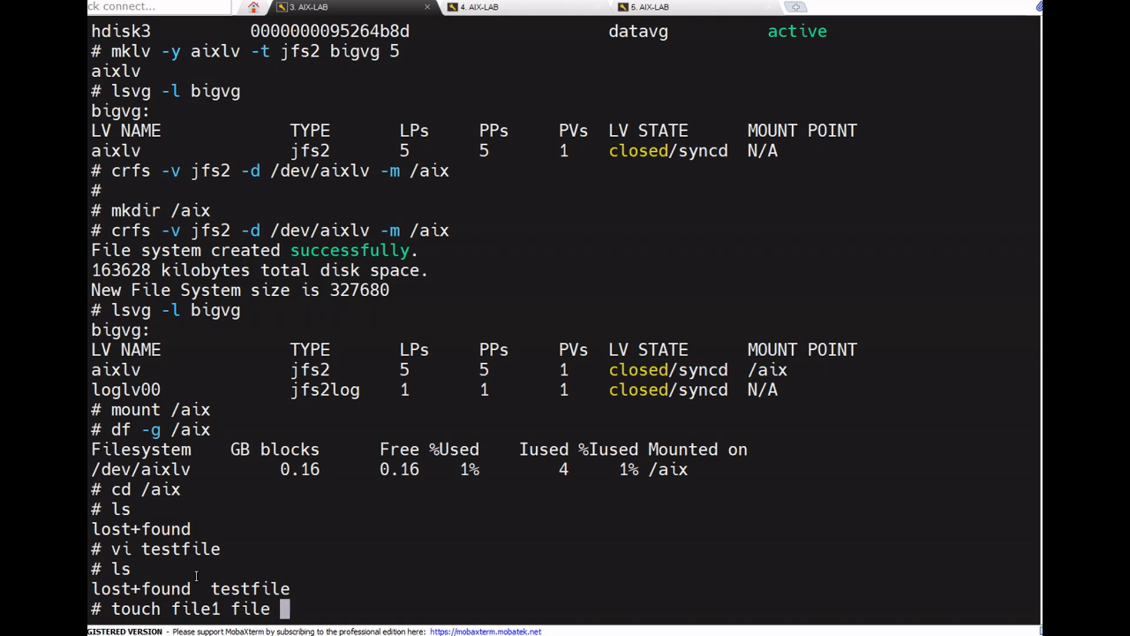
type("2 file")
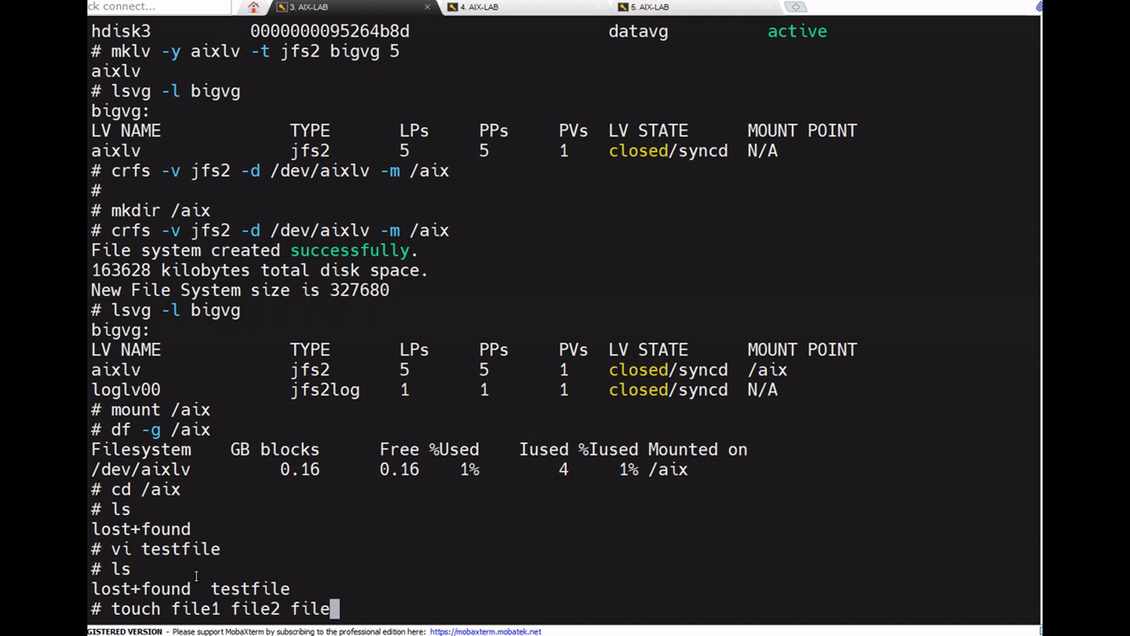
key("Return")
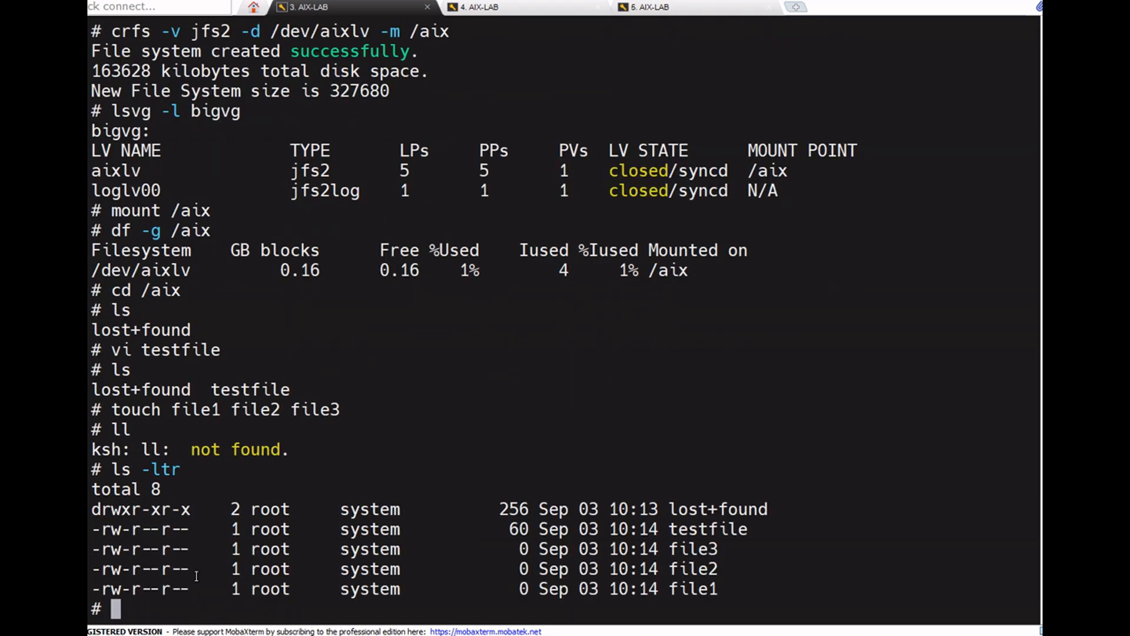
mouse_move(495, 443)
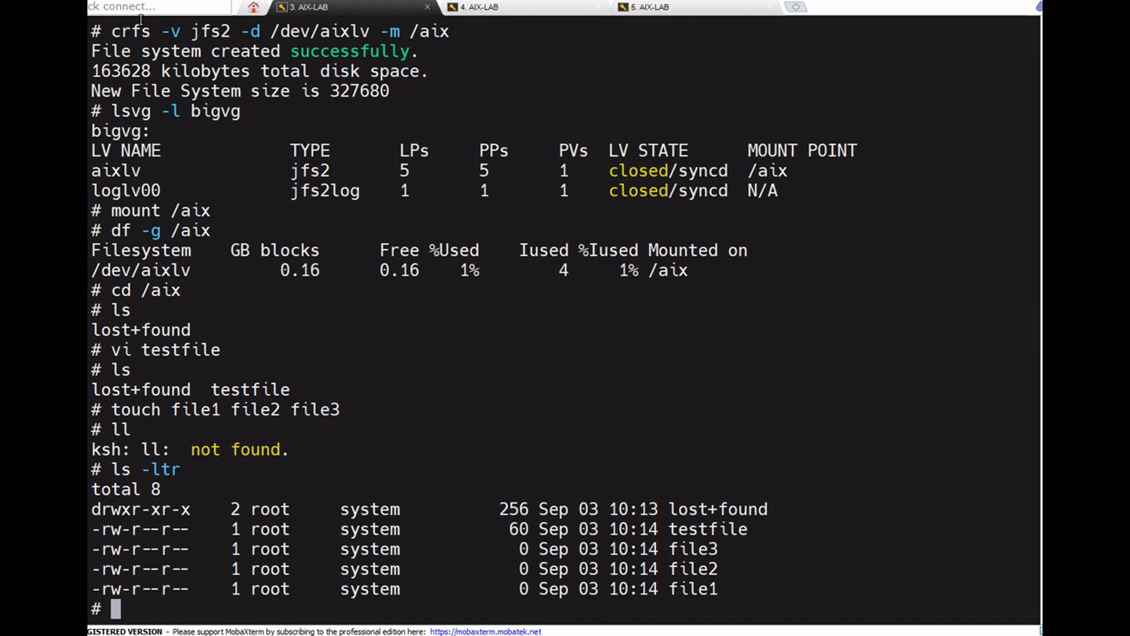
mouse_move(454, 302)
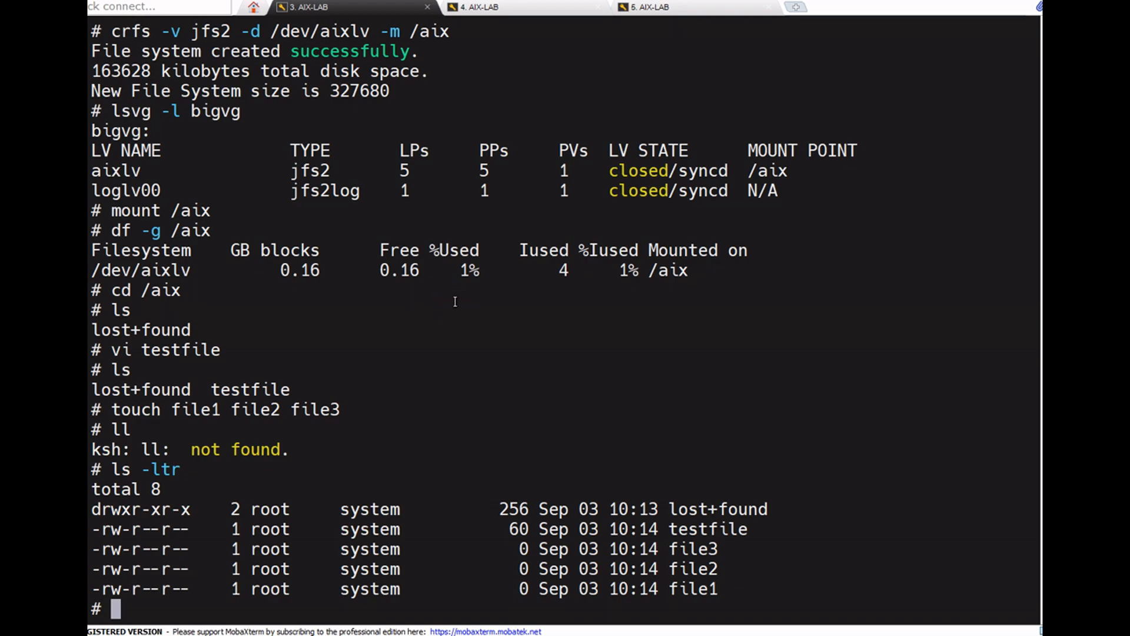
type("va")
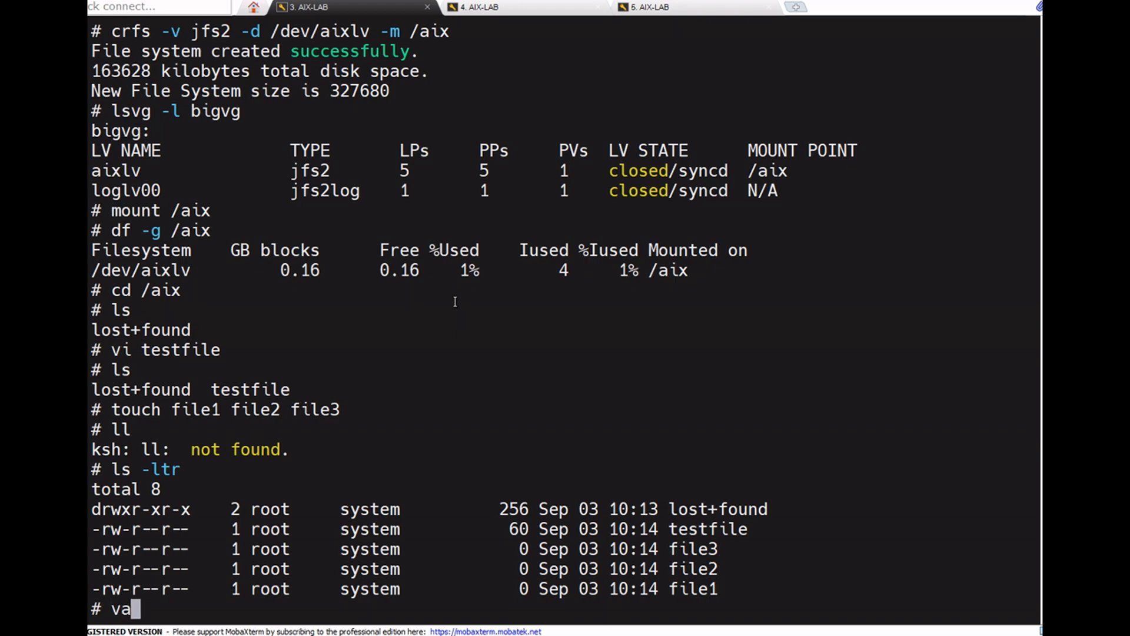
Attempt varyoffvg bigvg, which fails because the logical volume is still open
type("ryodd")
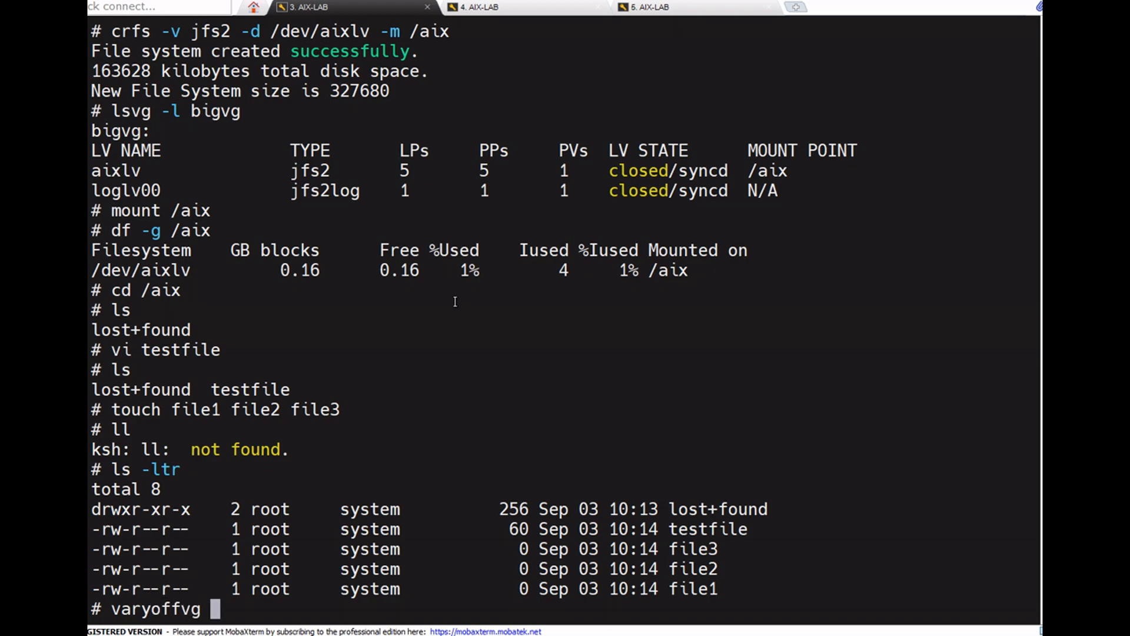
type("bigvg")
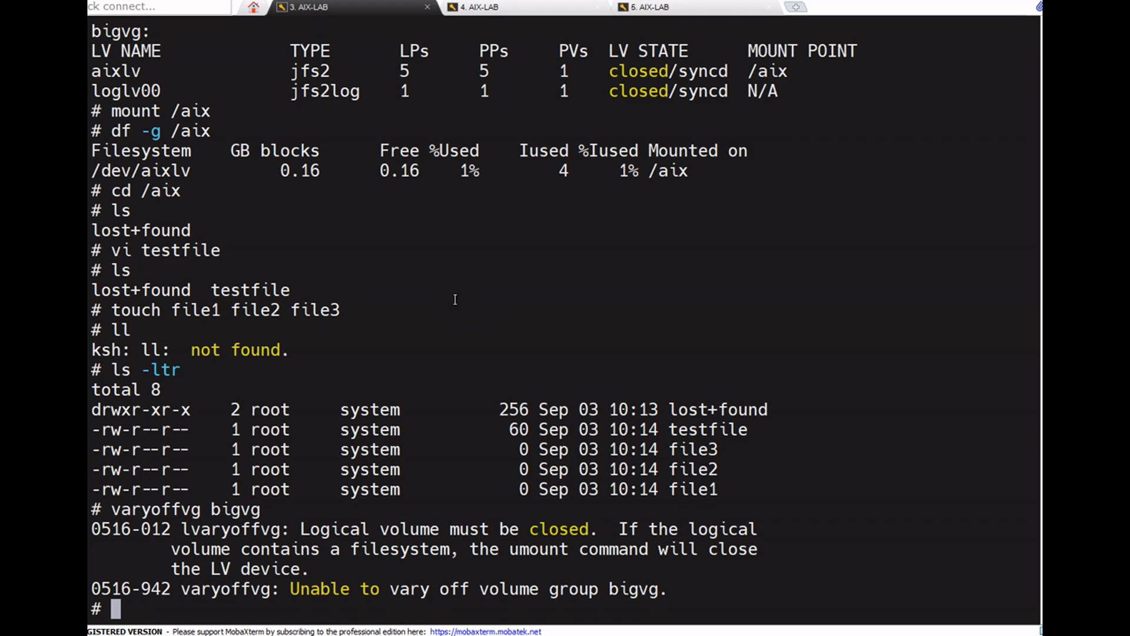
mouse_move(380, 340)
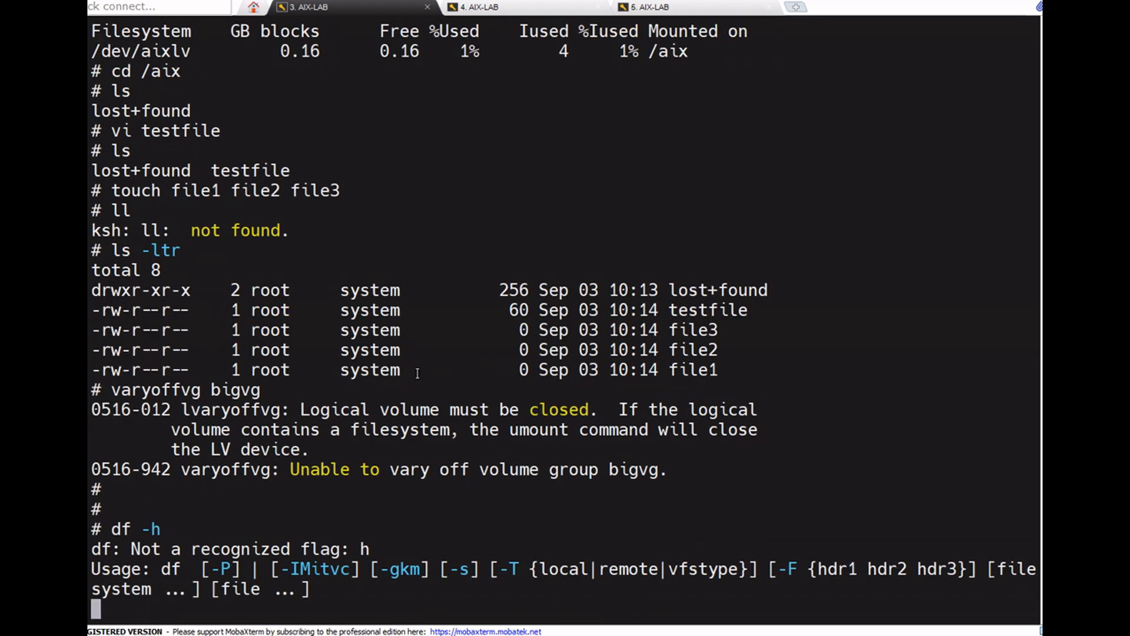
Check mounted filesystems with df -g and unmount /aix from the root directory
type("df -g")
type("u")
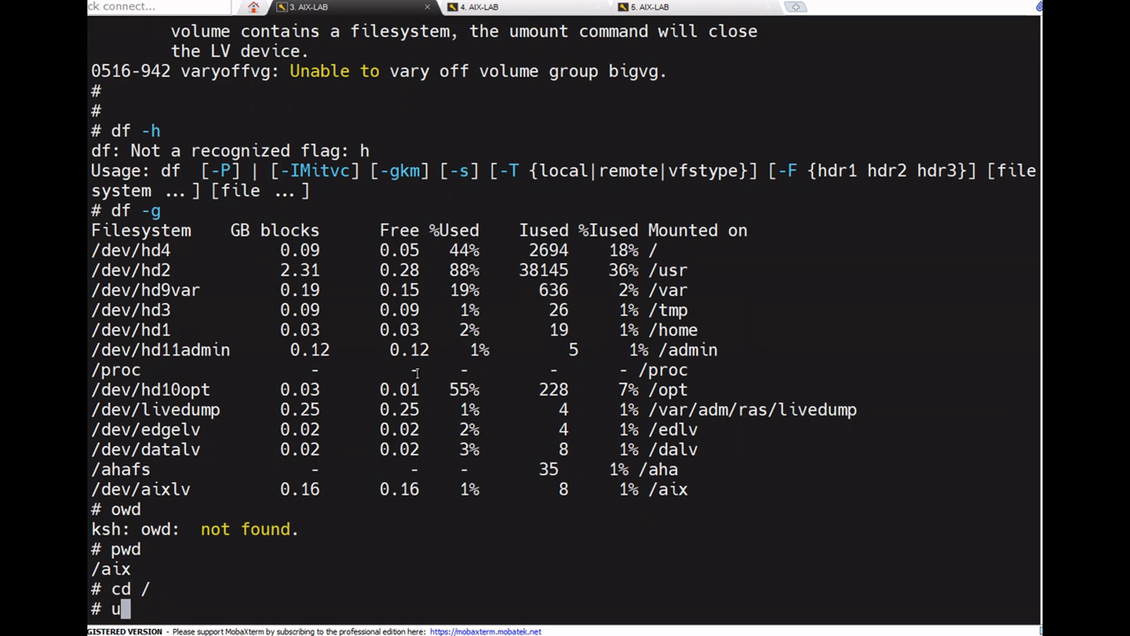
type("mount /a")
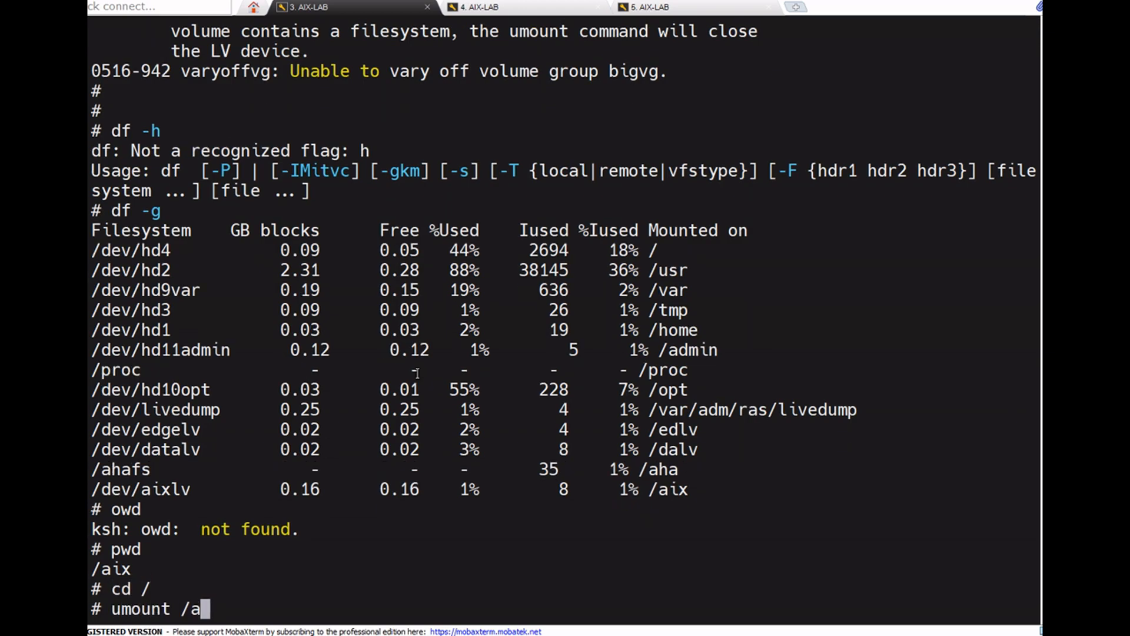
key("Return")
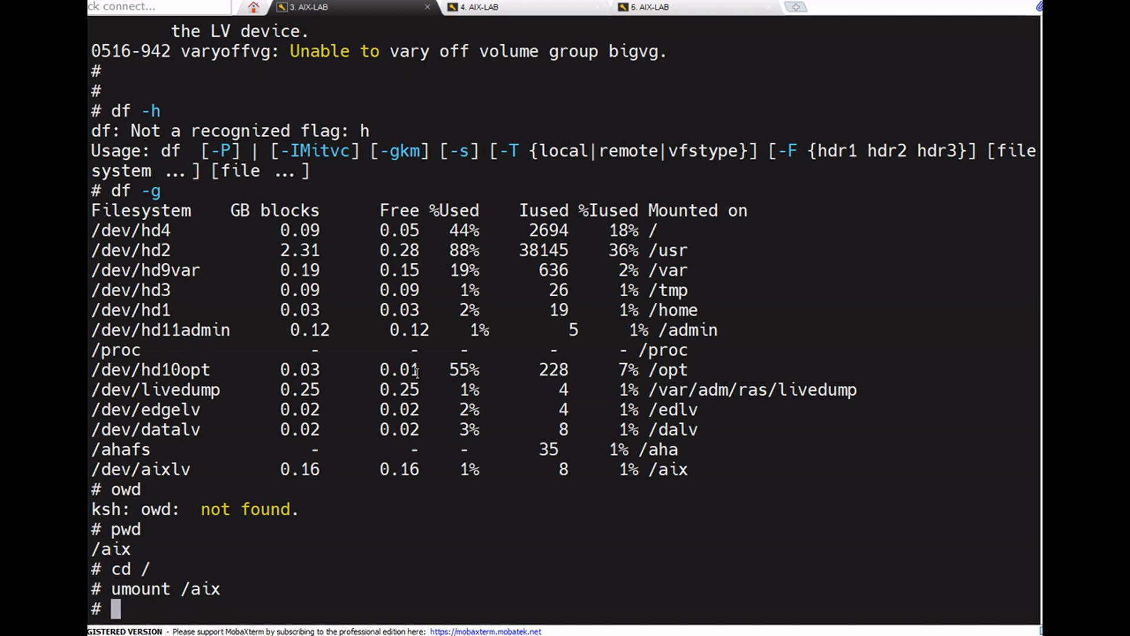
Vary off the bigvg volume group with varyoffvg bigvg
type("var")
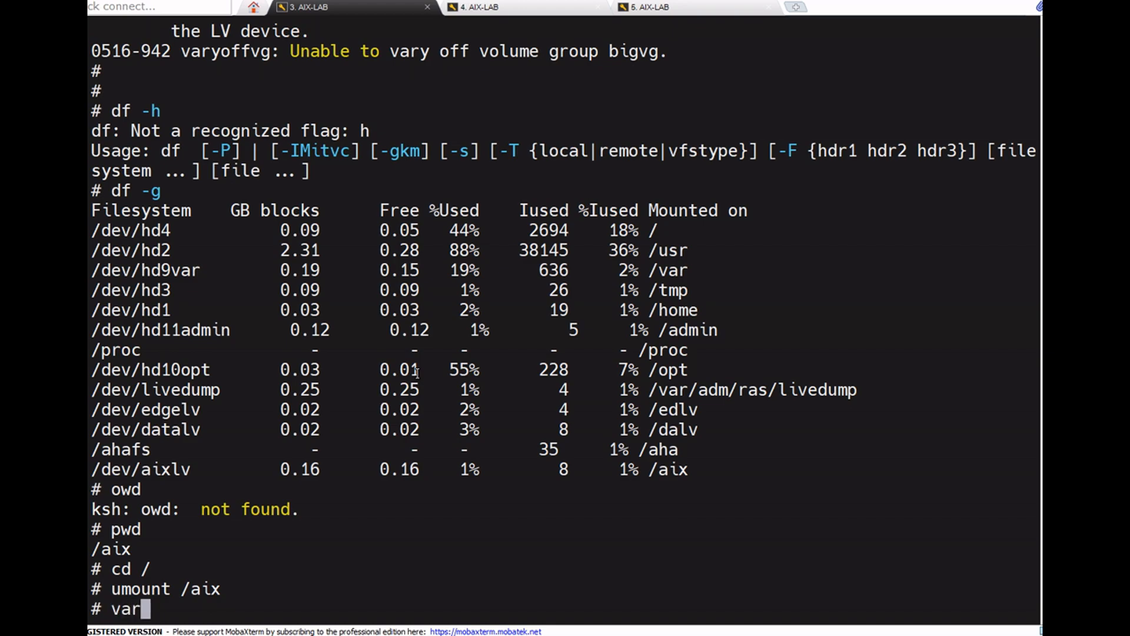
type("yoffvg bigvg")
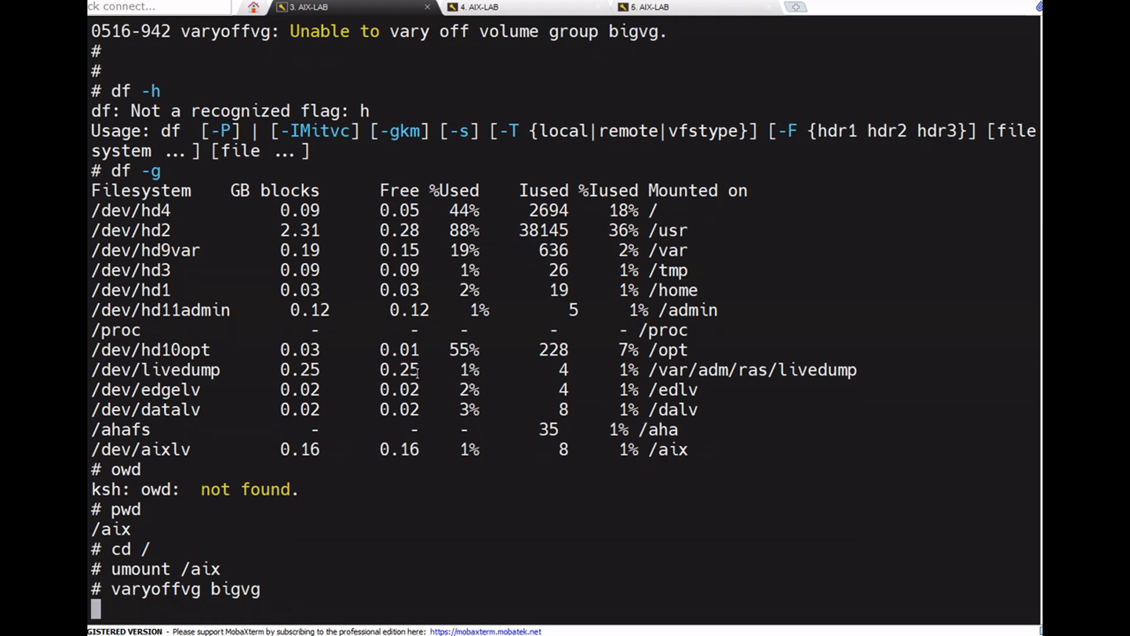
key("Return")
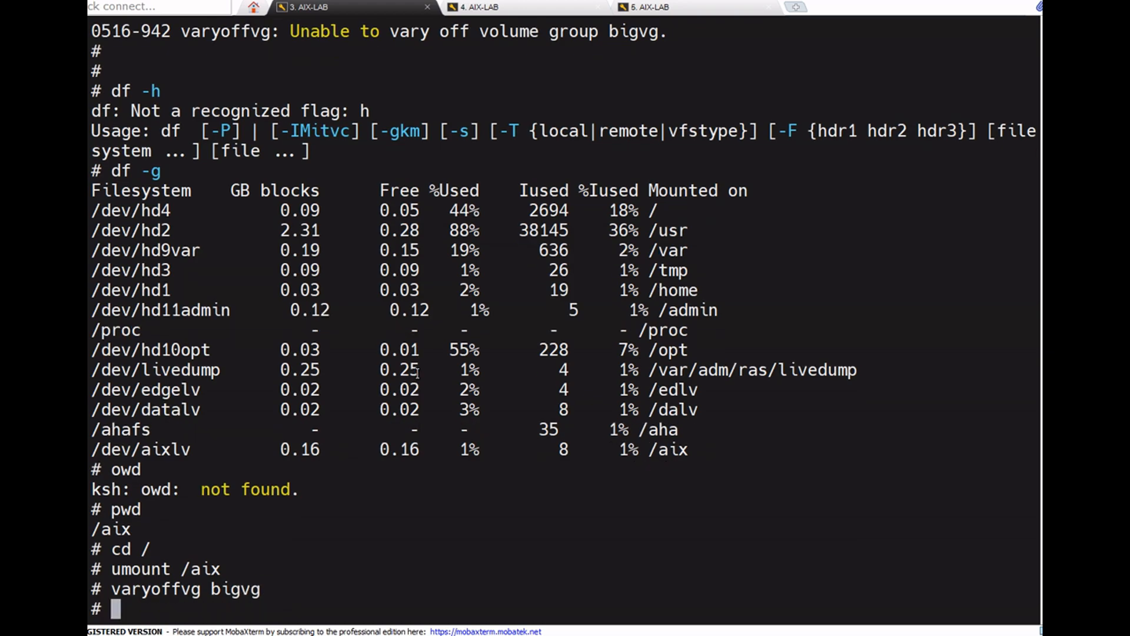
List volume groups to confirm bigvg is offline, then run exportvg bigvg
type("lsv")
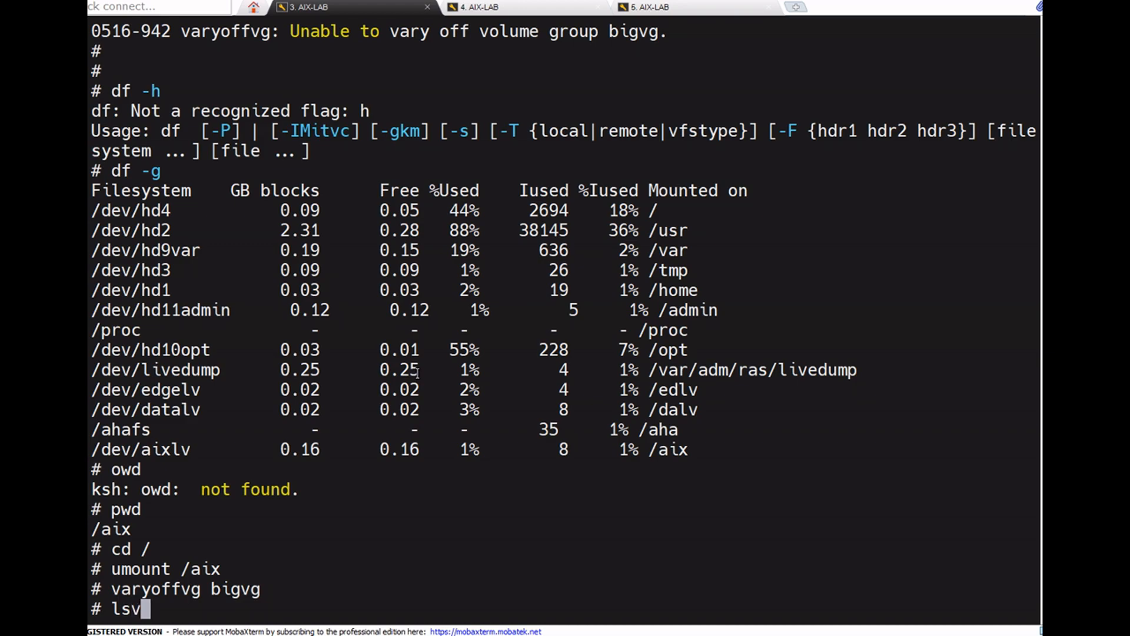
key("Return")
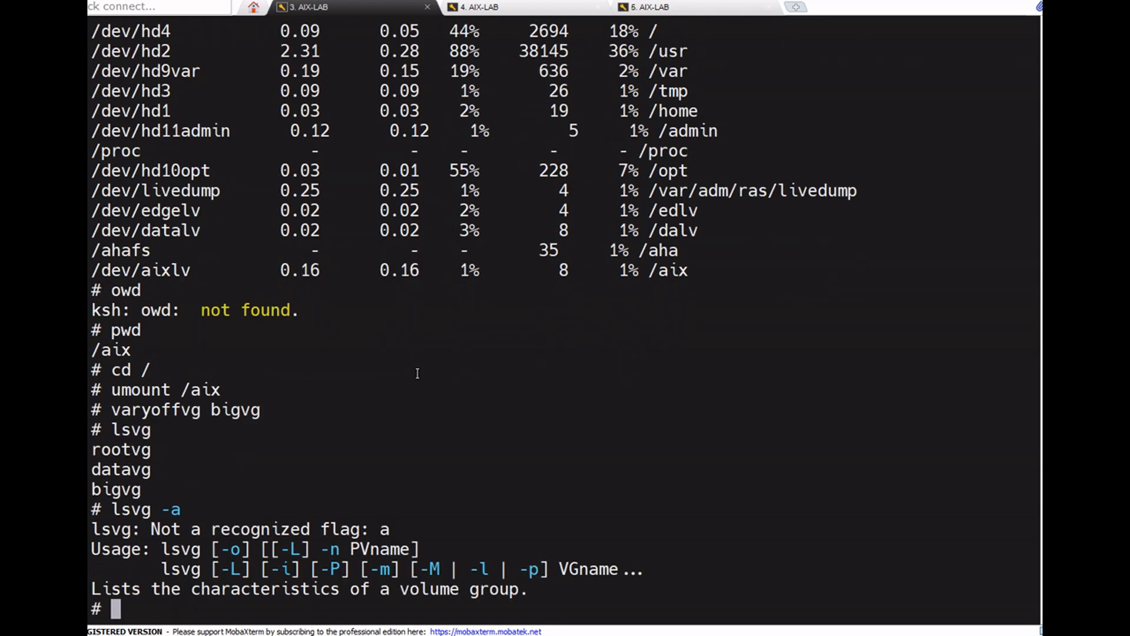
mouse_move(417, 372)
type("lsvg -o")
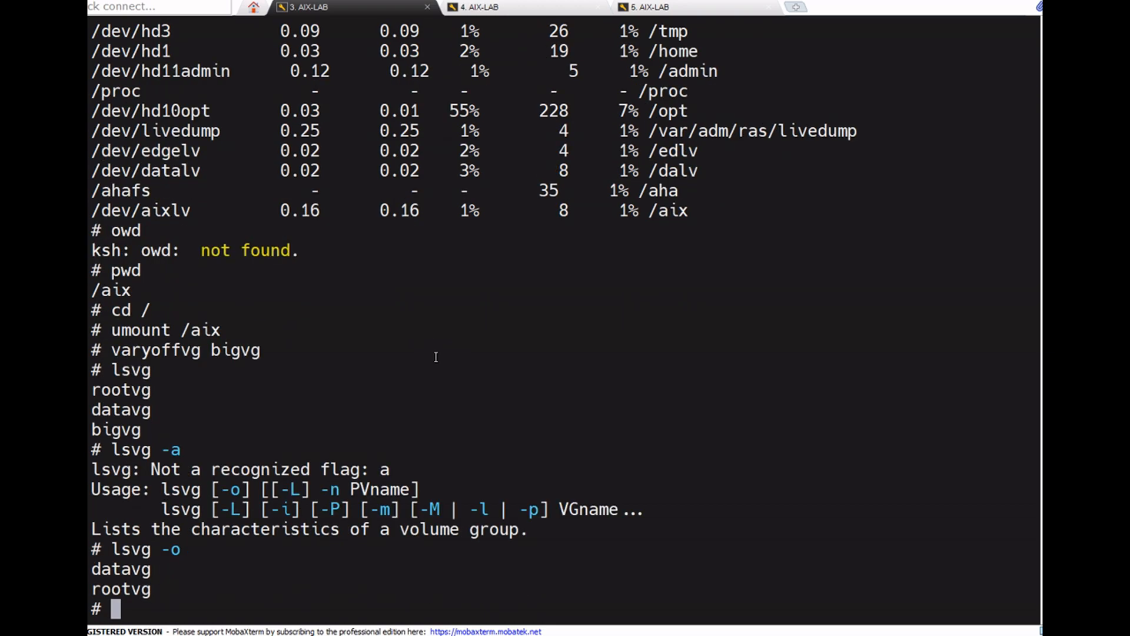
type("exportvg bigvg")
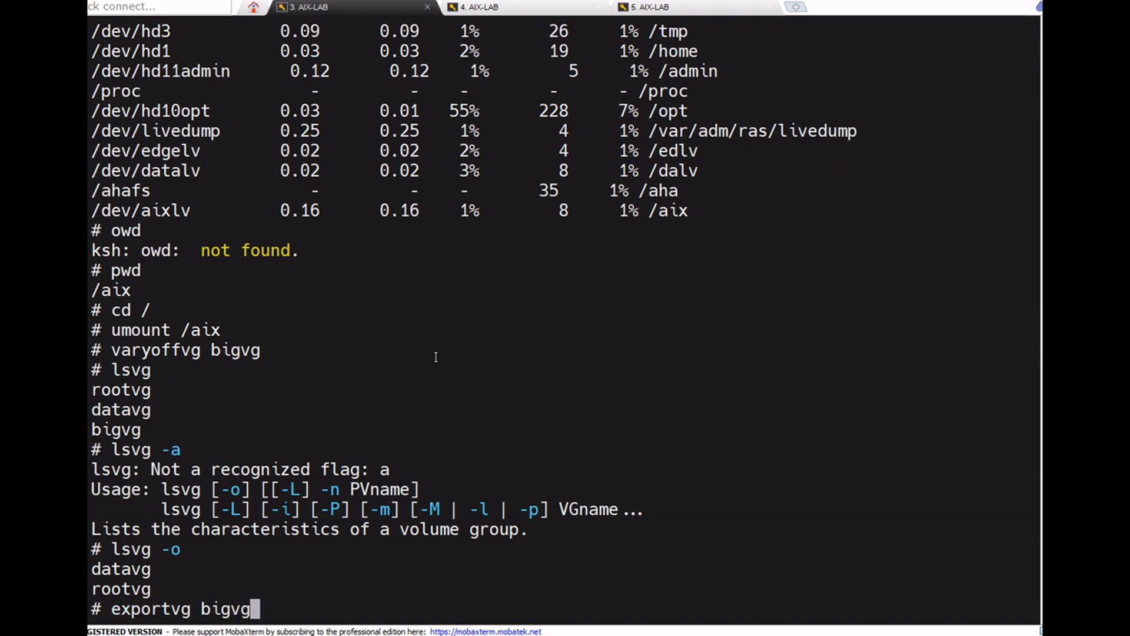
key("Return")
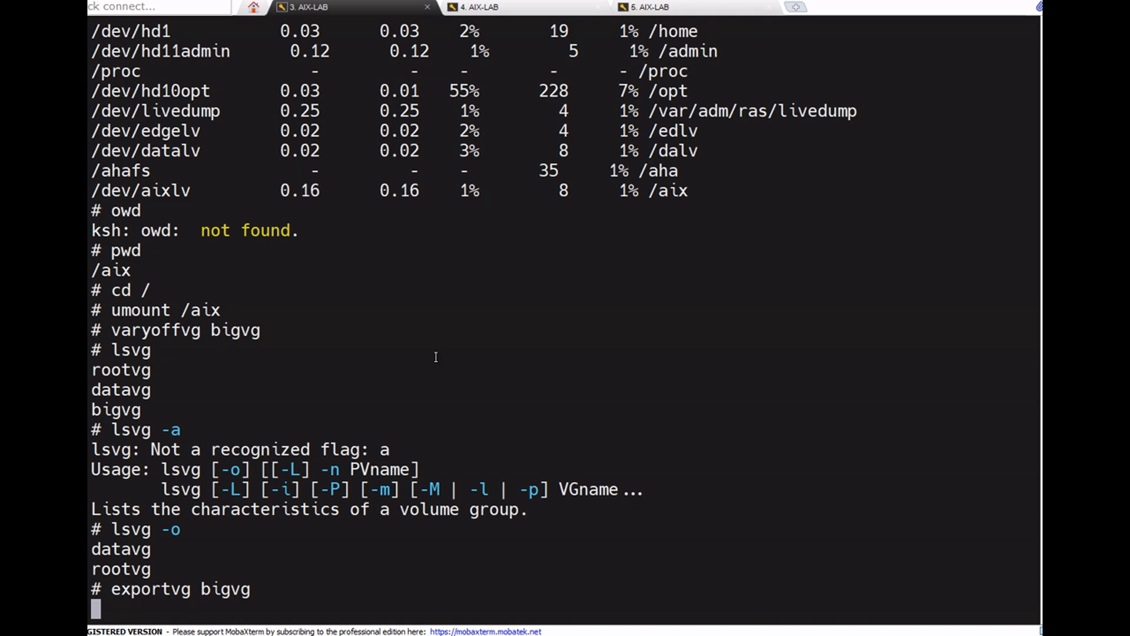
key("Return")
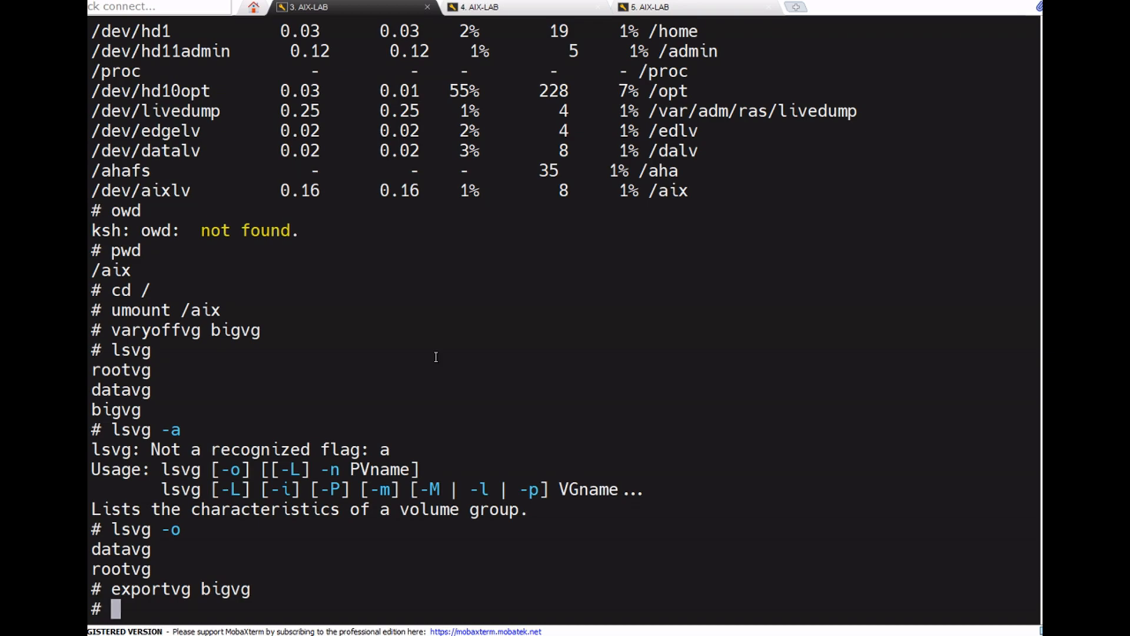
mouse_move(555, 36)
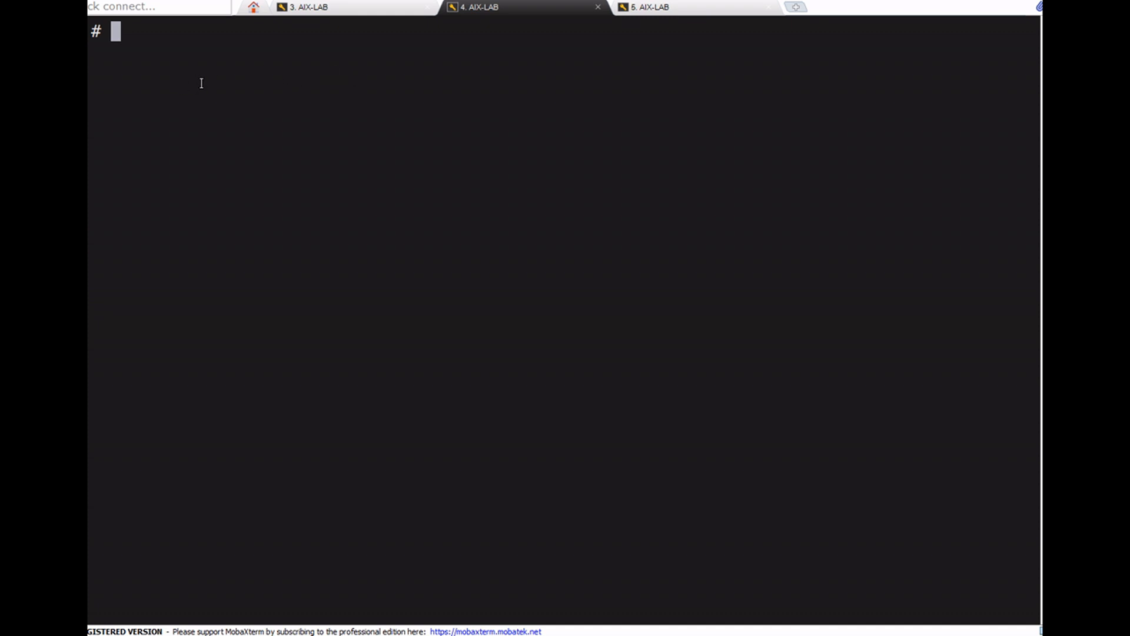
left_click(311, 7)
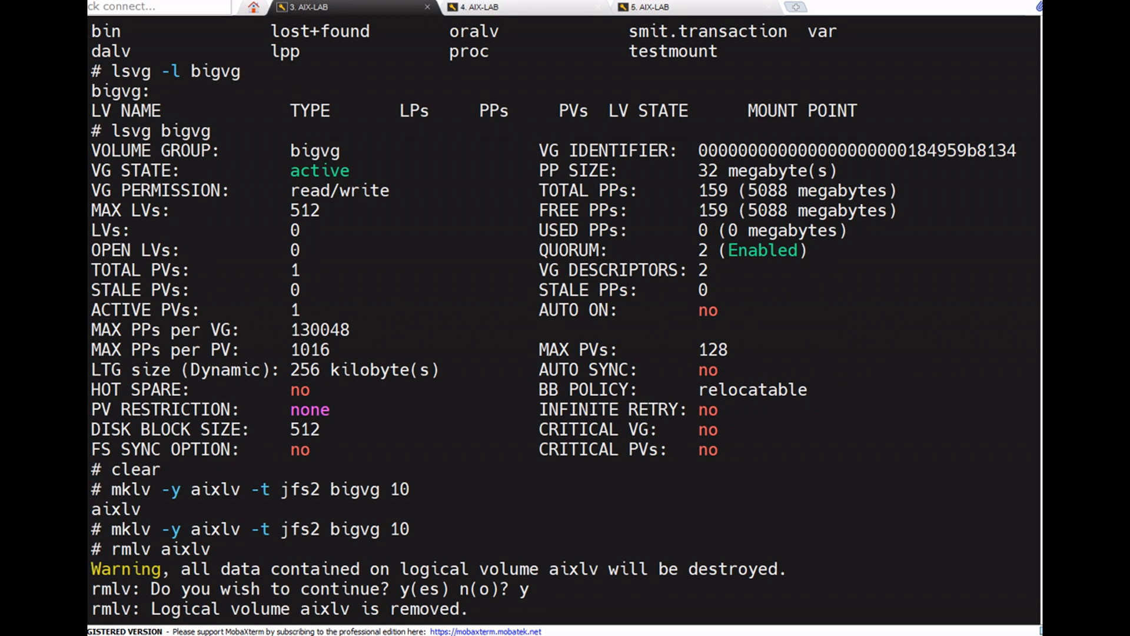
mouse_move(443, 148)
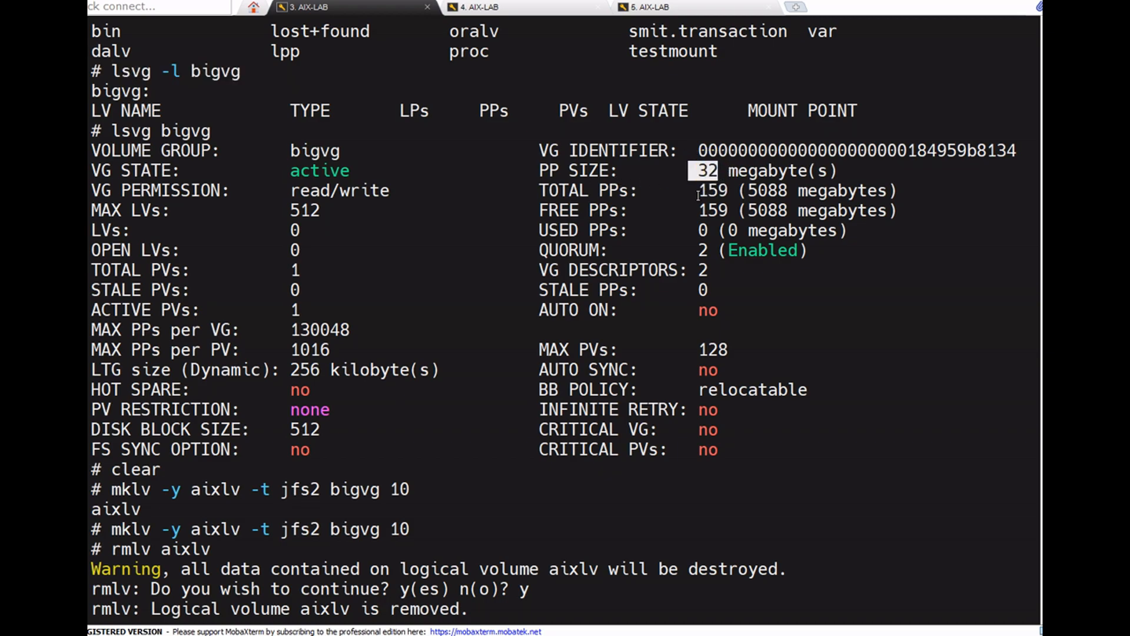
scroll("down", 3)
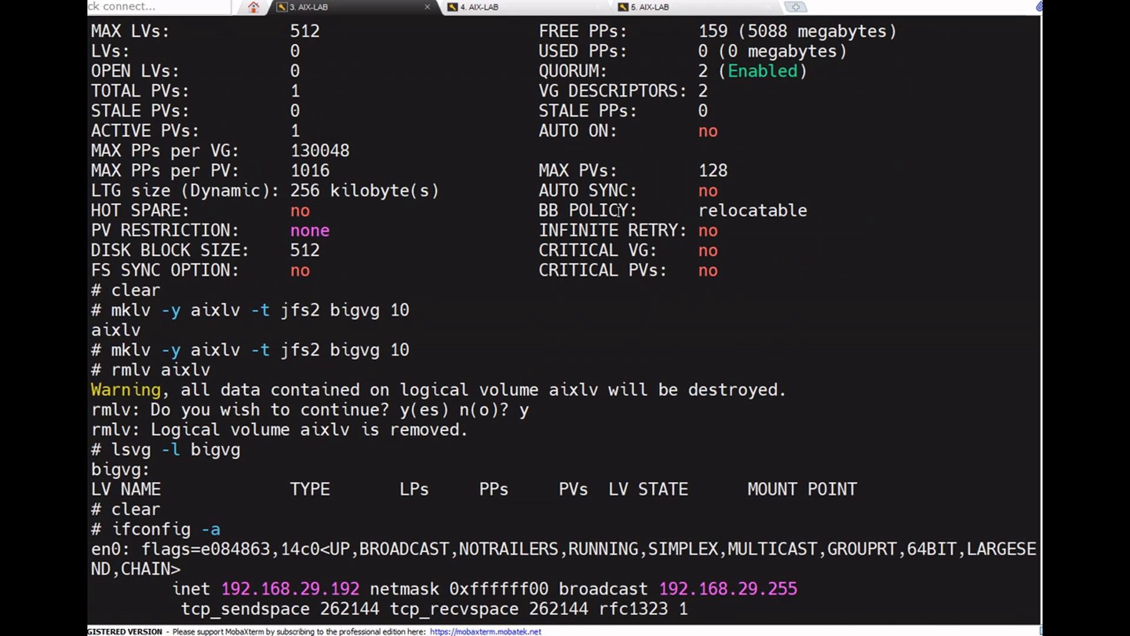
scroll("down", 3)
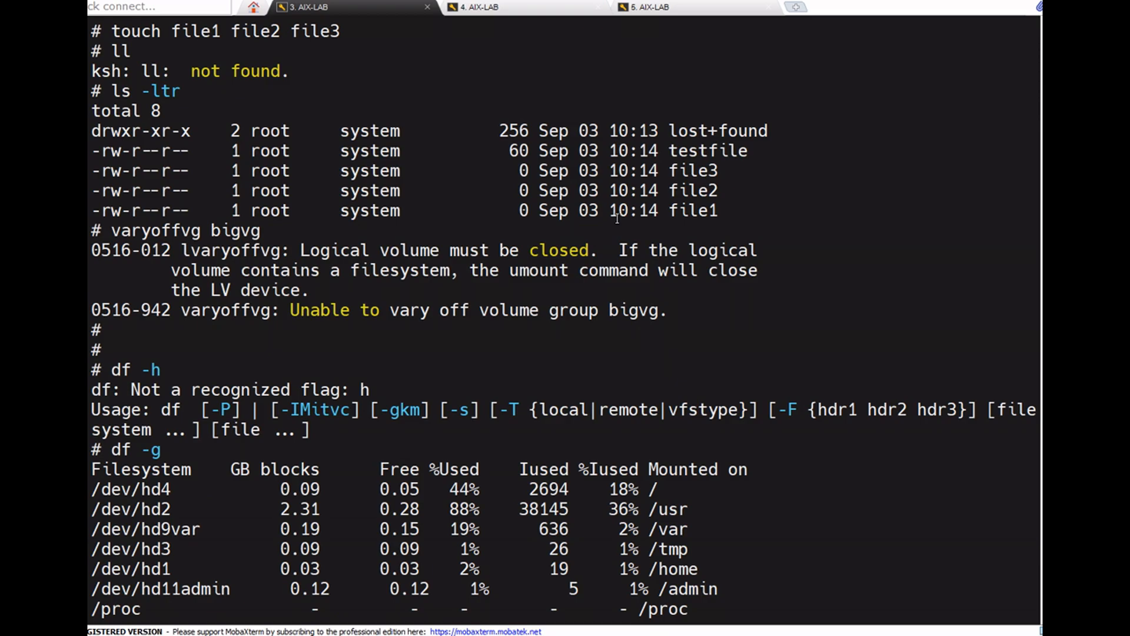
scroll("down", 3)
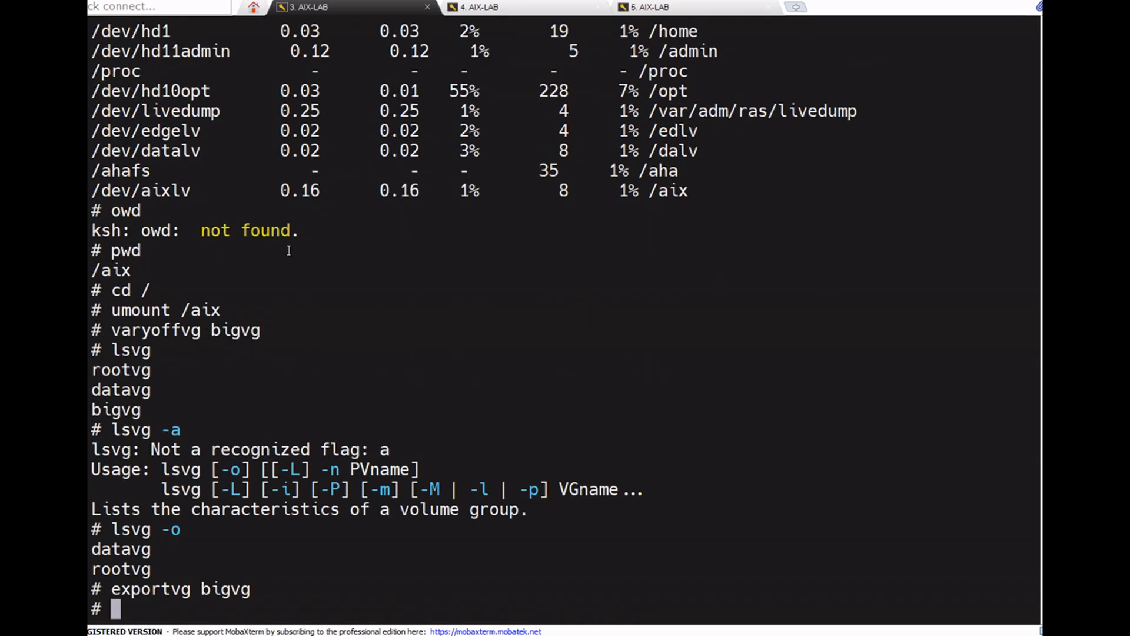
mouse_move(228, 193)
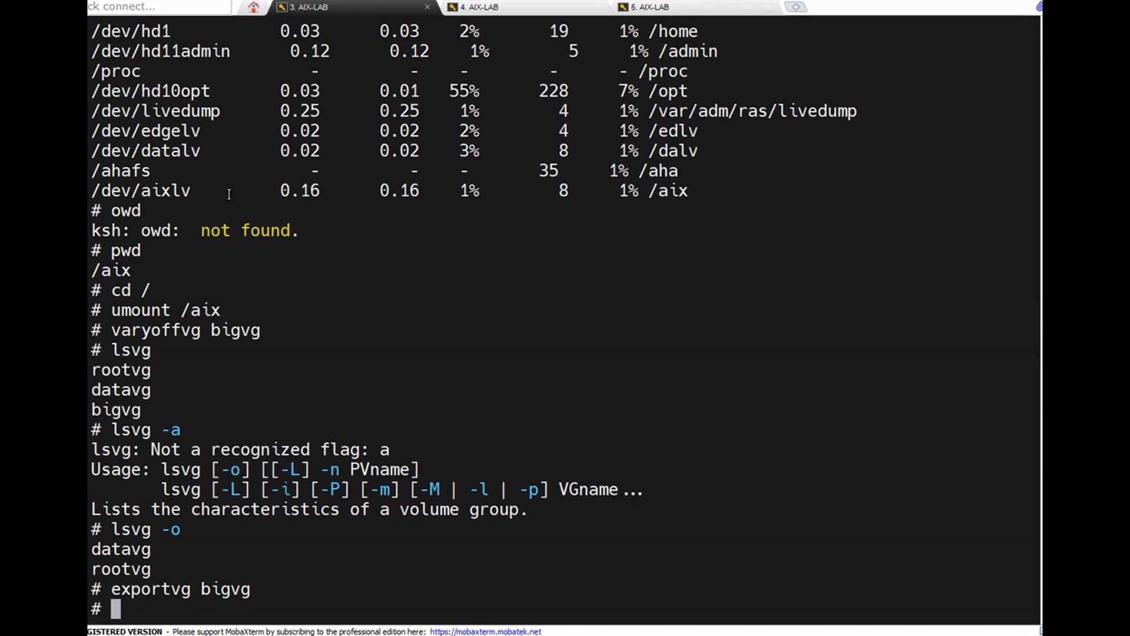
mouse_move(237, 180)
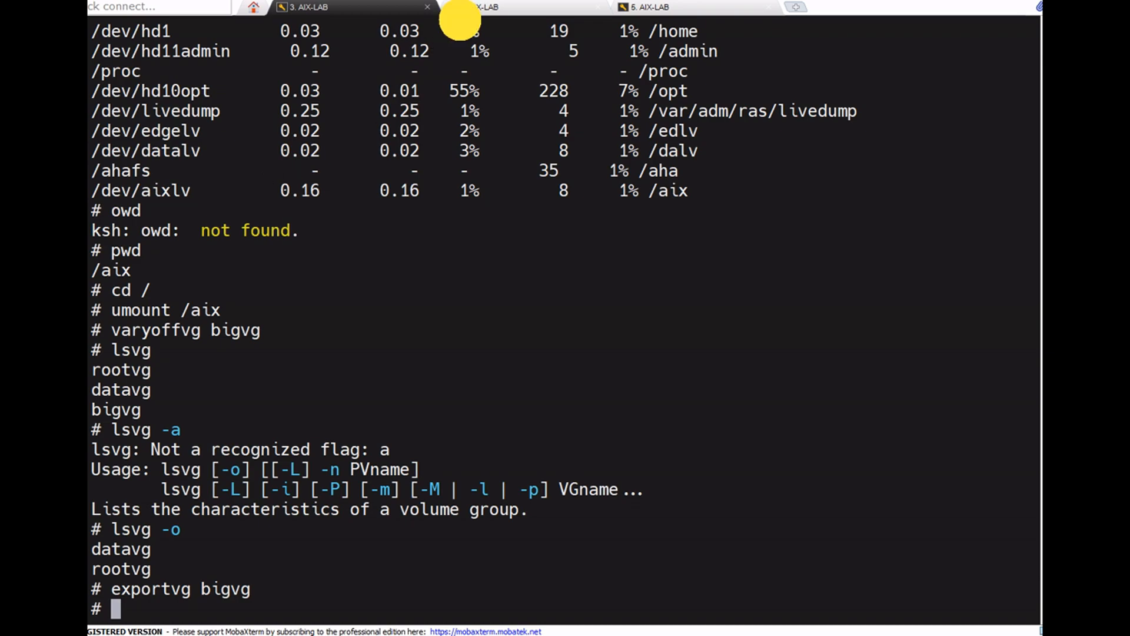
left_click(479, 7)
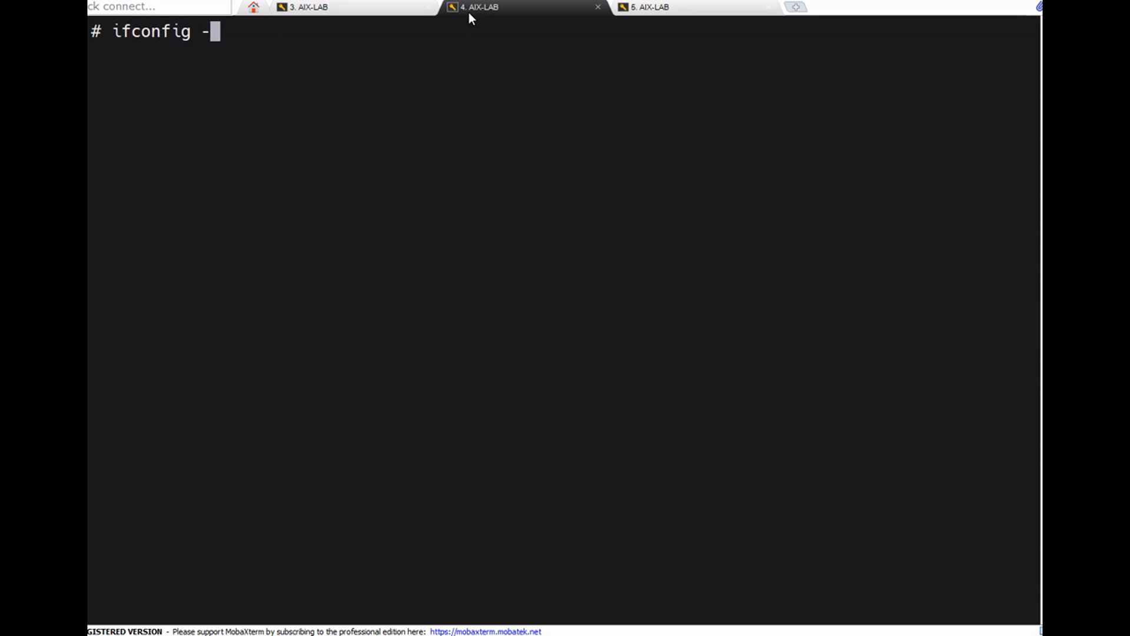
type("a")
key("Return")
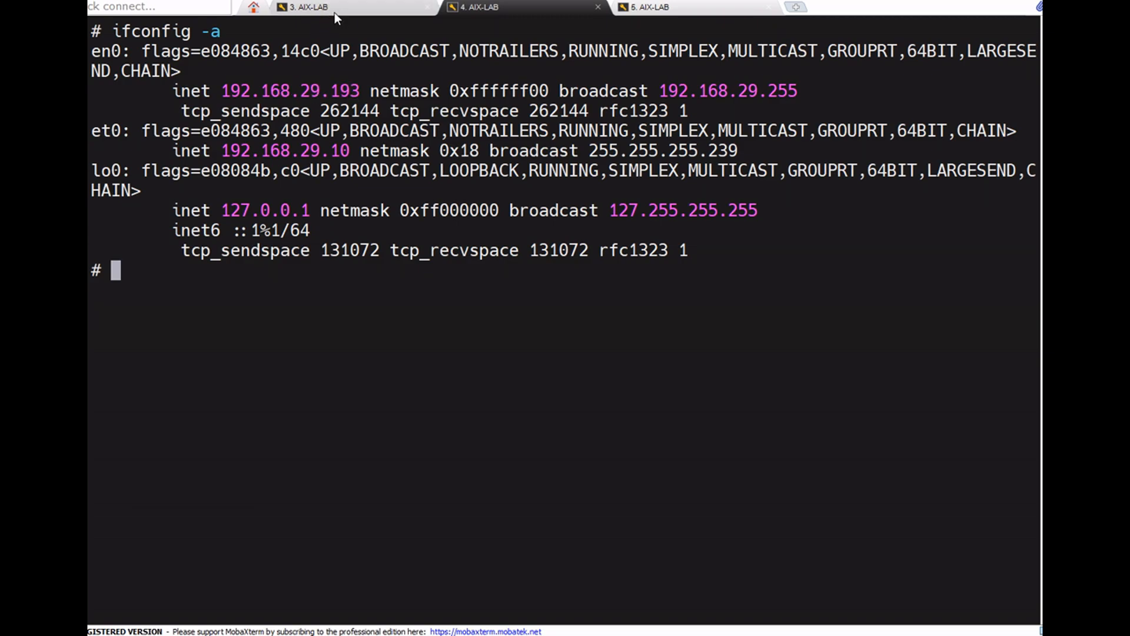
left_click(308, 7)
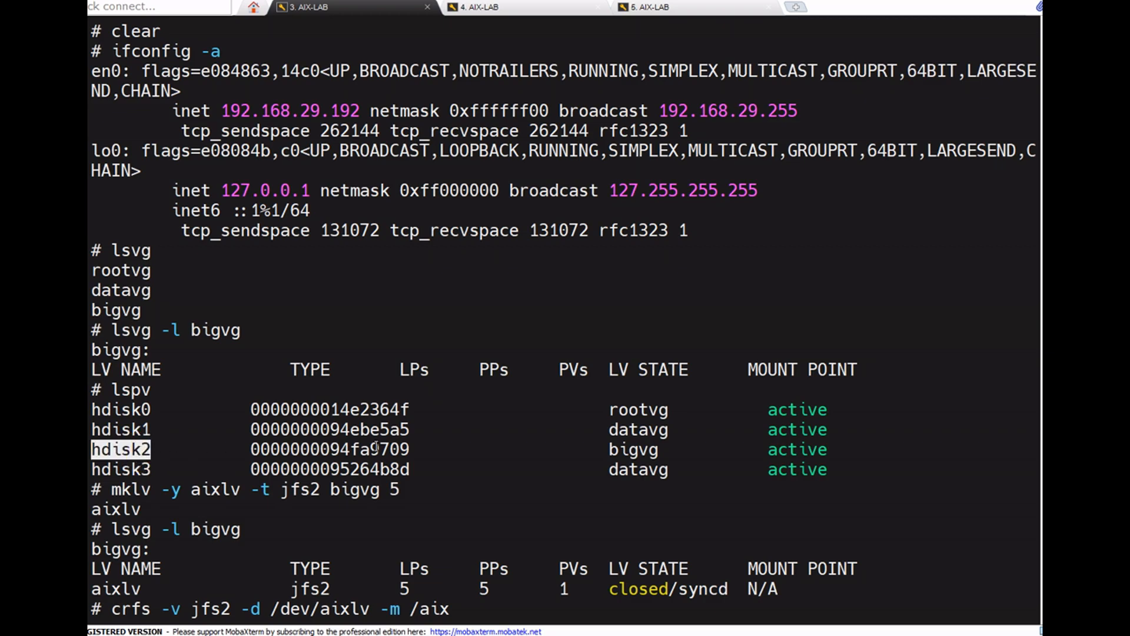
mouse_move(524, 16)
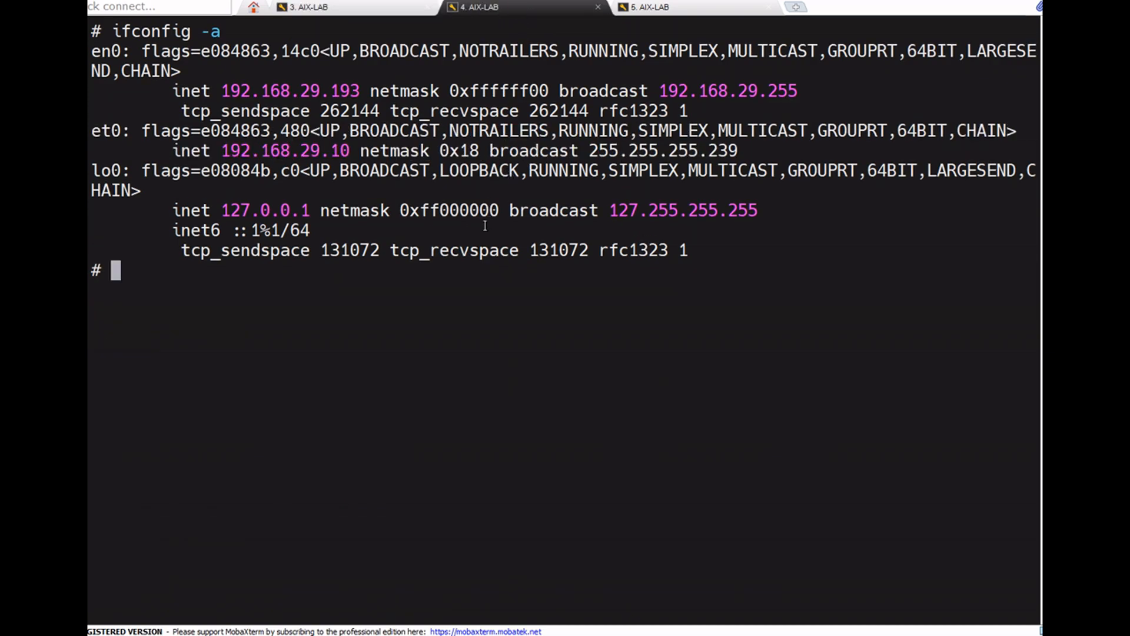
mouse_move(344, 258)
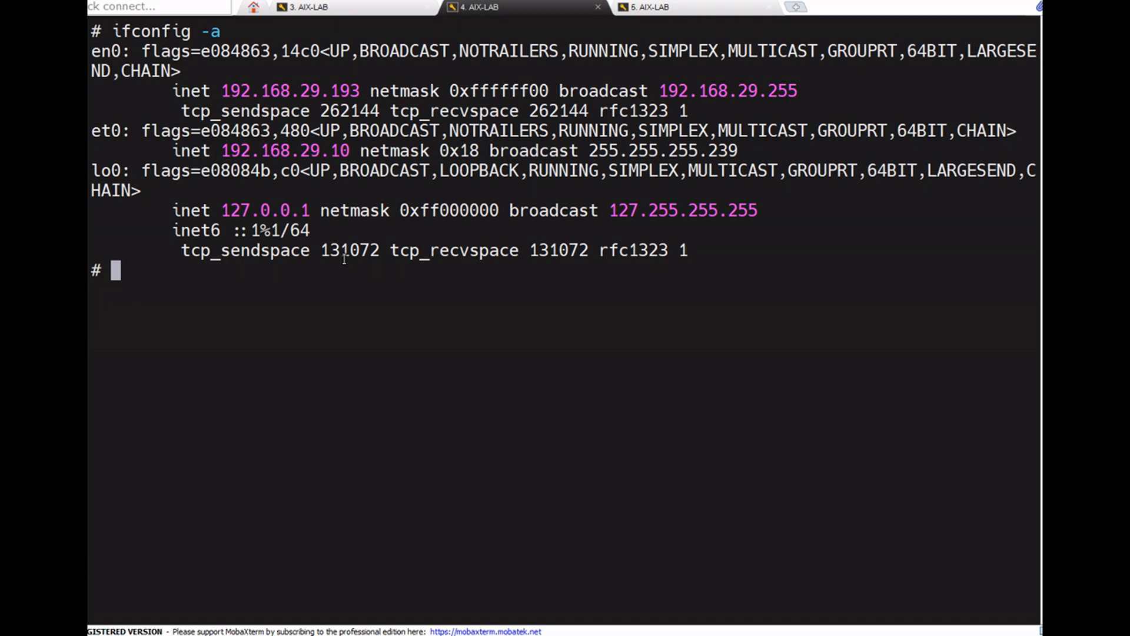
mouse_move(369, 90)
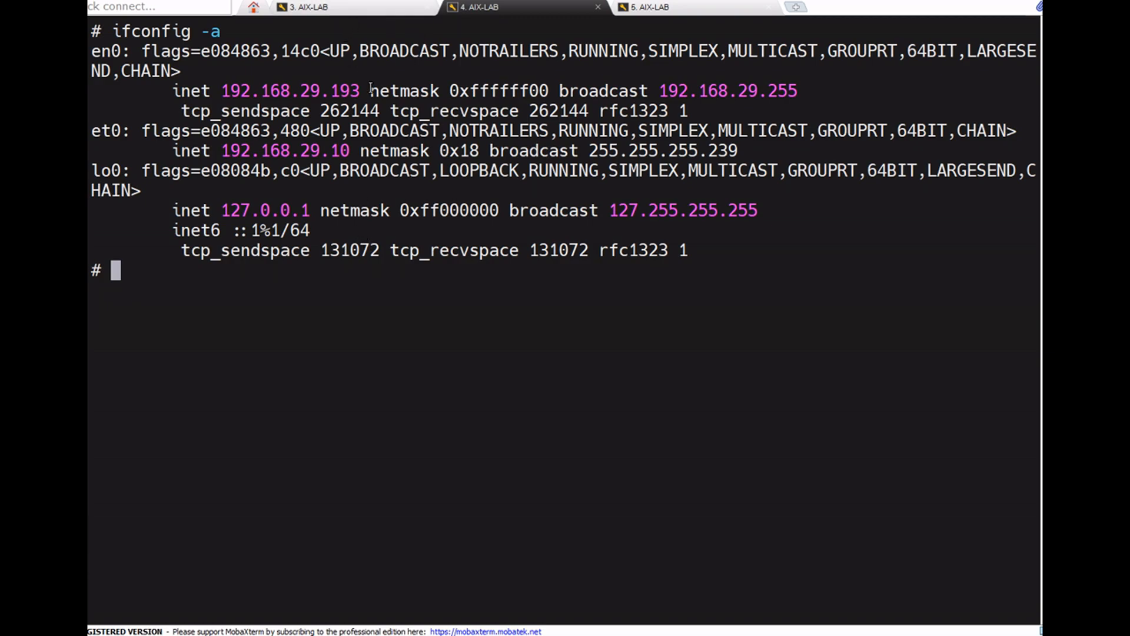
mouse_move(340, 151)
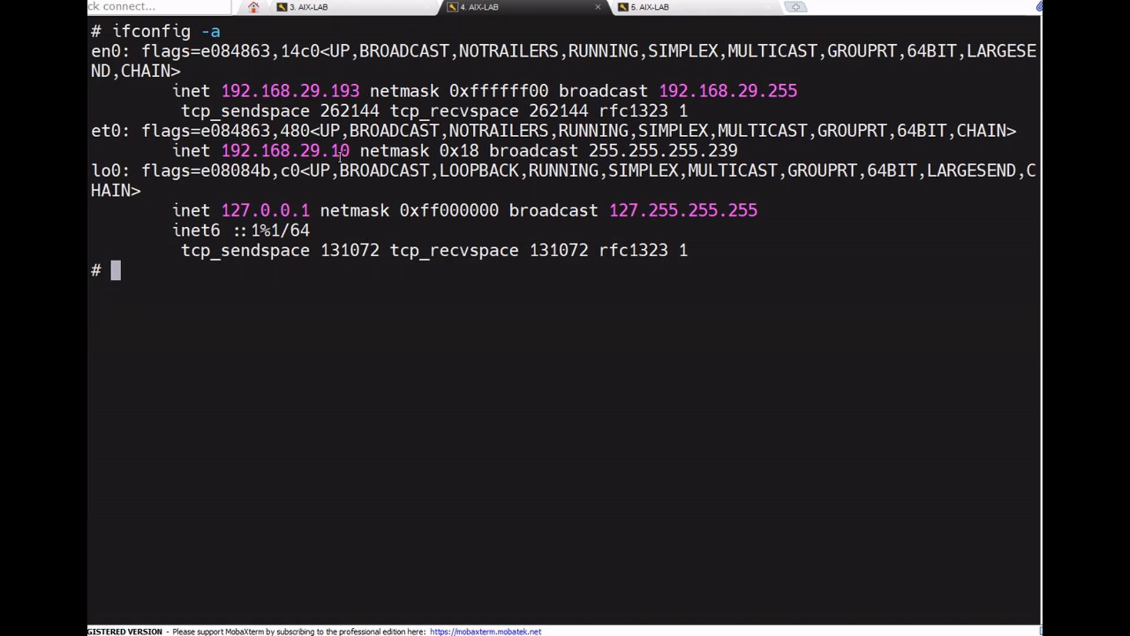
mouse_move(350, 171)
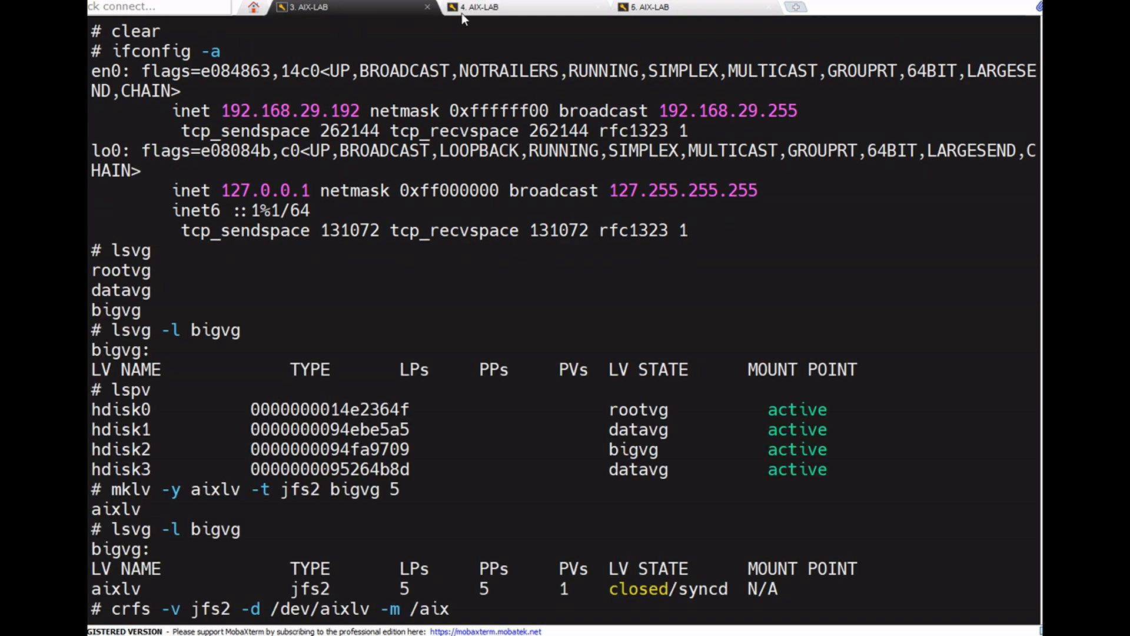
mouse_move(454, 41)
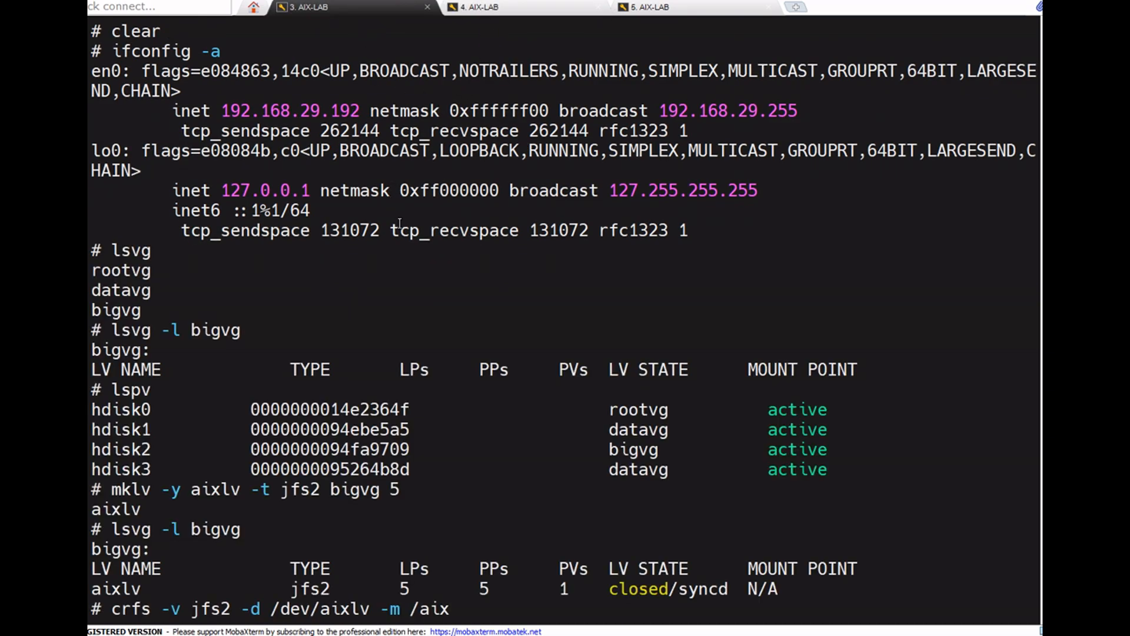
Run lspv on the second server and mark hdisk7 as having no volume group
scroll("down", 3)
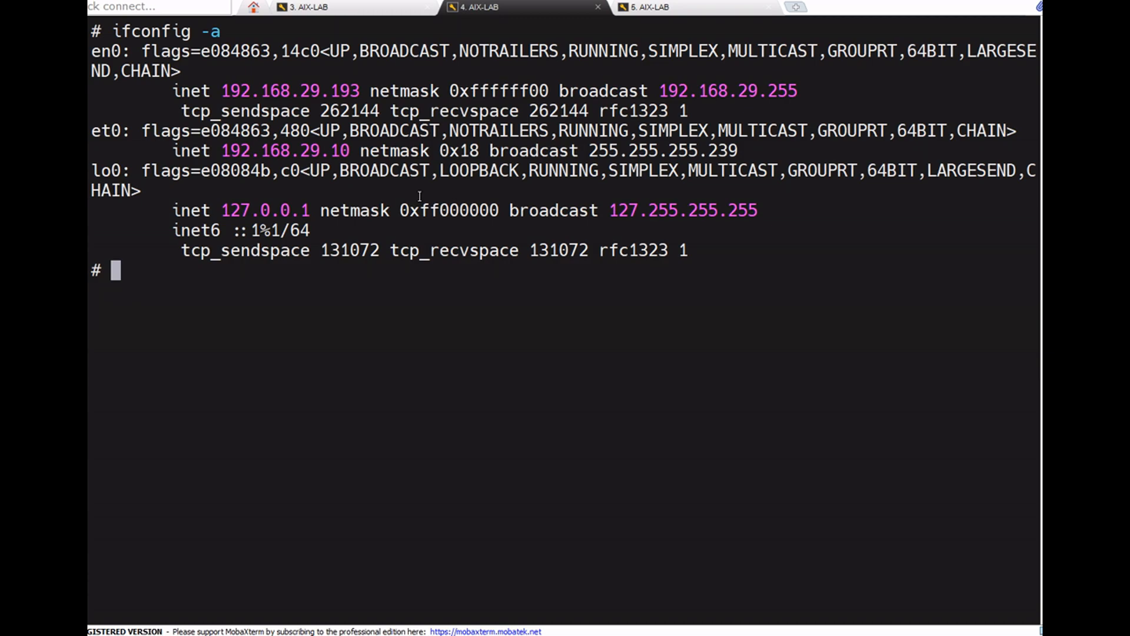
type("lspv")
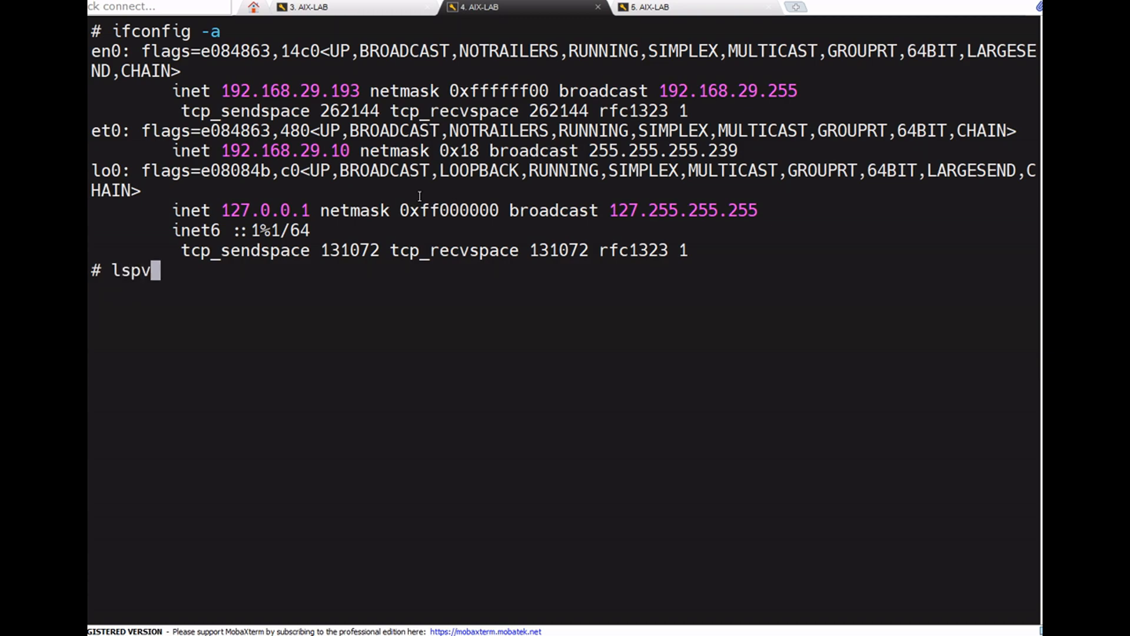
key("Return")
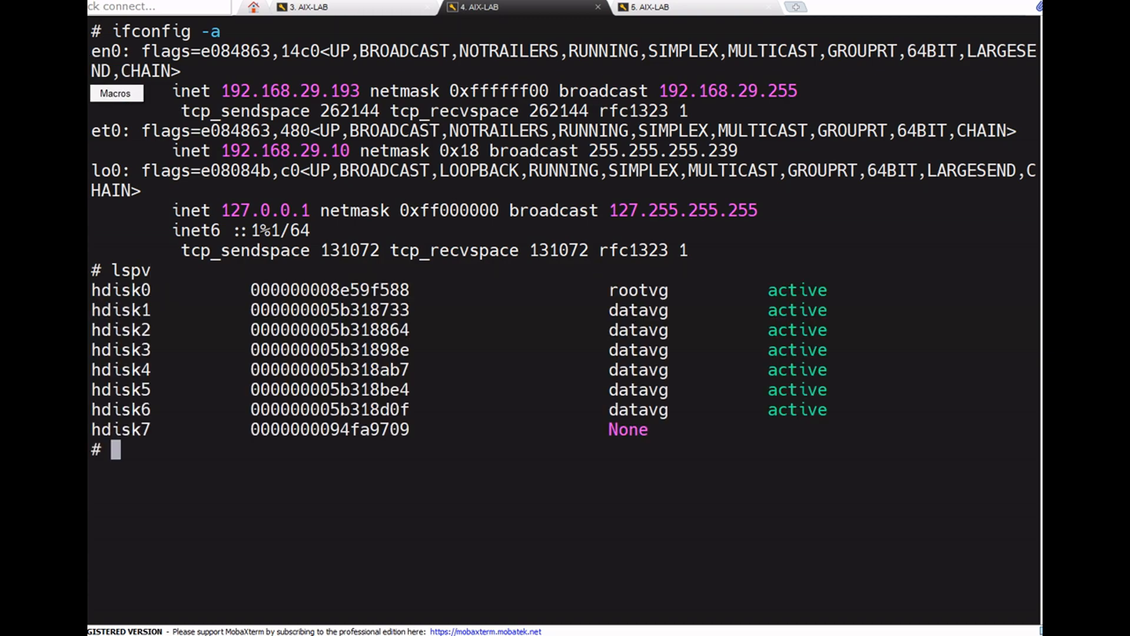
double_click(120, 429)
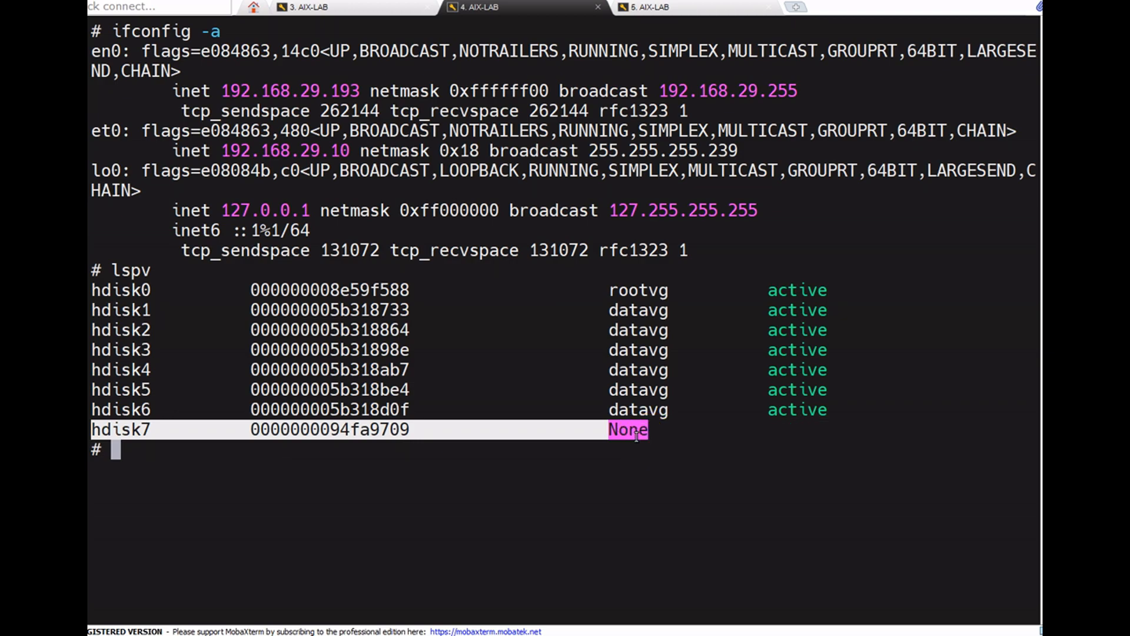
mouse_move(617, 280)
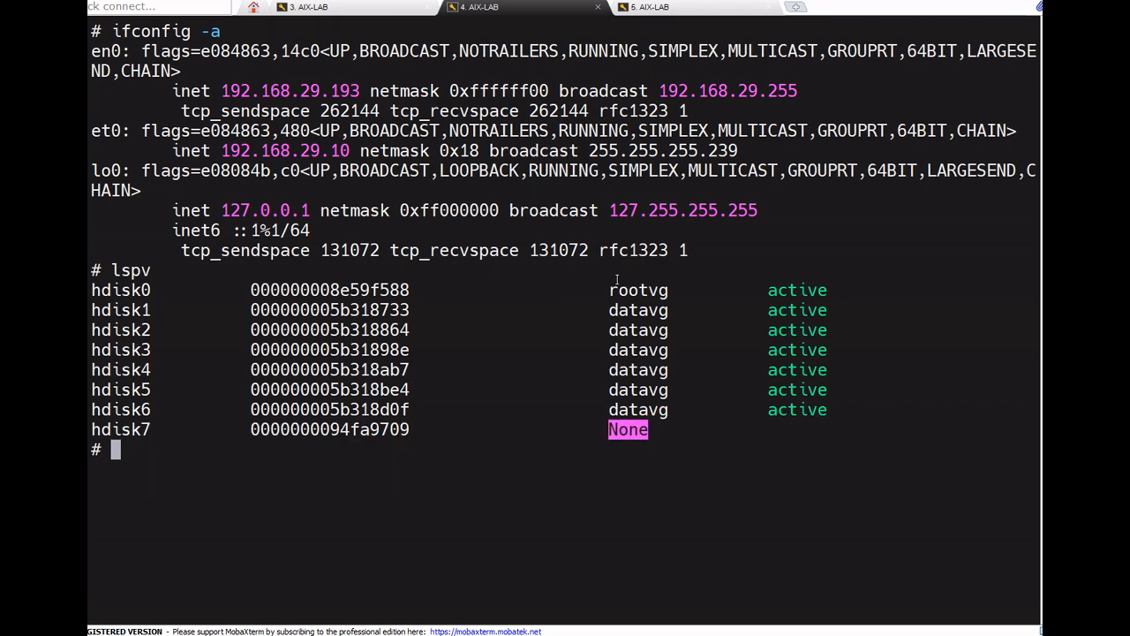
mouse_move(626, 430)
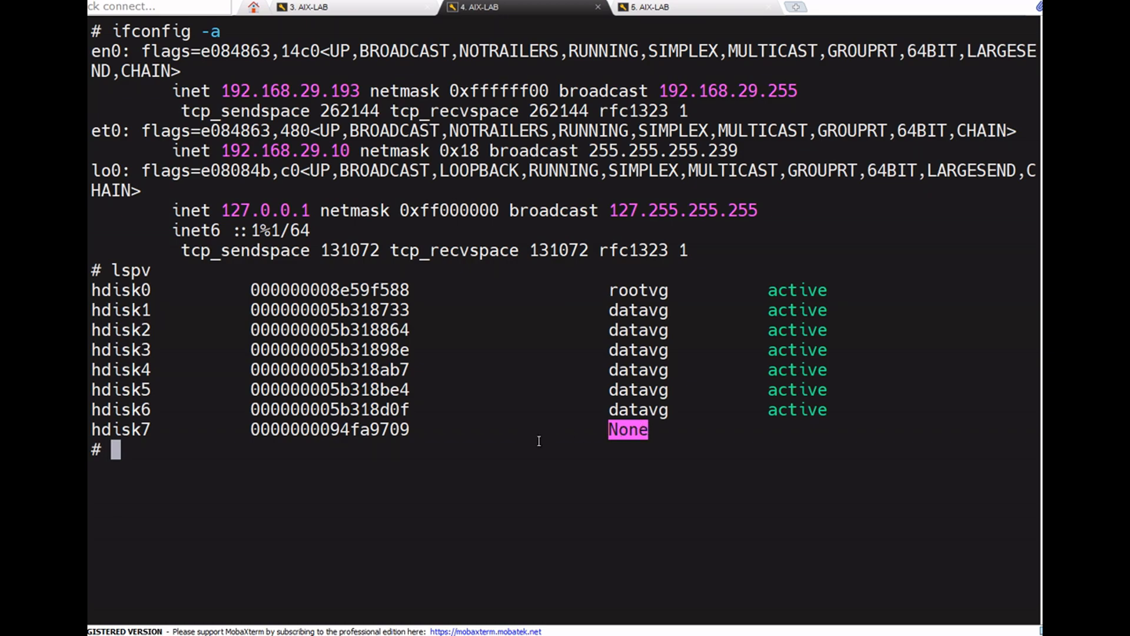
mouse_move(523, 452)
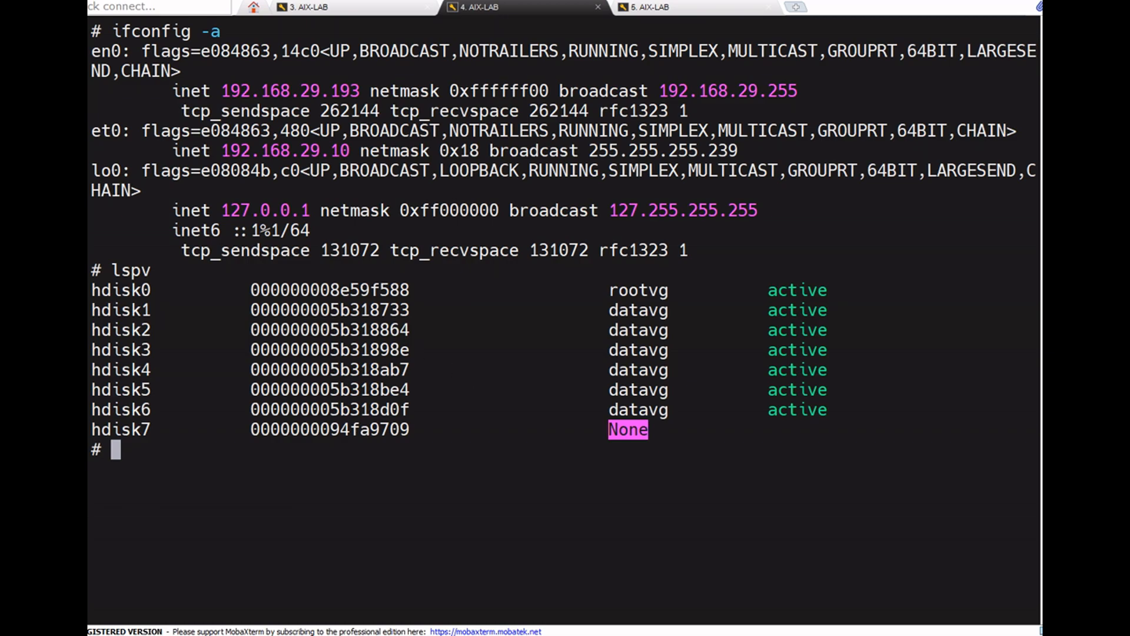
left_click(270, 438)
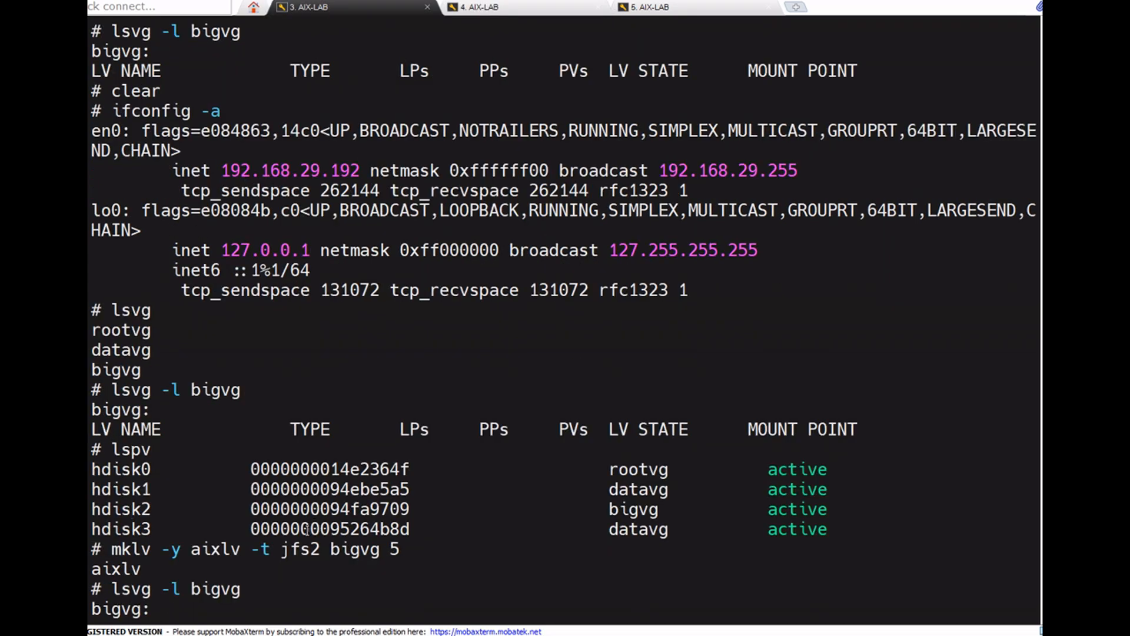
mouse_move(334, 509)
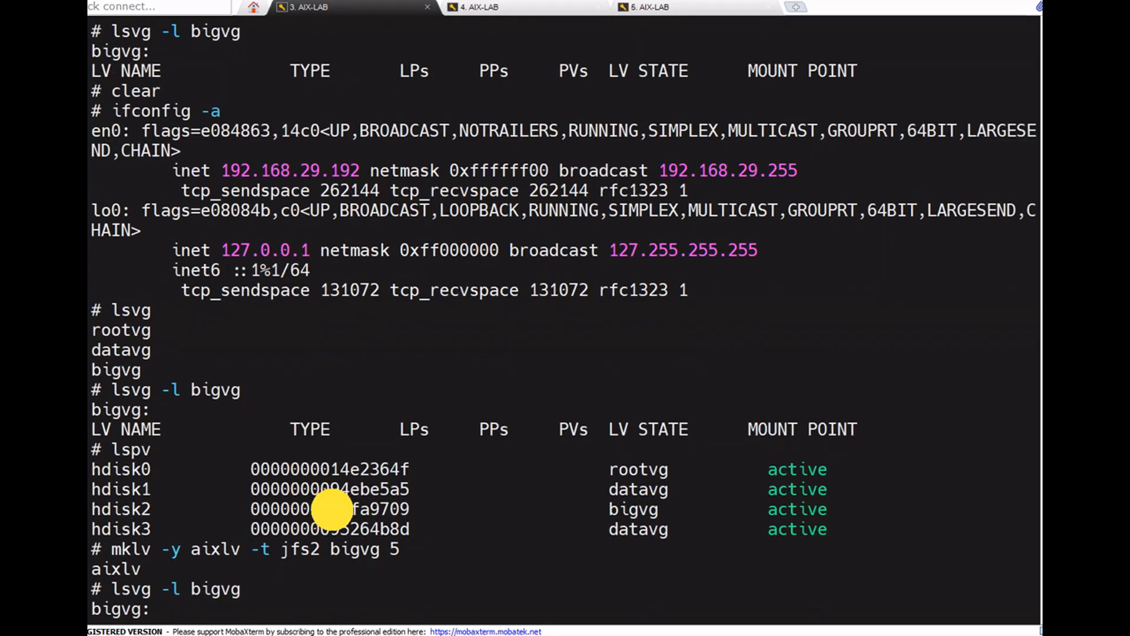
double_click(364, 508)
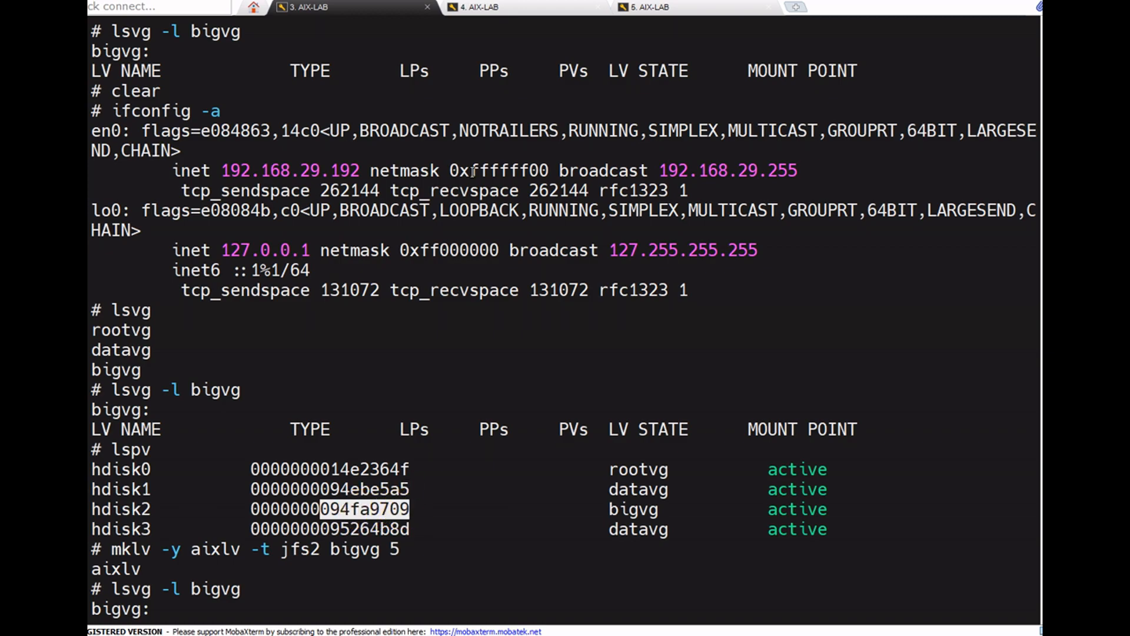
left_click(476, 7)
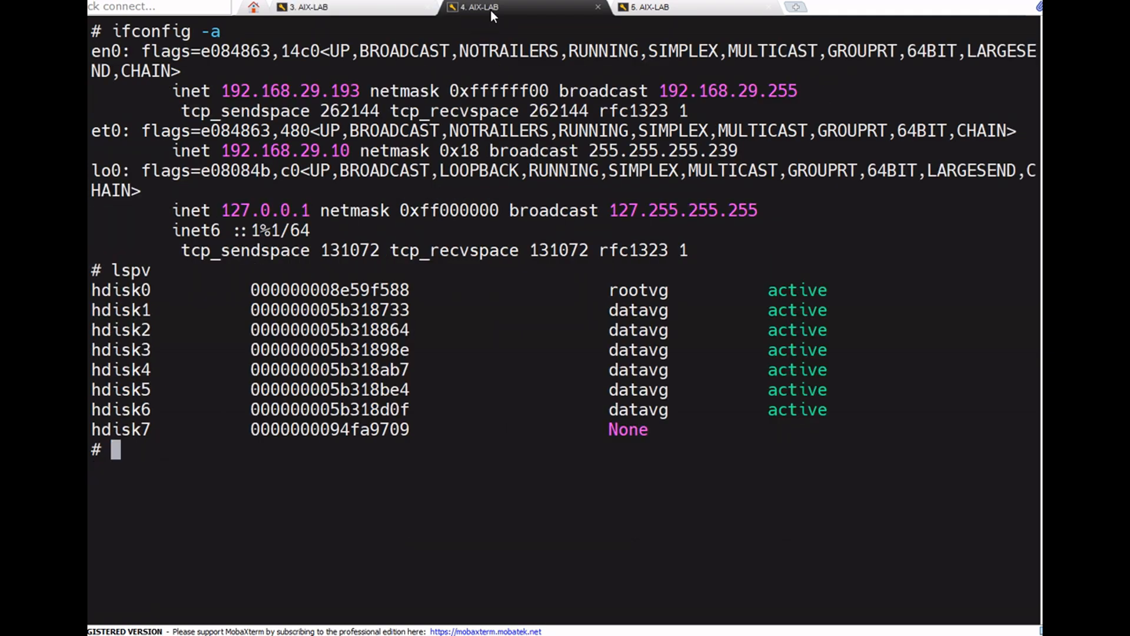
double_click(329, 430)
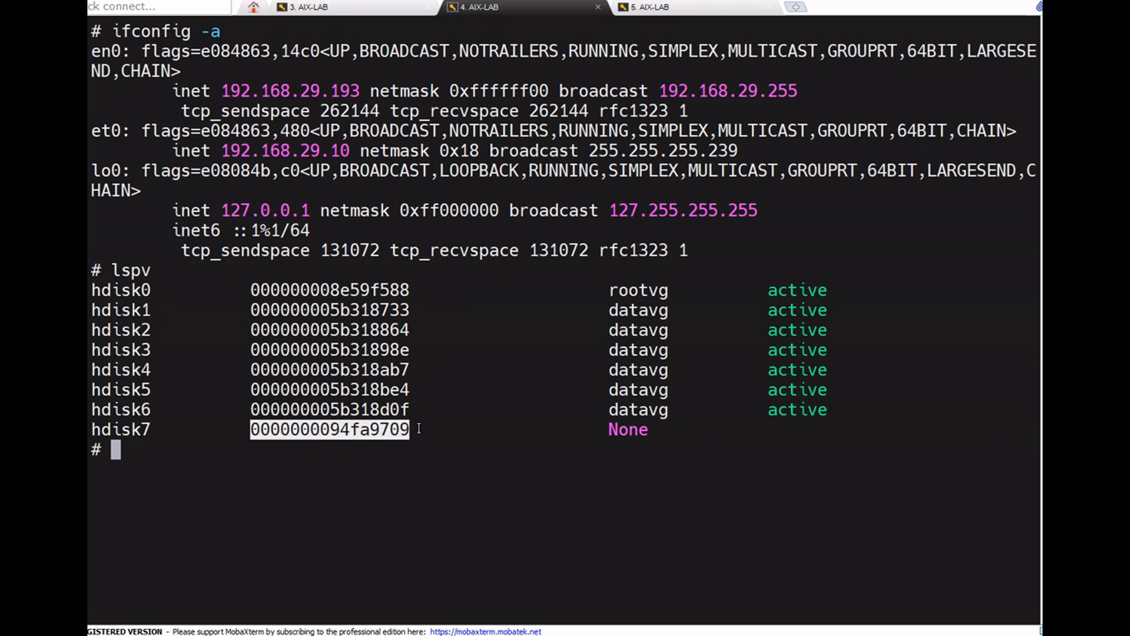
mouse_move(447, 414)
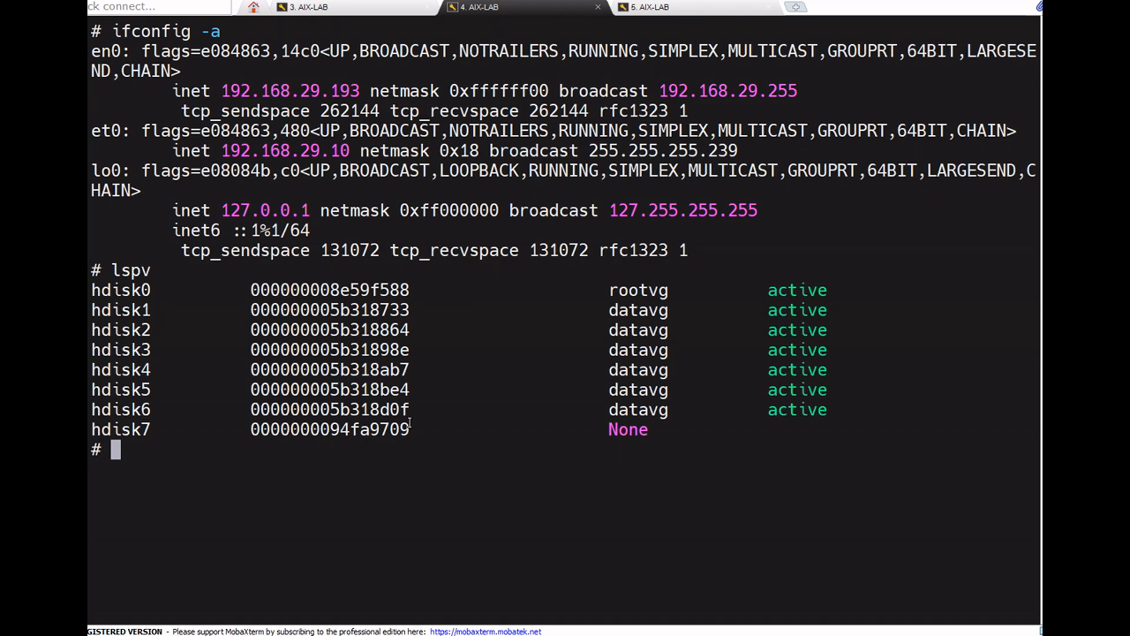
Run importvg -y anothervg hdisk7 to import hdisk7's volume group as anothervg
type("impo")
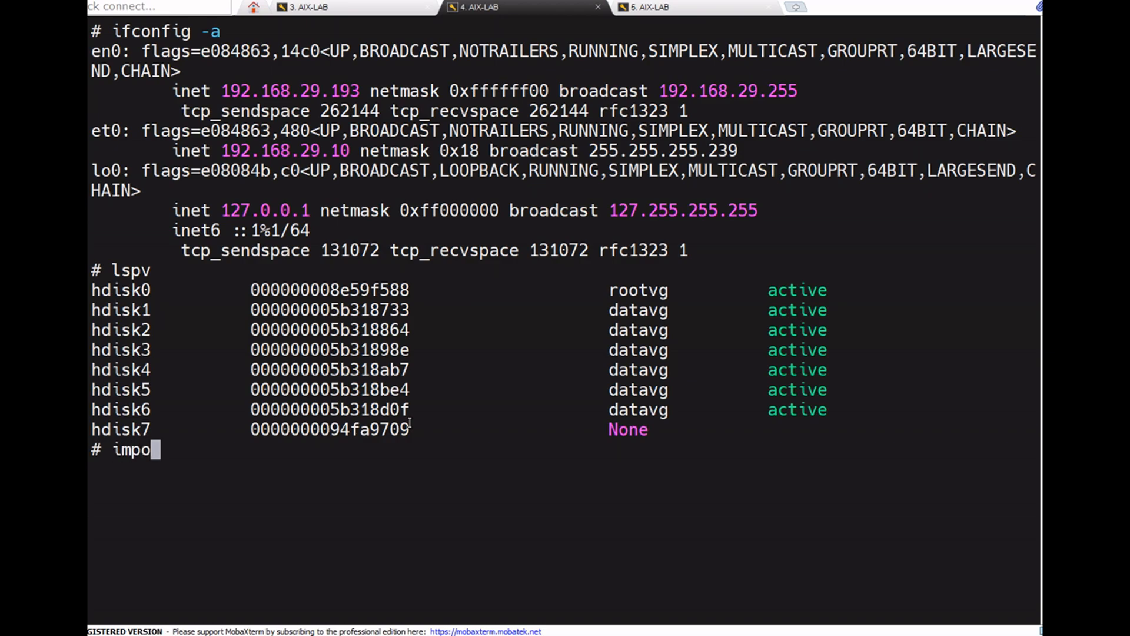
type("rtvg")
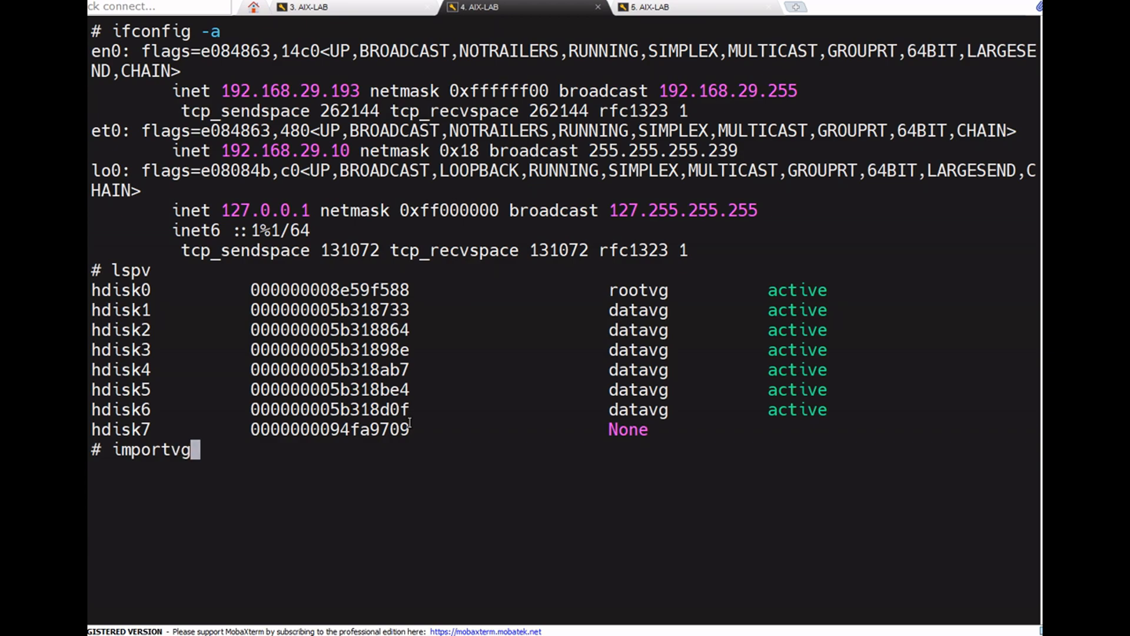
type("-y")
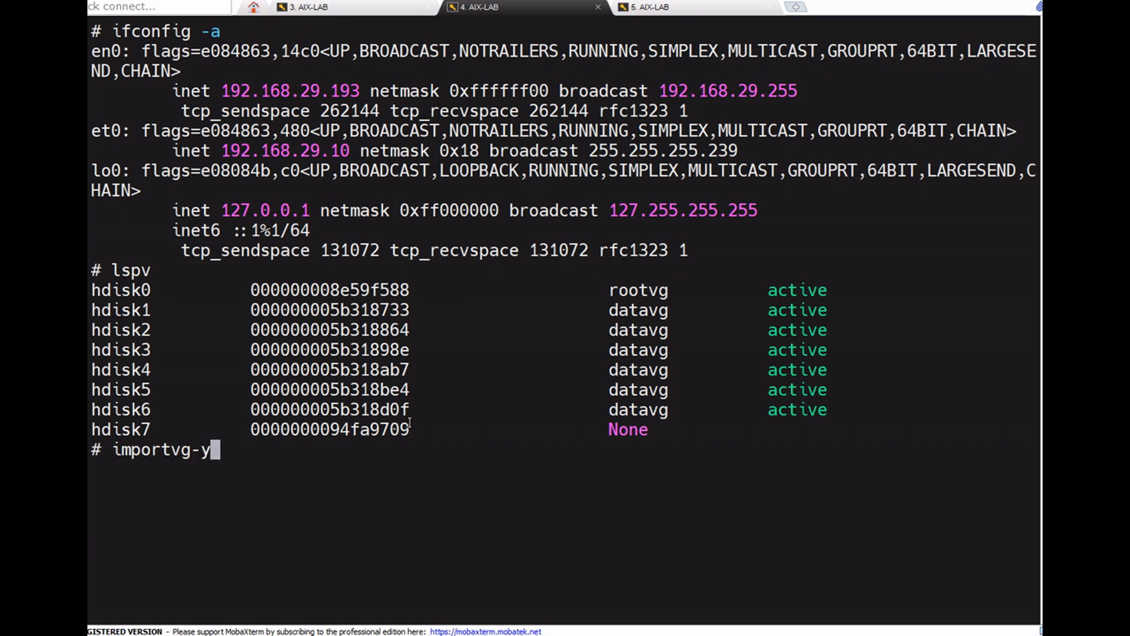
type("\" \"")
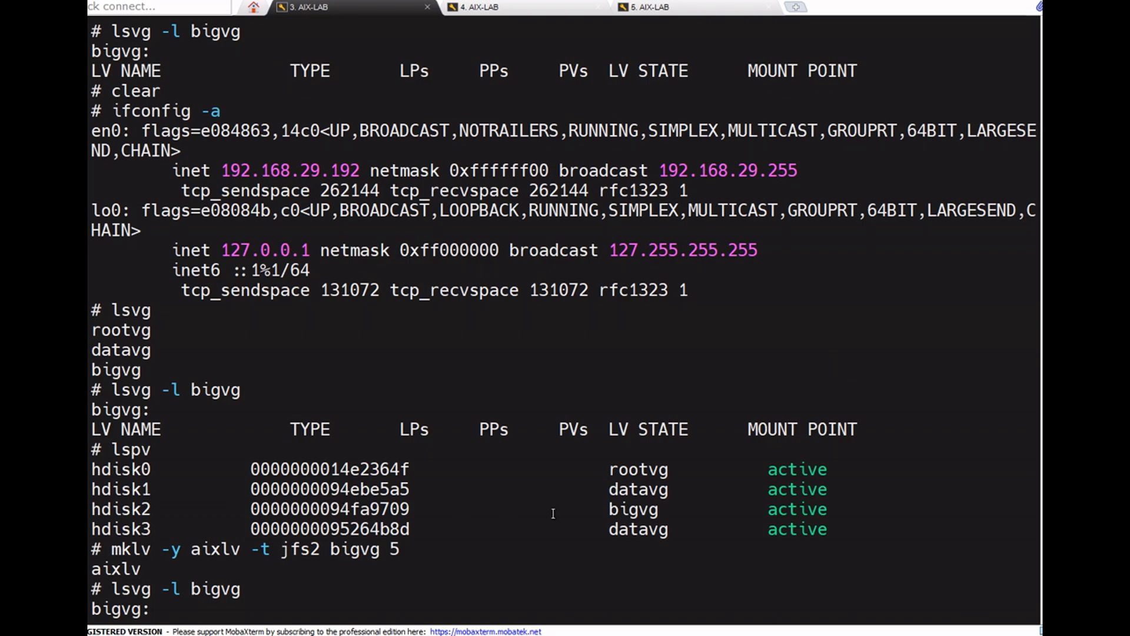
left_click(479, 7)
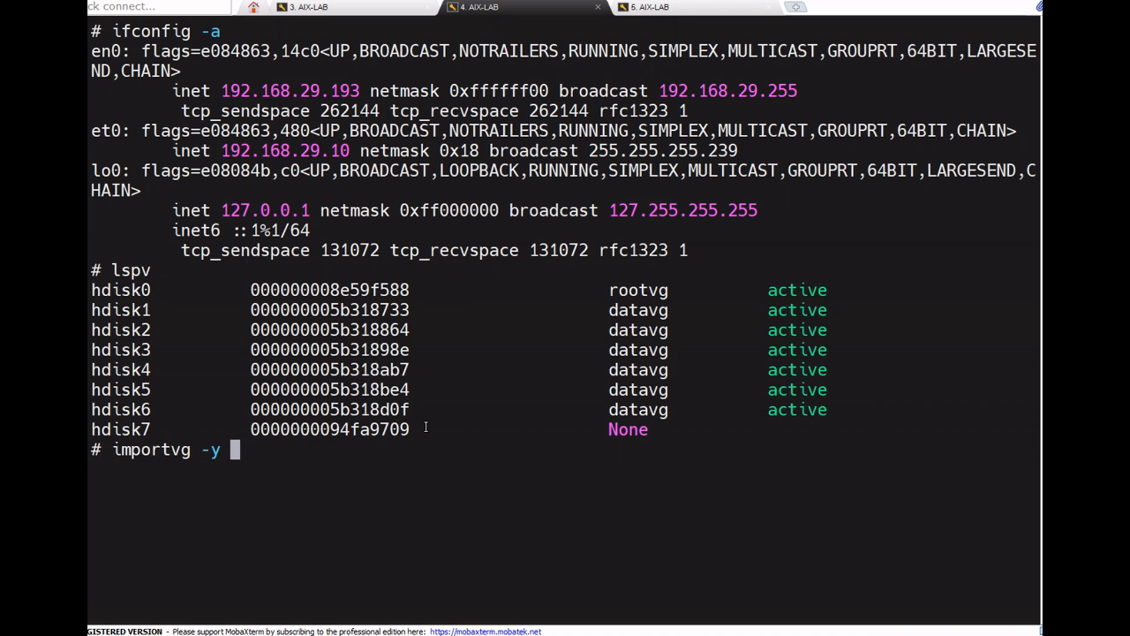
type("anot")
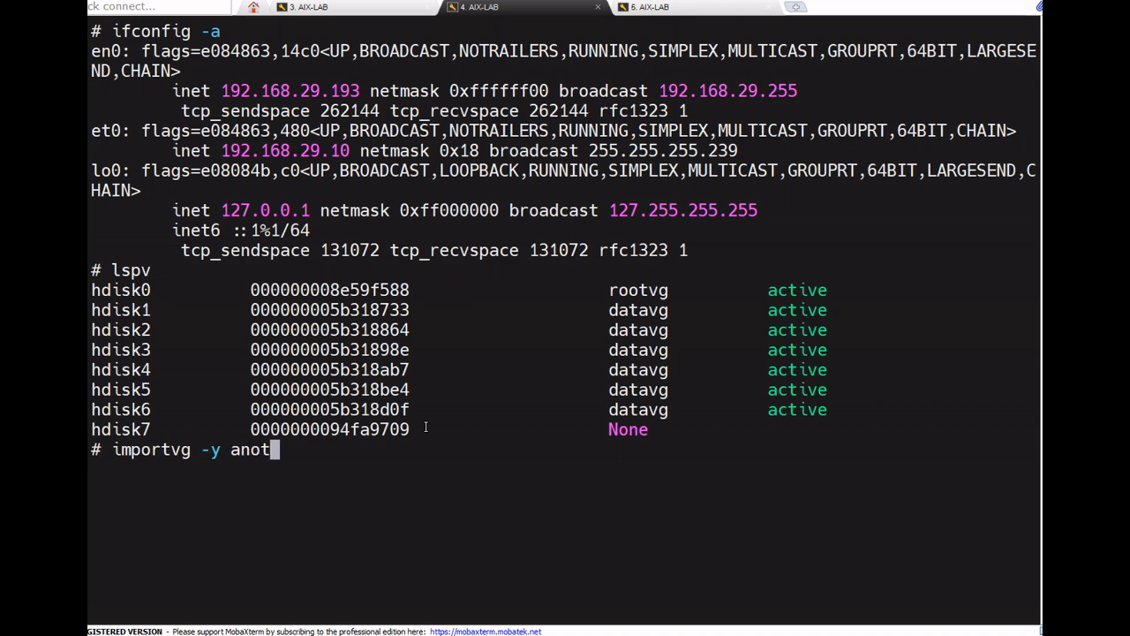
type("het")
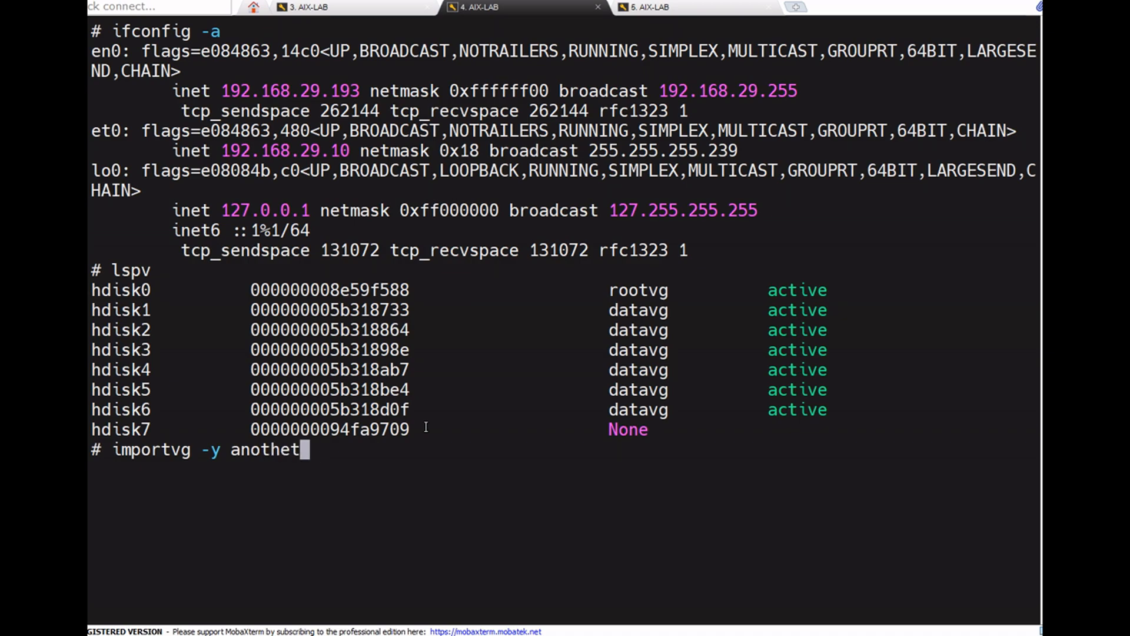
type("vg")
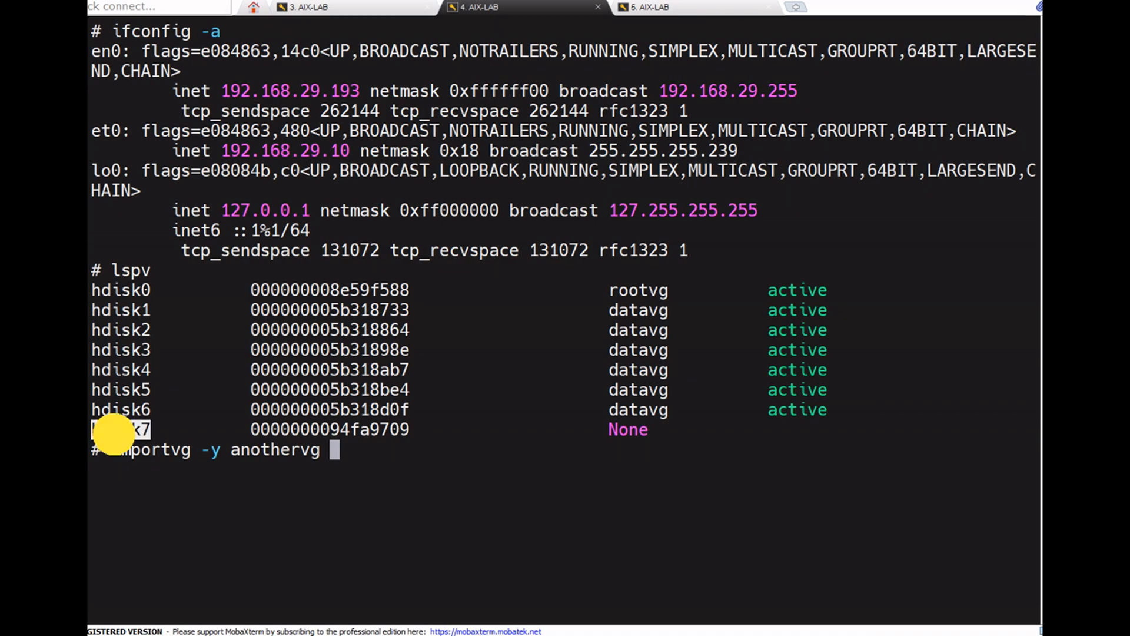
type("hdisk7")
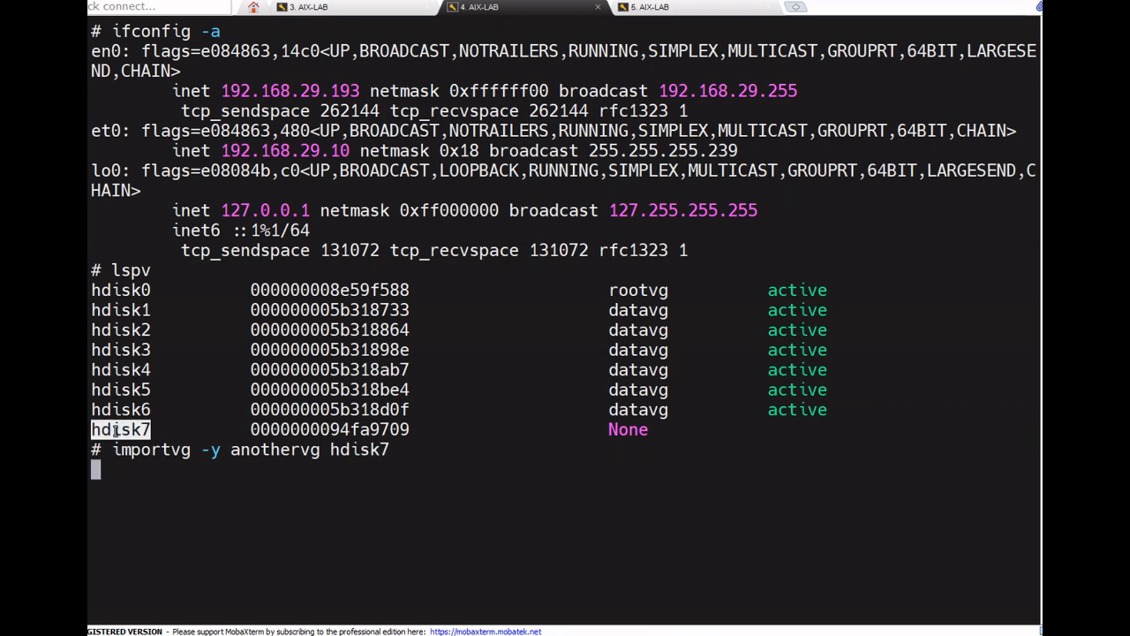
key("Return")
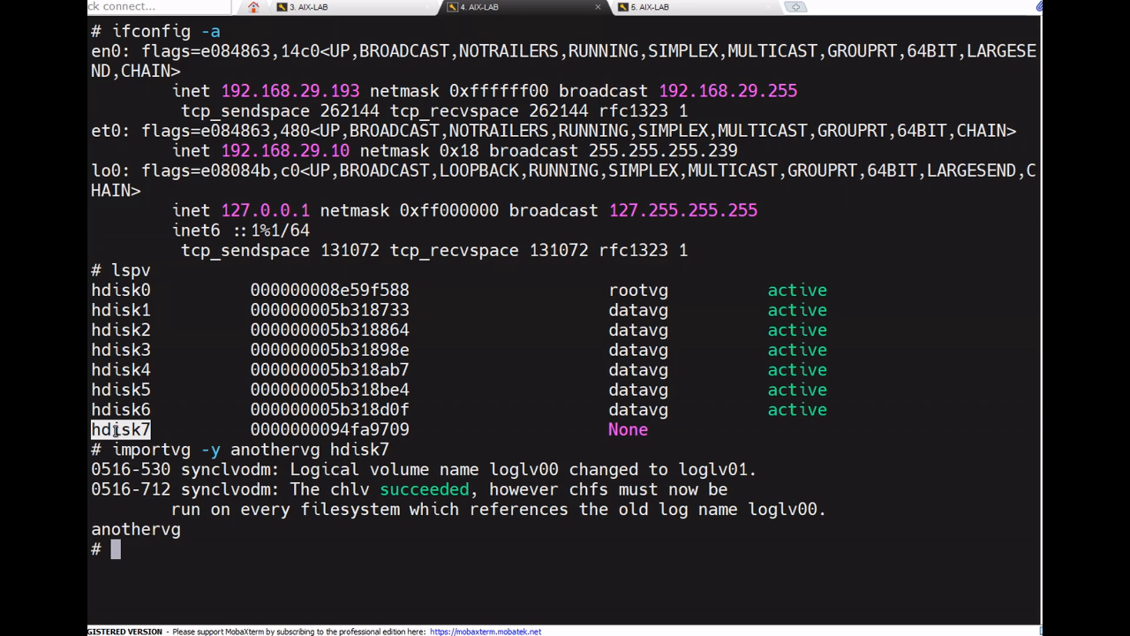
mouse_move(142, 549)
type("lspv")
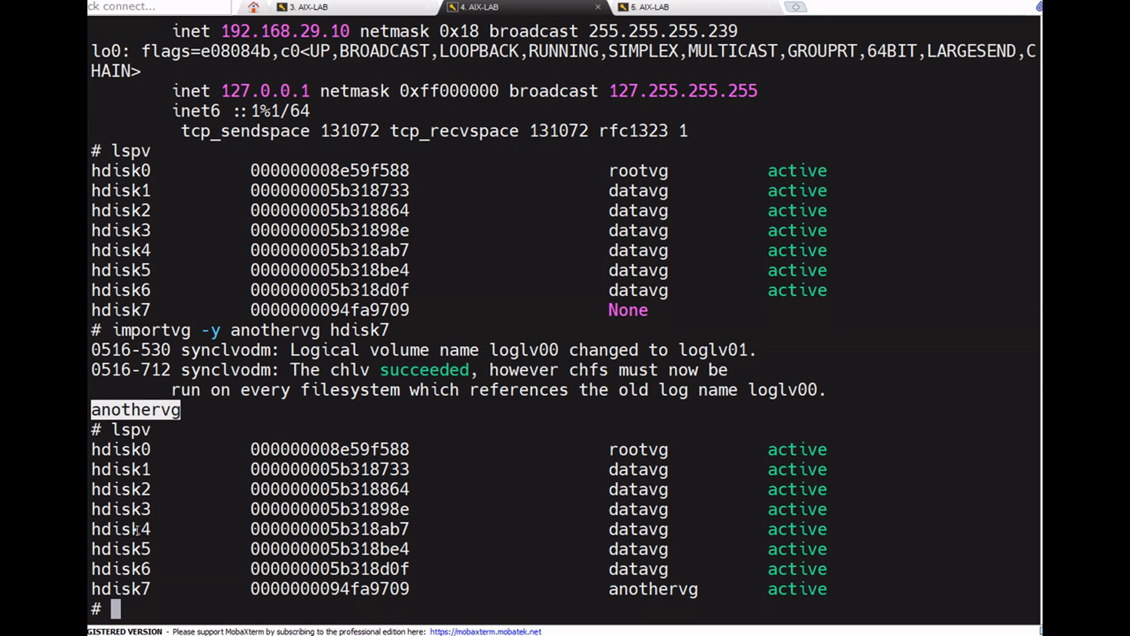
List anothervg's properties with lsvg and highlight its VG identifier and 32 MB PP size
type("lsvg anothervg")
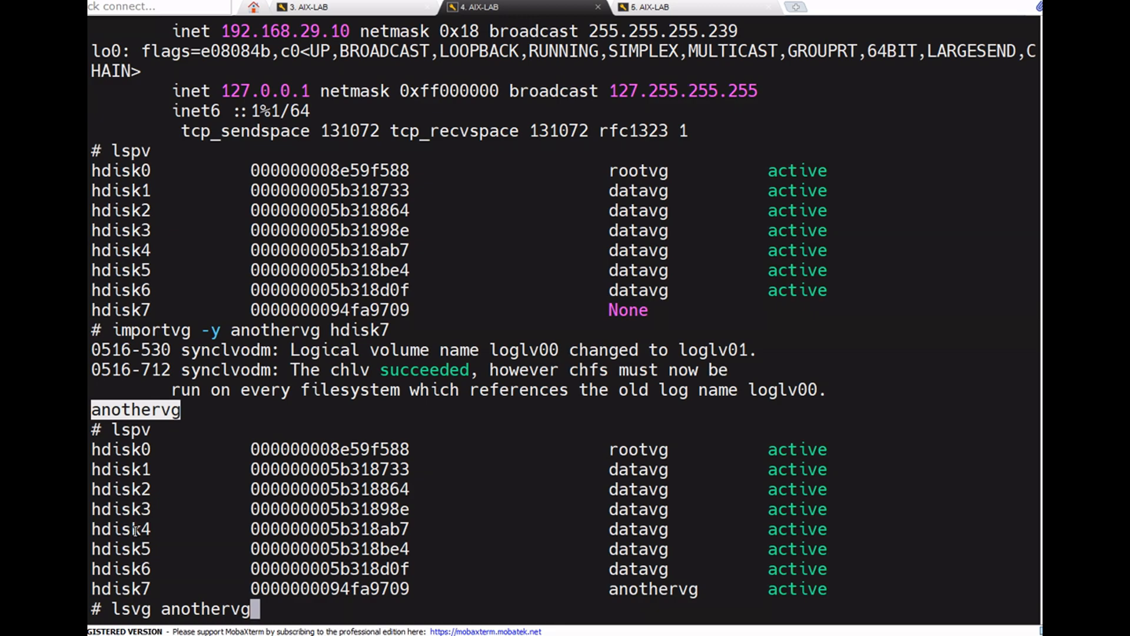
key("Return")
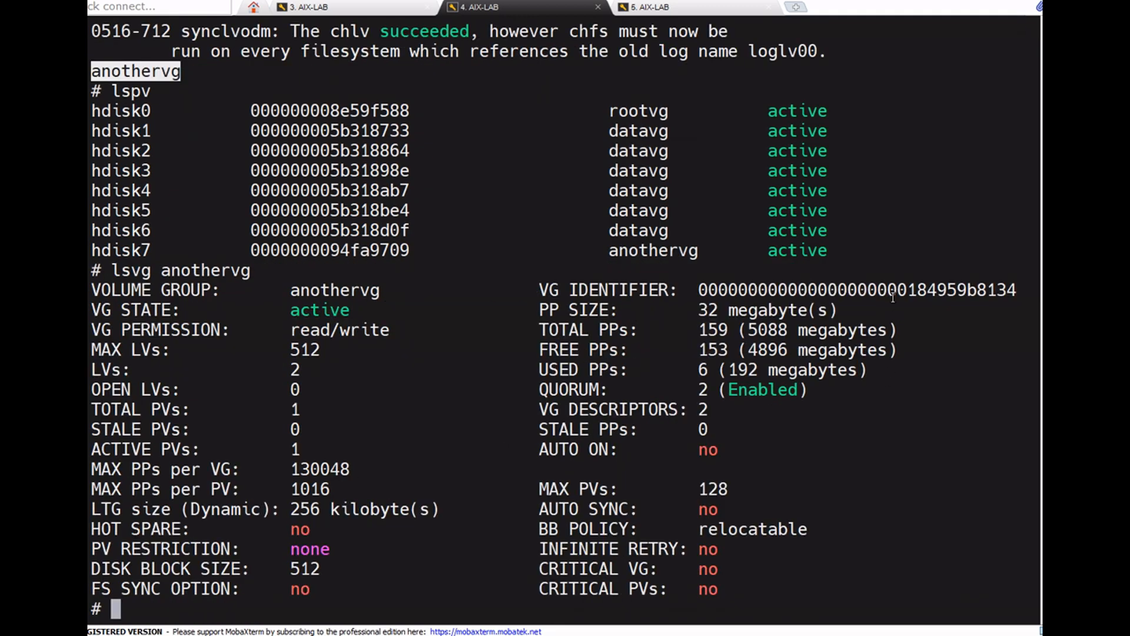
left_click(308, 8)
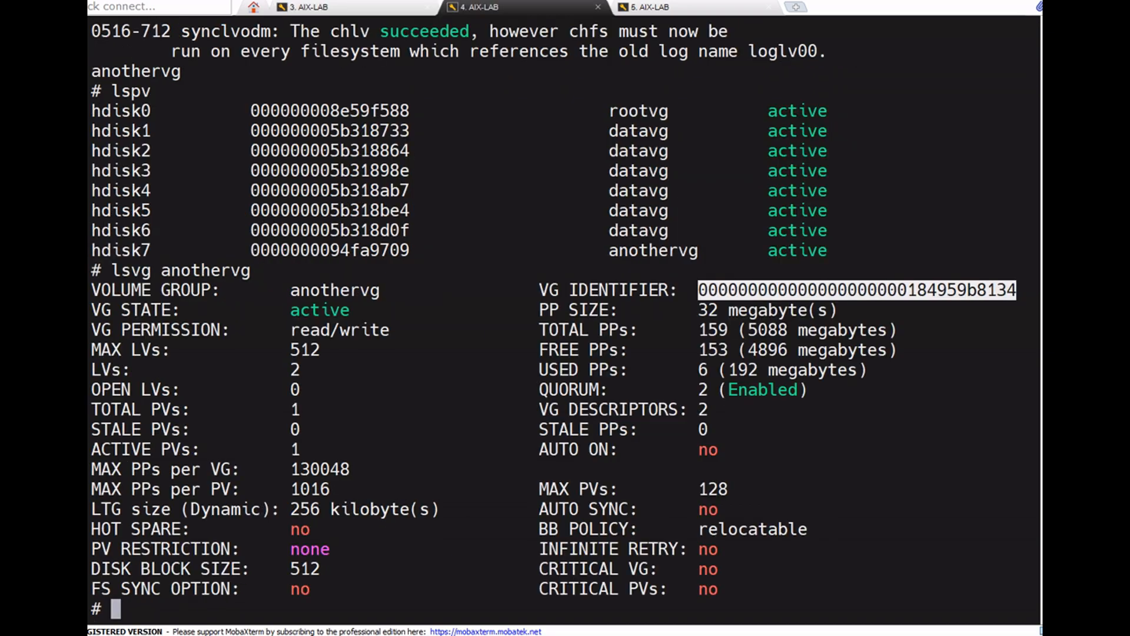
mouse_move(567, 325)
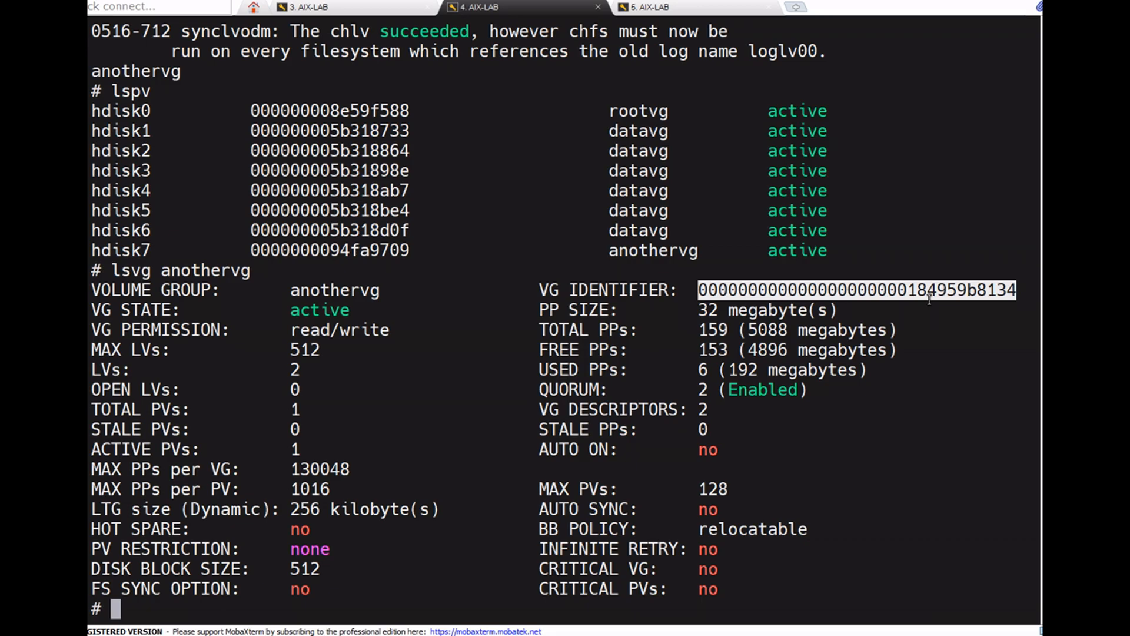
mouse_move(511, 100)
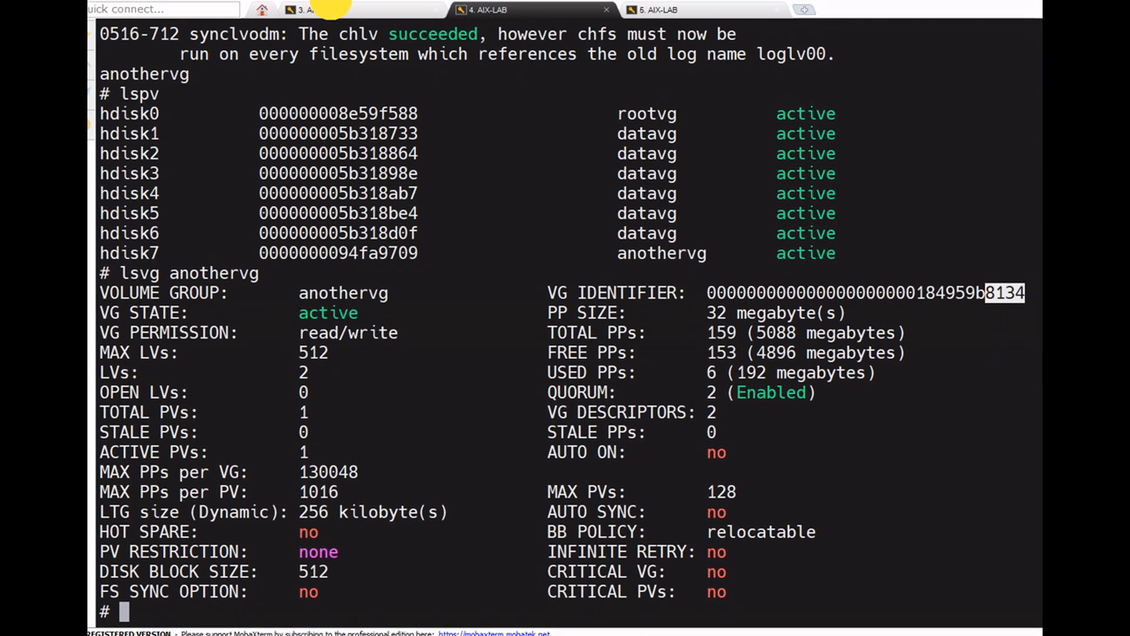
left_click(310, 10)
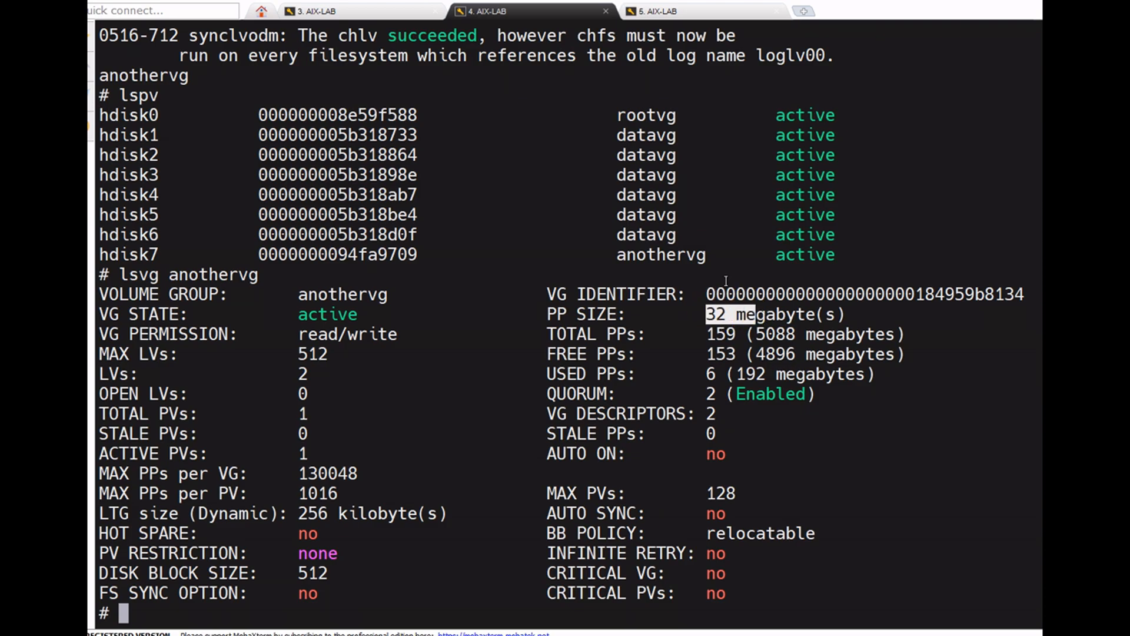
Mount /aix, list file1–file3 and testfile, and display testfile's sample text
type("lsvg -l anothervg")
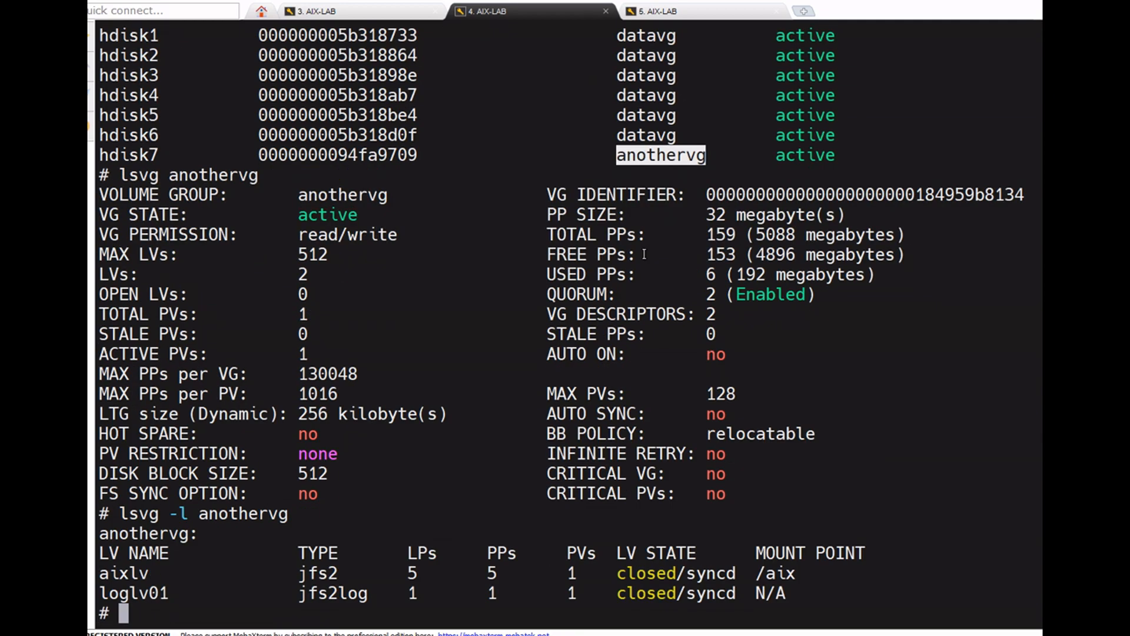
mouse_move(549, 470)
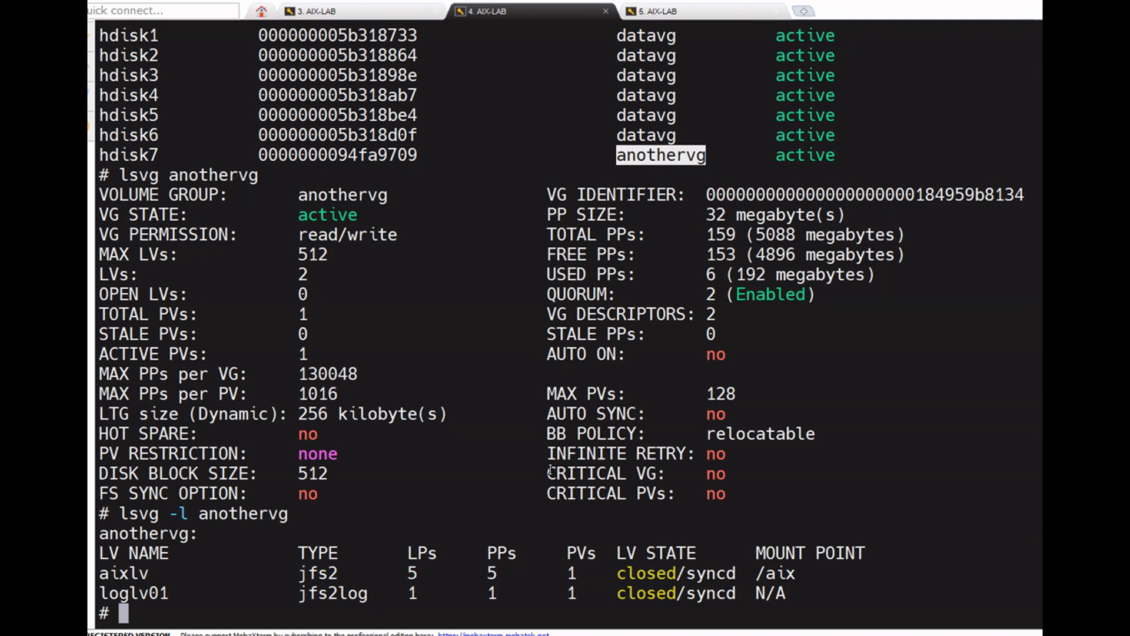
type("mount /a")
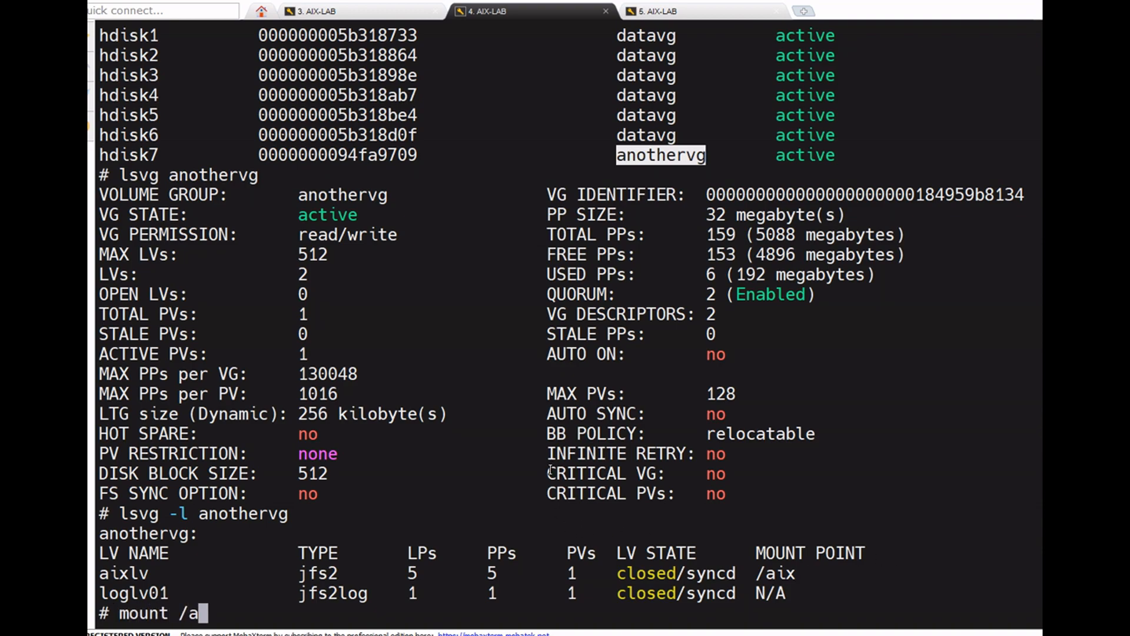
key("Return")
type("cat test")
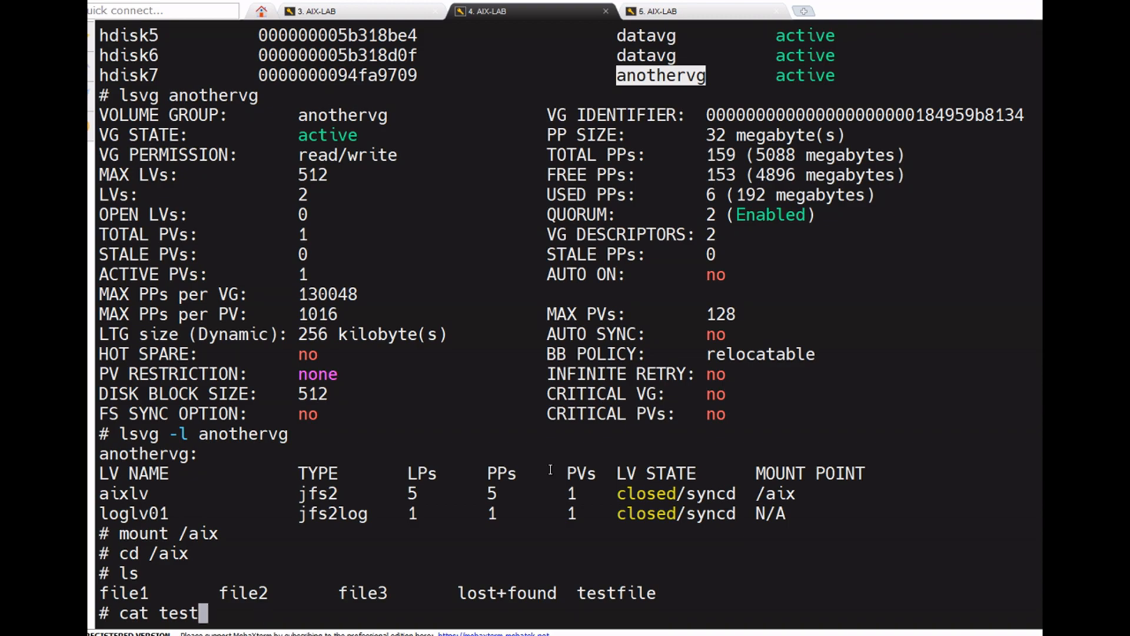
key("Return")
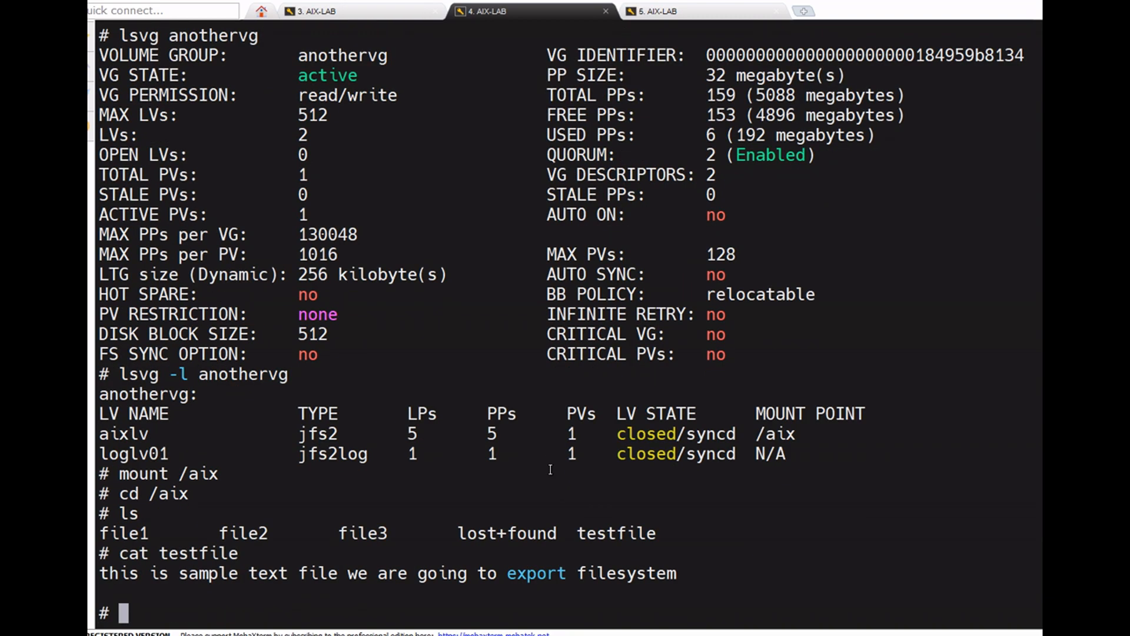
mouse_move(388, 574)
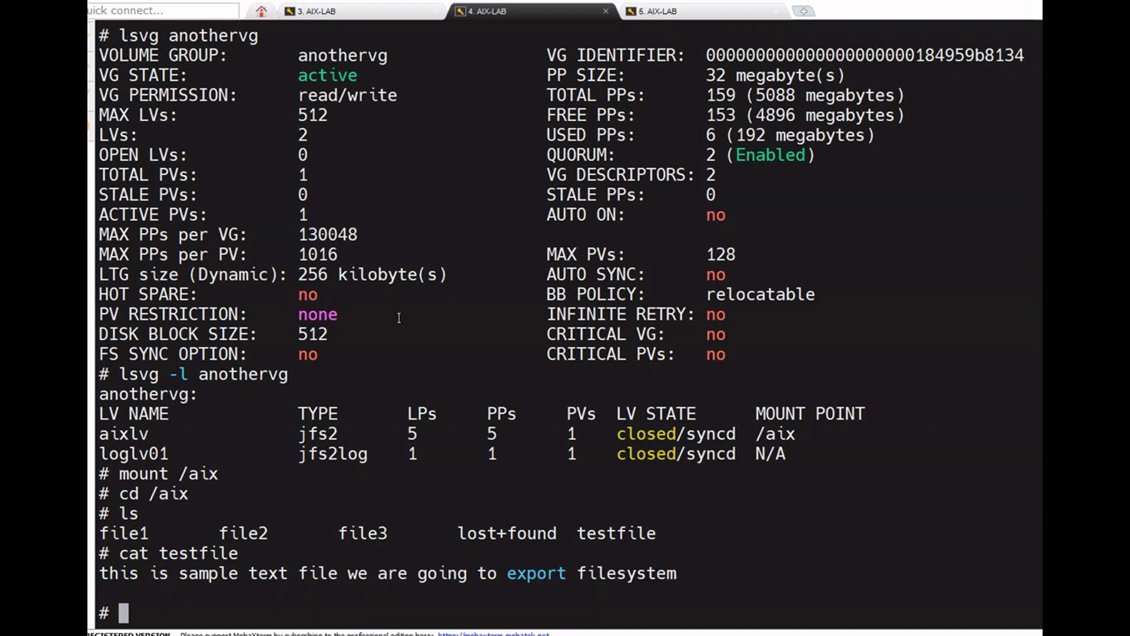
View /etc/filesystems on both AIX-LAB sessions and scroll through the entries
type("cat /e")
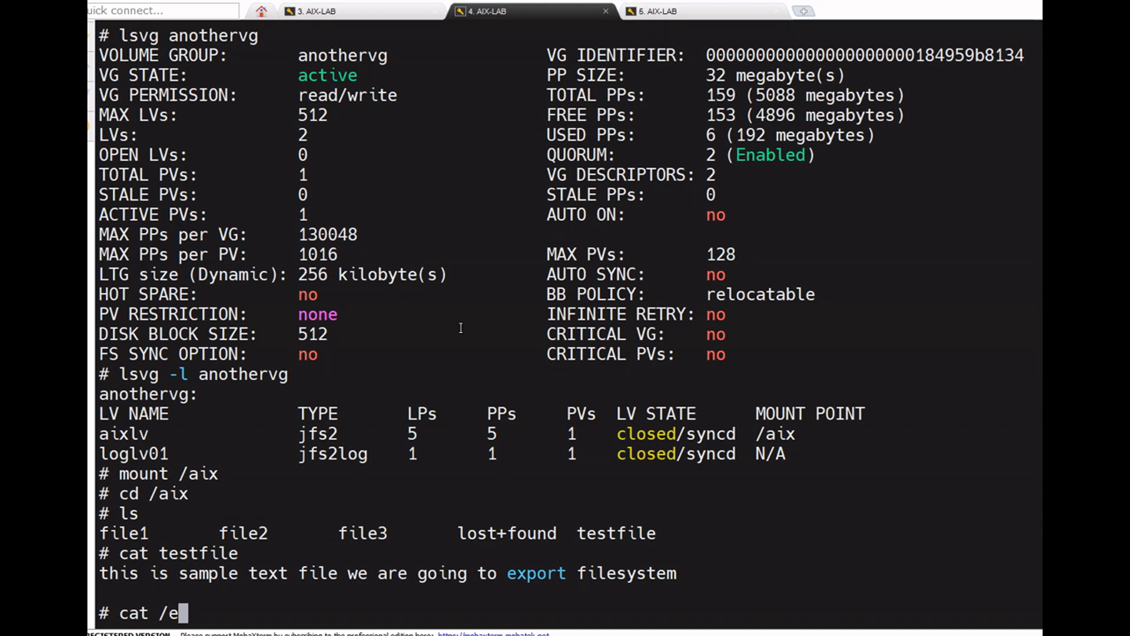
type("tc/")
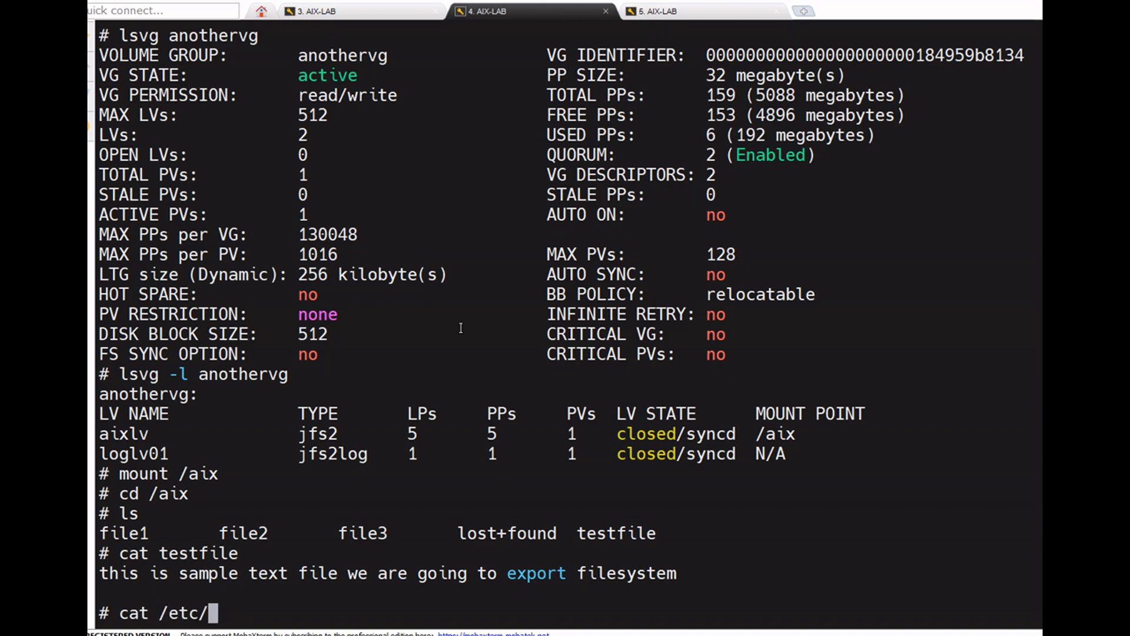
type("filesy")
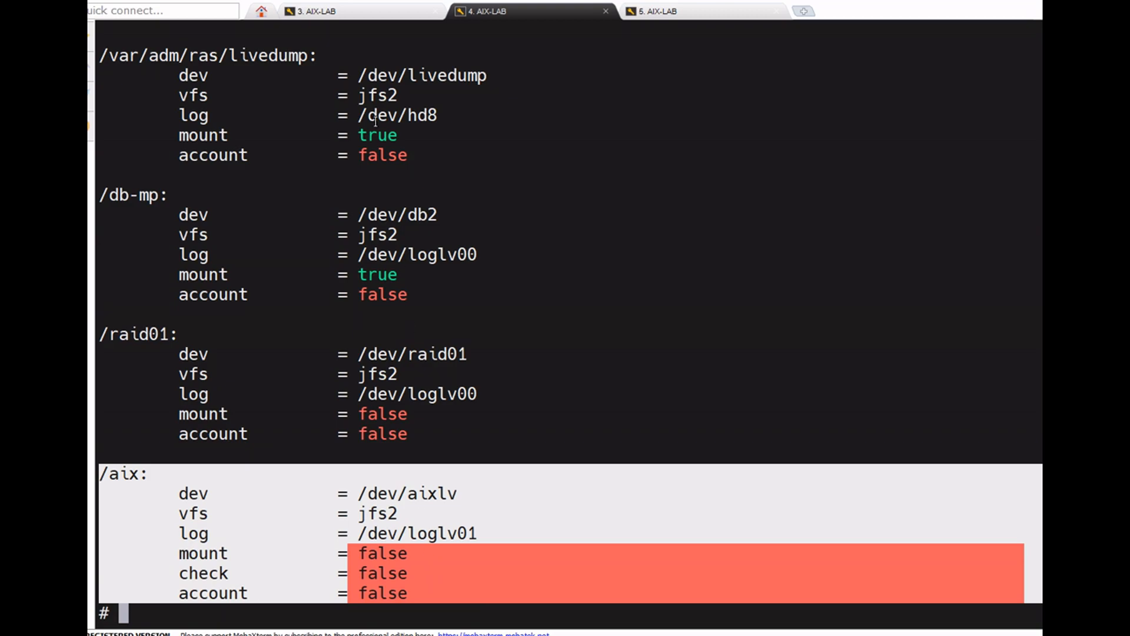
left_click(313, 11)
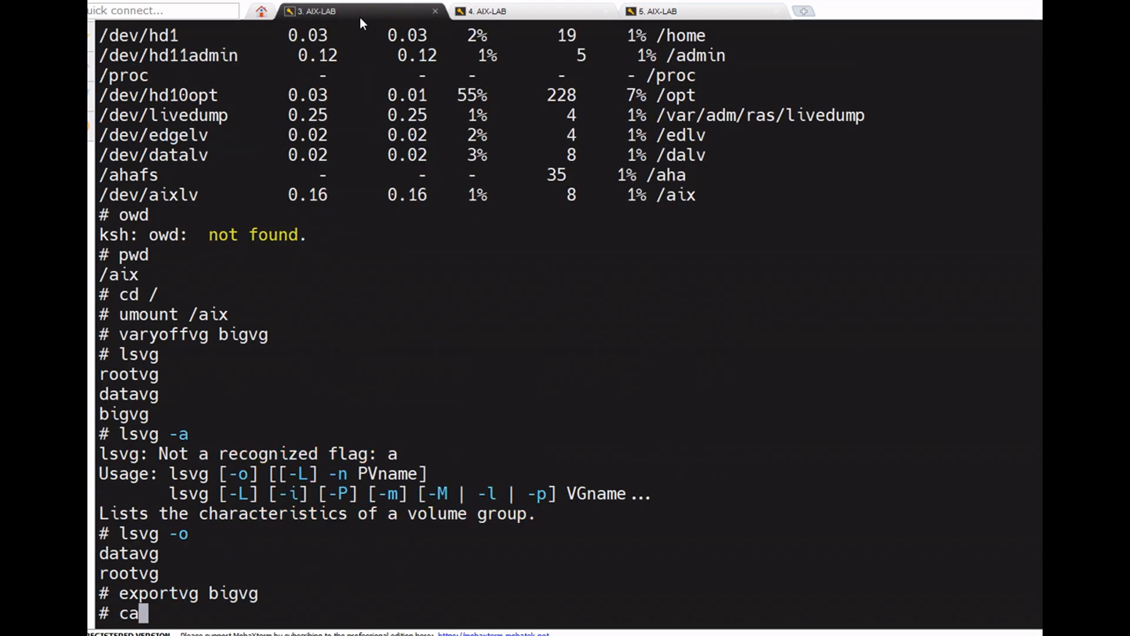
type("t /etc/f")
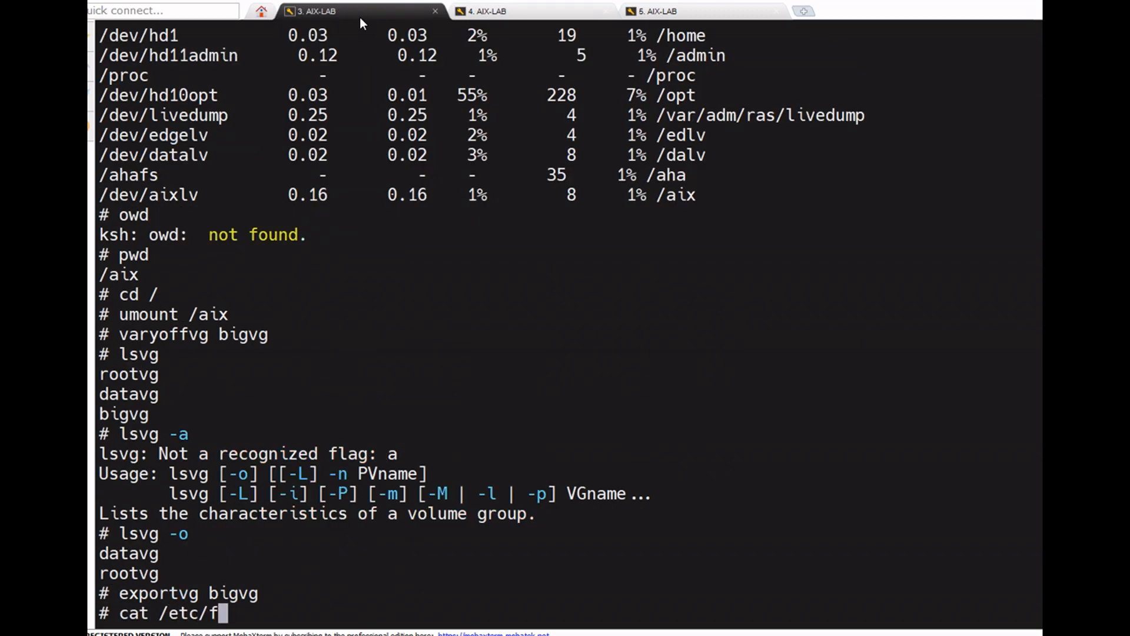
type("ilesyste")
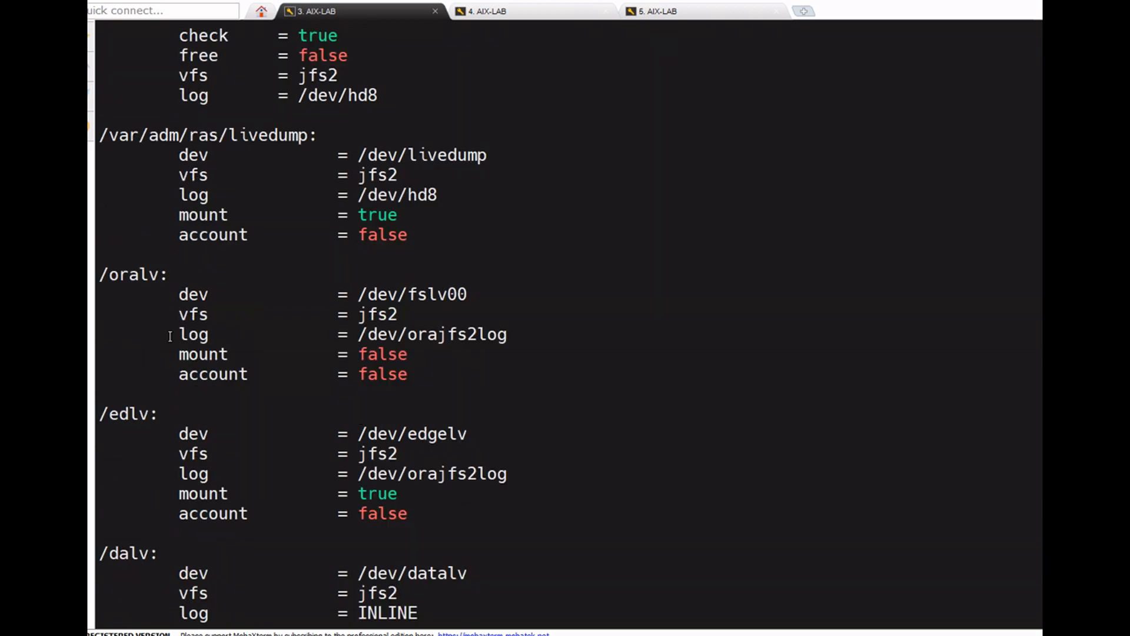
scroll("up", 3)
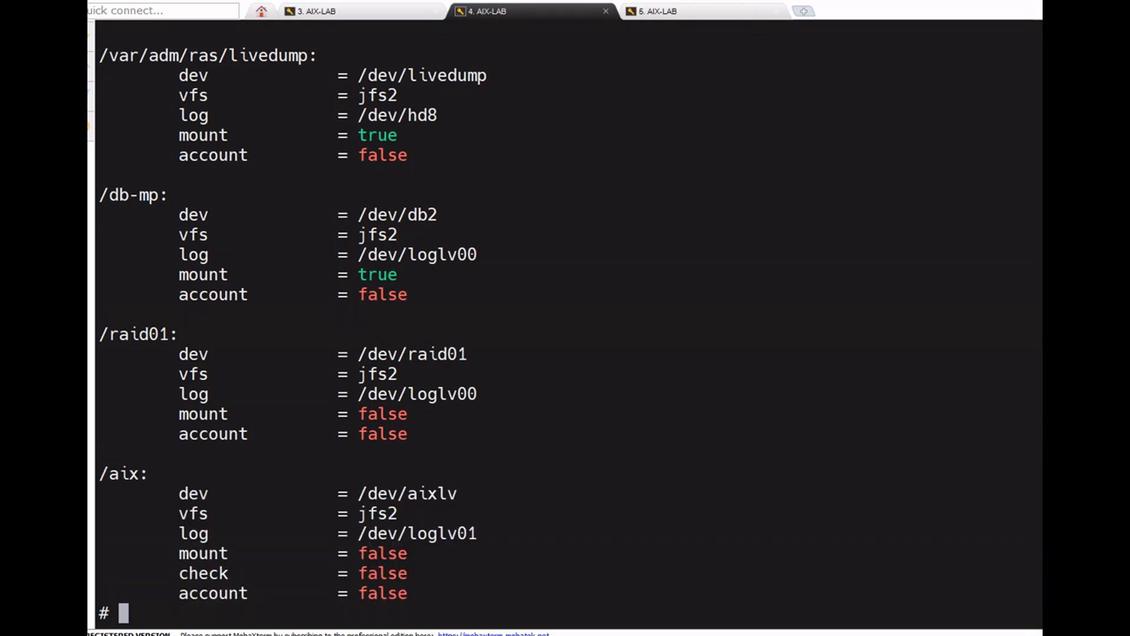
mouse_move(566, 325)
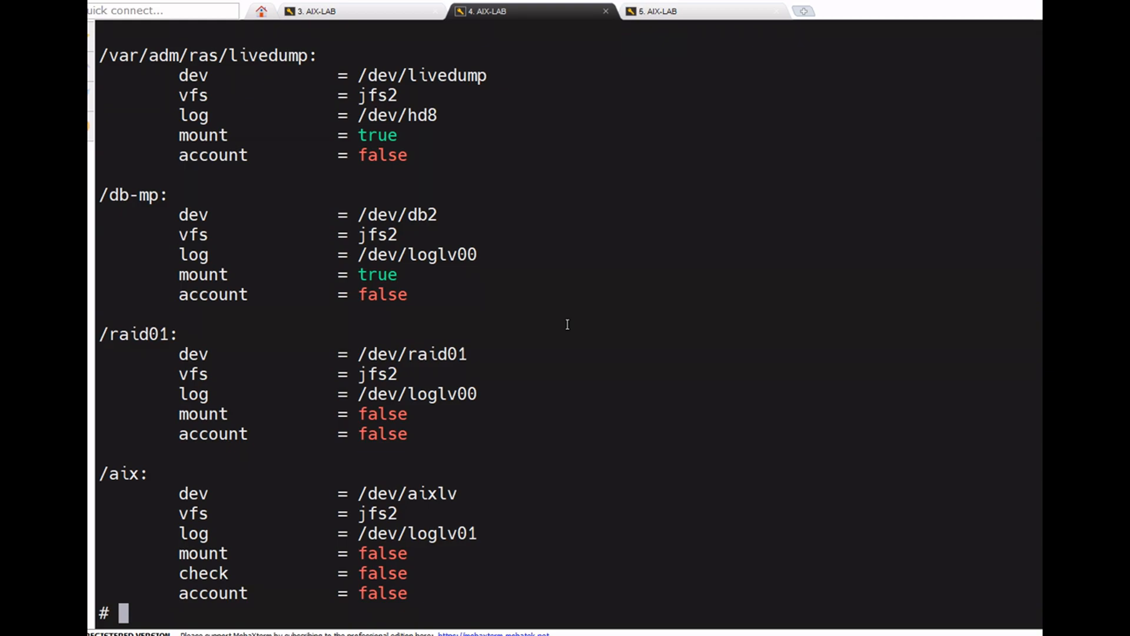
mouse_move(349, 519)
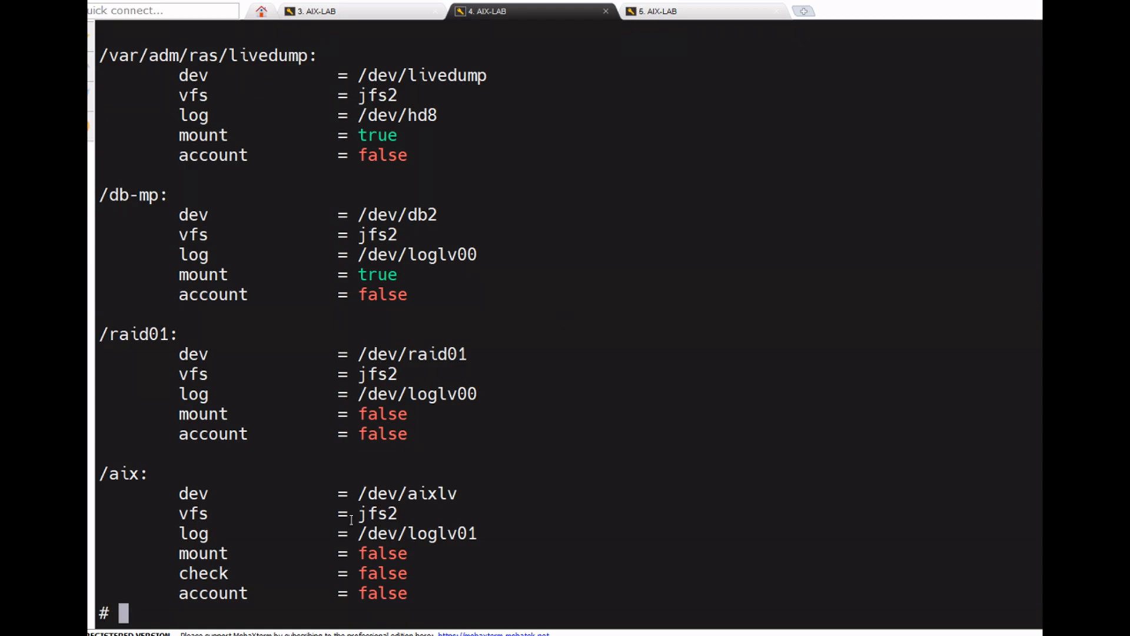
Review the /aix stanza: jfs2 on /dev/aixlv, log loglv01, mount false
double_click(406, 493)
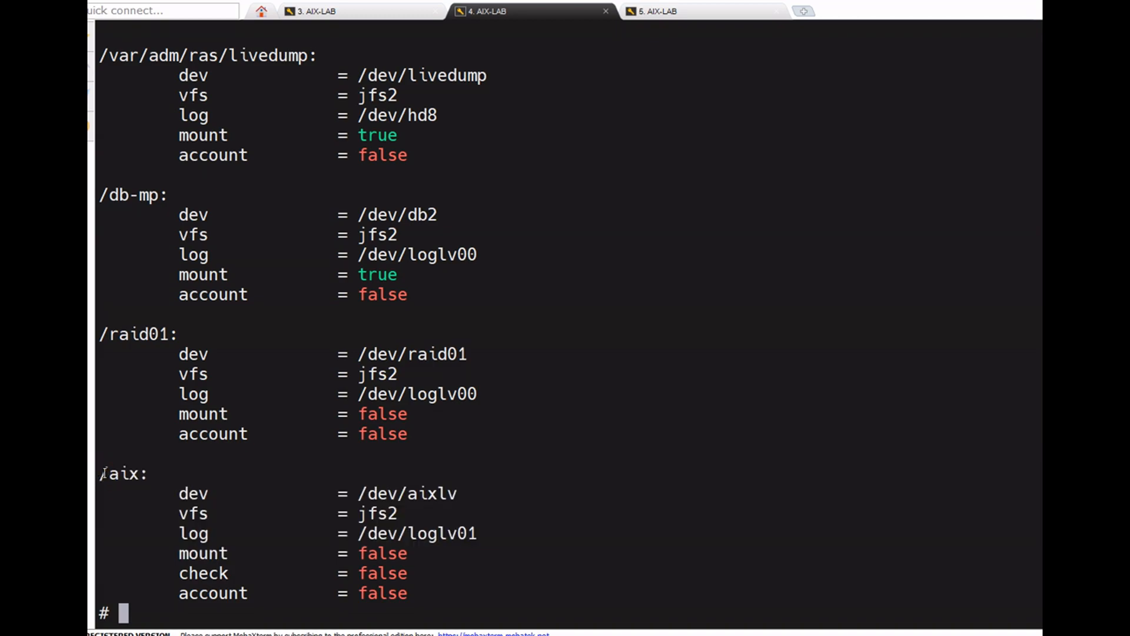
double_click(123, 473)
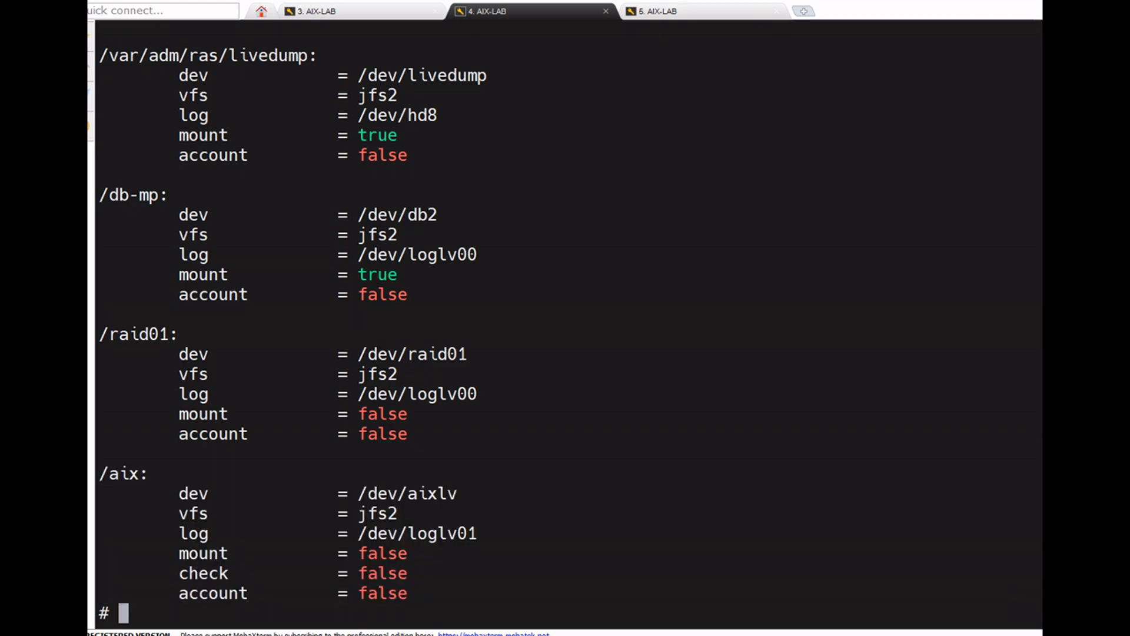
List the logical volumes in anothervg with lsvg -l
type("lsv")
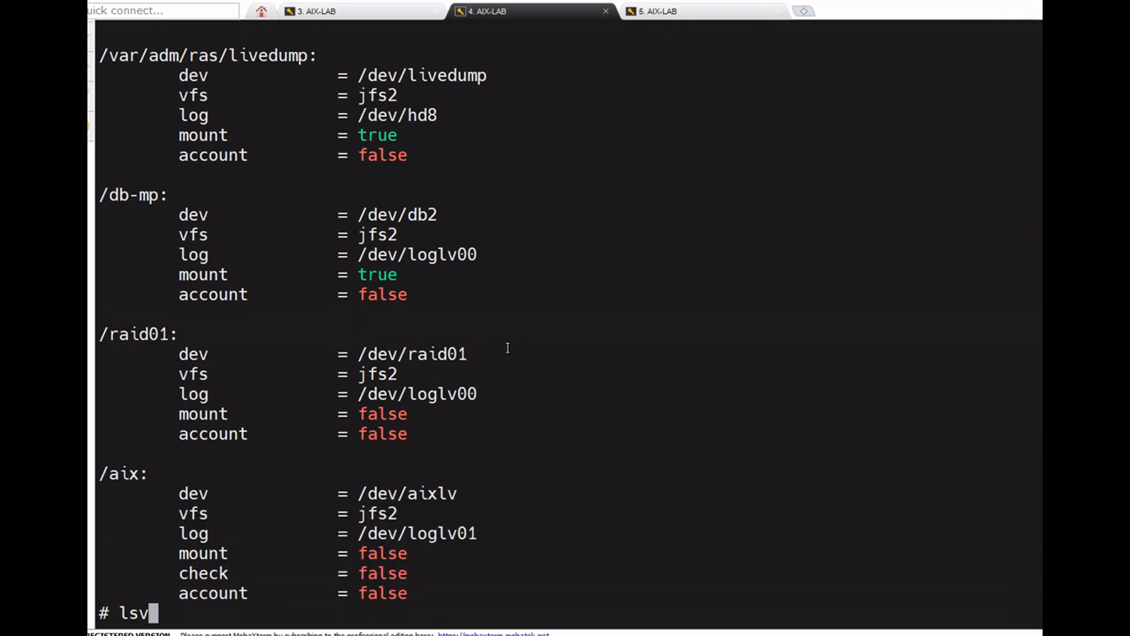
type("g -l")
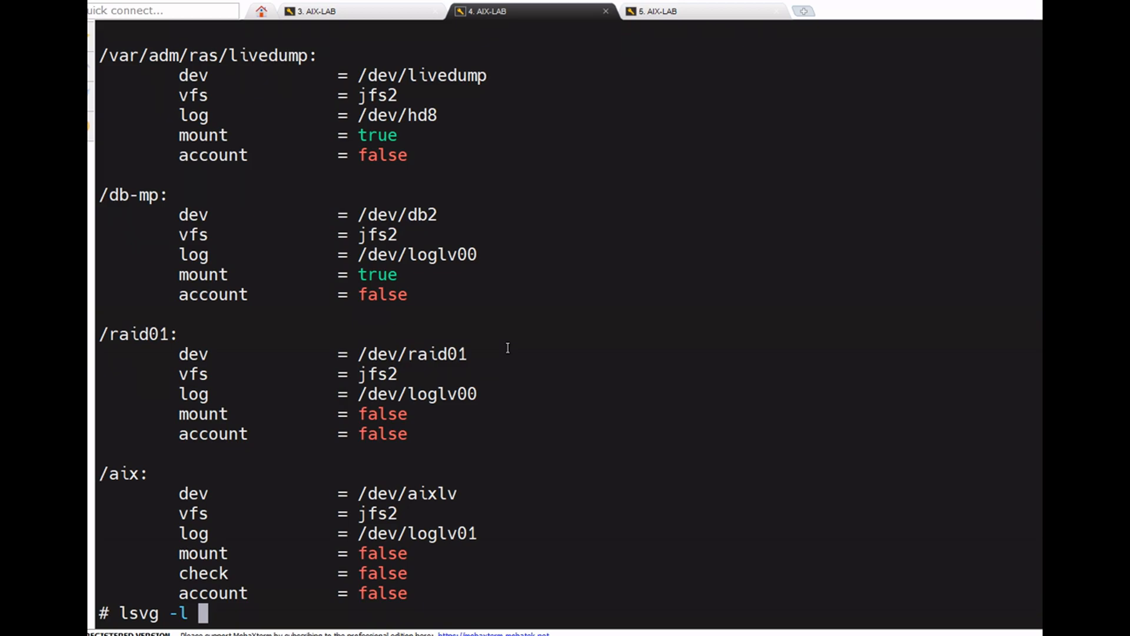
type("another")
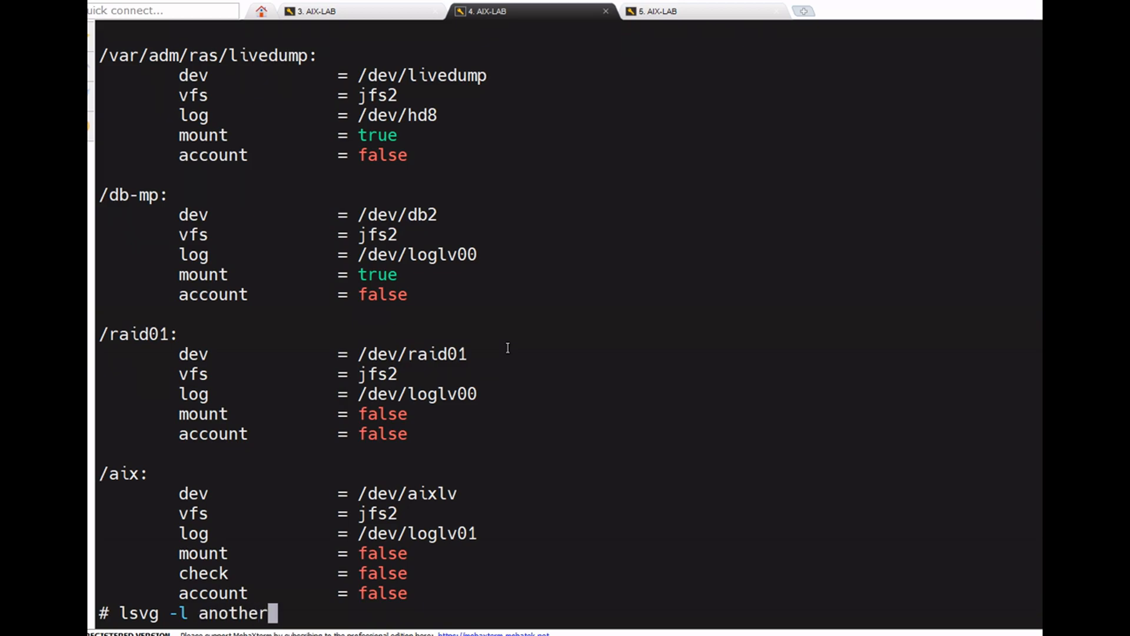
key("Return")
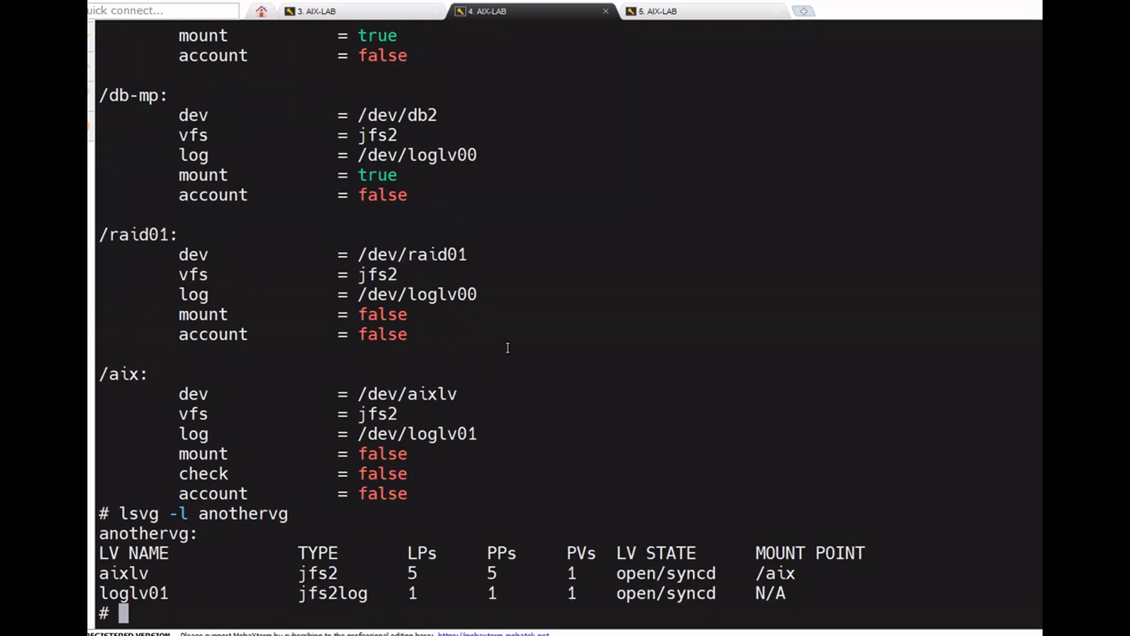
mouse_move(130, 572)
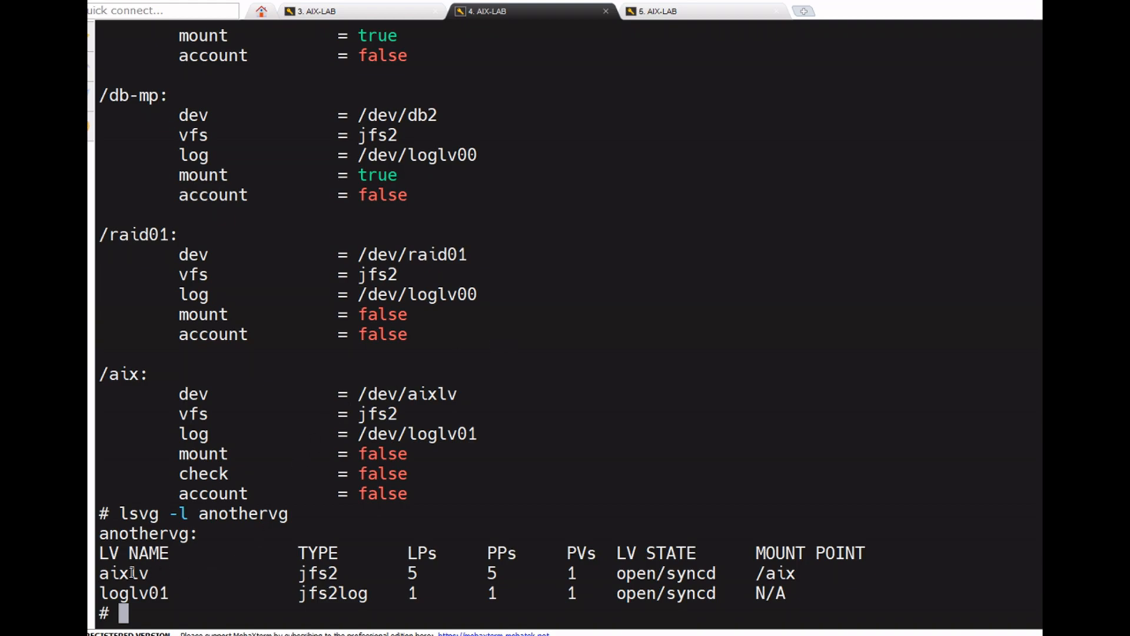
Rename logical volume aixlv to newlv with chlv -n
type("ch")
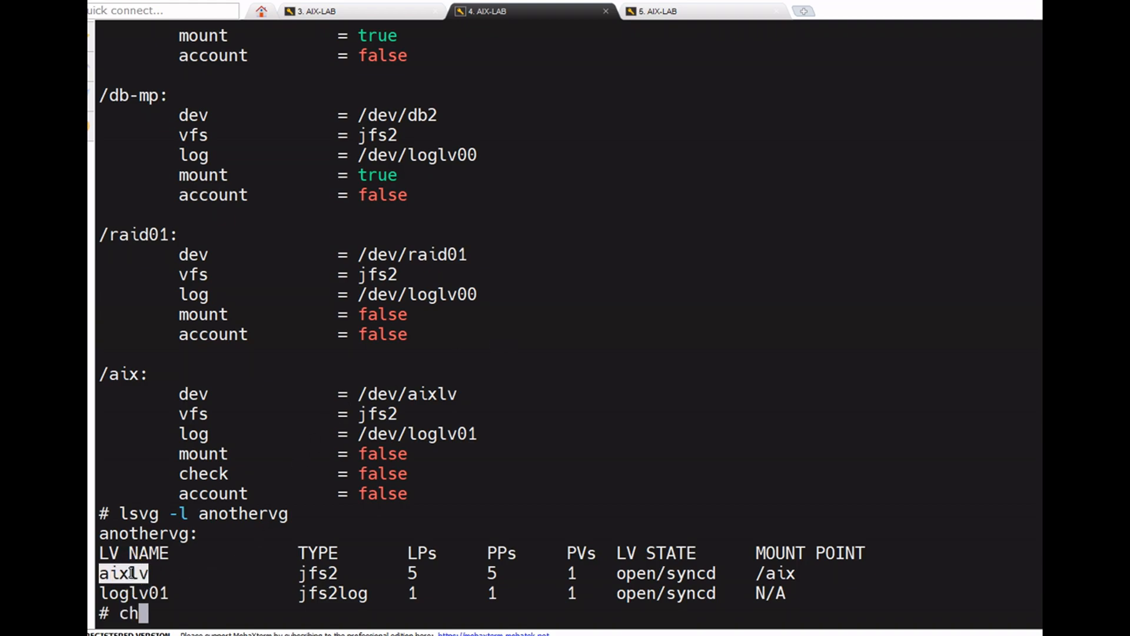
type("lv -")
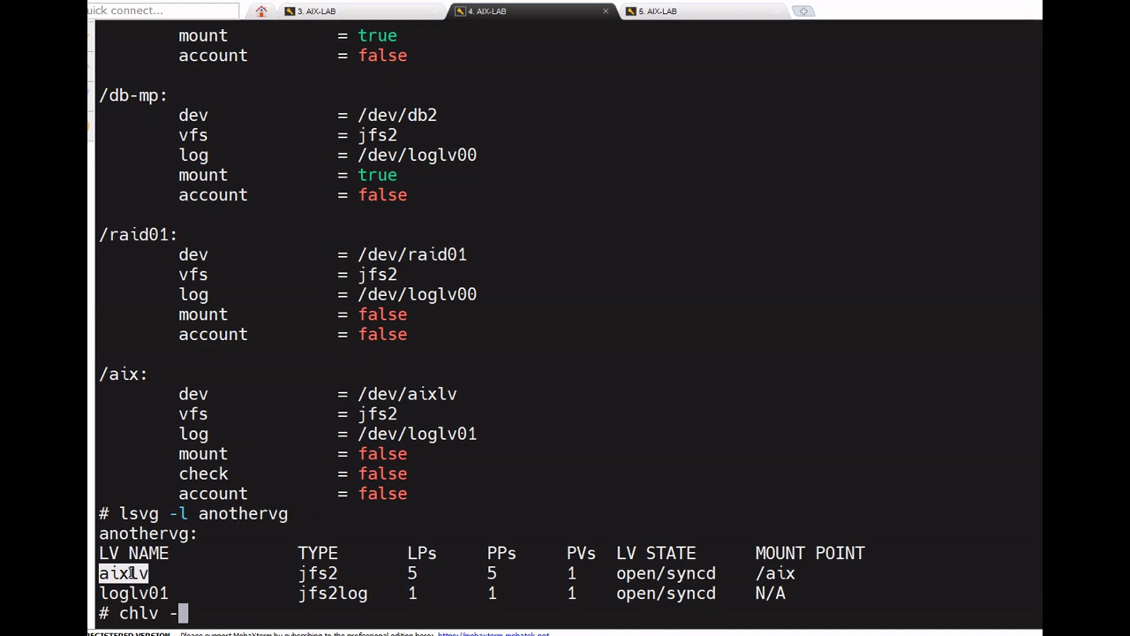
type("n")
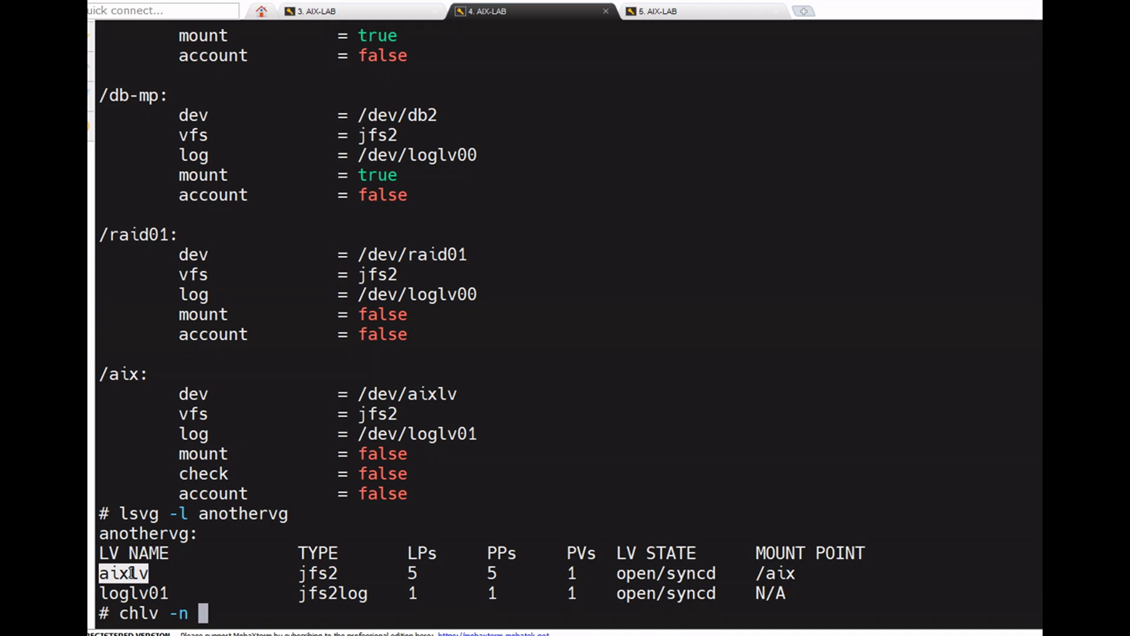
type("new")
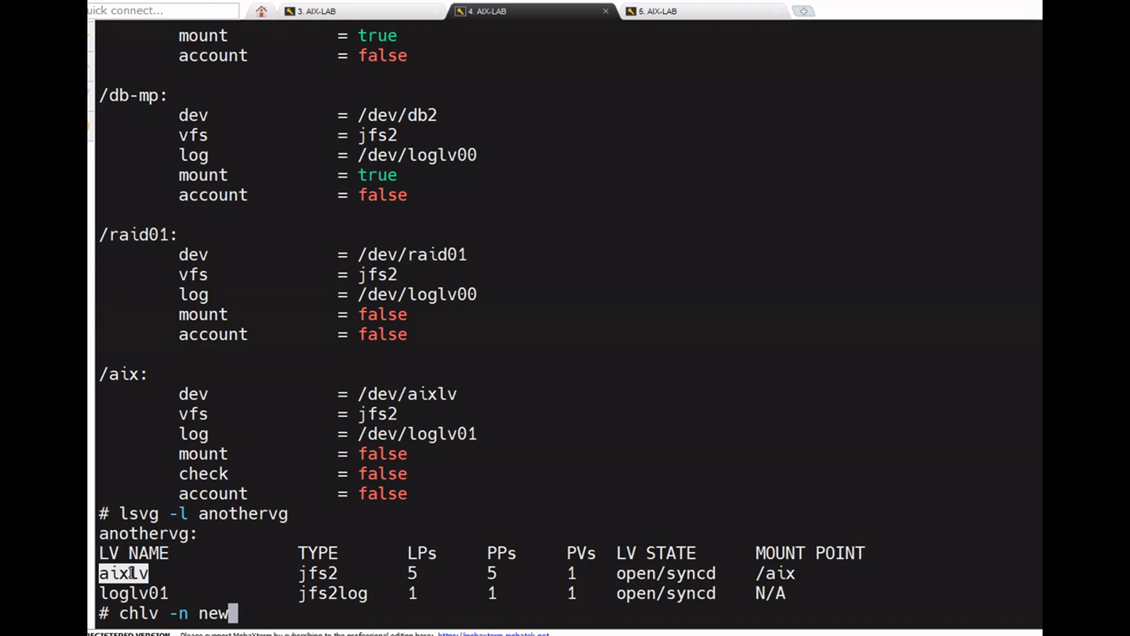
type("lv aixlv")
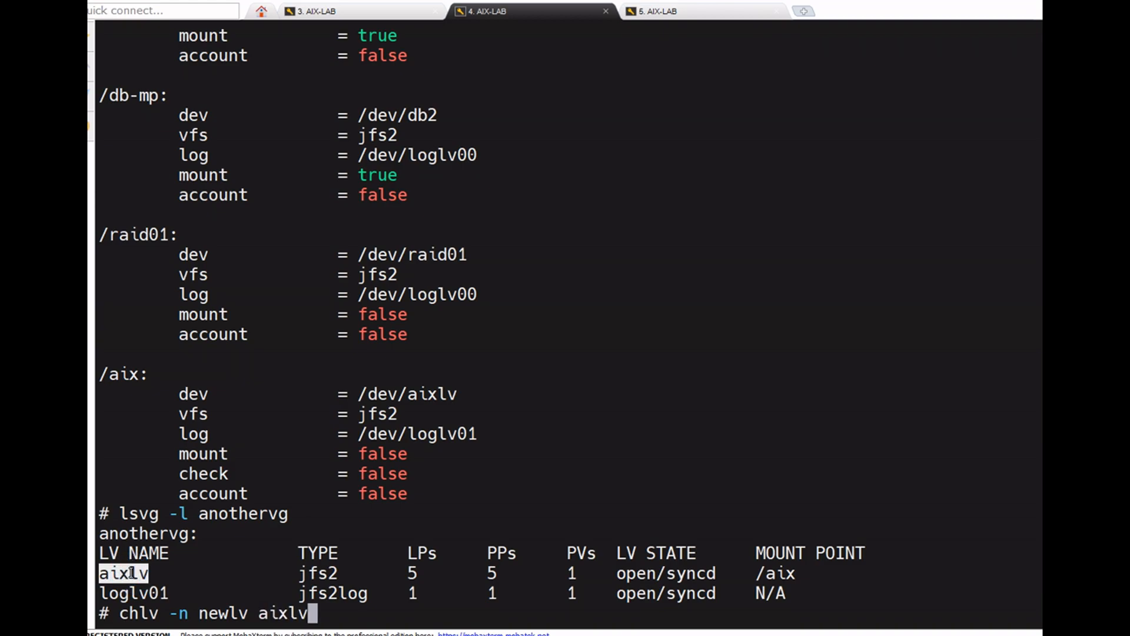
key("Return")
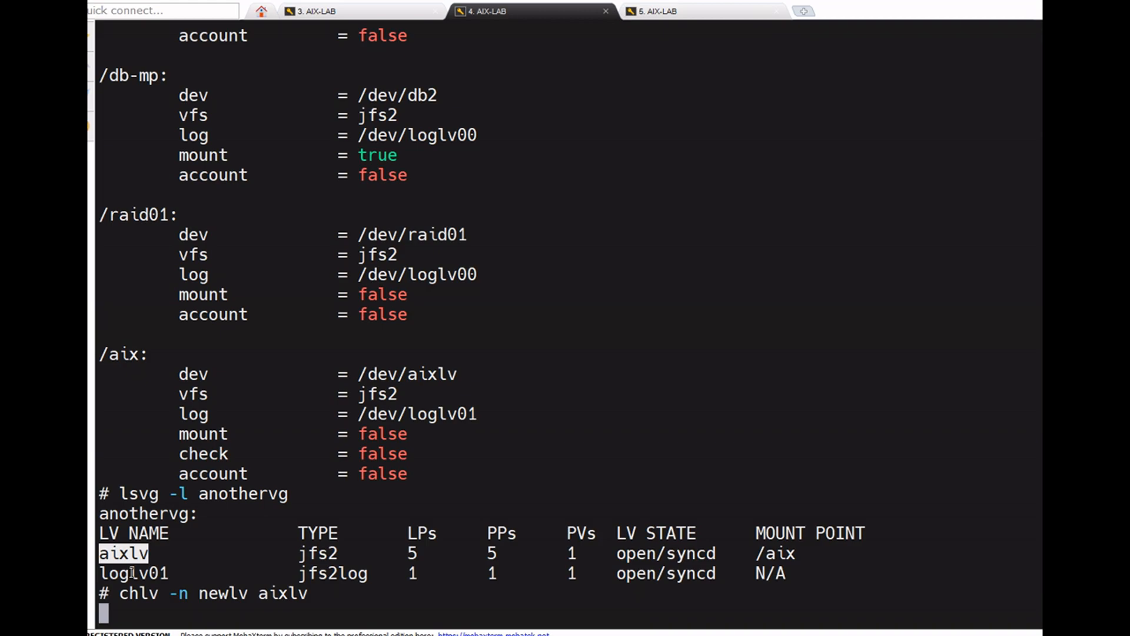
Switch the shell to vi command editing and rerun the rename command
key("Return")
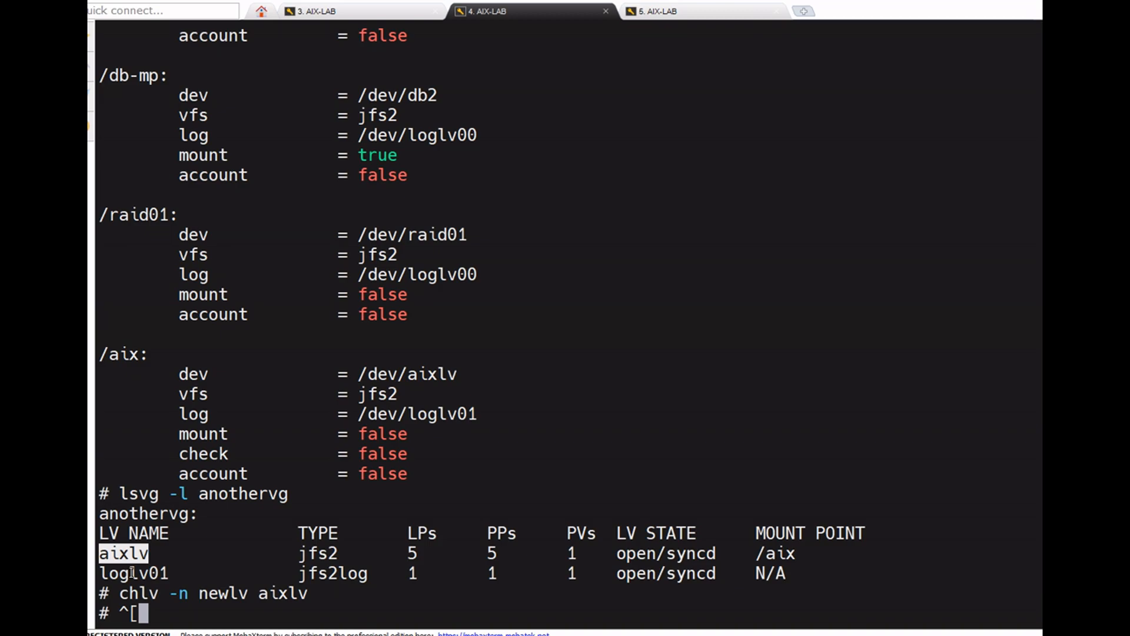
type("set -o vi")
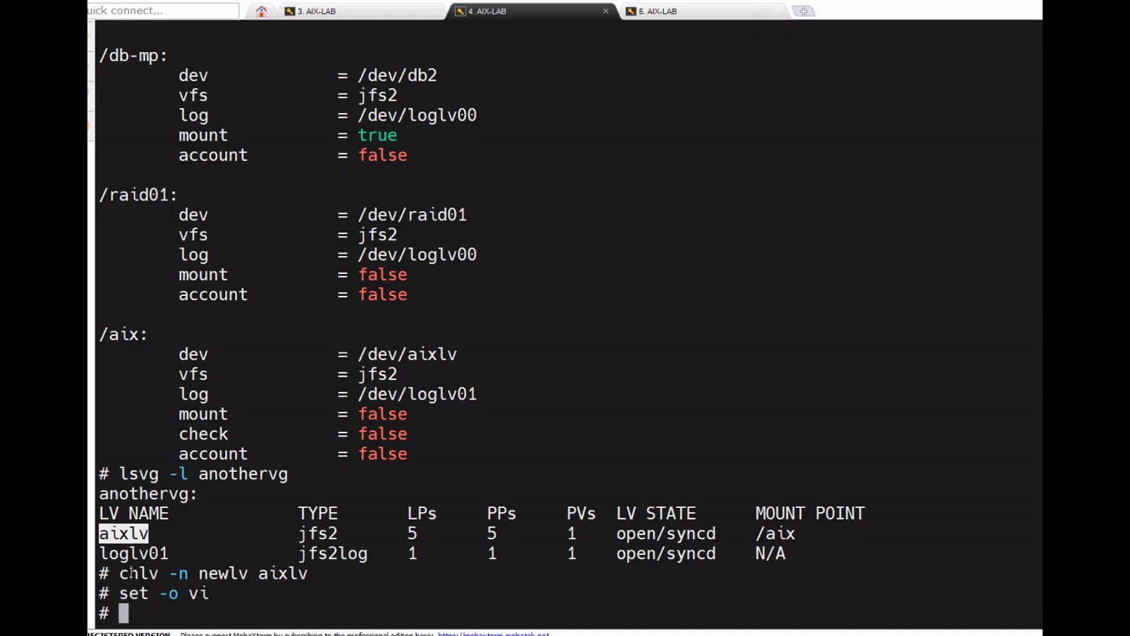
key("Return")
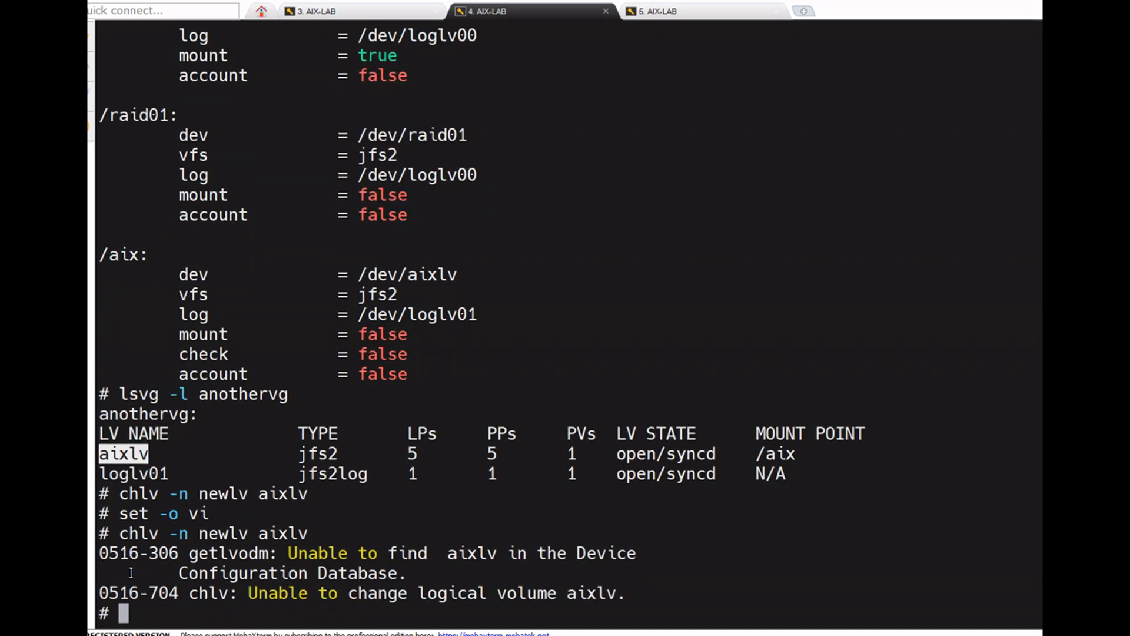
type("lsvg -l anothervg")
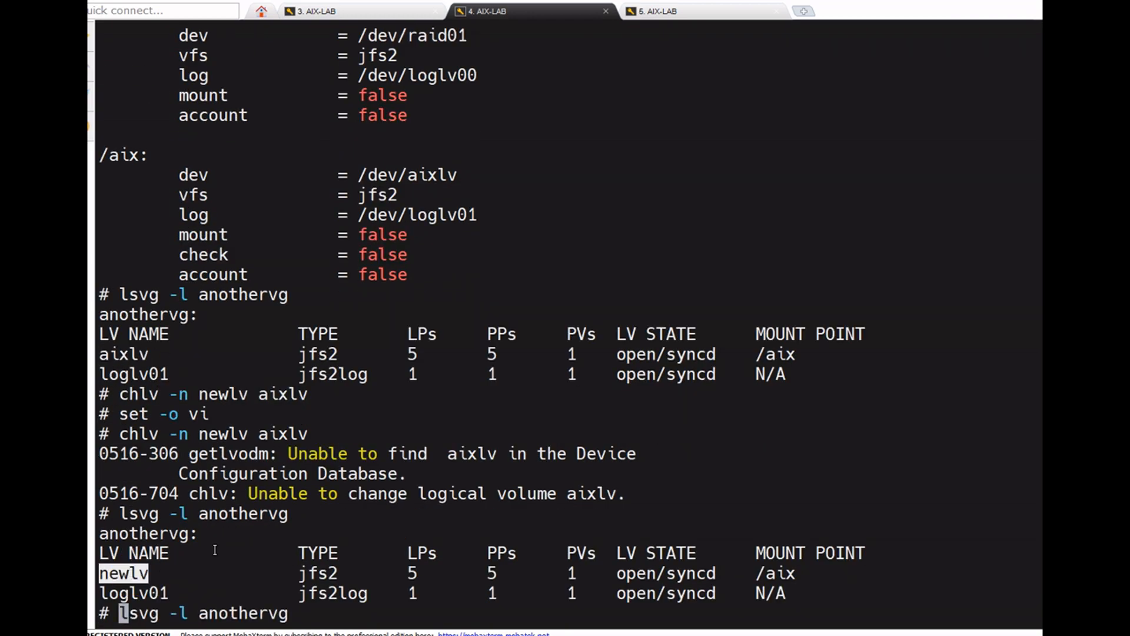
Display /etc/filesystems to confirm the /aix device is now /dev/newlv
type("cat /etc/filesystems")
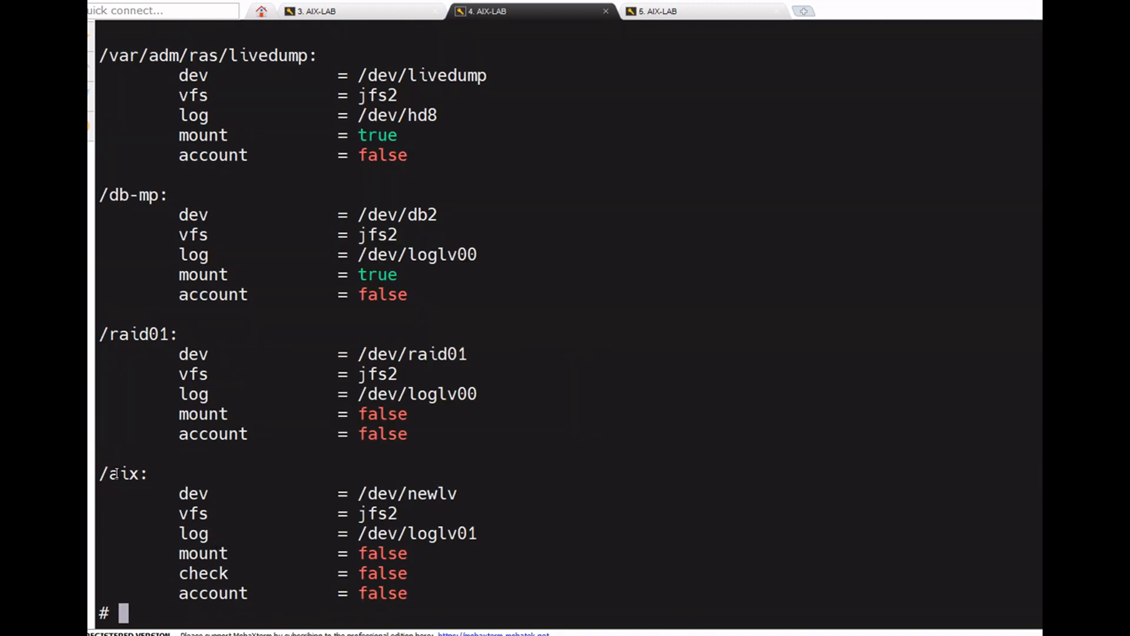
mouse_move(469, 496)
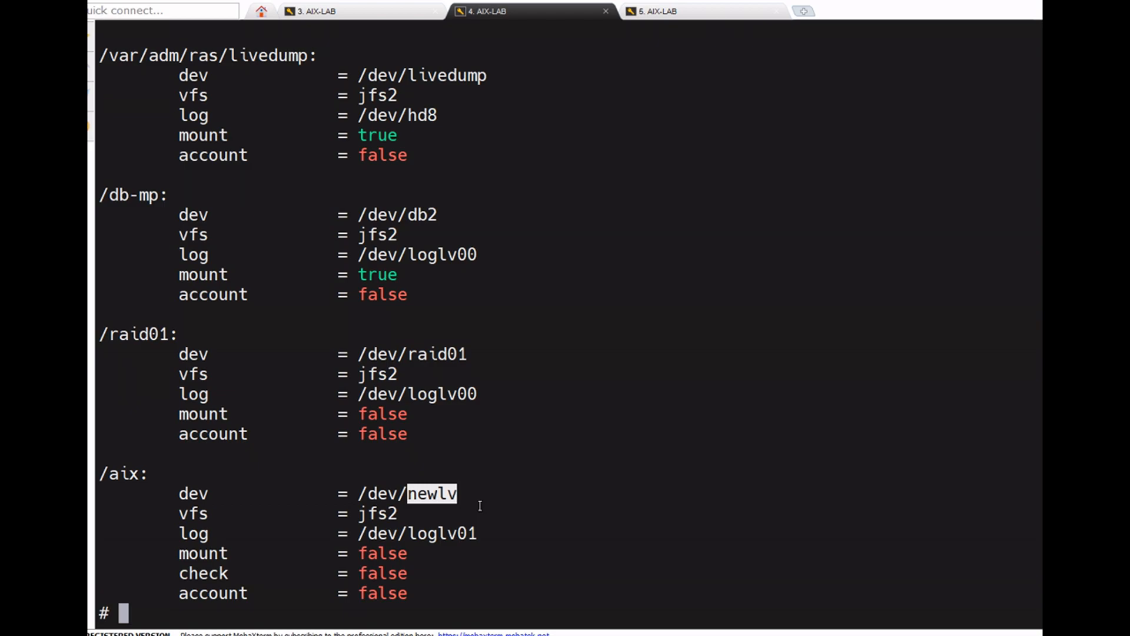
mouse_move(479, 505)
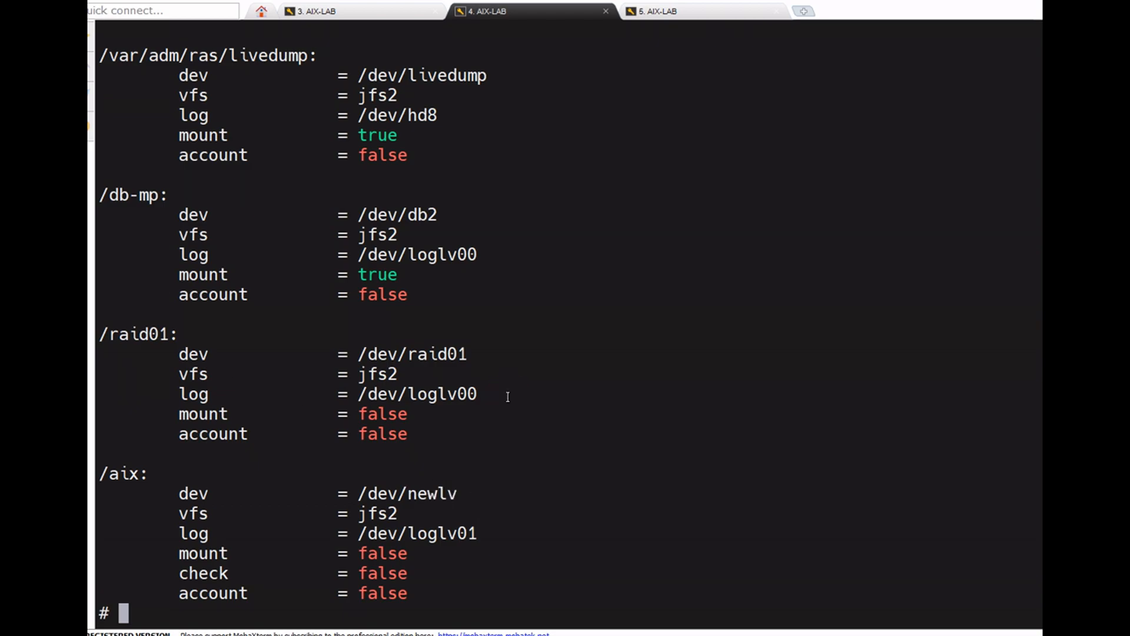
Label newlv as "test Logicallv" with chlv -L
type("chlv -")
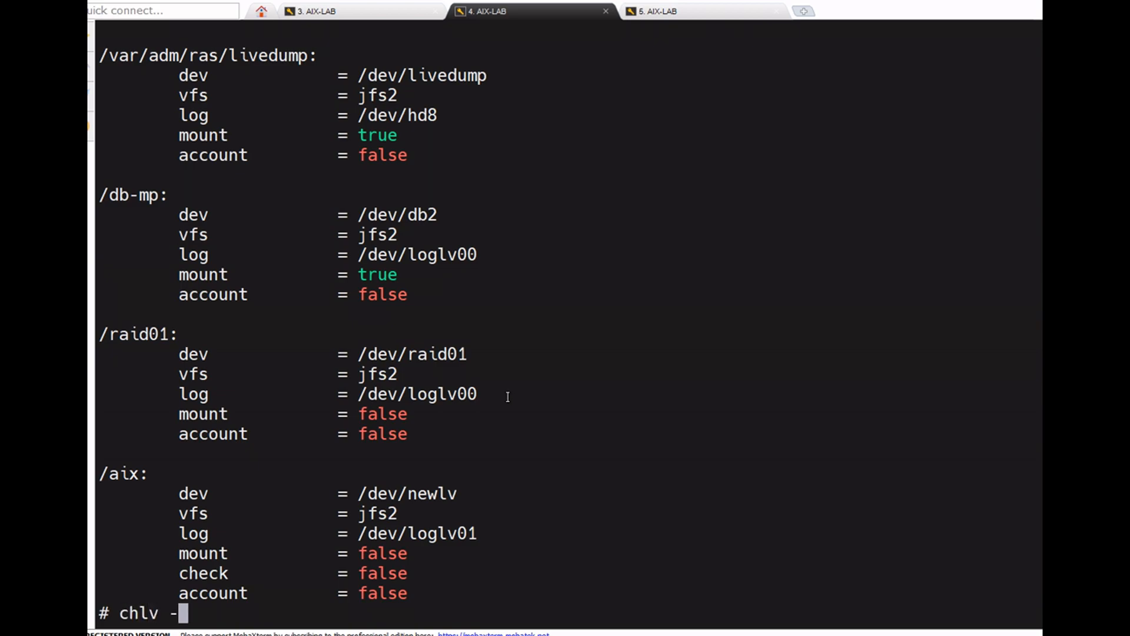
type("L \"test")
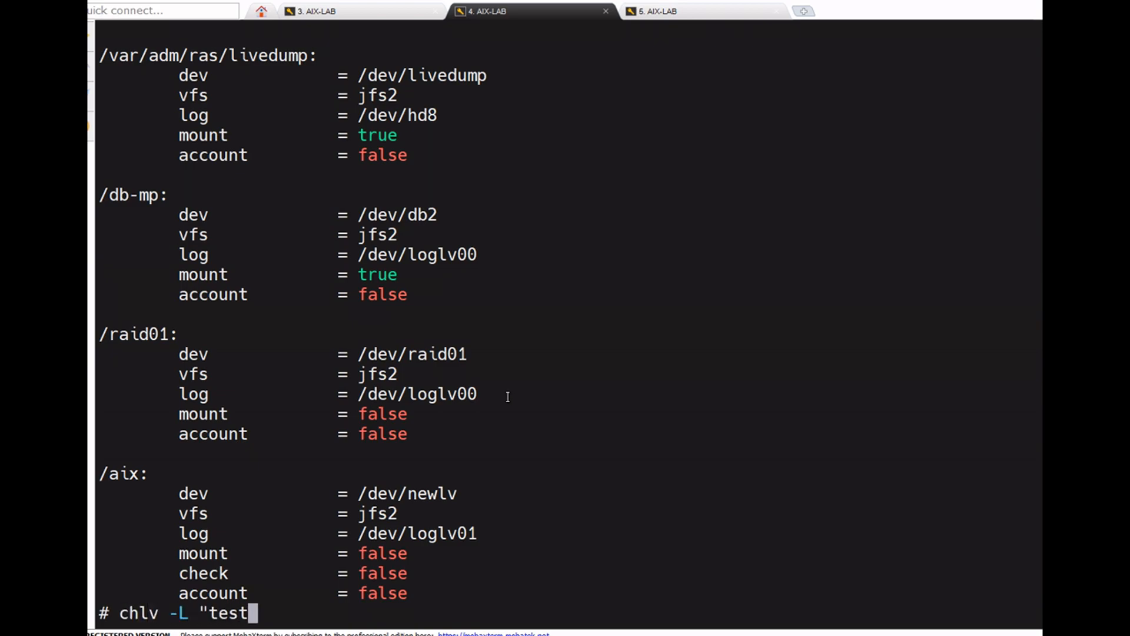
type("\"")
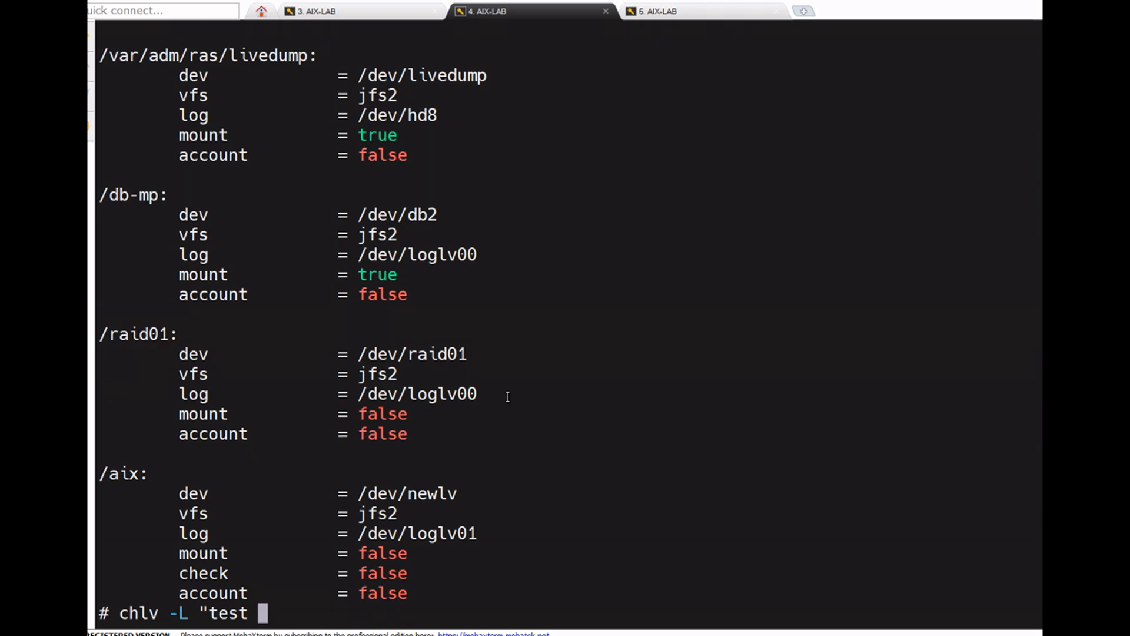
type("Log")
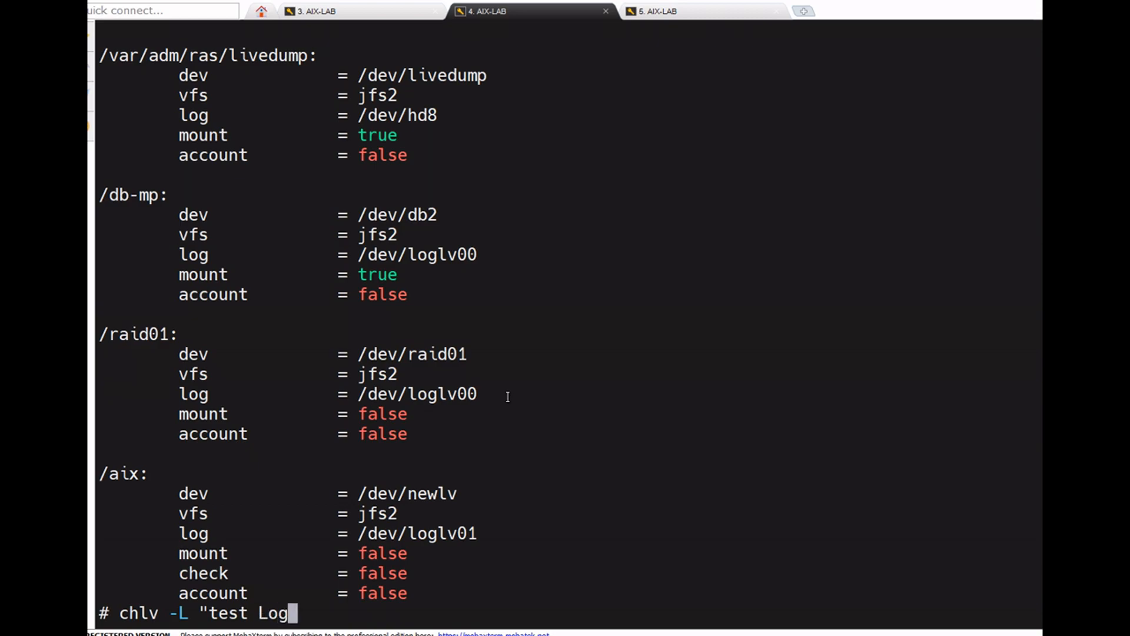
type("icl")
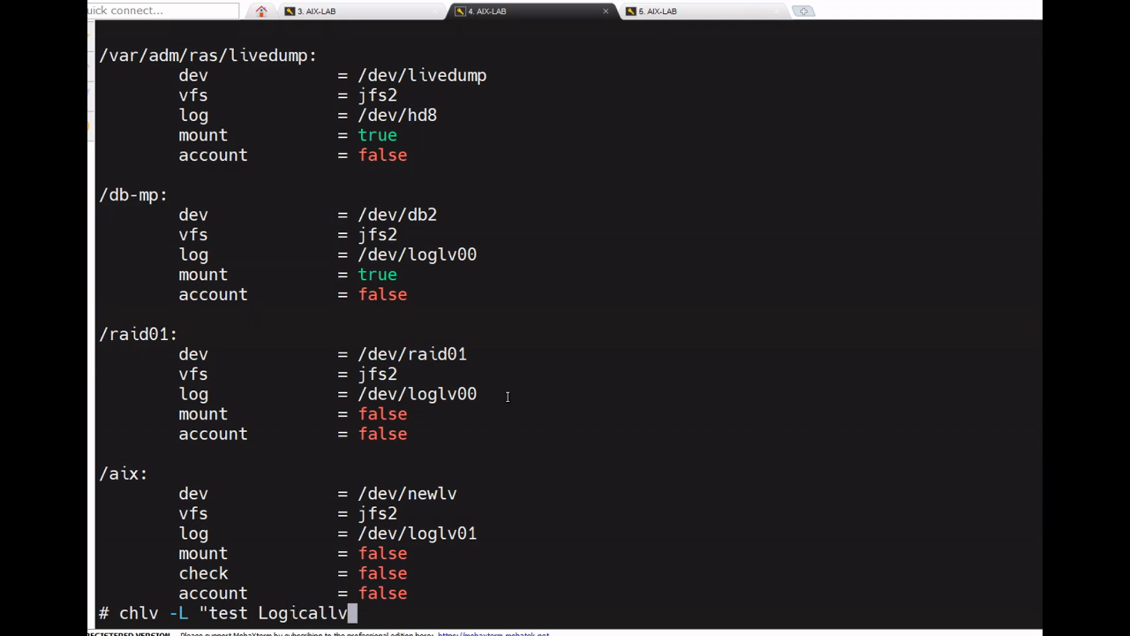
type("\" n")
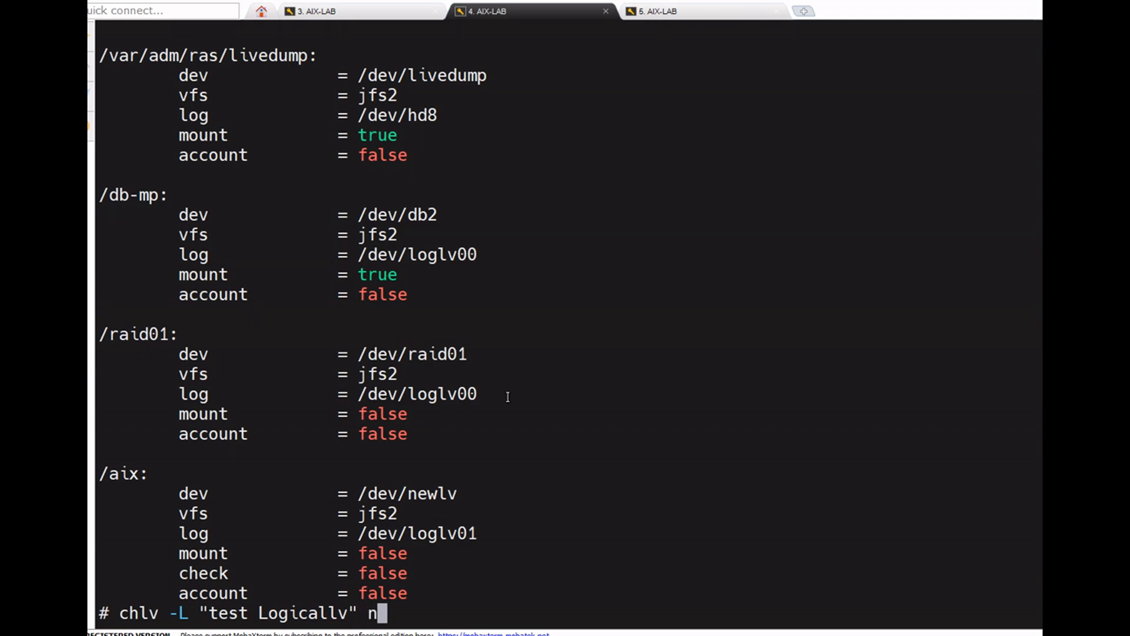
type("wlv")
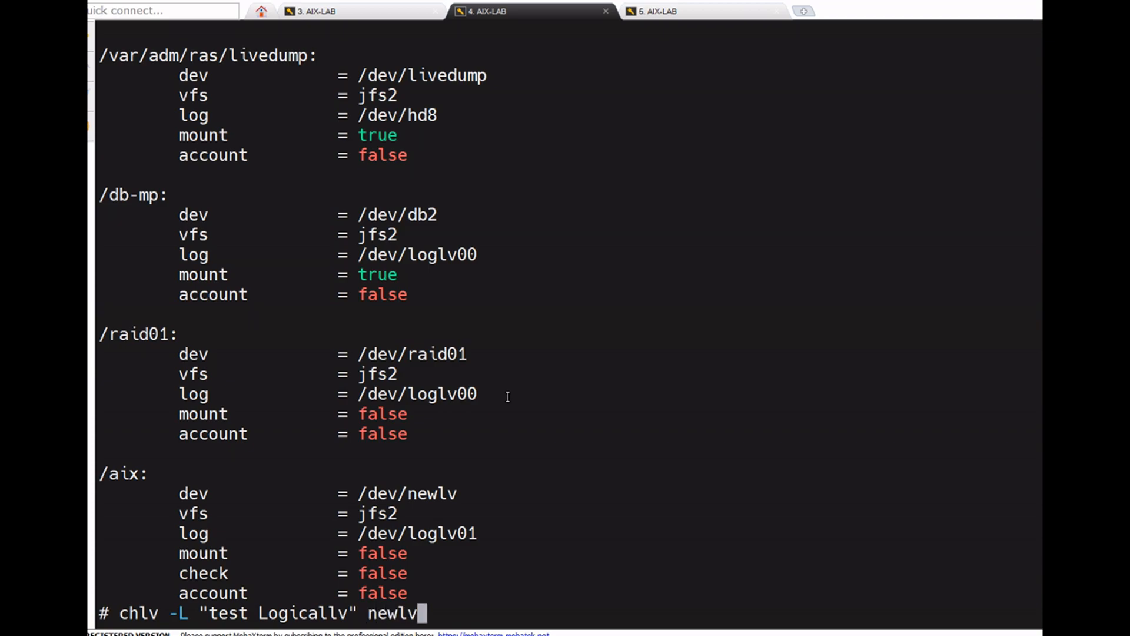
key("Return")
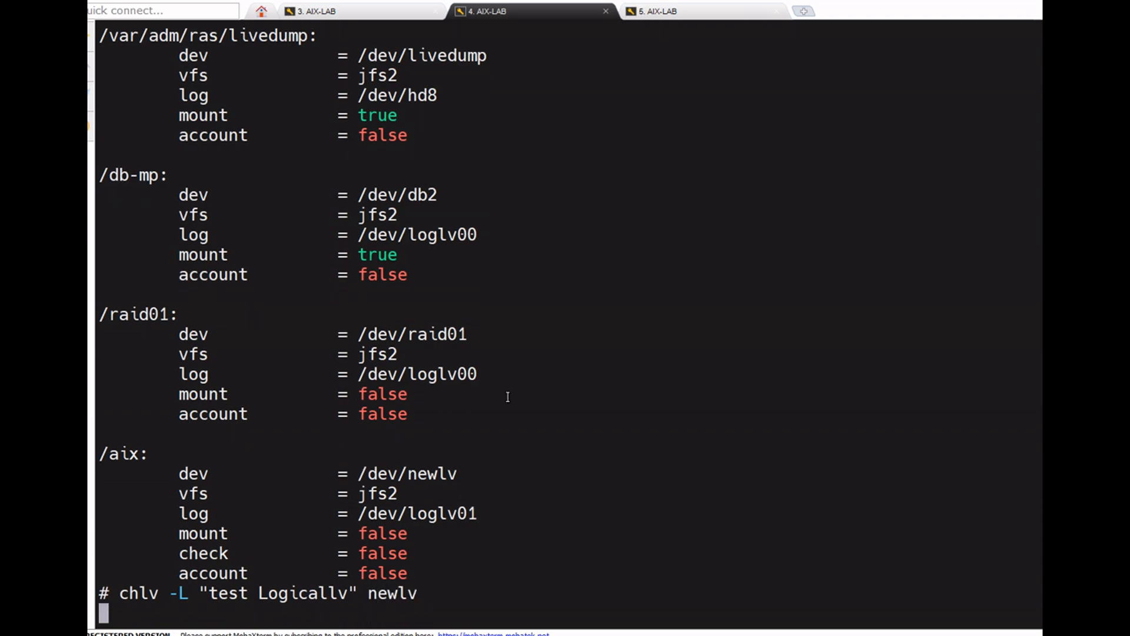
Show newlv's details with lslv to confirm the new label
key("Return")
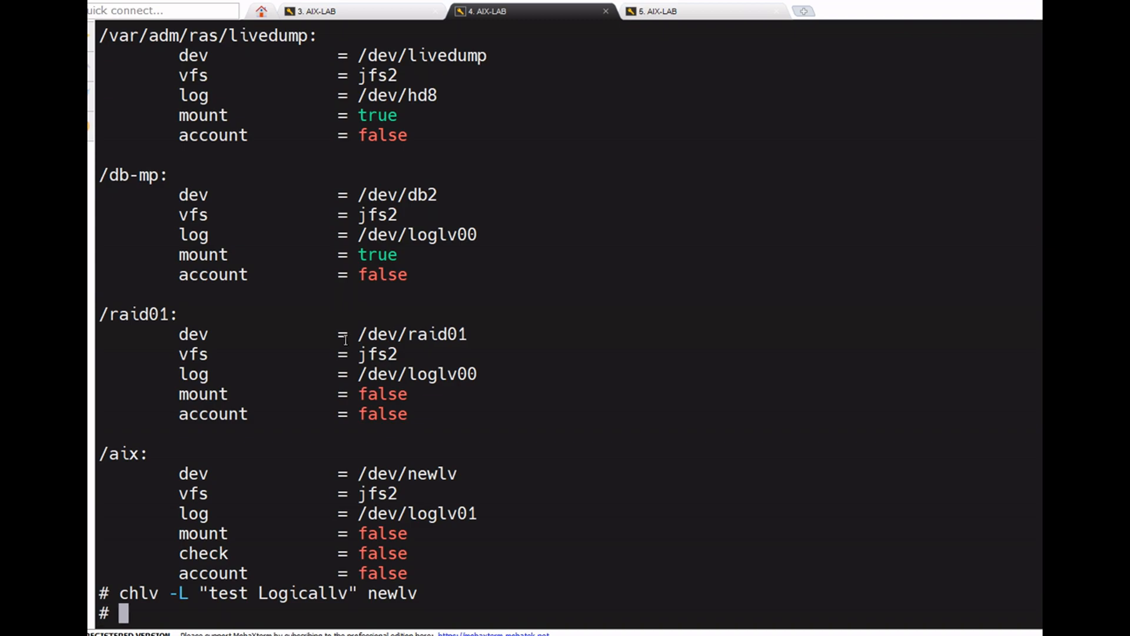
mouse_move(401, 314)
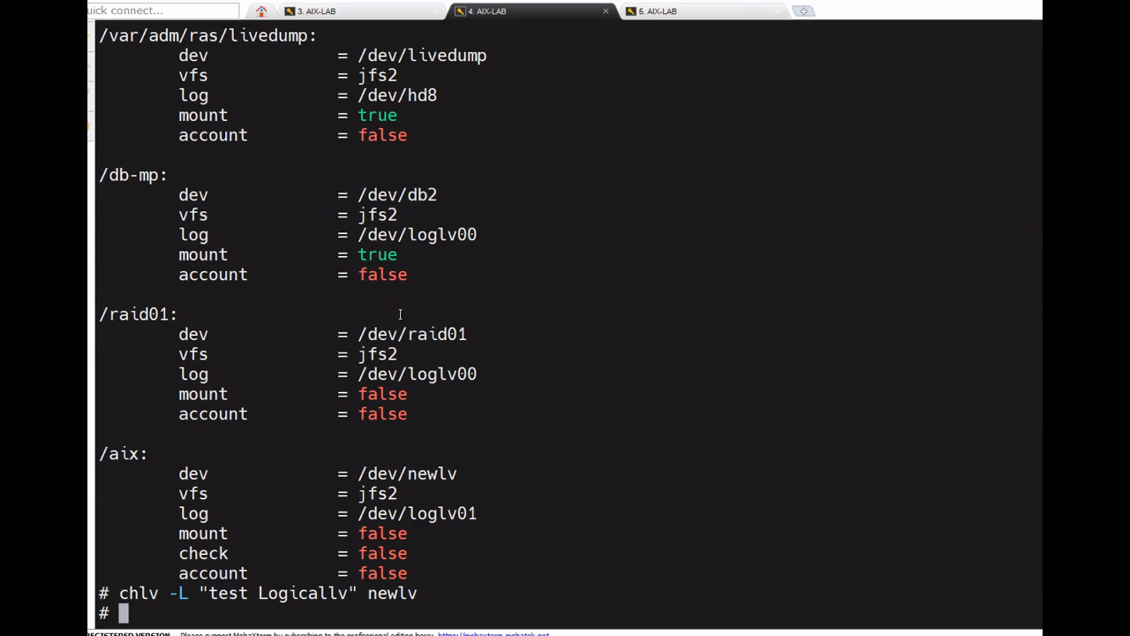
type("lvl")
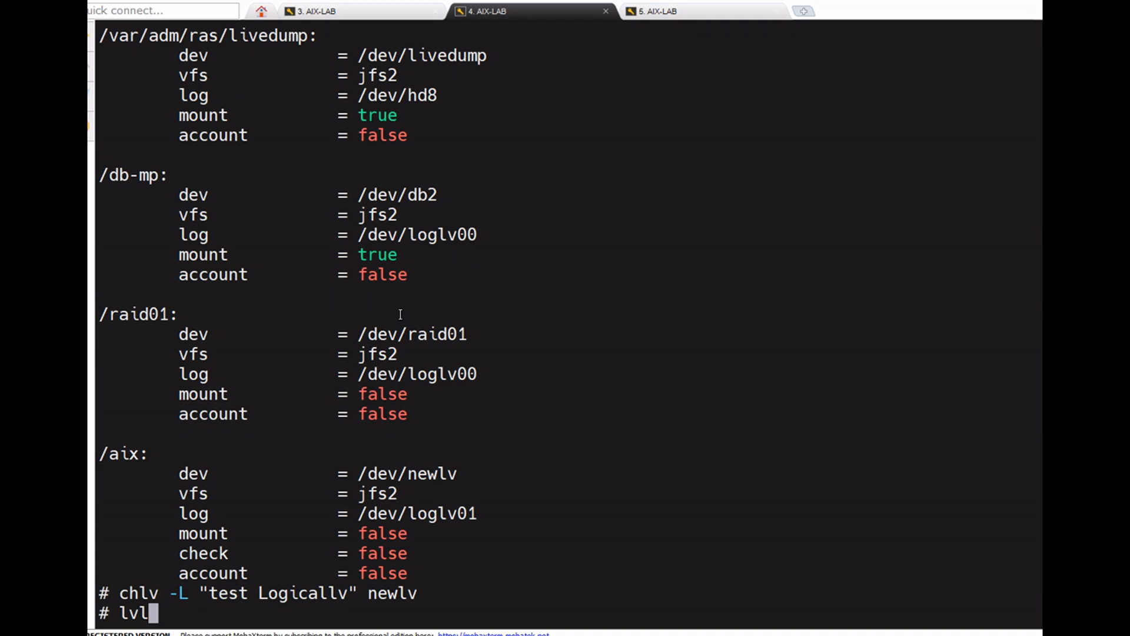
type("slv")
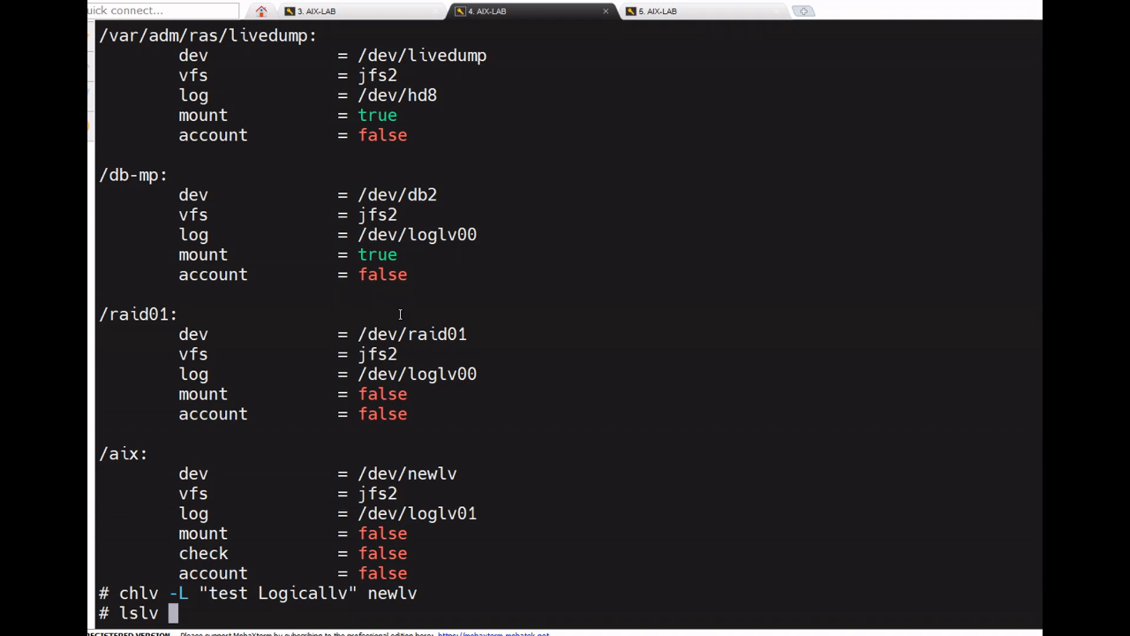
type("new")
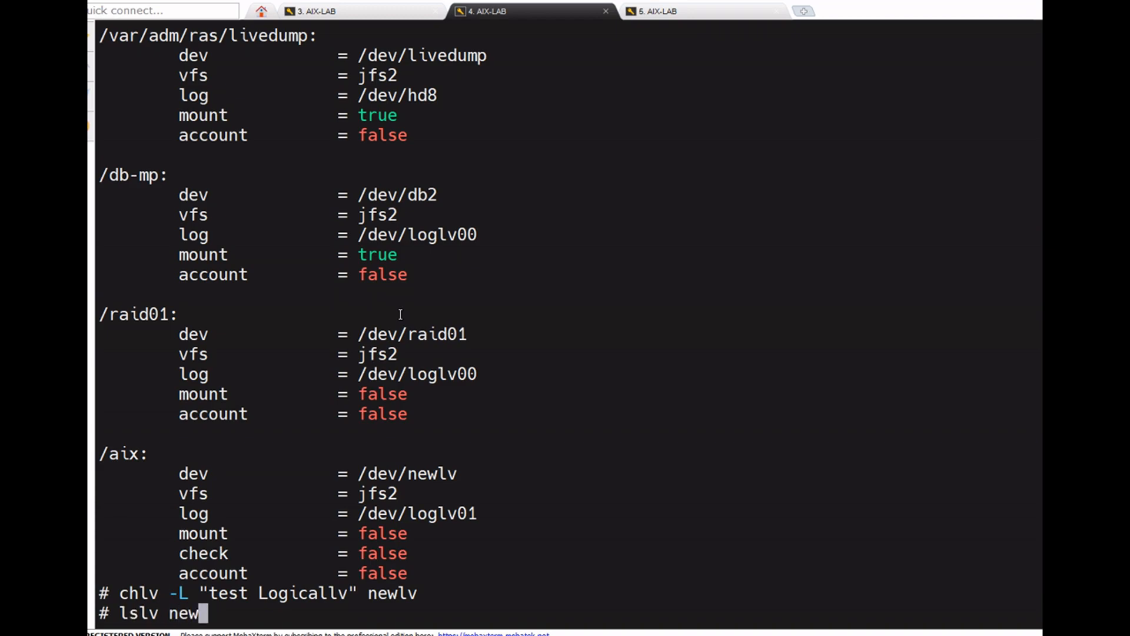
key("Return")
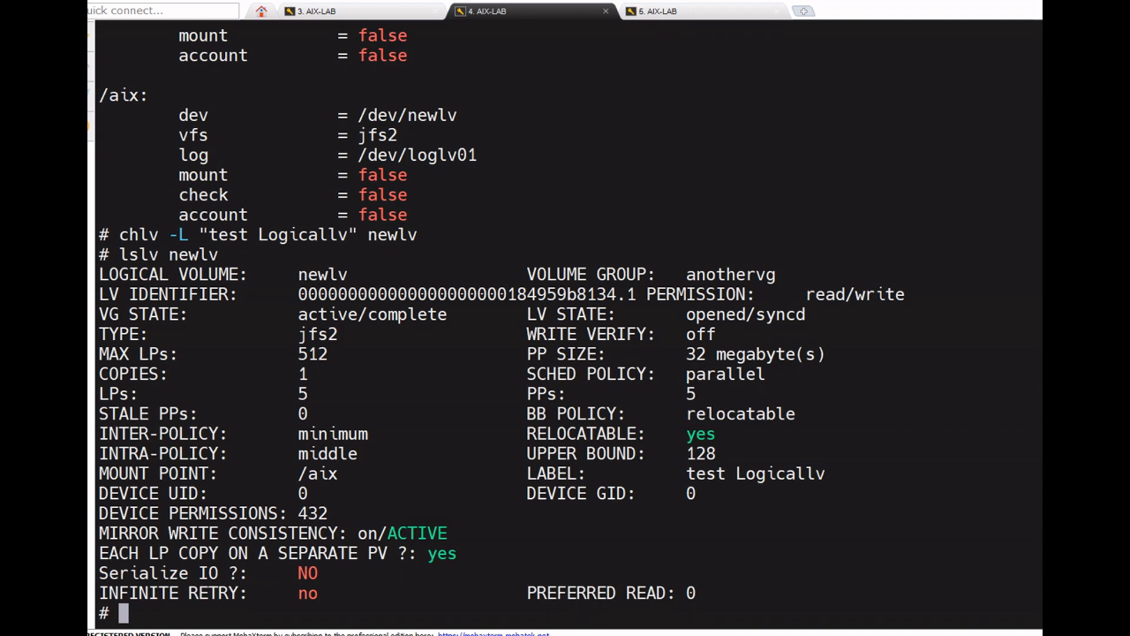
mouse_move(529, 266)
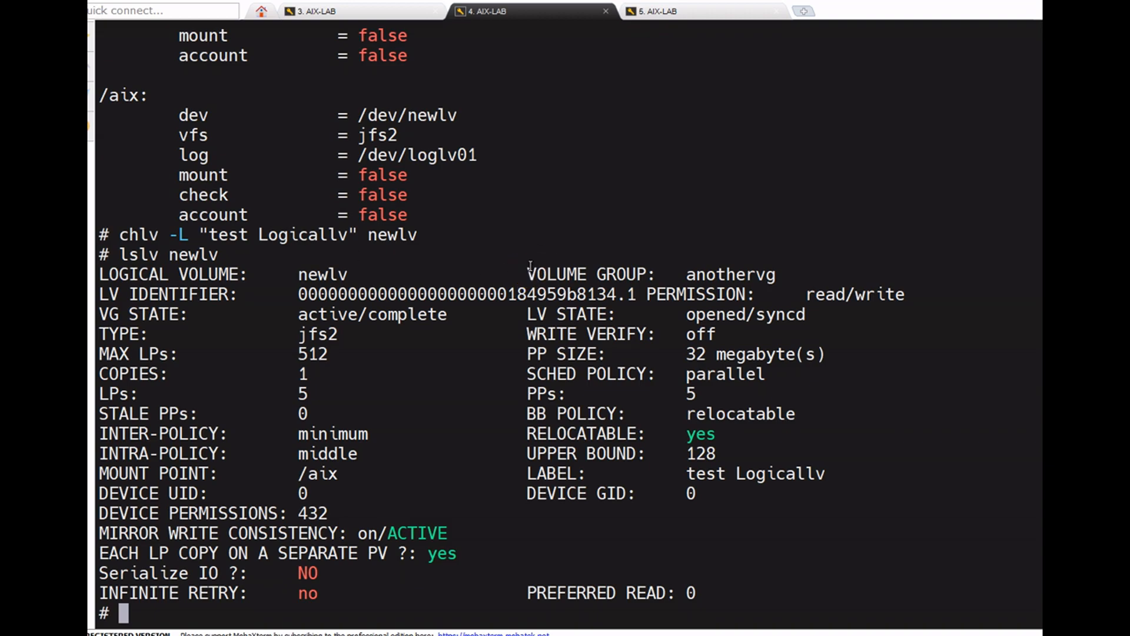
mouse_move(547, 273)
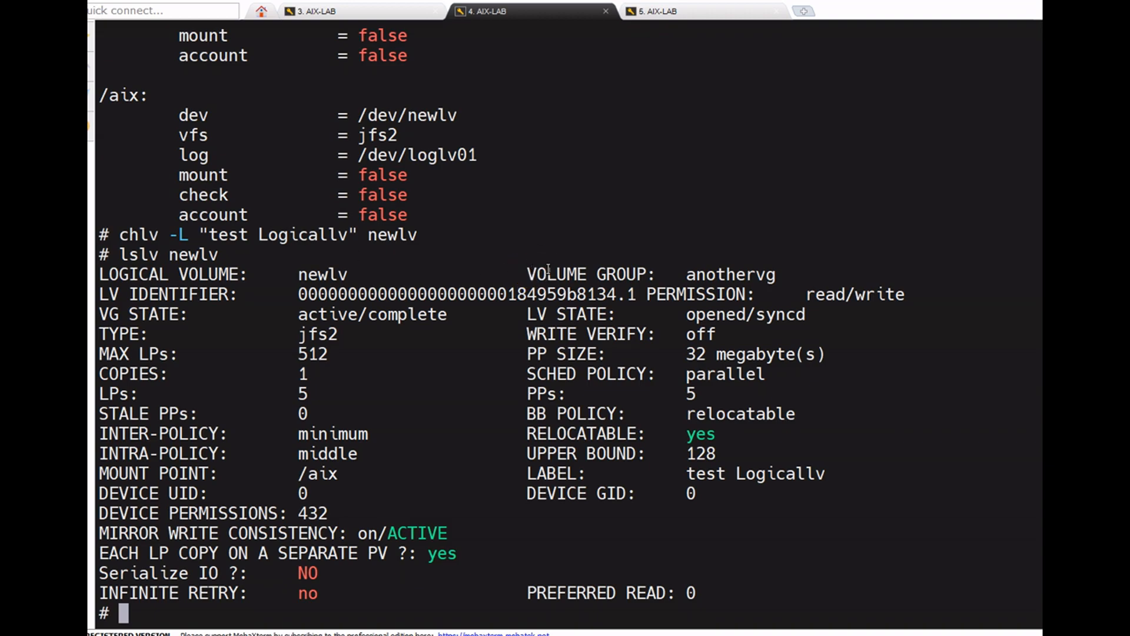
mouse_move(516, 276)
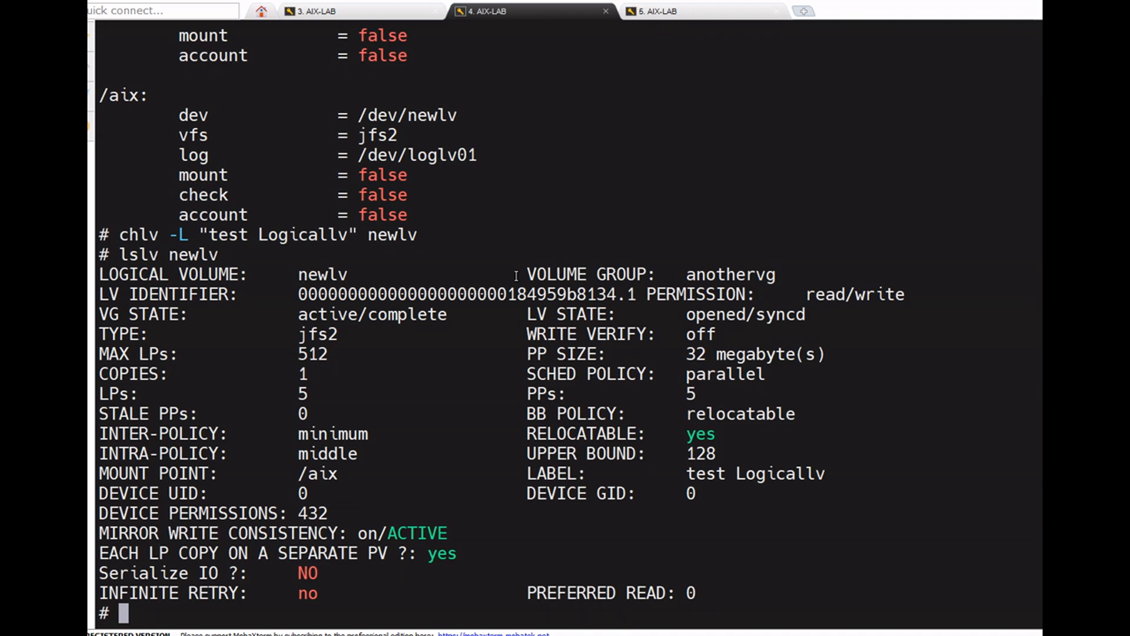
type("chvg -u")
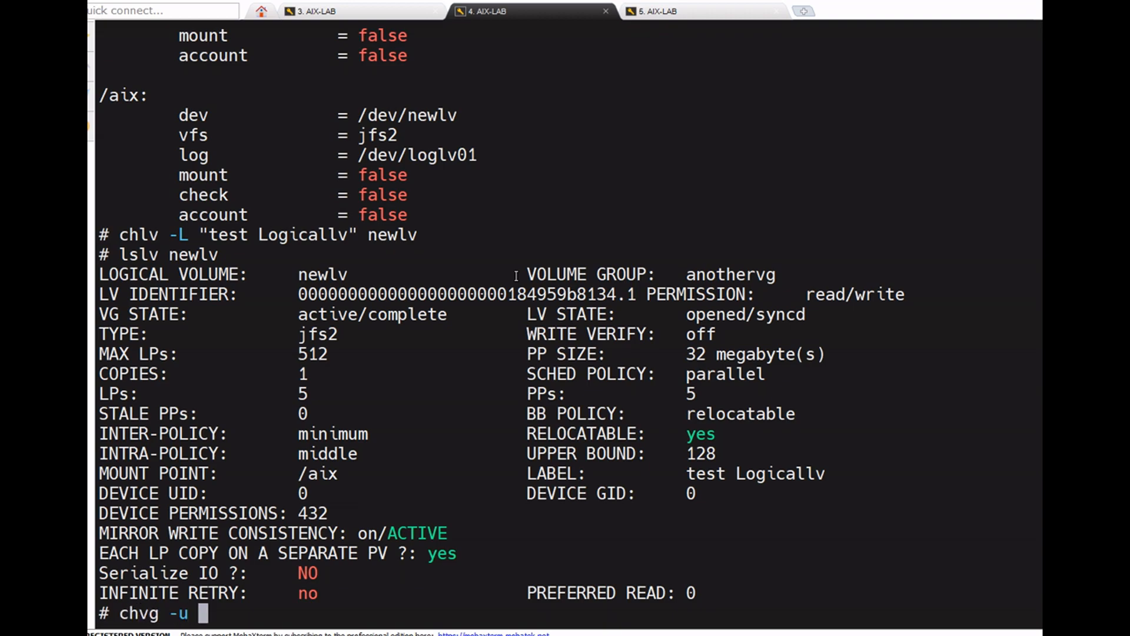
Unlock the anothervg volume group with chvg -u
type("a")
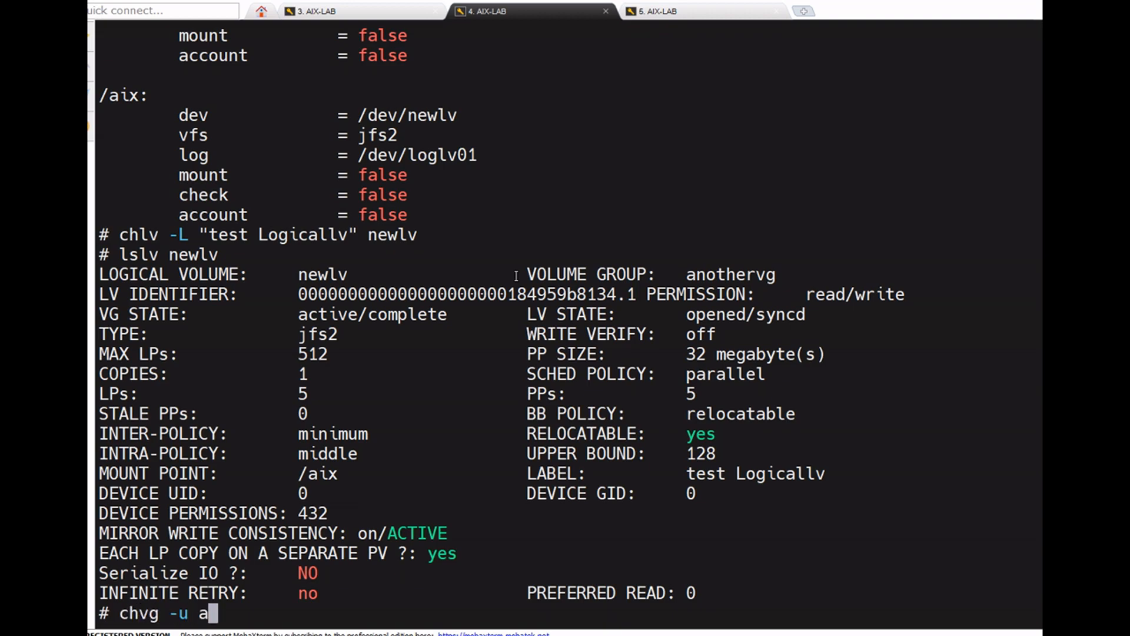
type("nothervg")
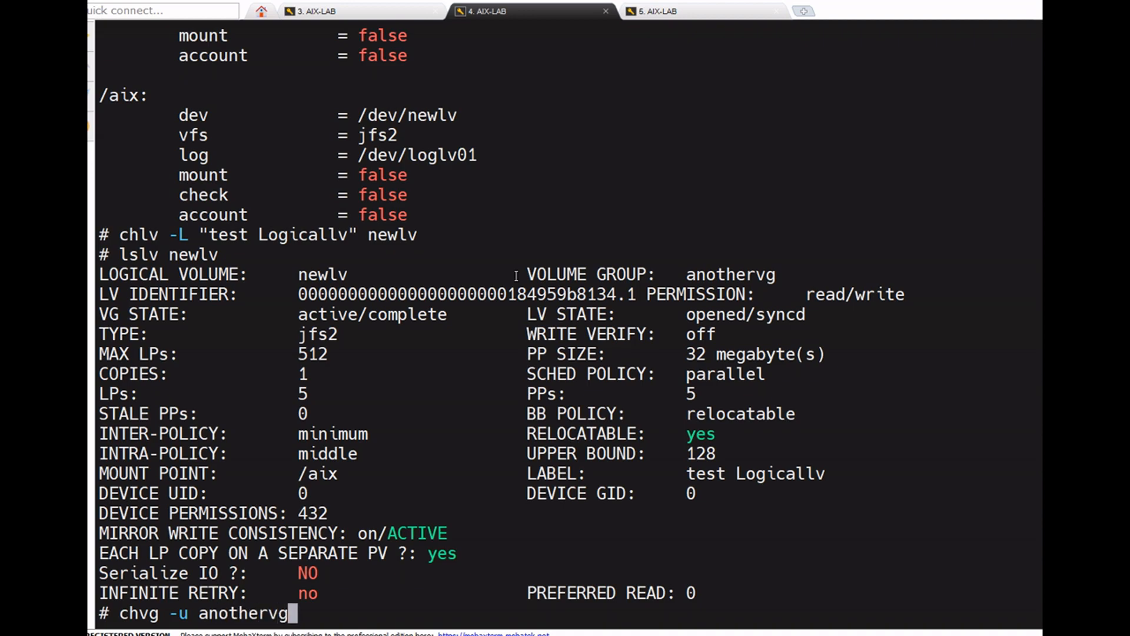
key("Return")
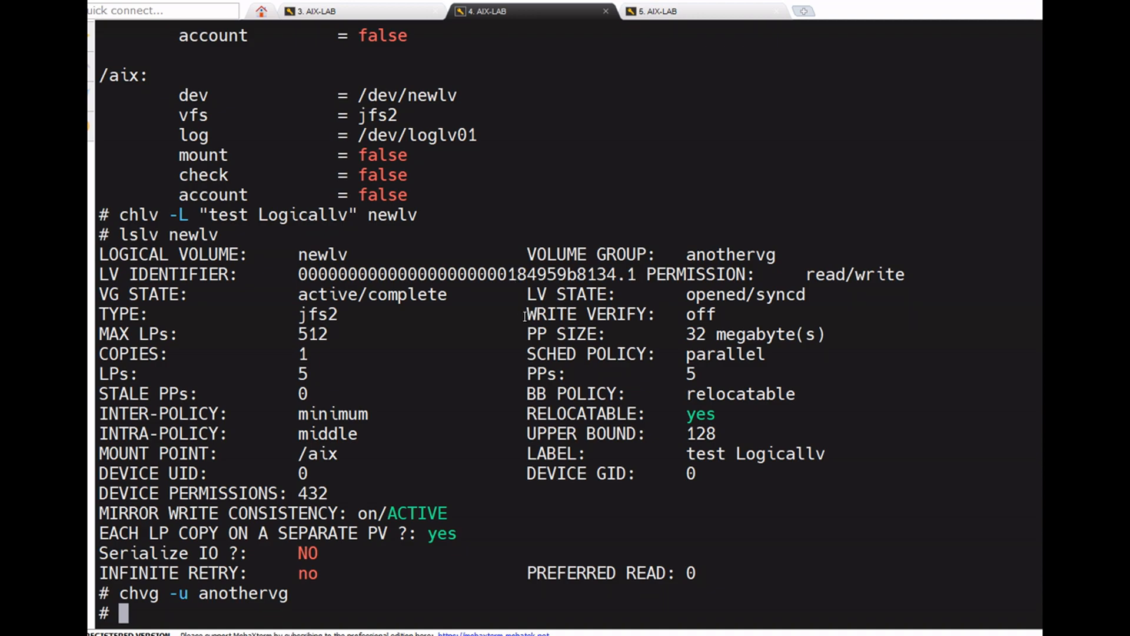
mouse_move(503, 373)
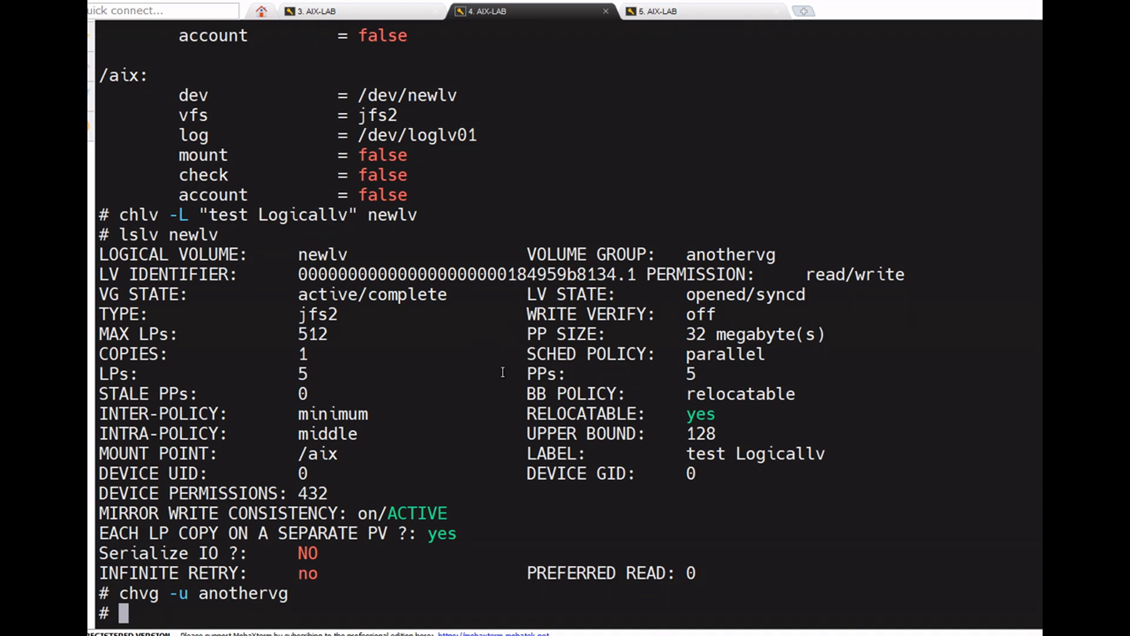
mouse_move(447, 389)
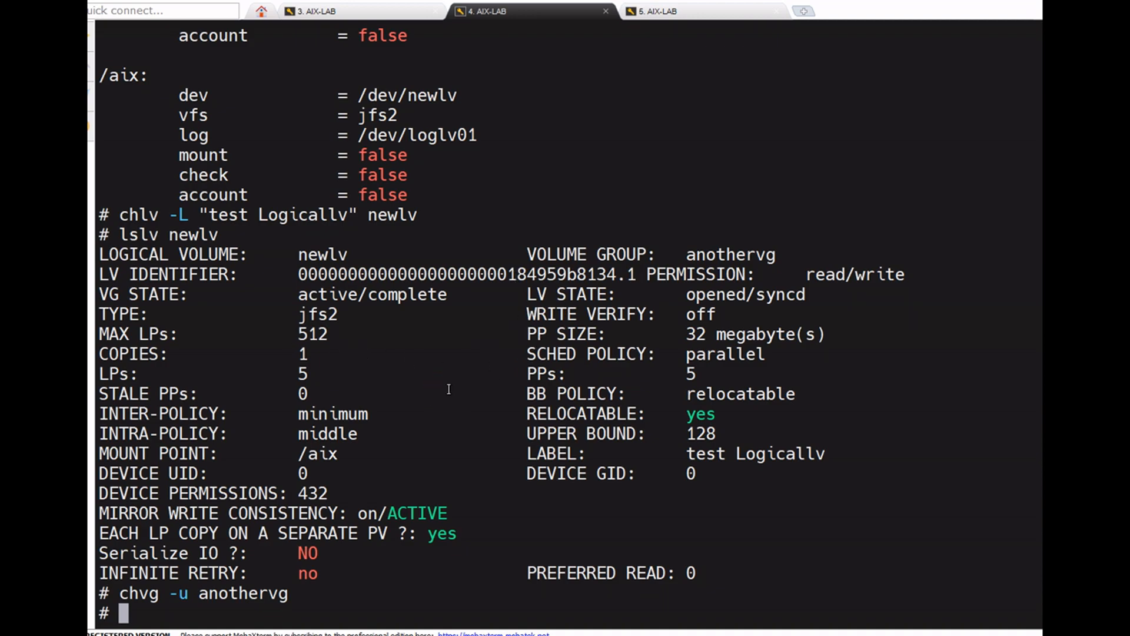
List anothervg's logical volumes and copy the name newlv from the output
type("lsvg")
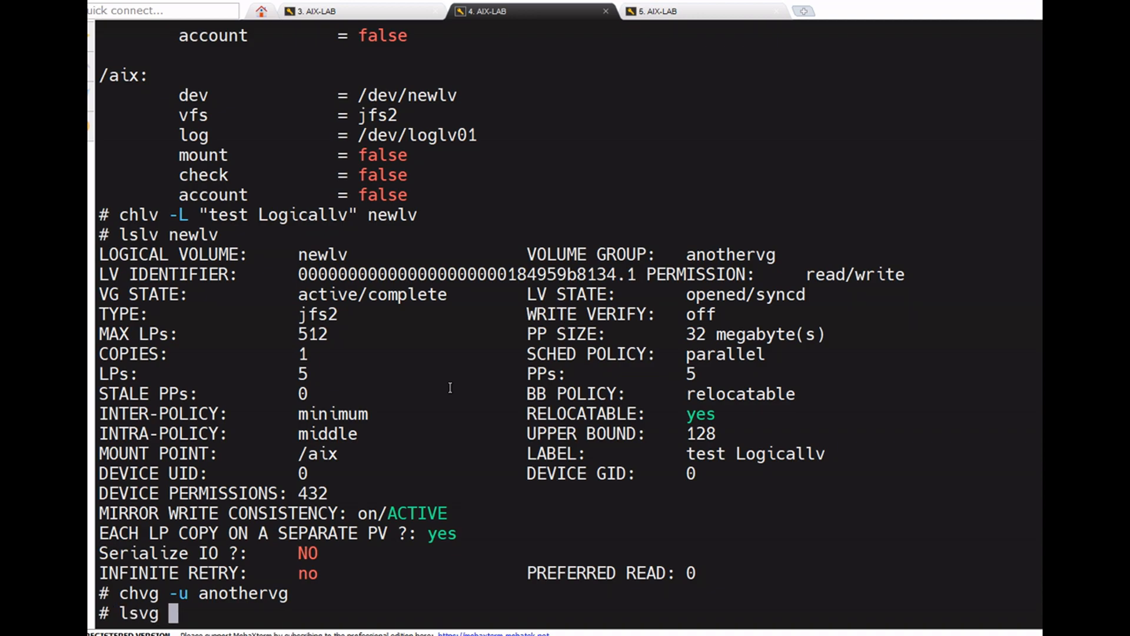
type("-l a")
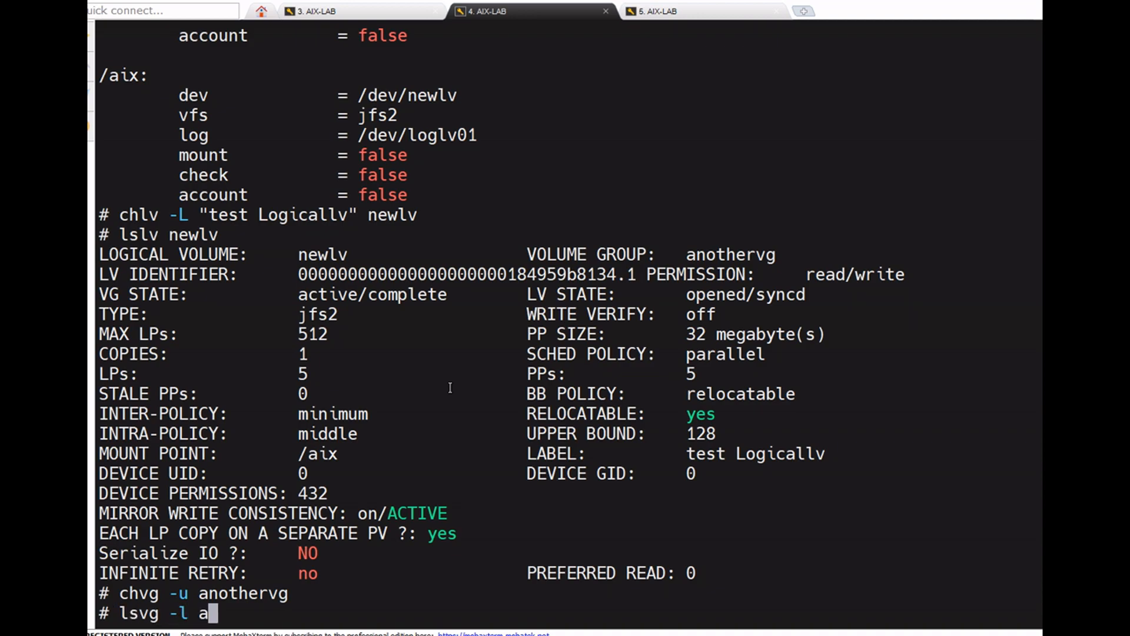
key("Return")
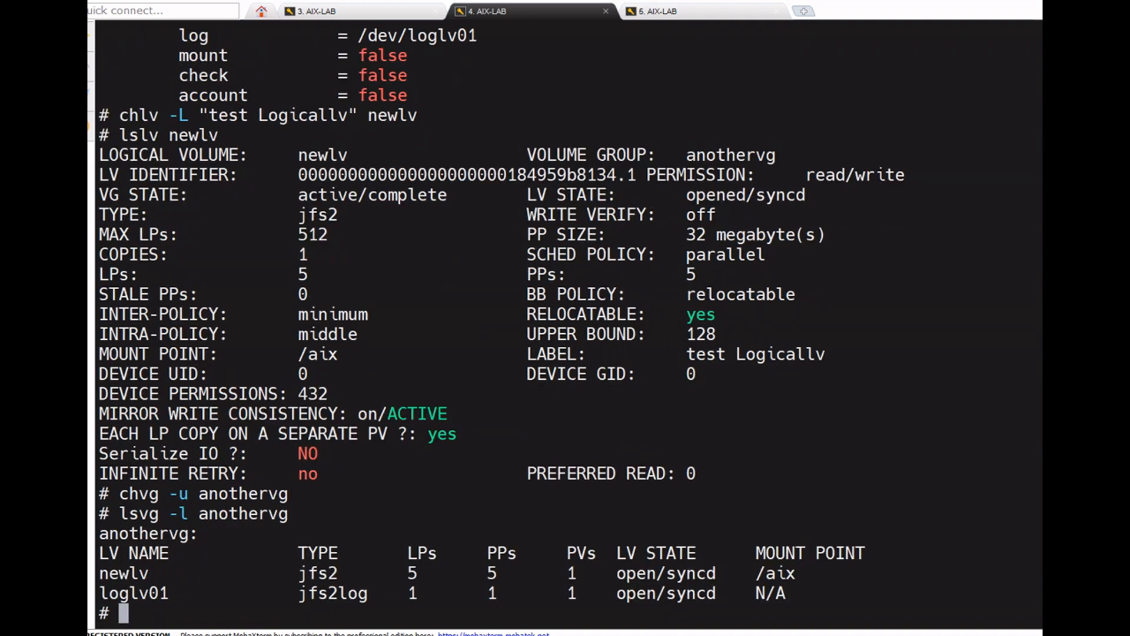
double_click(123, 572)
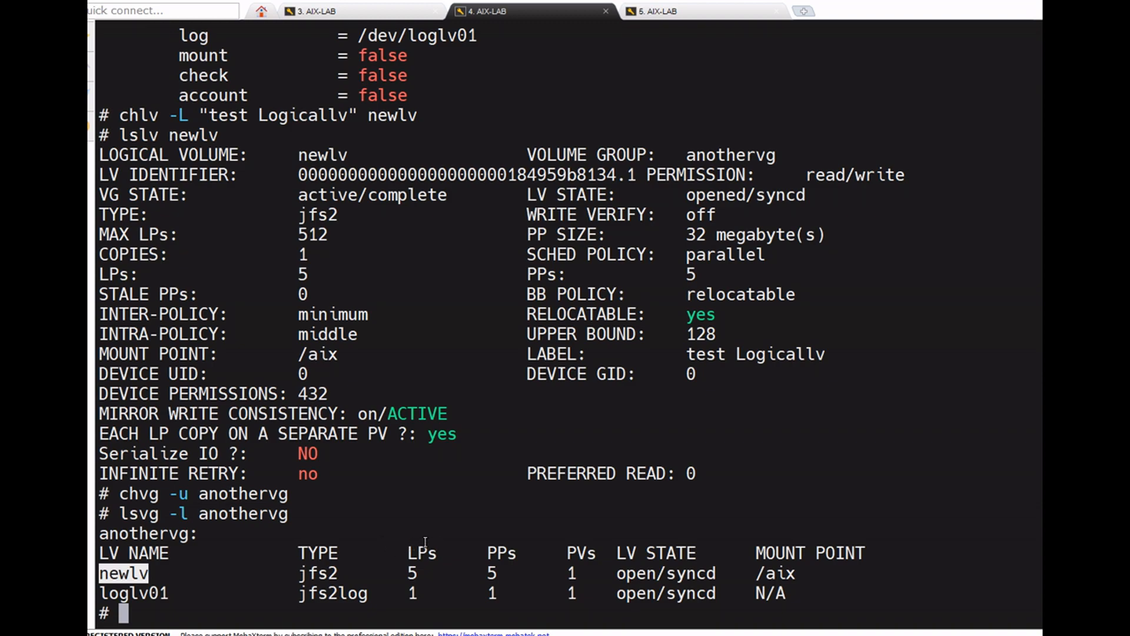
type("cplv -")
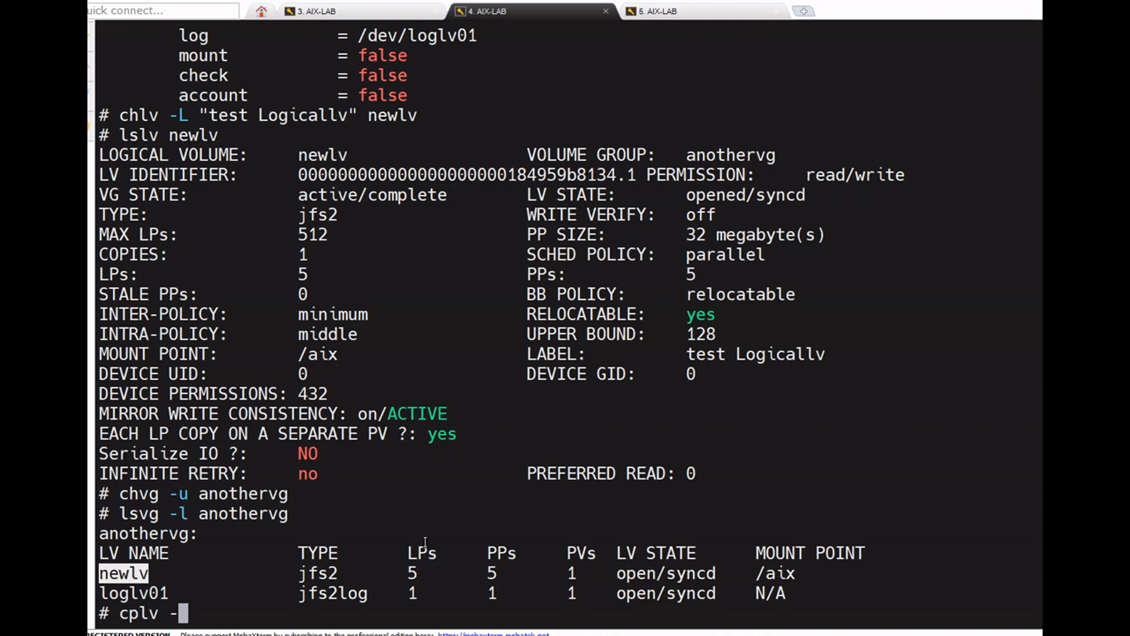
Attempt to copy newlv to copylv in anothervg with cplv
type("y")
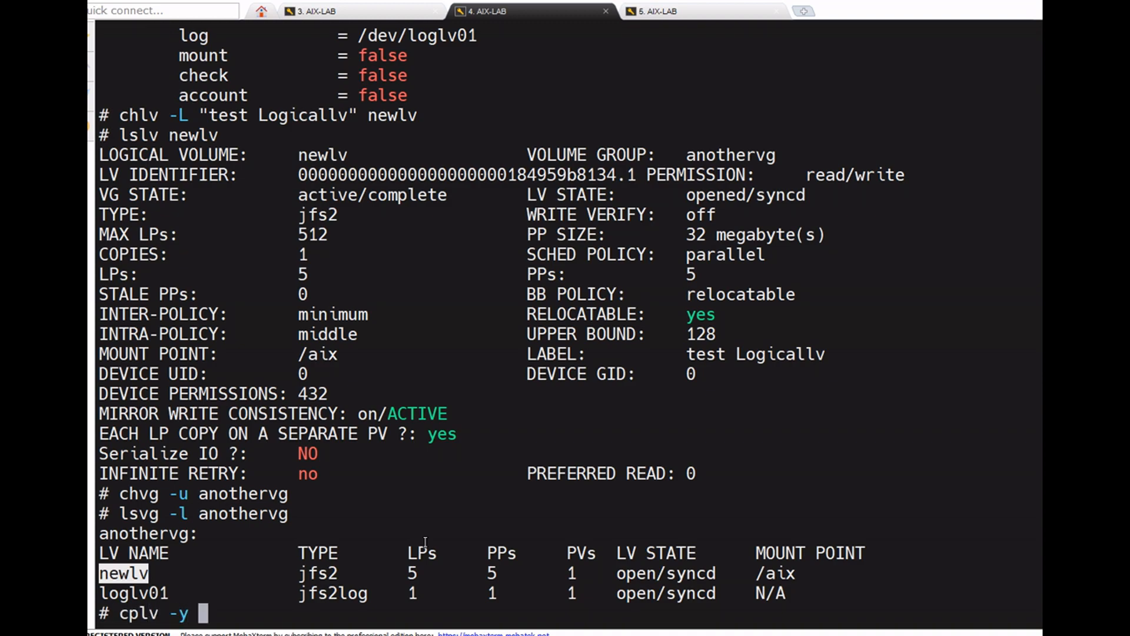
type("copylv")
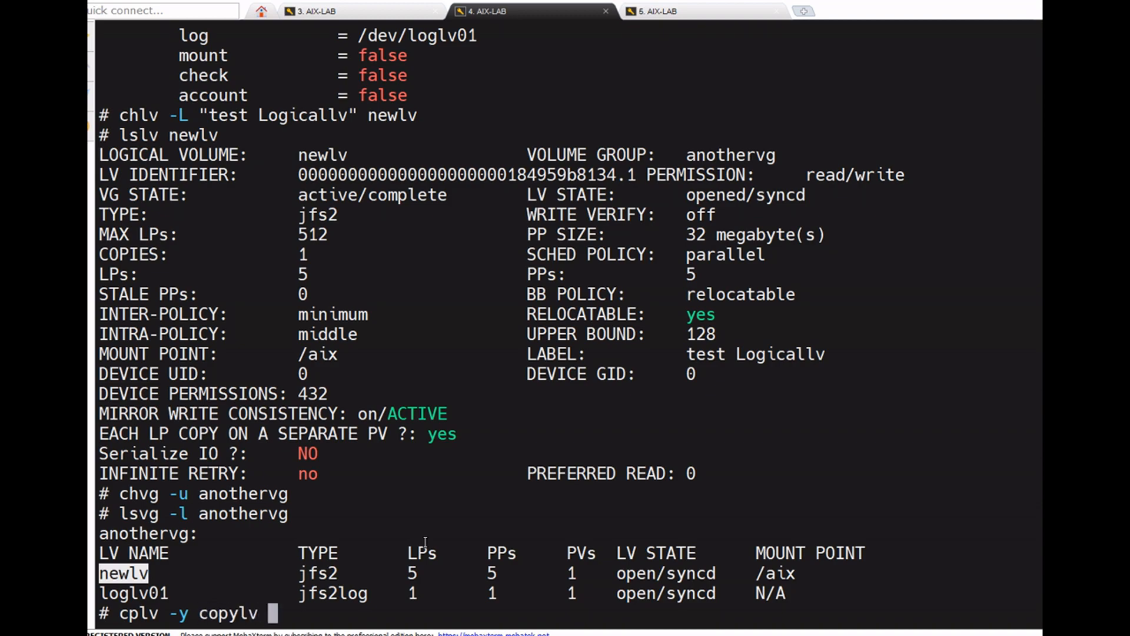
type("-v")
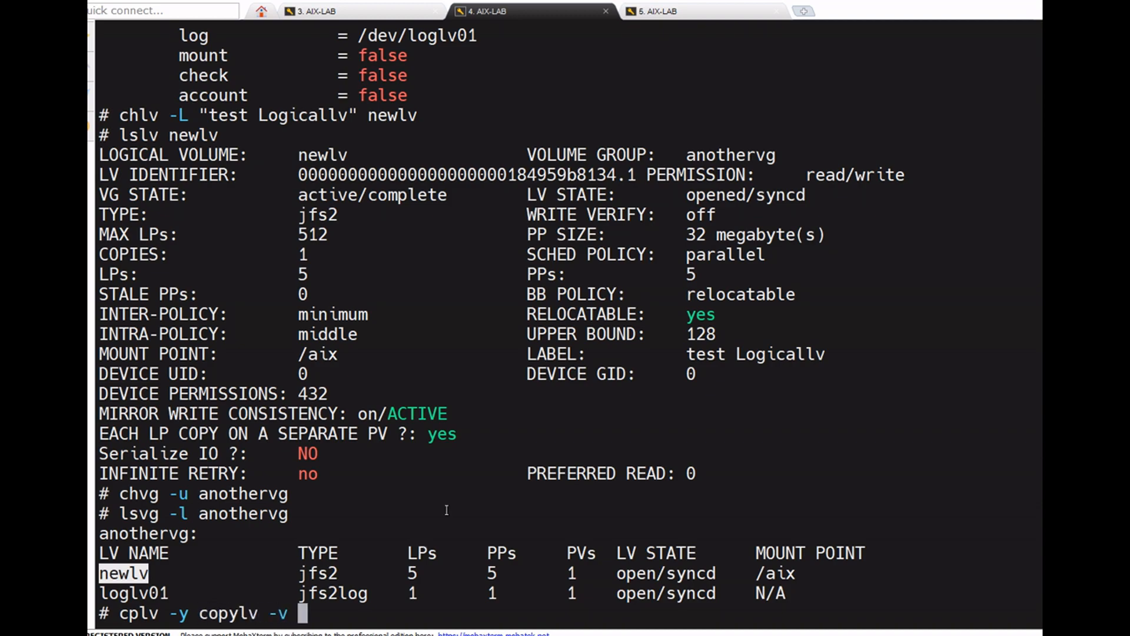
type("newlv")
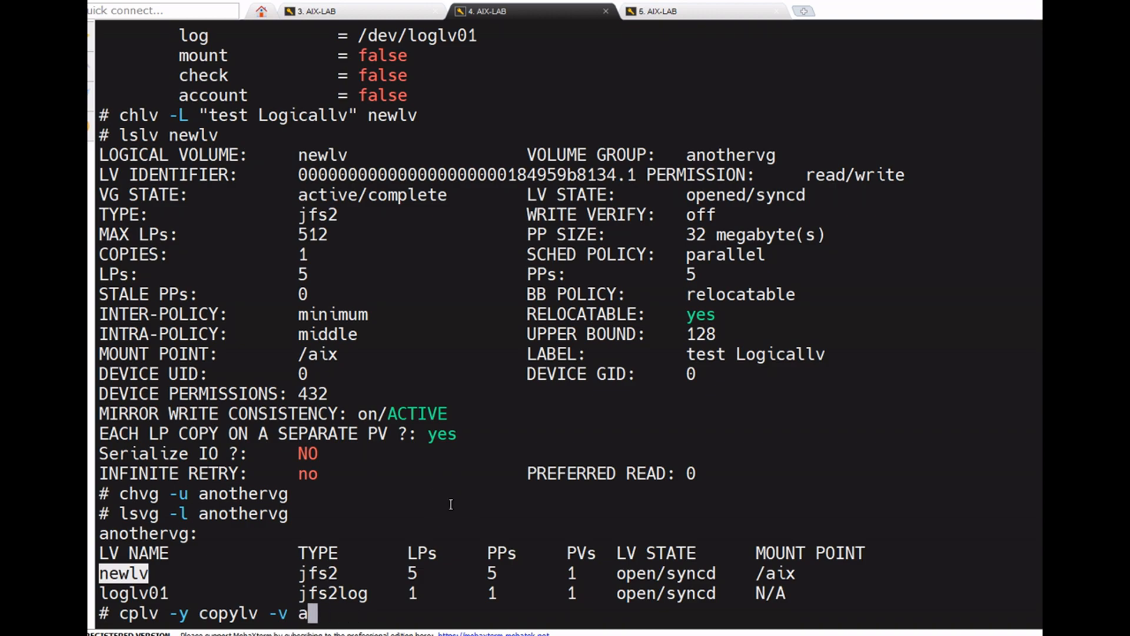
type("nothervg n")
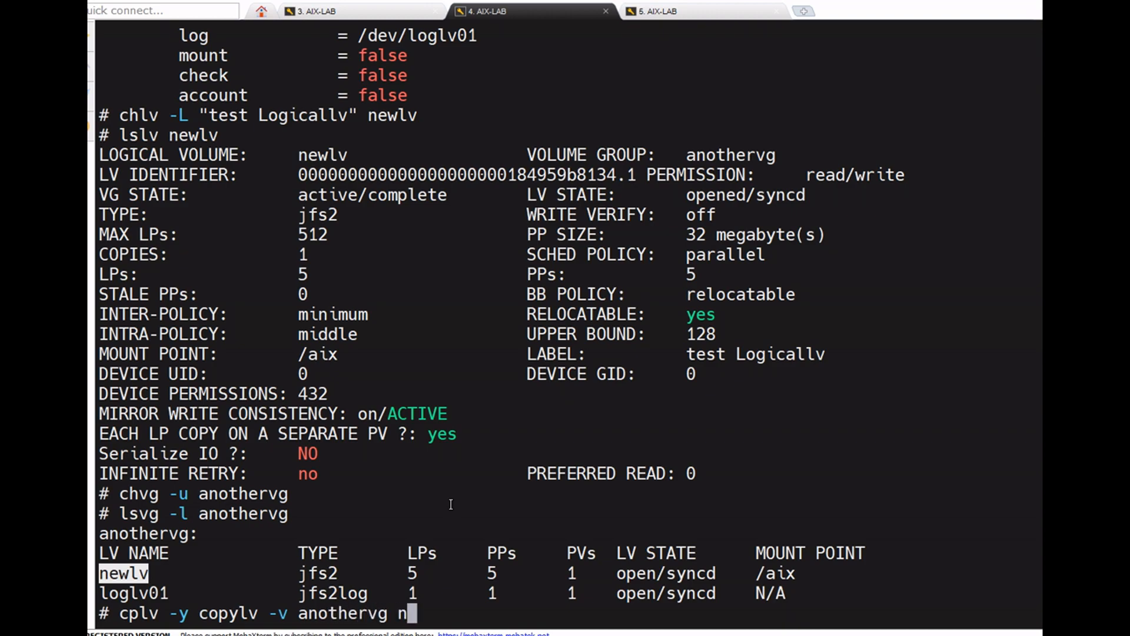
key("Return")
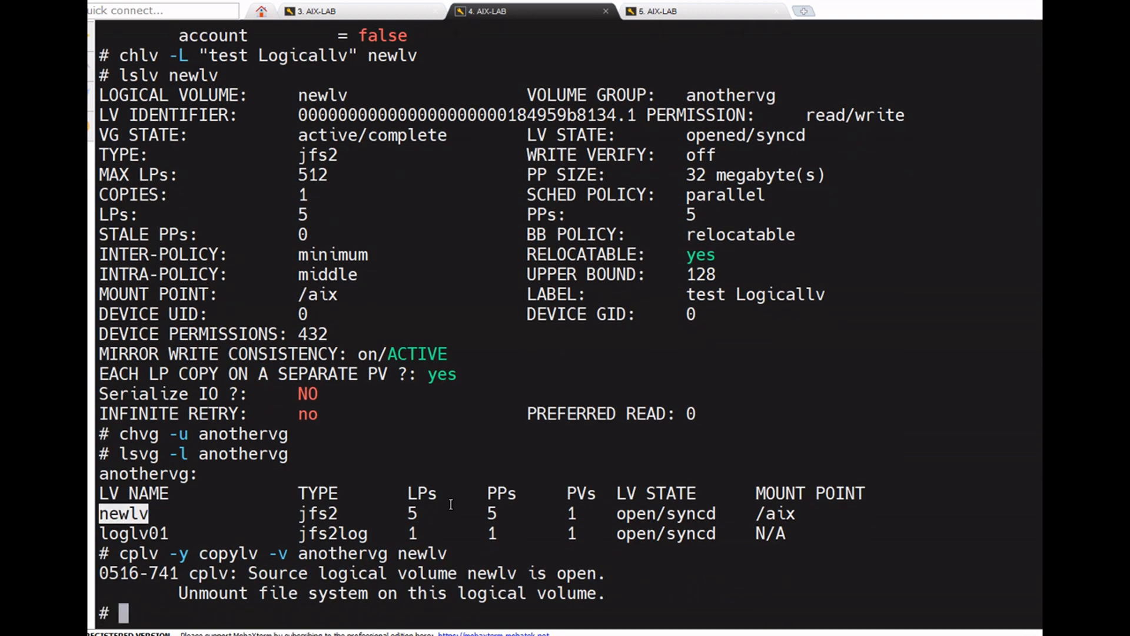
Relist anothervg's logical volumes and unmount /aix
type("lsvg")
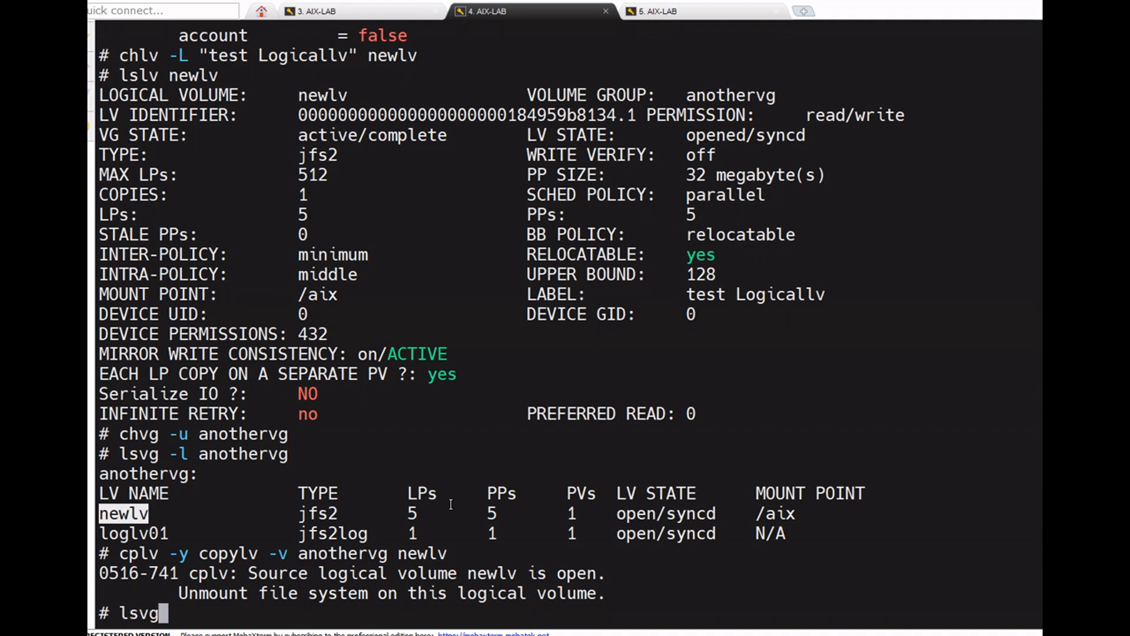
type("-l ant")
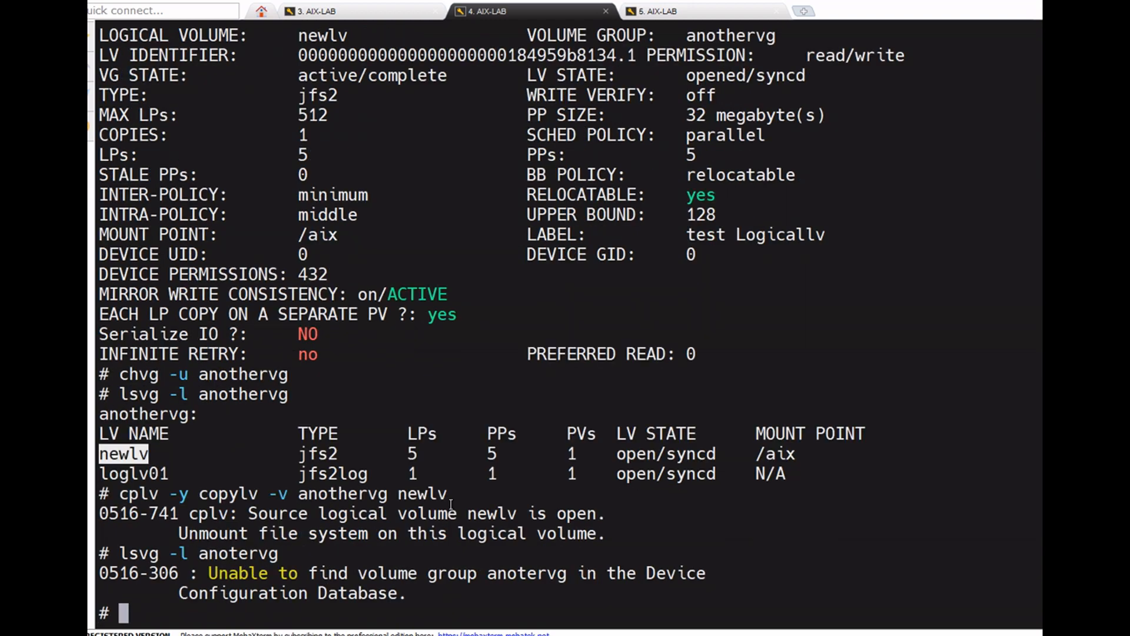
type("il")
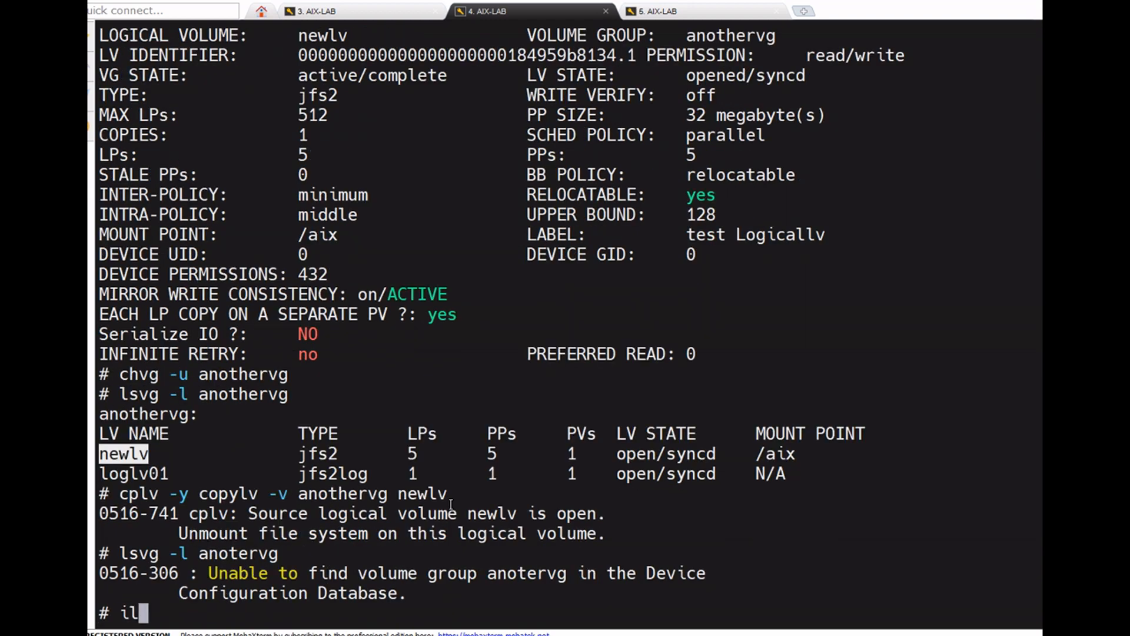
type("lsvg -l")
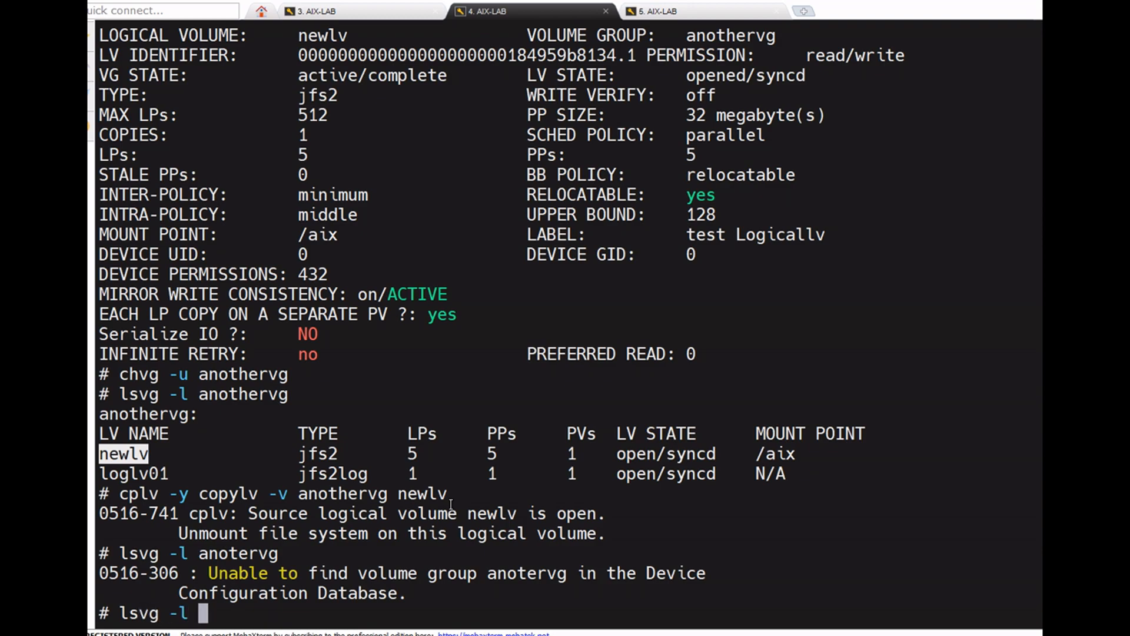
type("another")
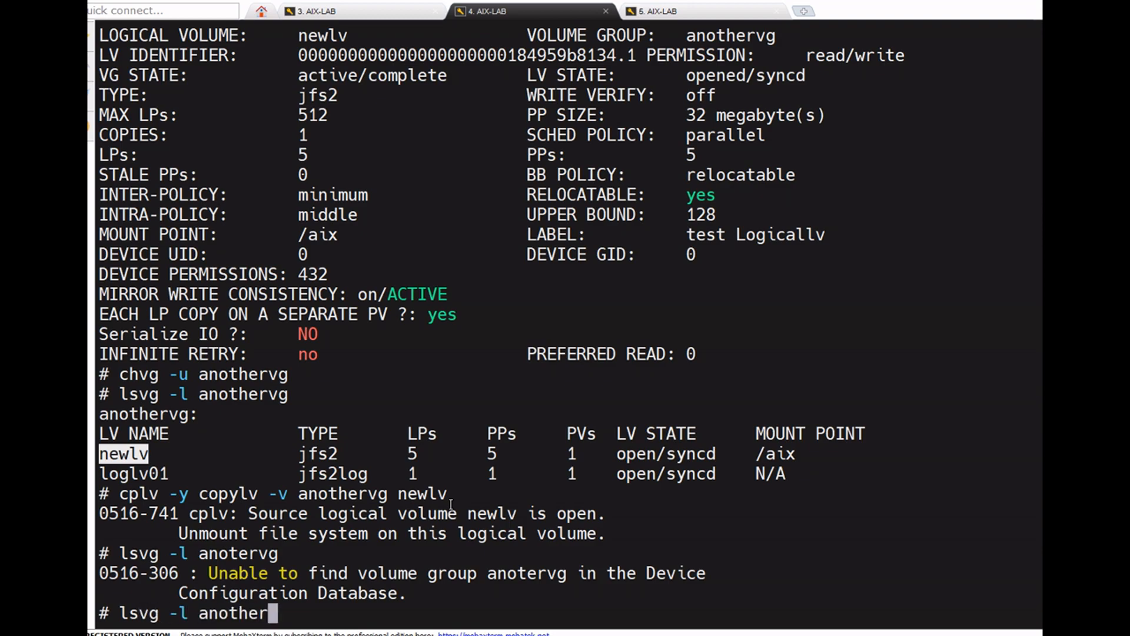
key("Return")
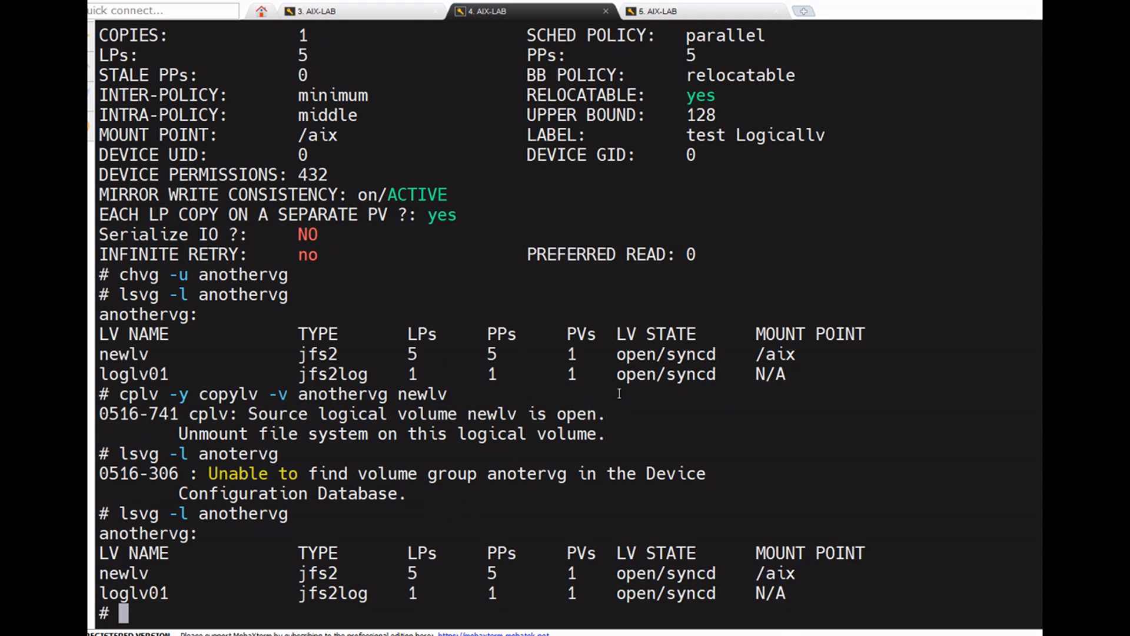
type("umount /ai")
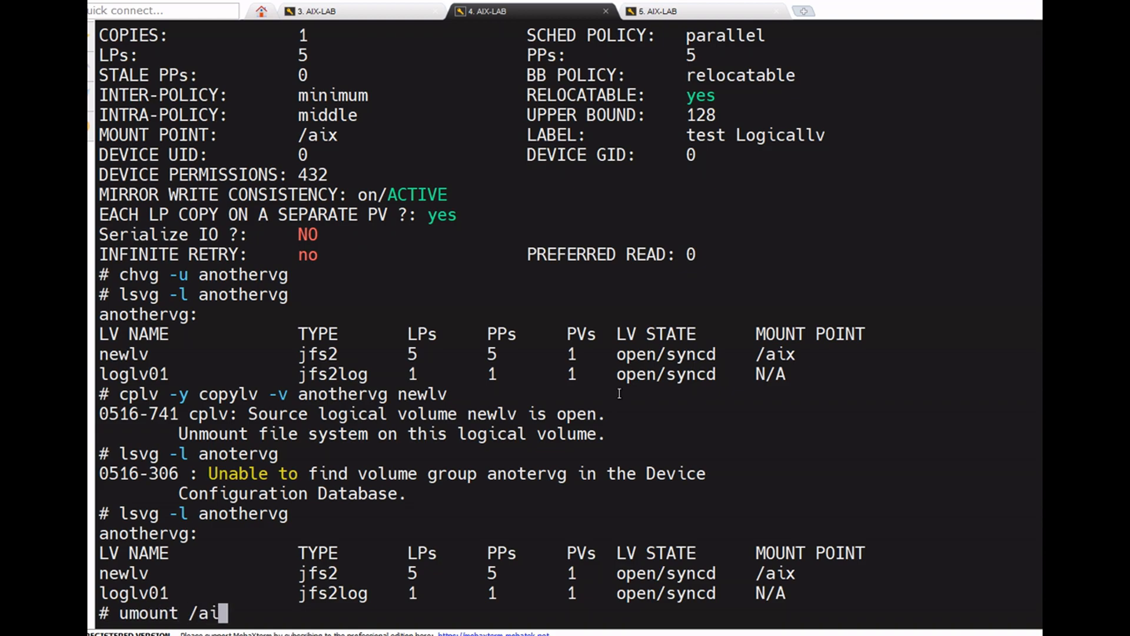
key("Return")
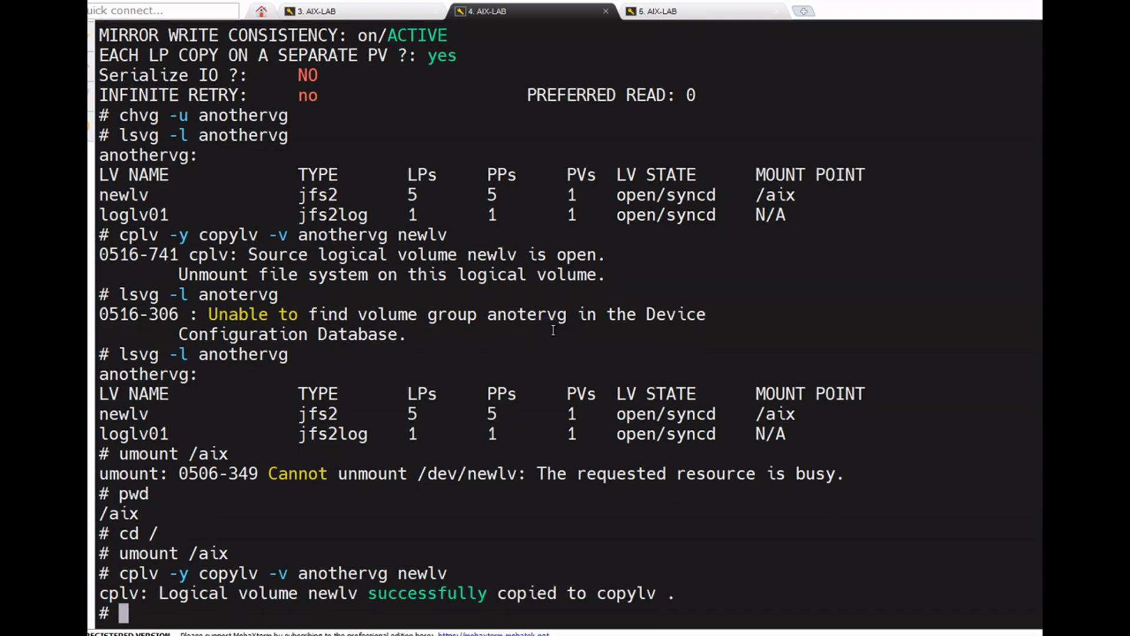
Unmount /aix, list anothervg's logical volumes, and display /etc/filesystems
type("umount /aix")
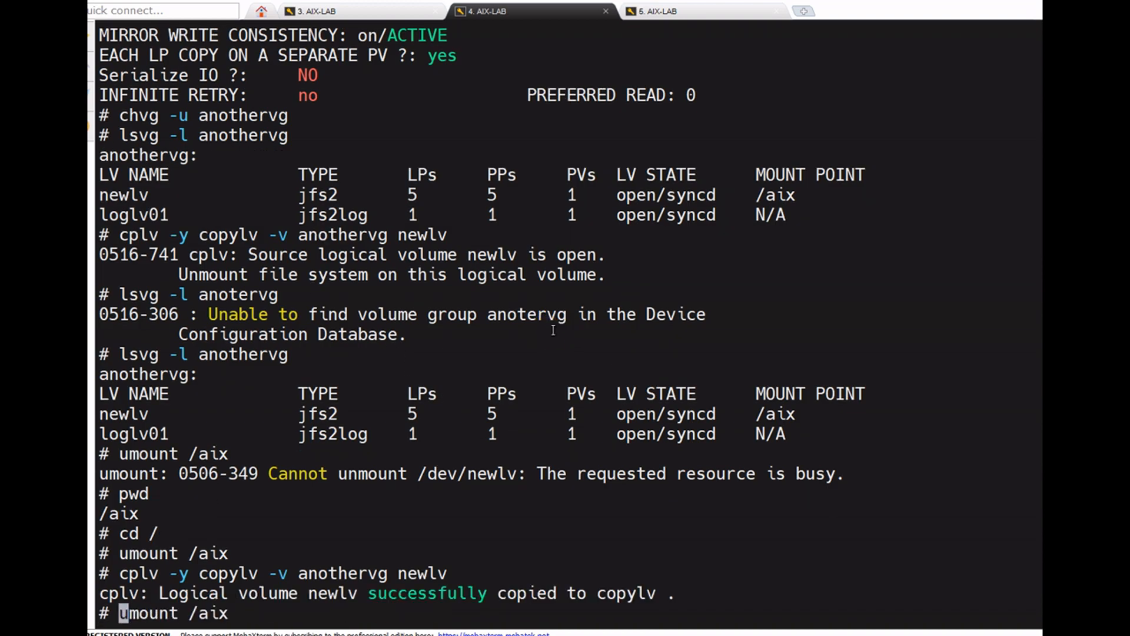
type("lsvg -l anotervg")
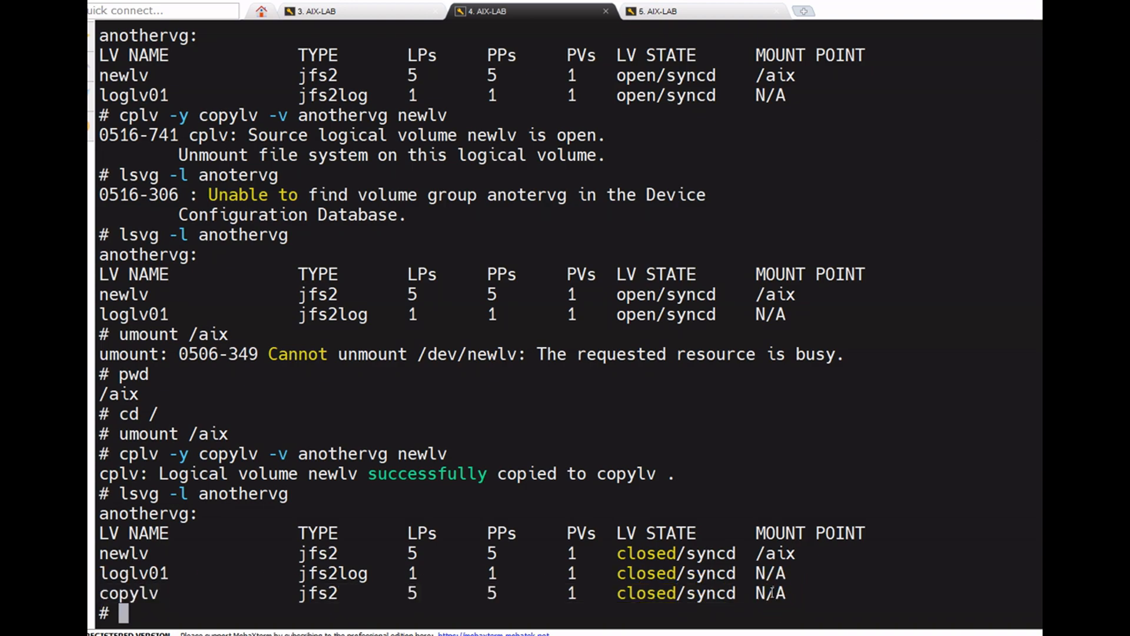
type("cat /e")
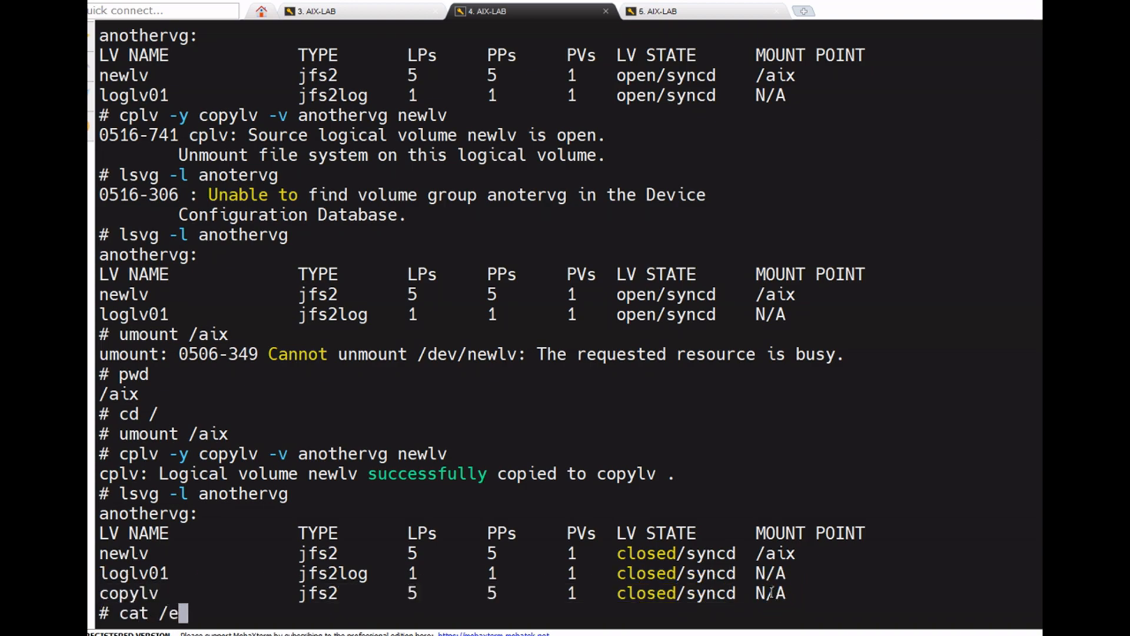
type("tc/fi")
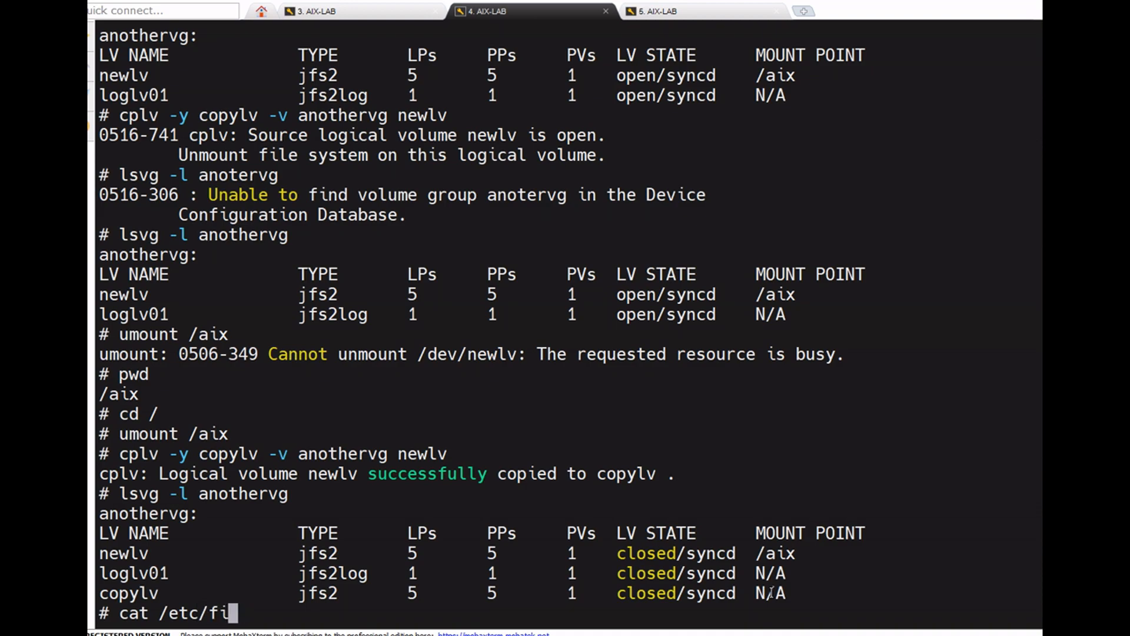
type("less")
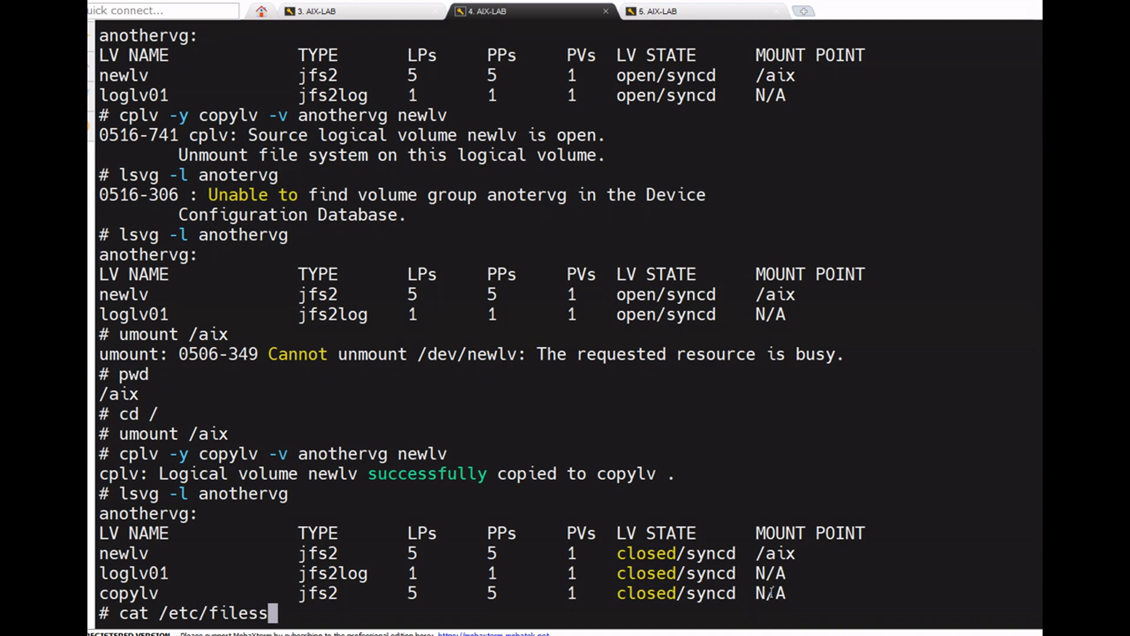
key("Return")
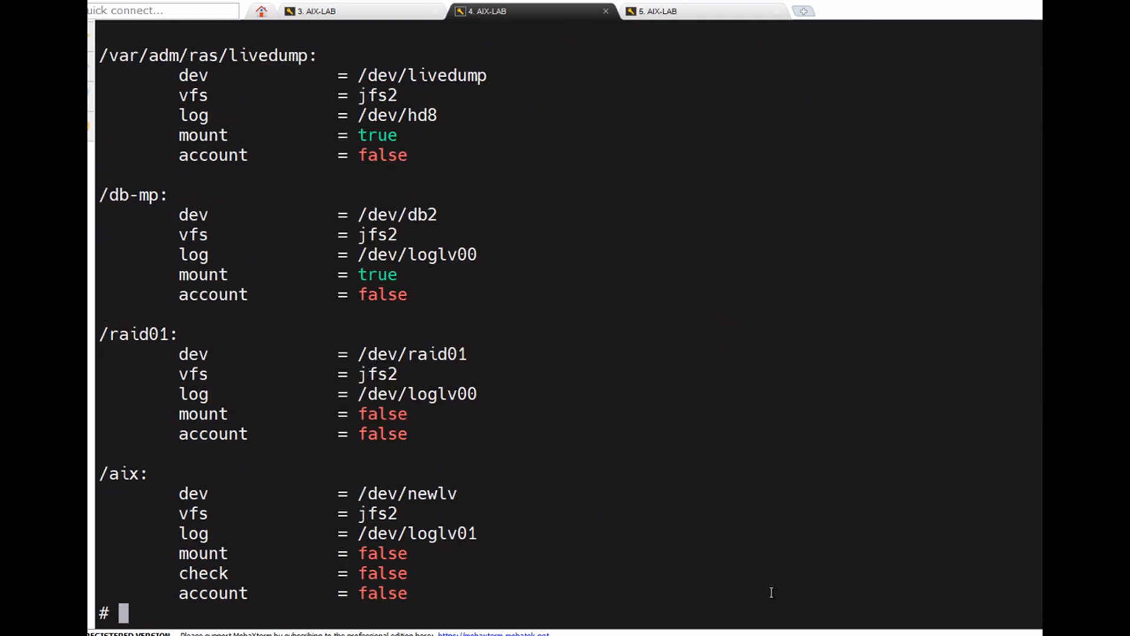
mouse_move(610, 542)
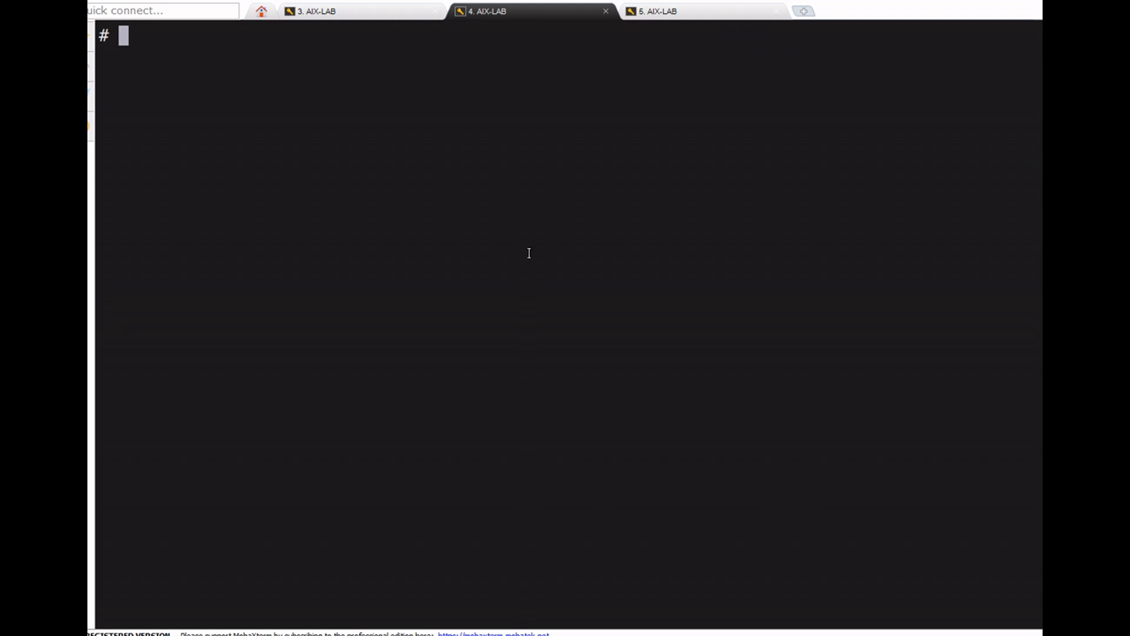
Run a standard cfgmgr device rescan
type("cfgmg")
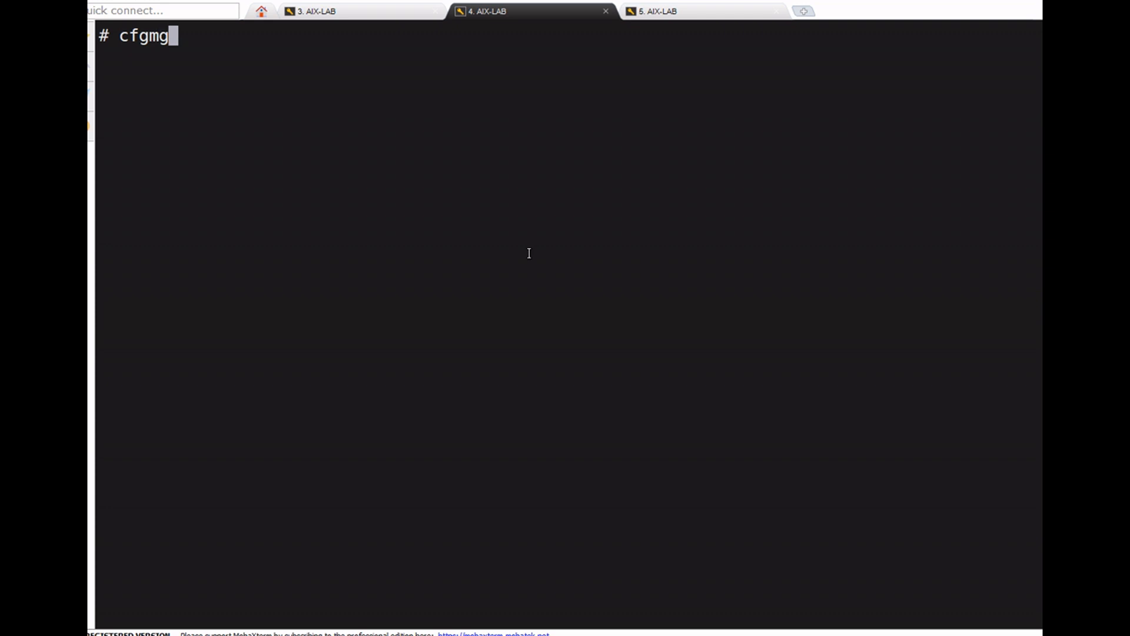
type("r")
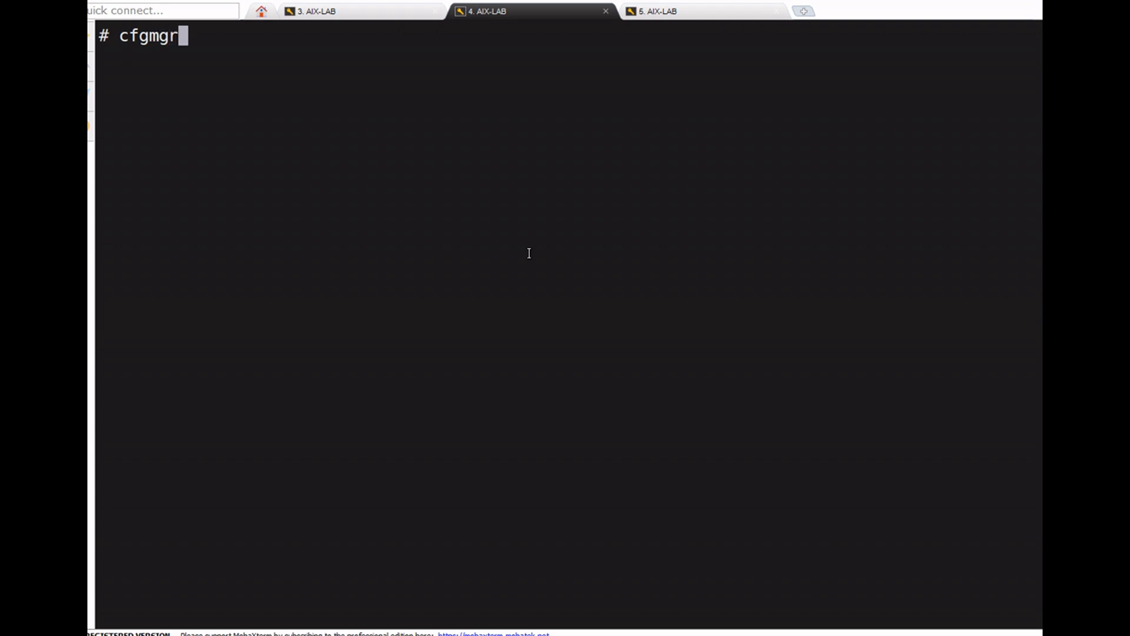
key("Return")
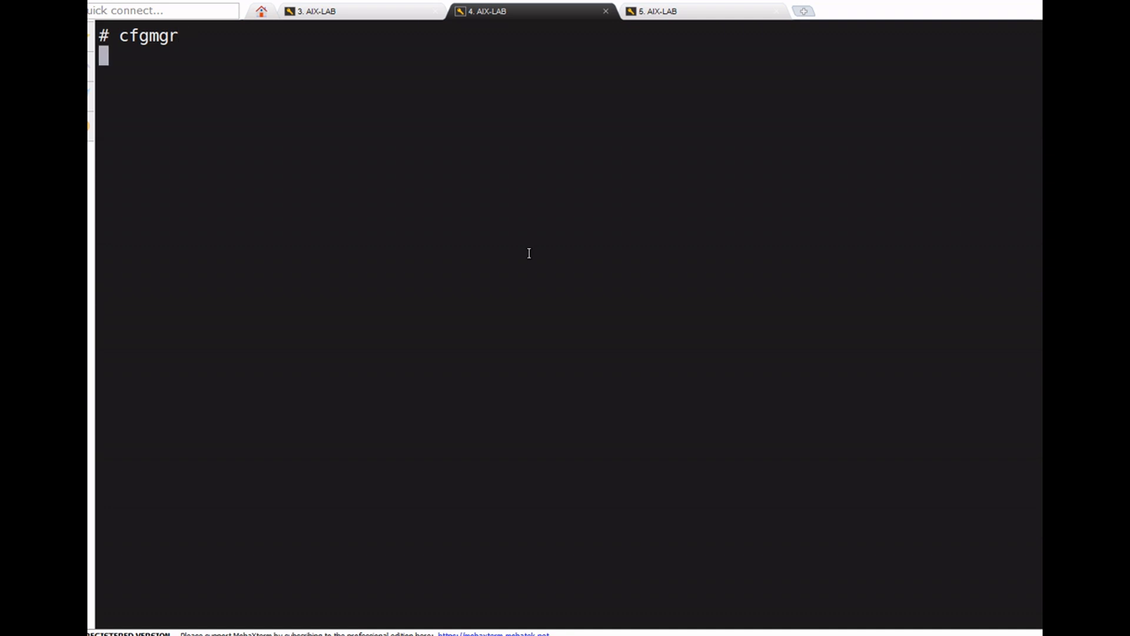
key("Return")
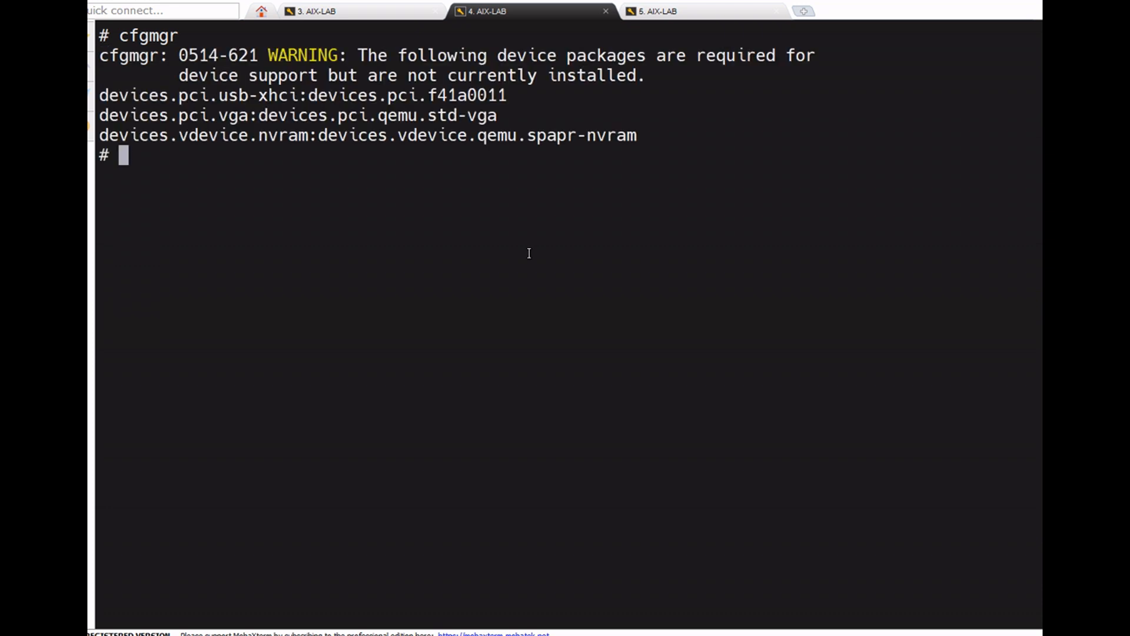
Rerun the device scan verbosely with cfgmgr -v and scroll through its output
type("c")
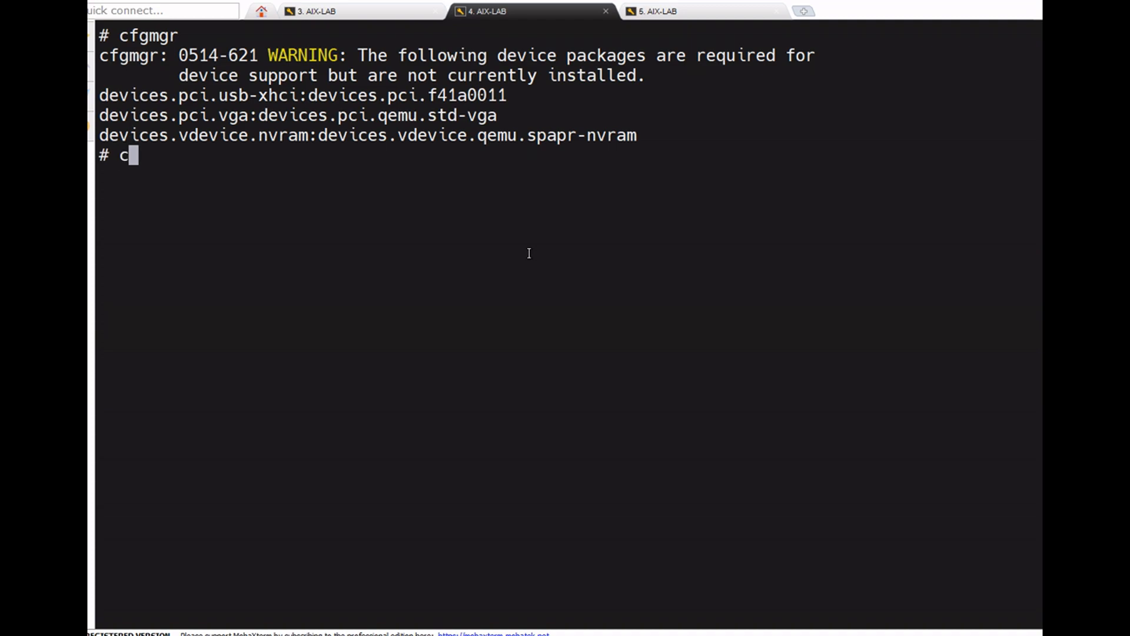
type("fgmgr v")
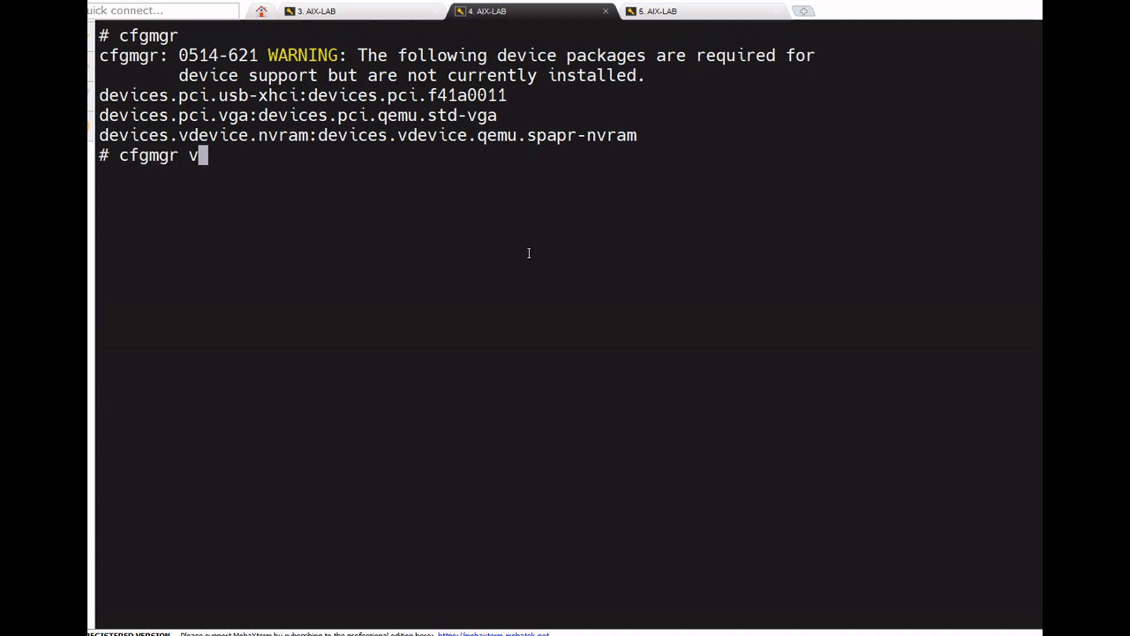
key("Return")
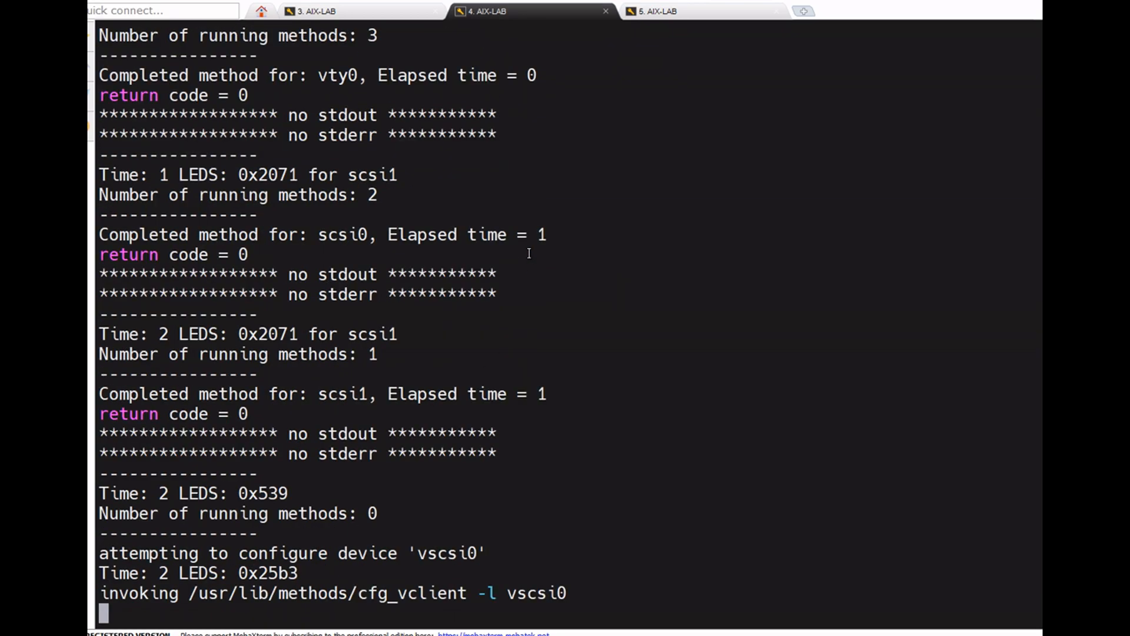
scroll("down", 3)
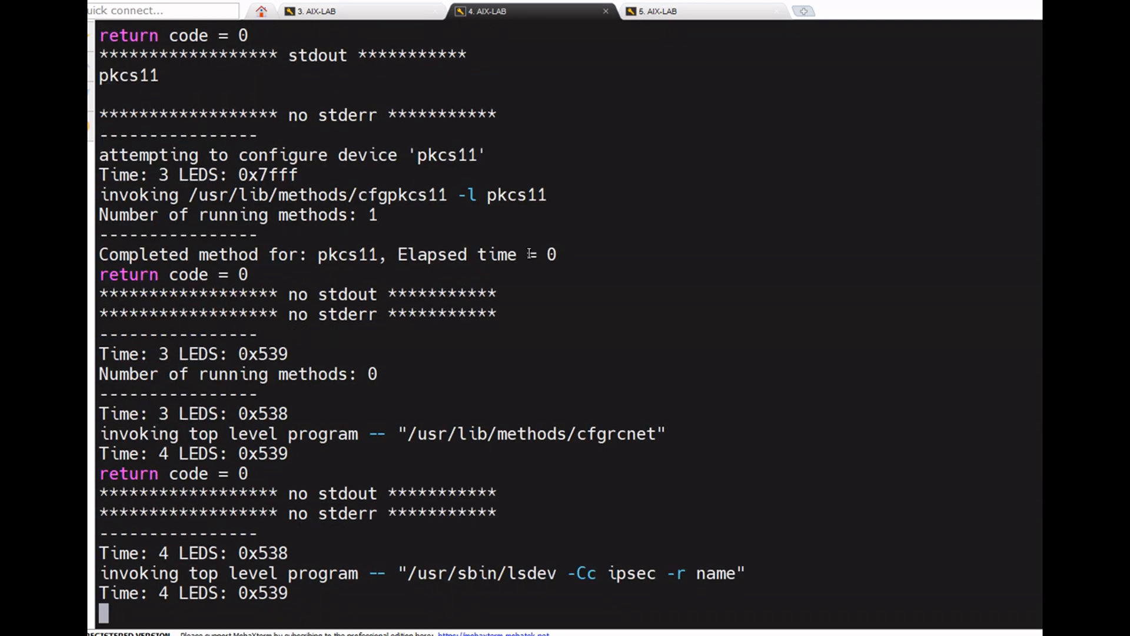
scroll("down", 3)
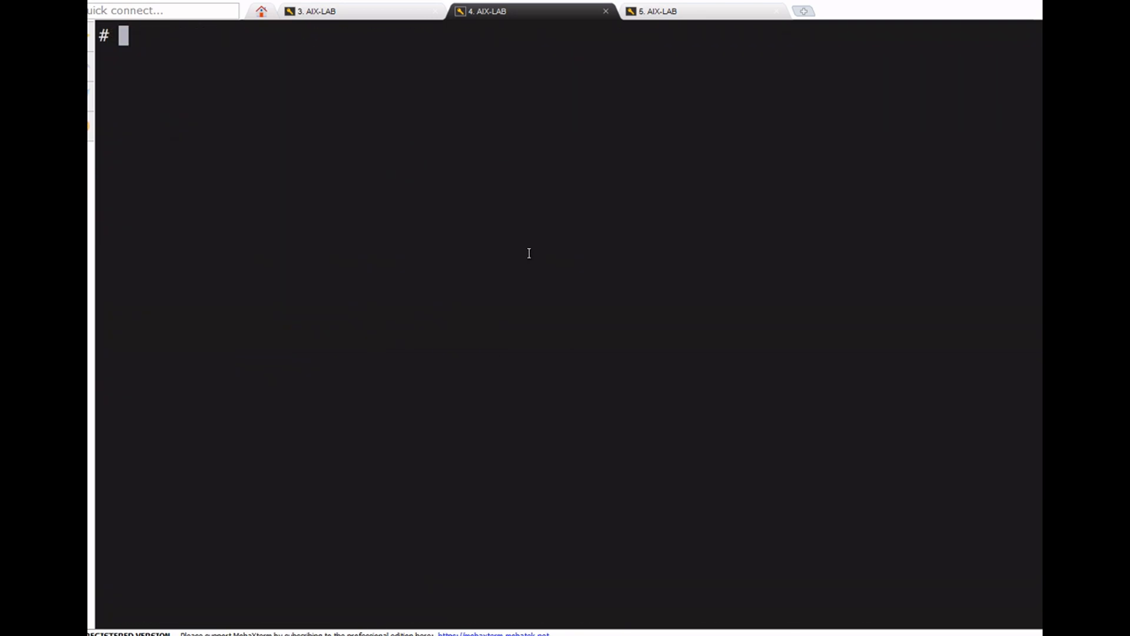
type("lsvg -")
type("lspv")
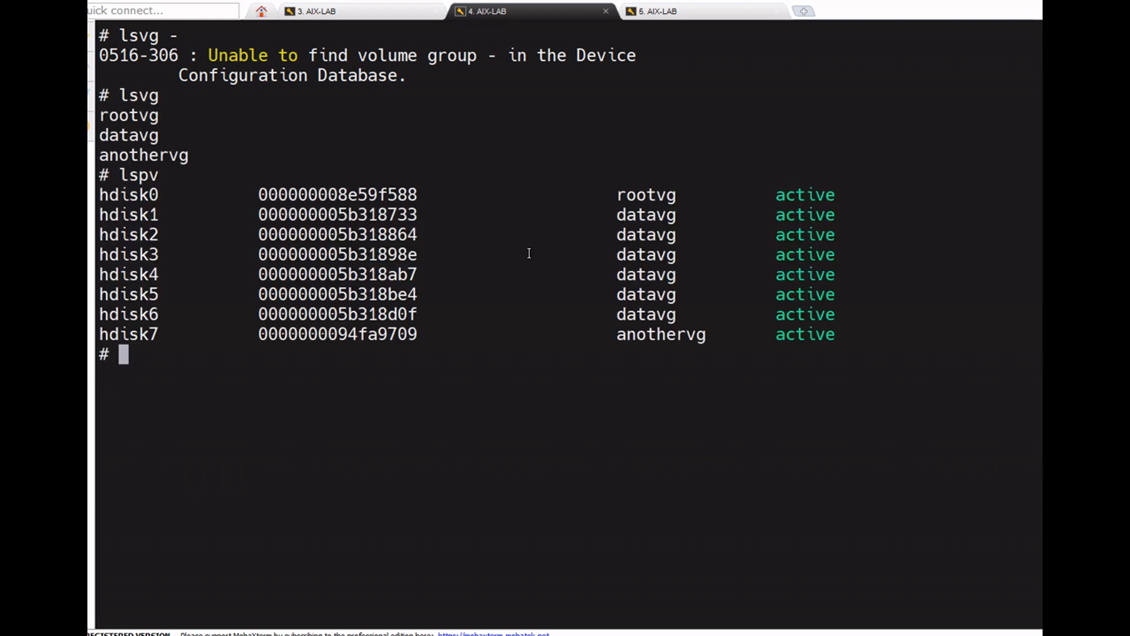
Query boot information for anothervg and its disk hdisk7 with bootinfo
double_click(659, 334)
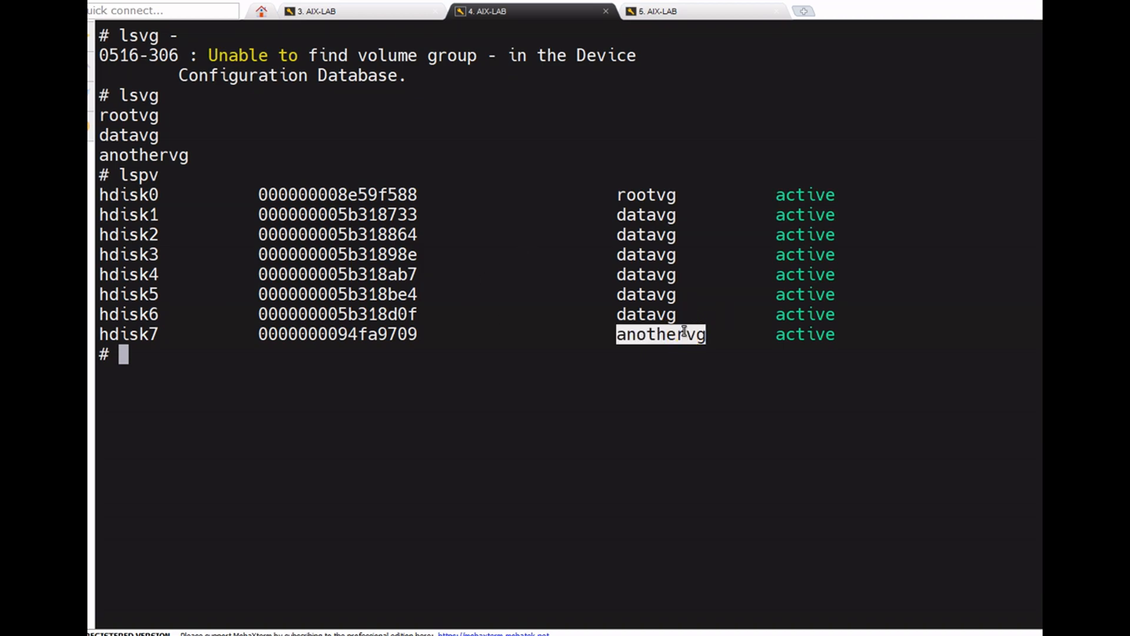
type("bo")
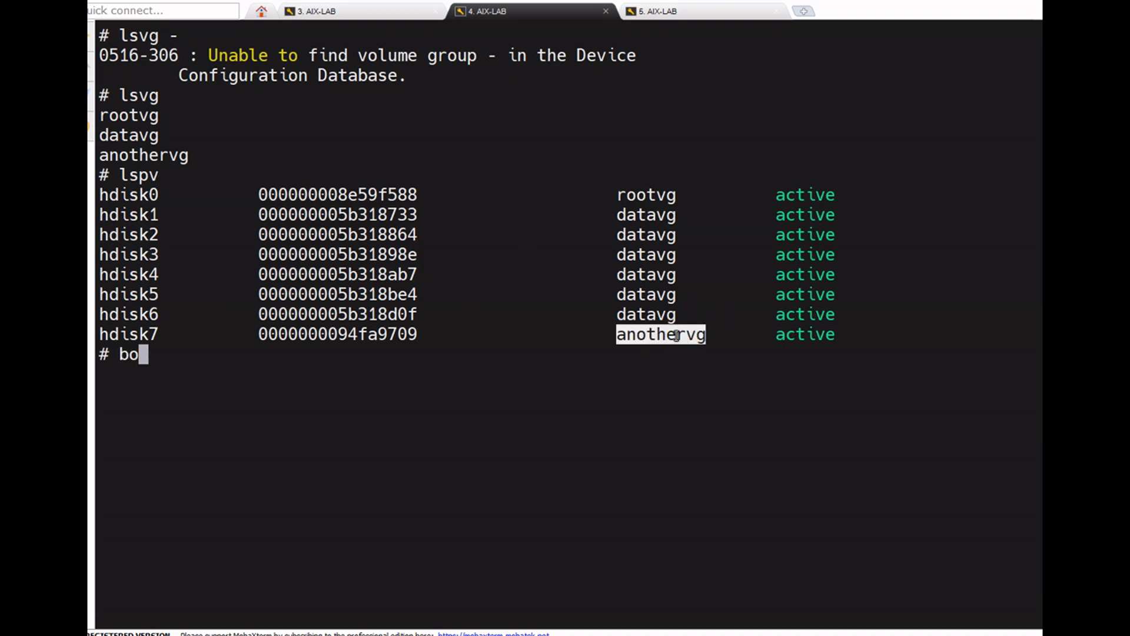
type("th")
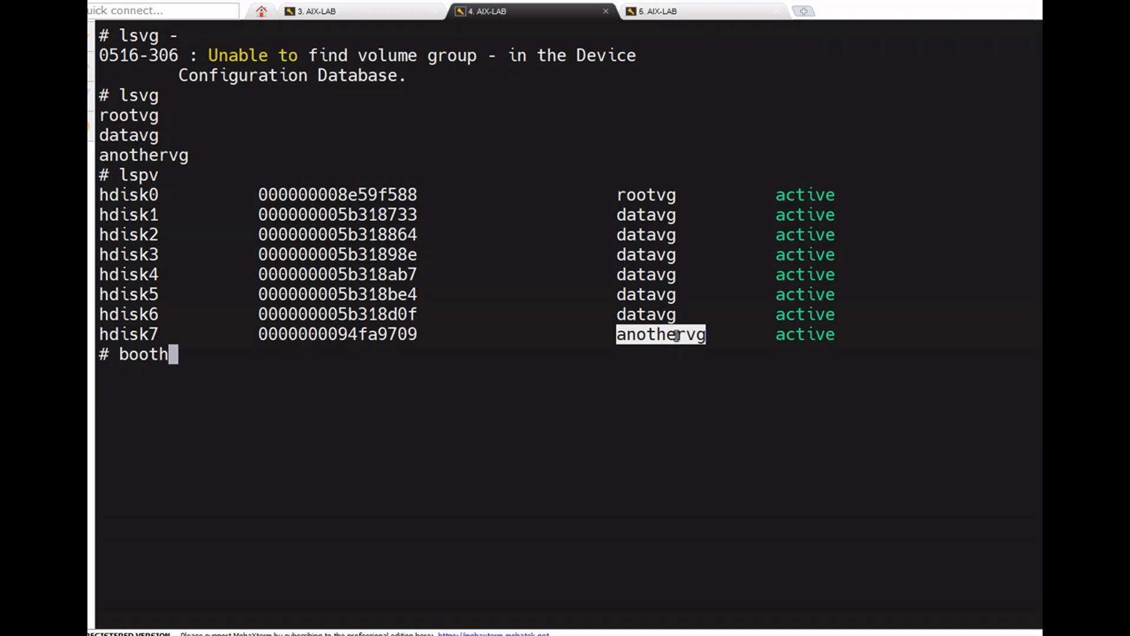
type("np")
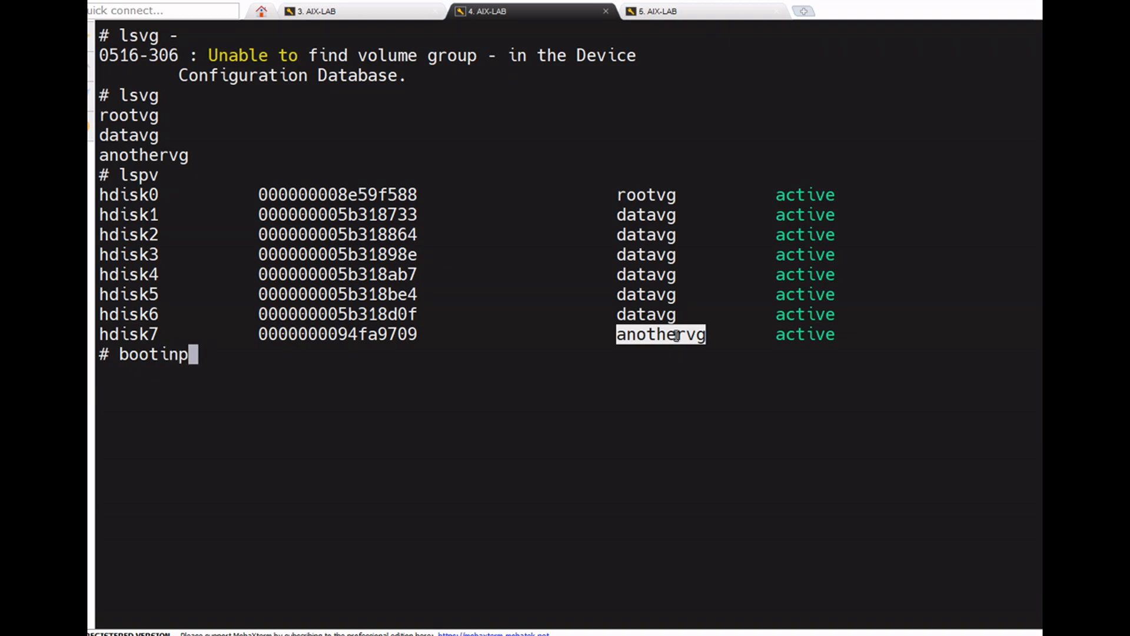
type("fo anothervg")
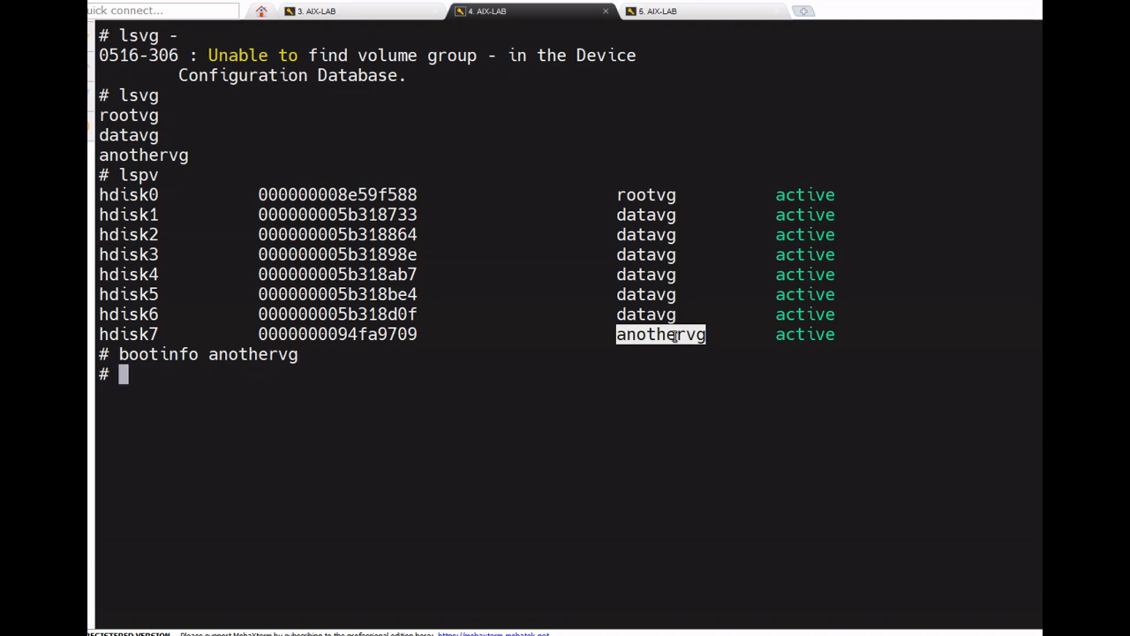
type("bootinfo")
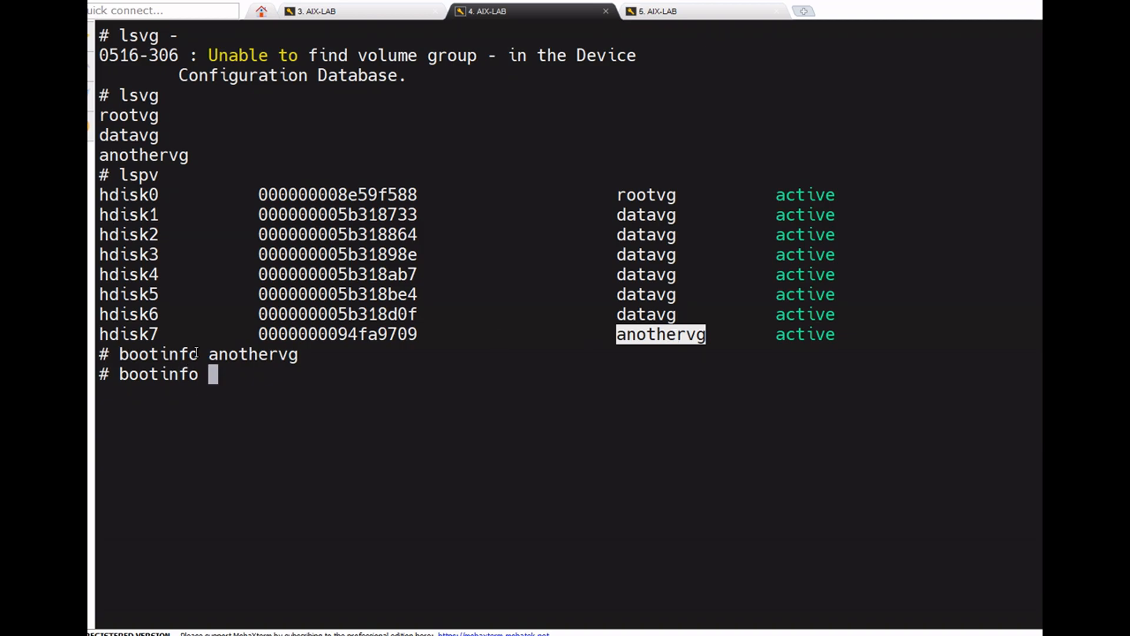
type("hdisk7")
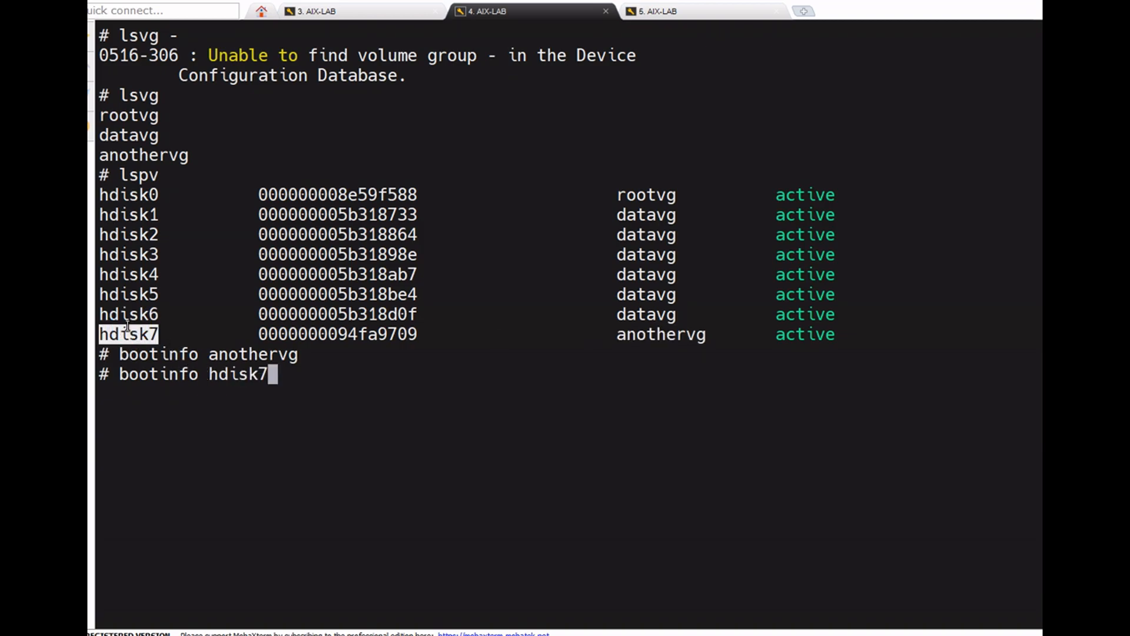
key("Return")
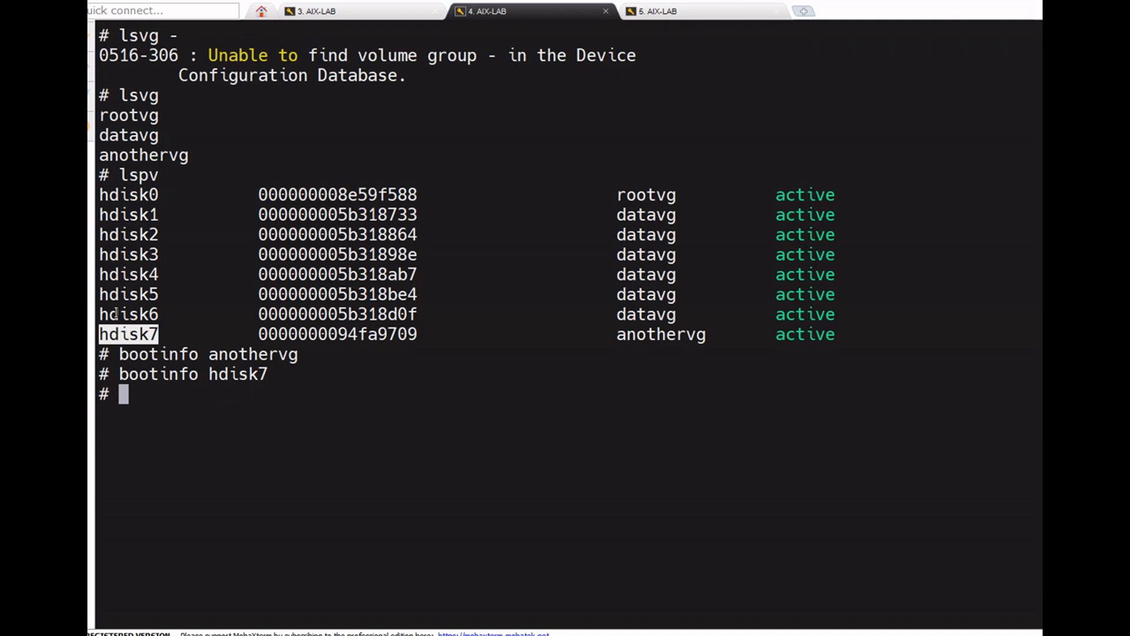
Check hdisk7's size with bootinfo -s and copy the 5120 result
type("bootinfo -s hdisk7")
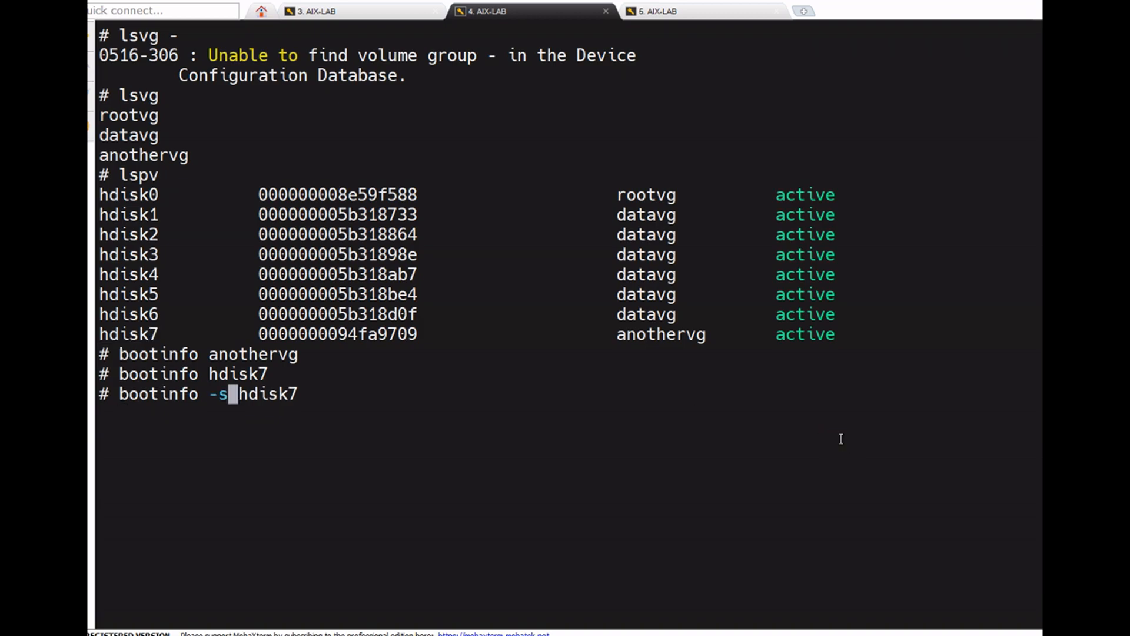
key("Return")
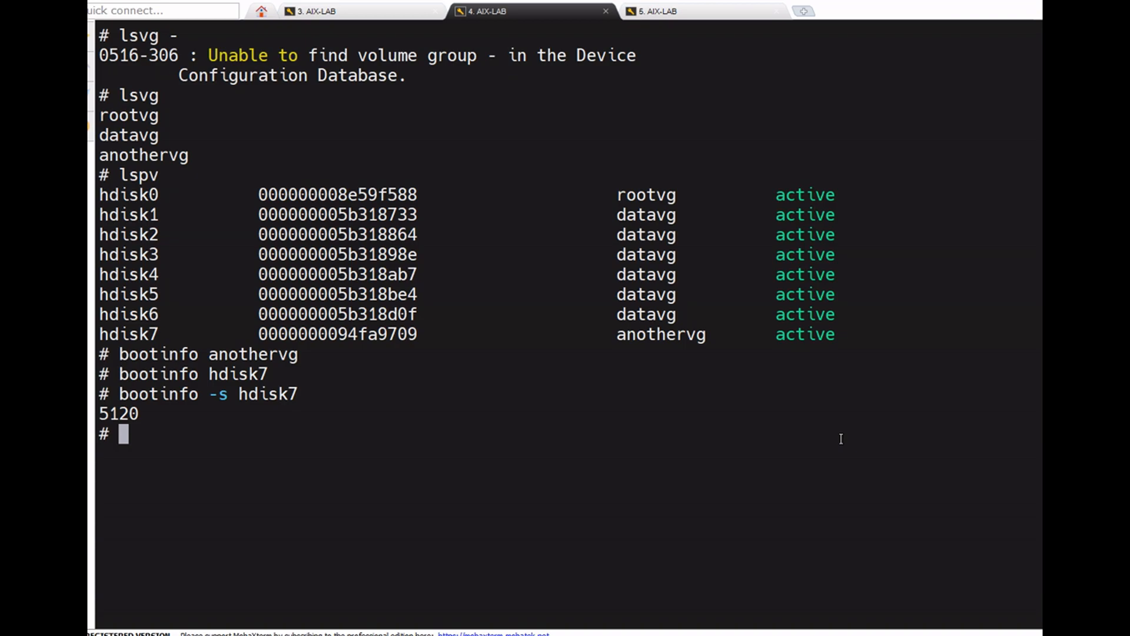
mouse_move(101, 414)
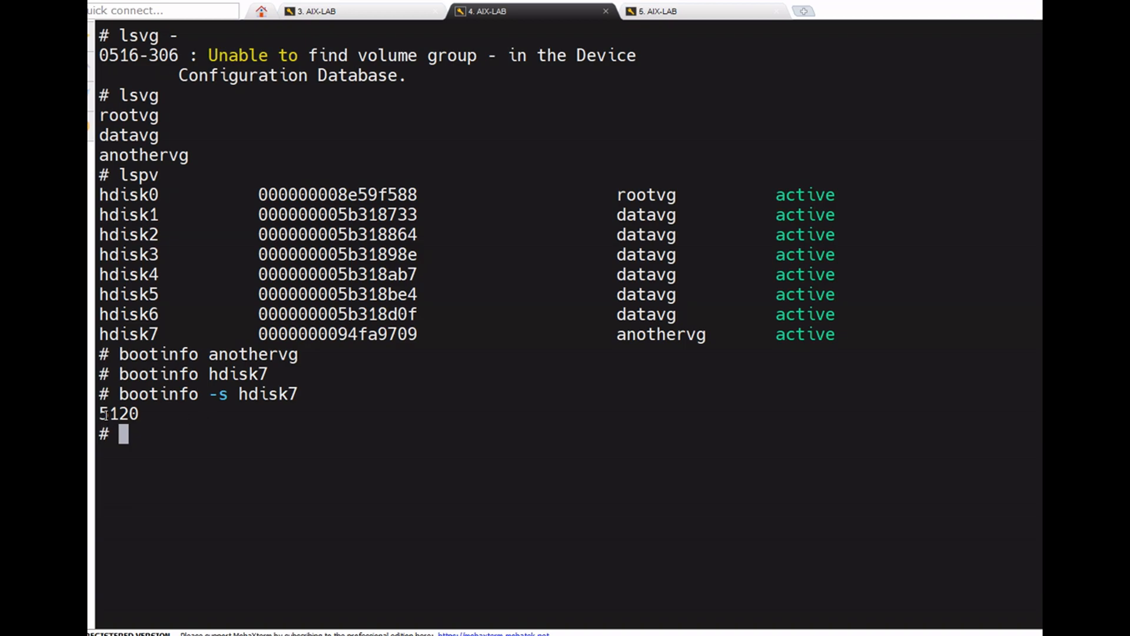
double_click(116, 413)
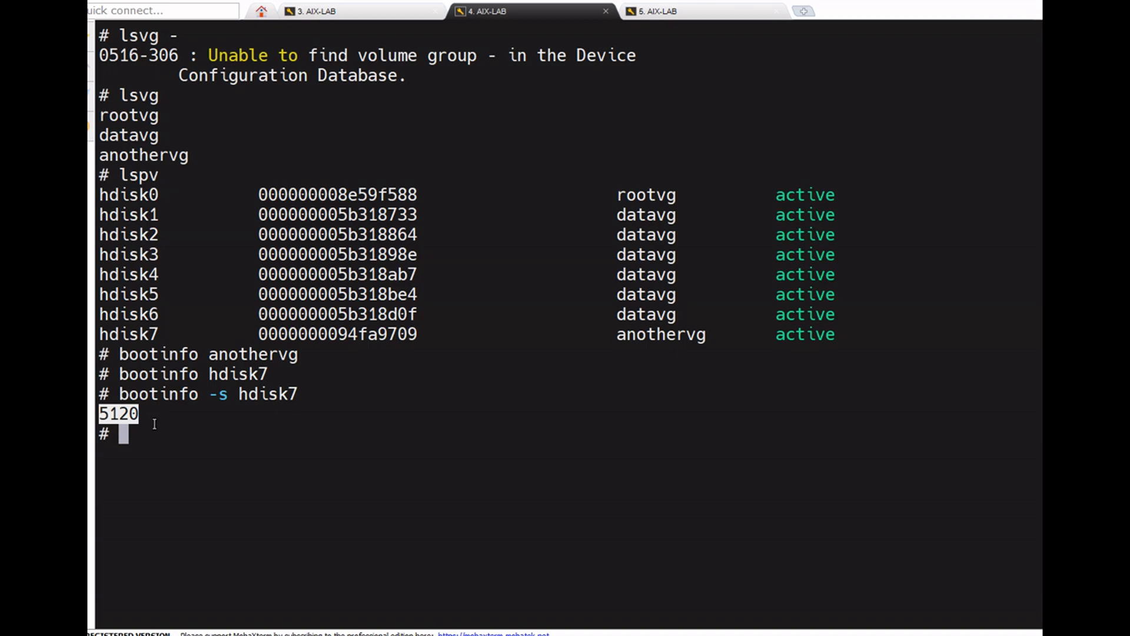
Rescan with cfgmgr and attempt chvg -g anothervg, which reports no grown disks
type("cfgmgr")
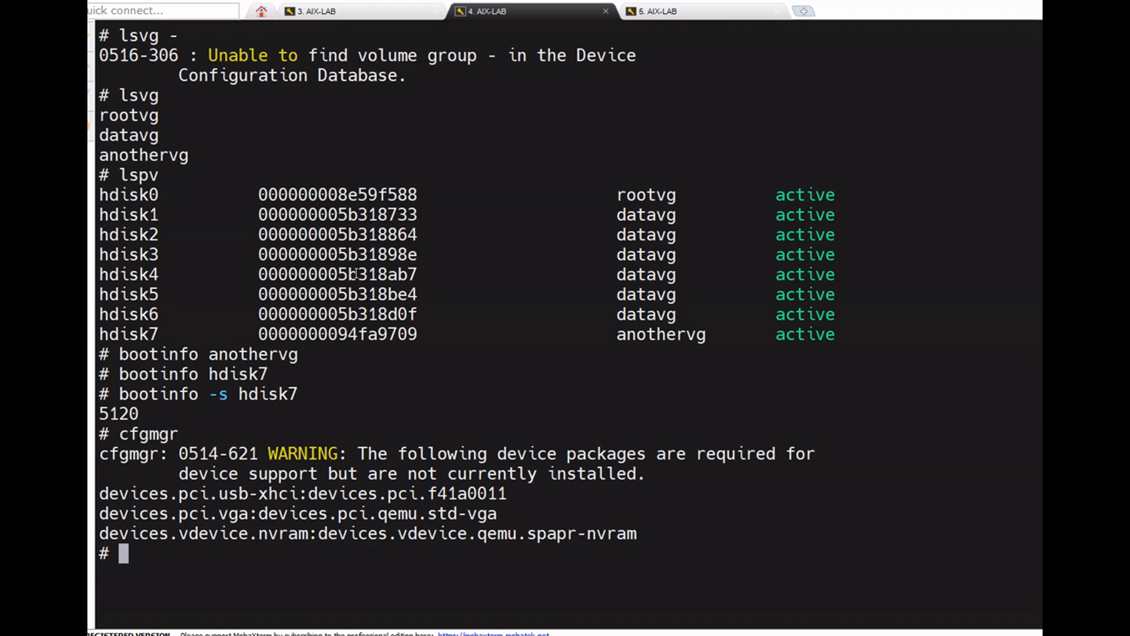
type("chvg -fg")
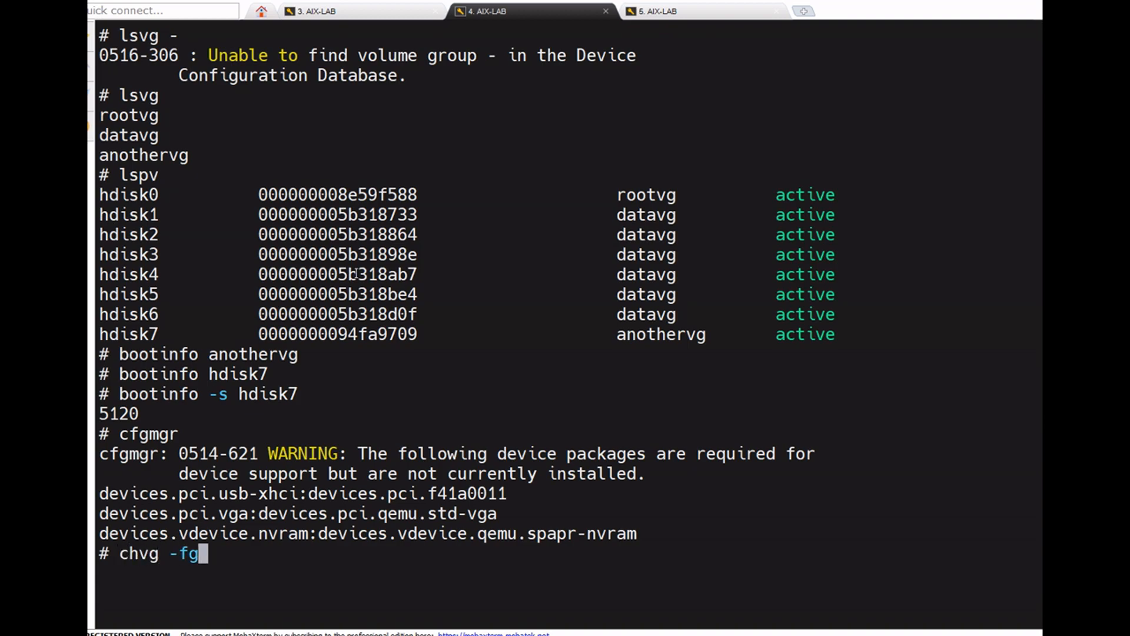
key("BackSpace")
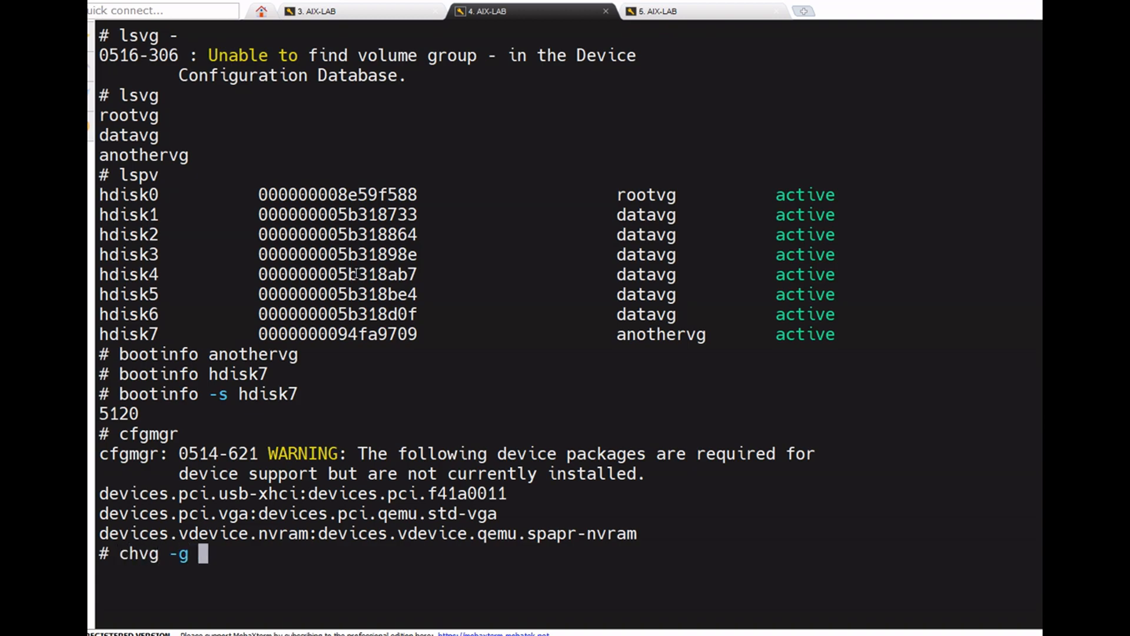
type("anothervg")
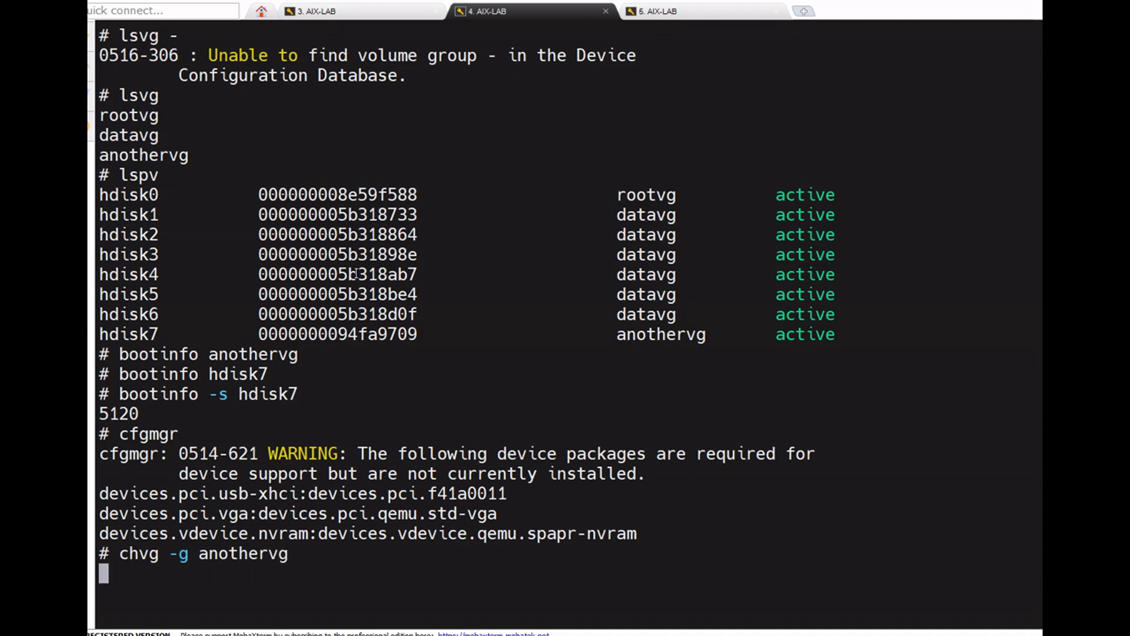
key("Return")
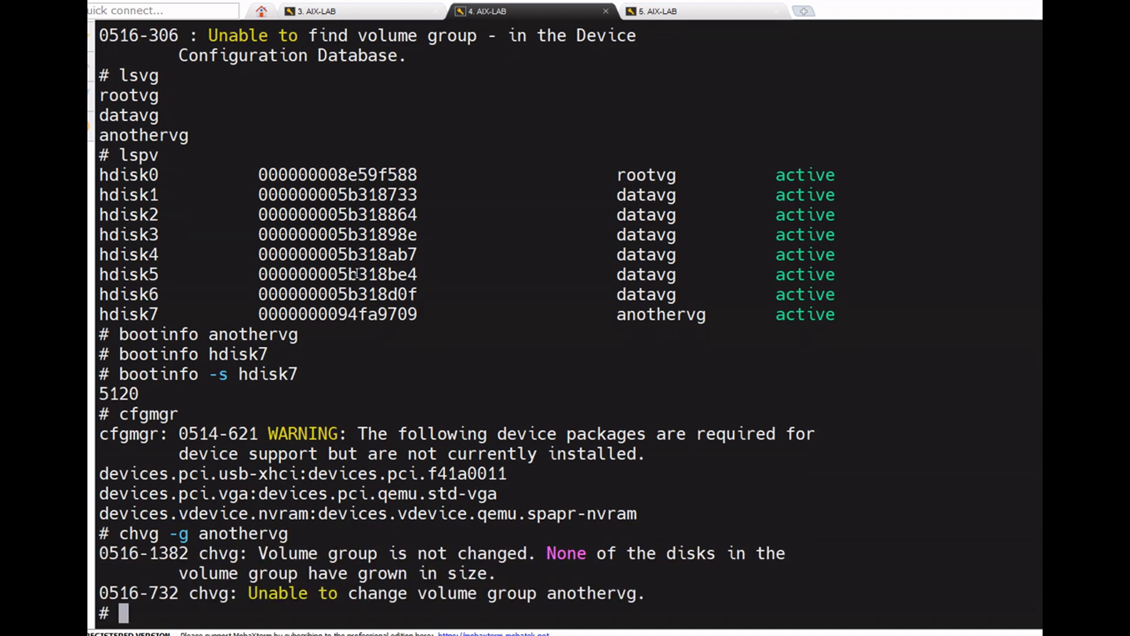
mouse_move(456, 391)
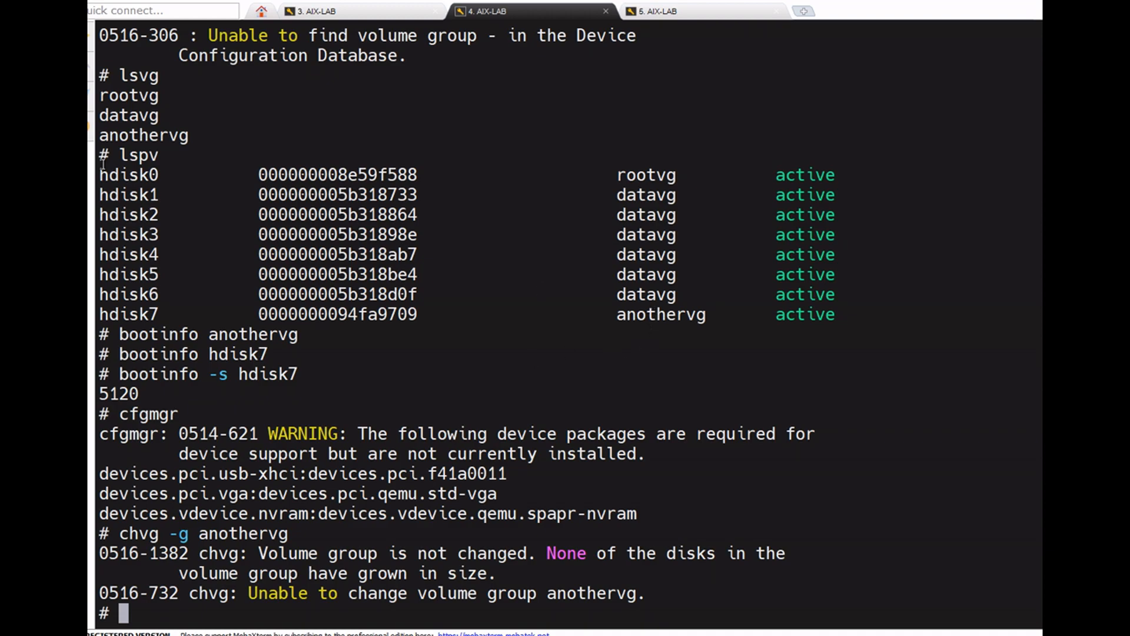
double_click(143, 135)
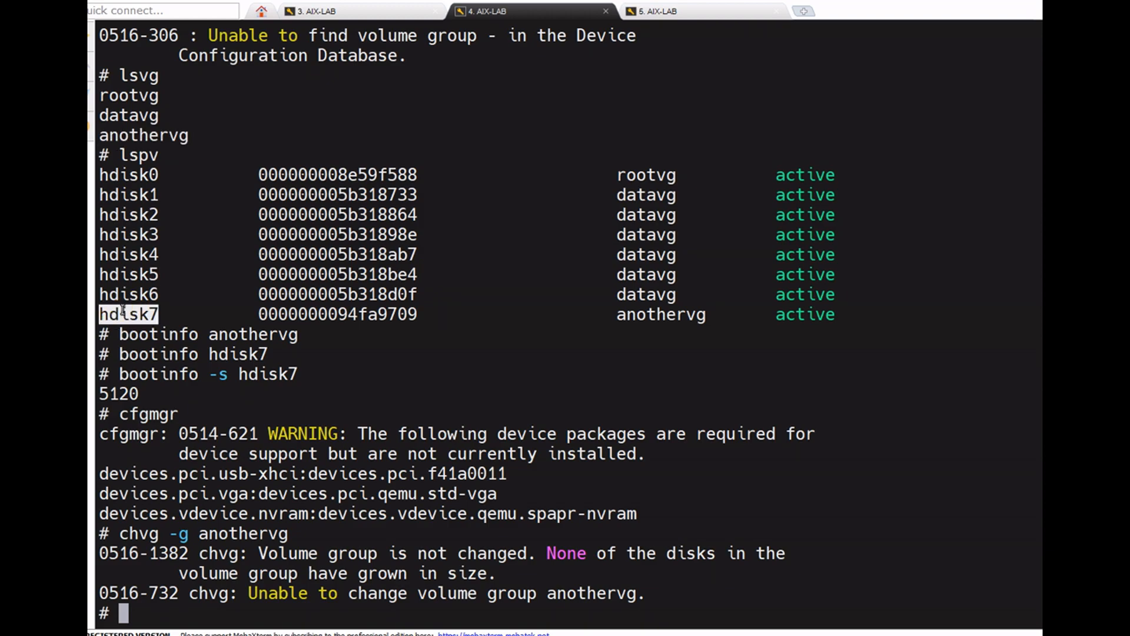
type("boo")
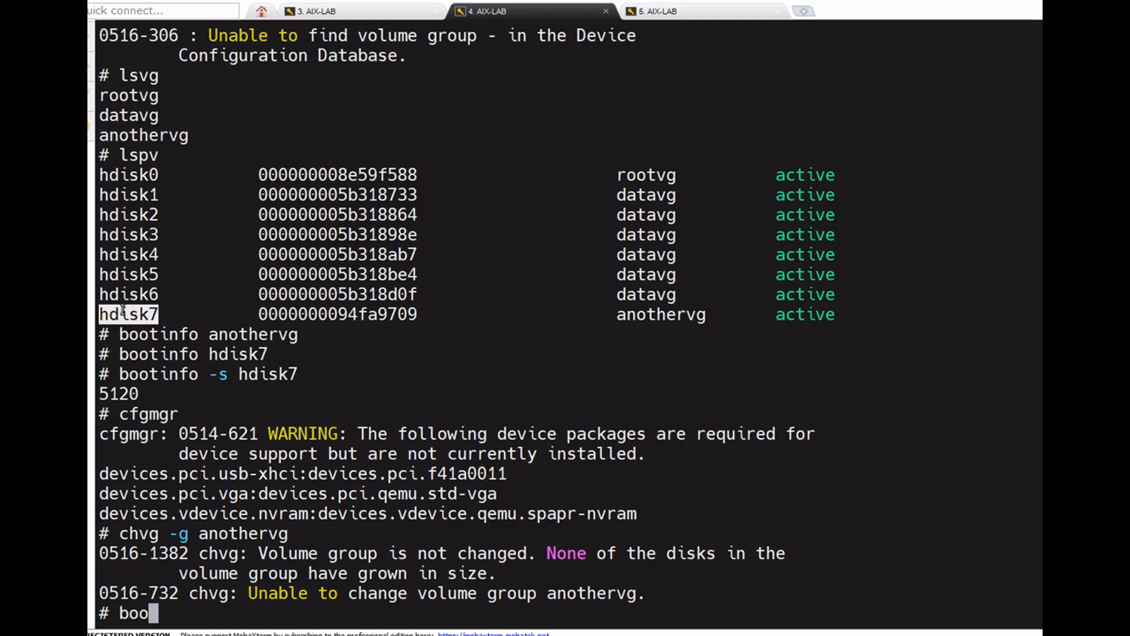